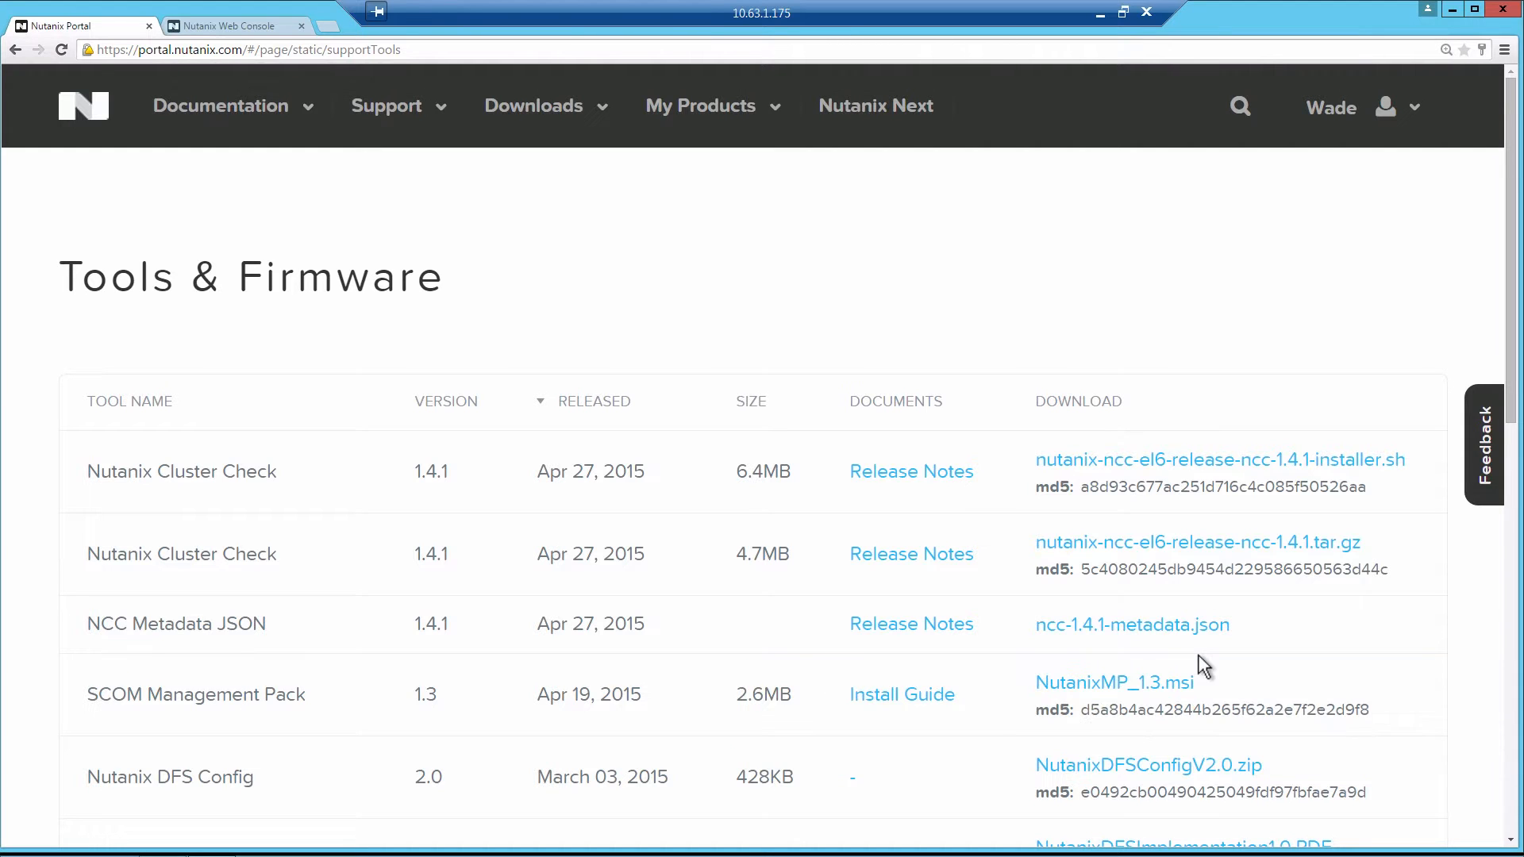
mouse_move(1097, 698)
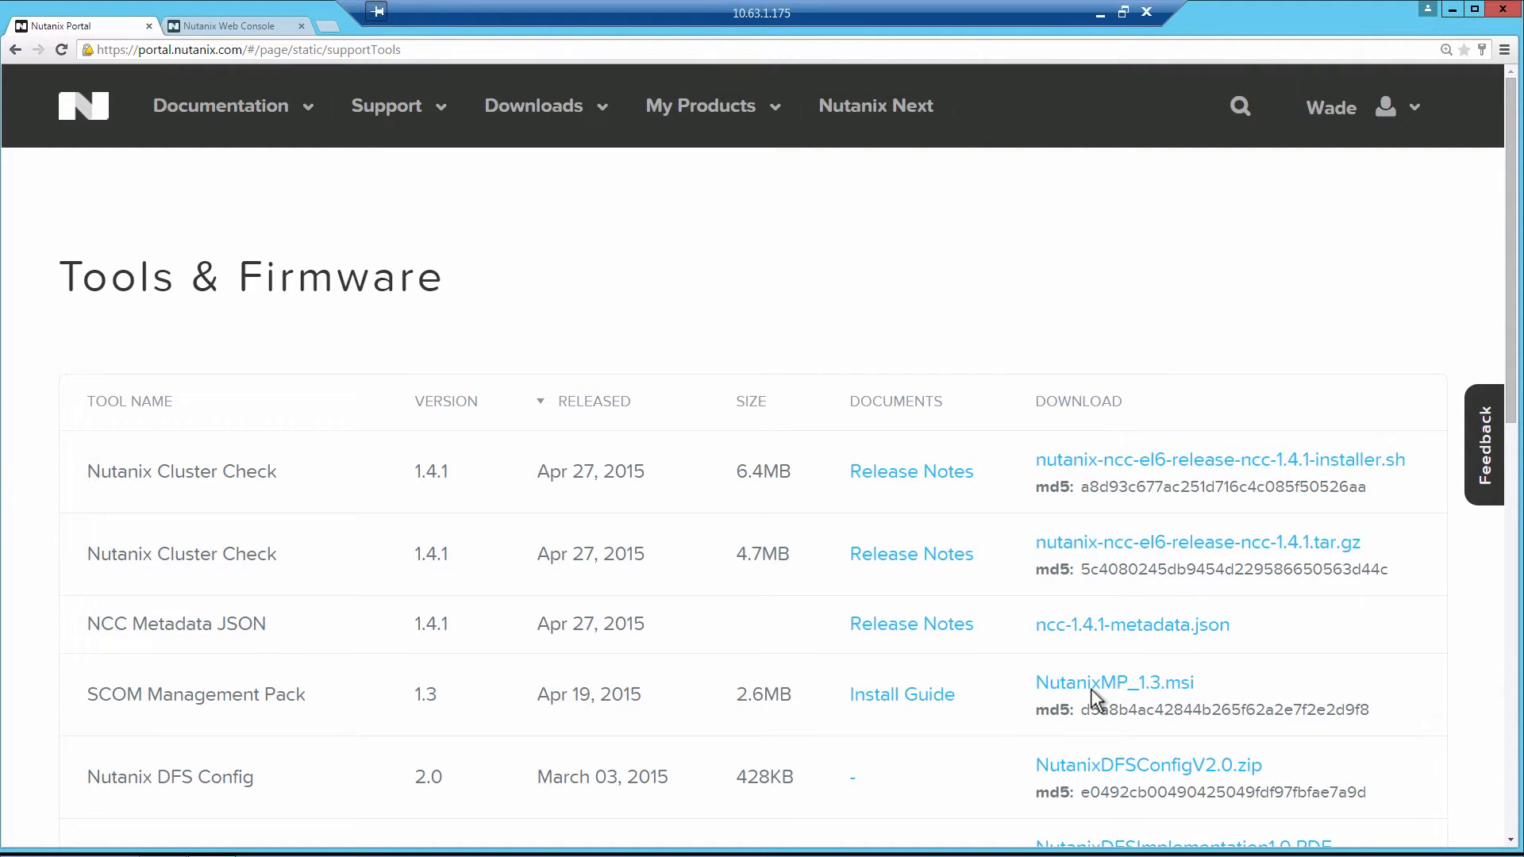
mouse_move(1129, 698)
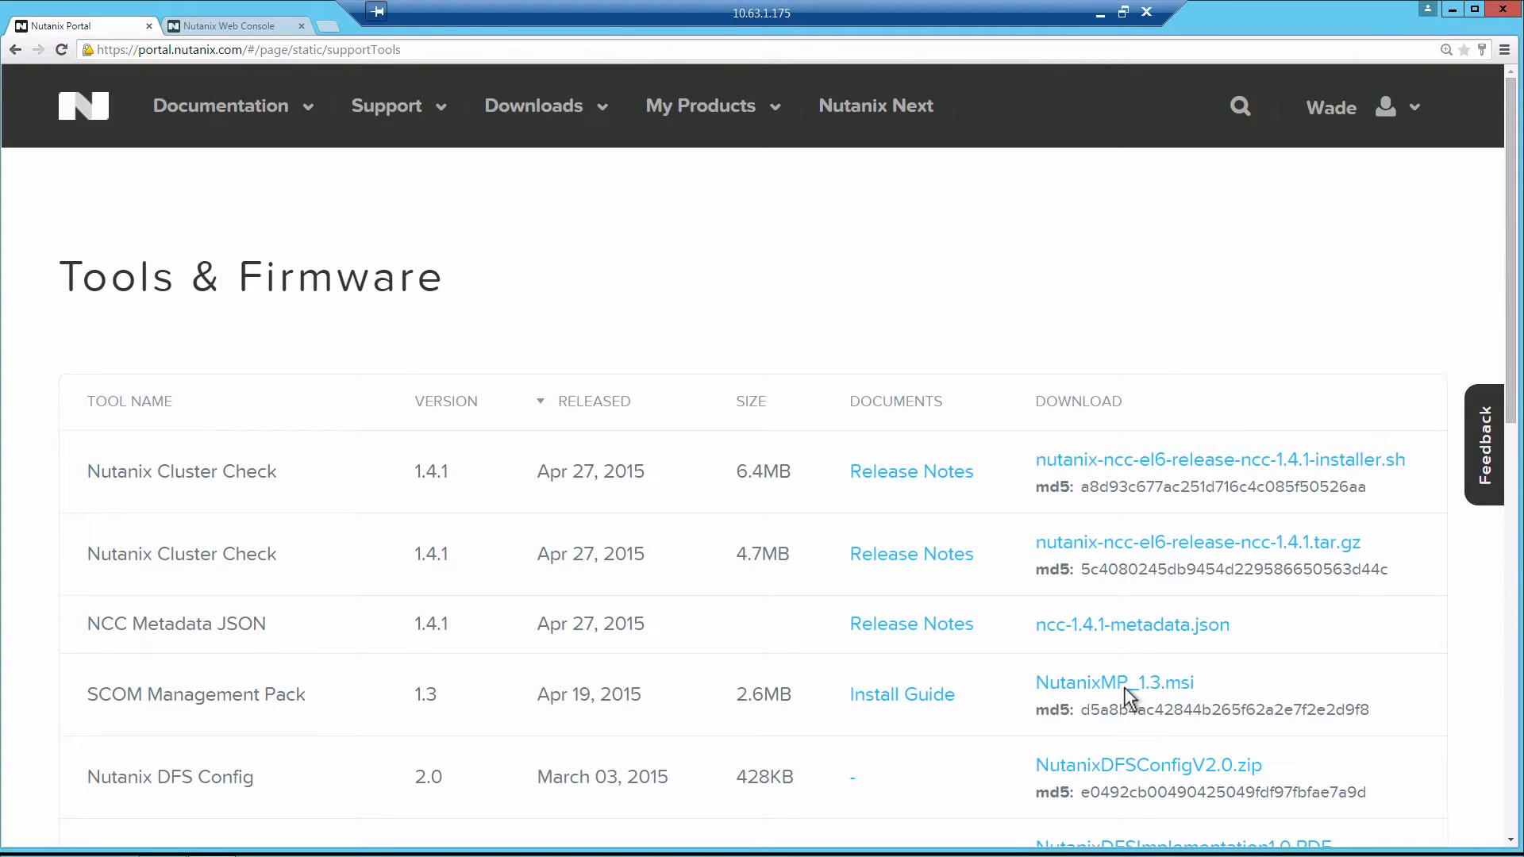
mouse_move(1032, 695)
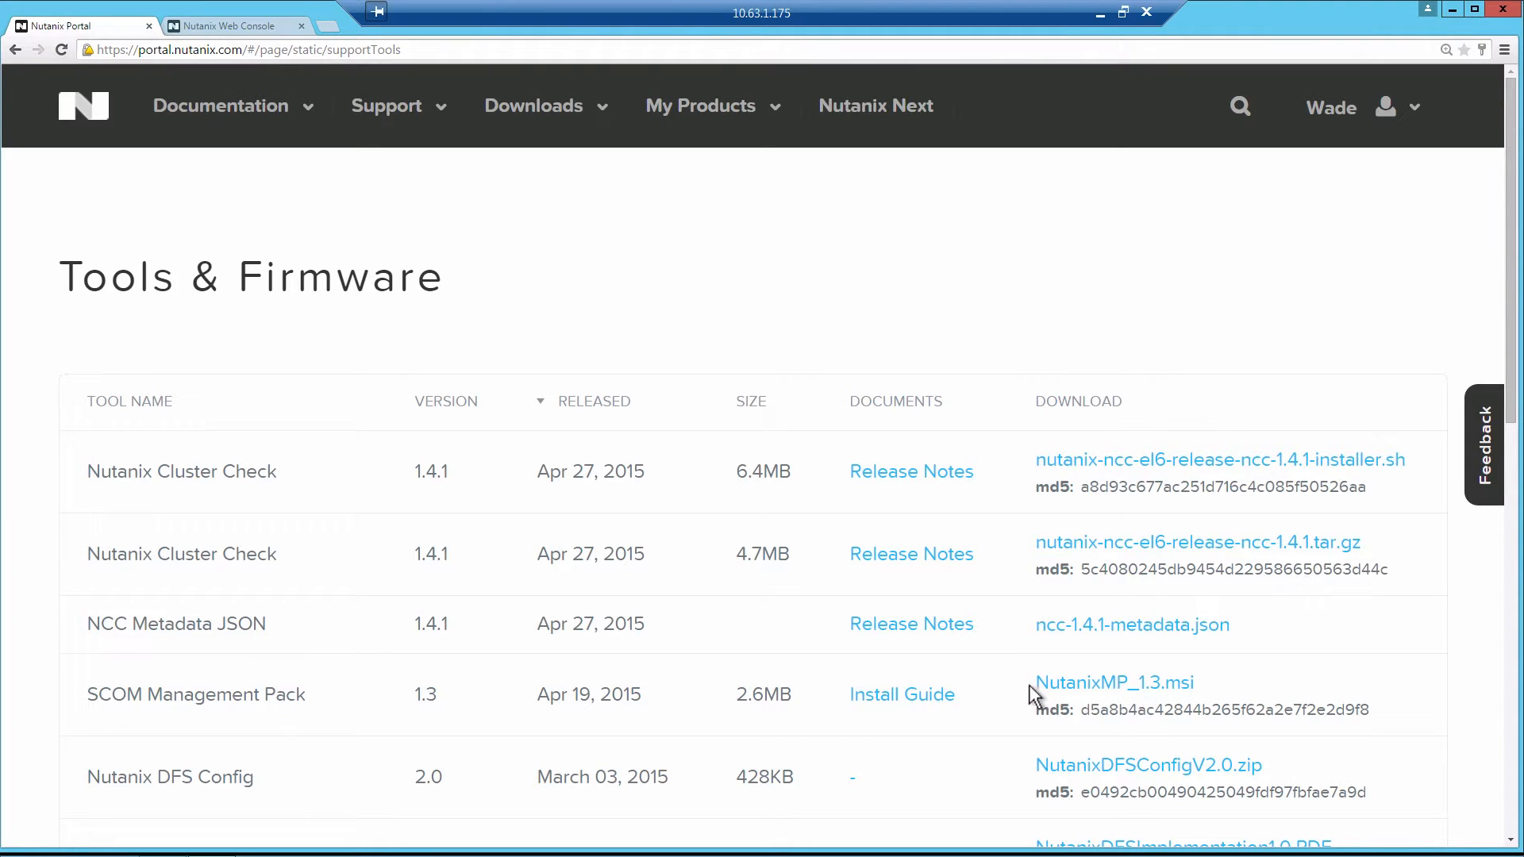
mouse_move(790, 759)
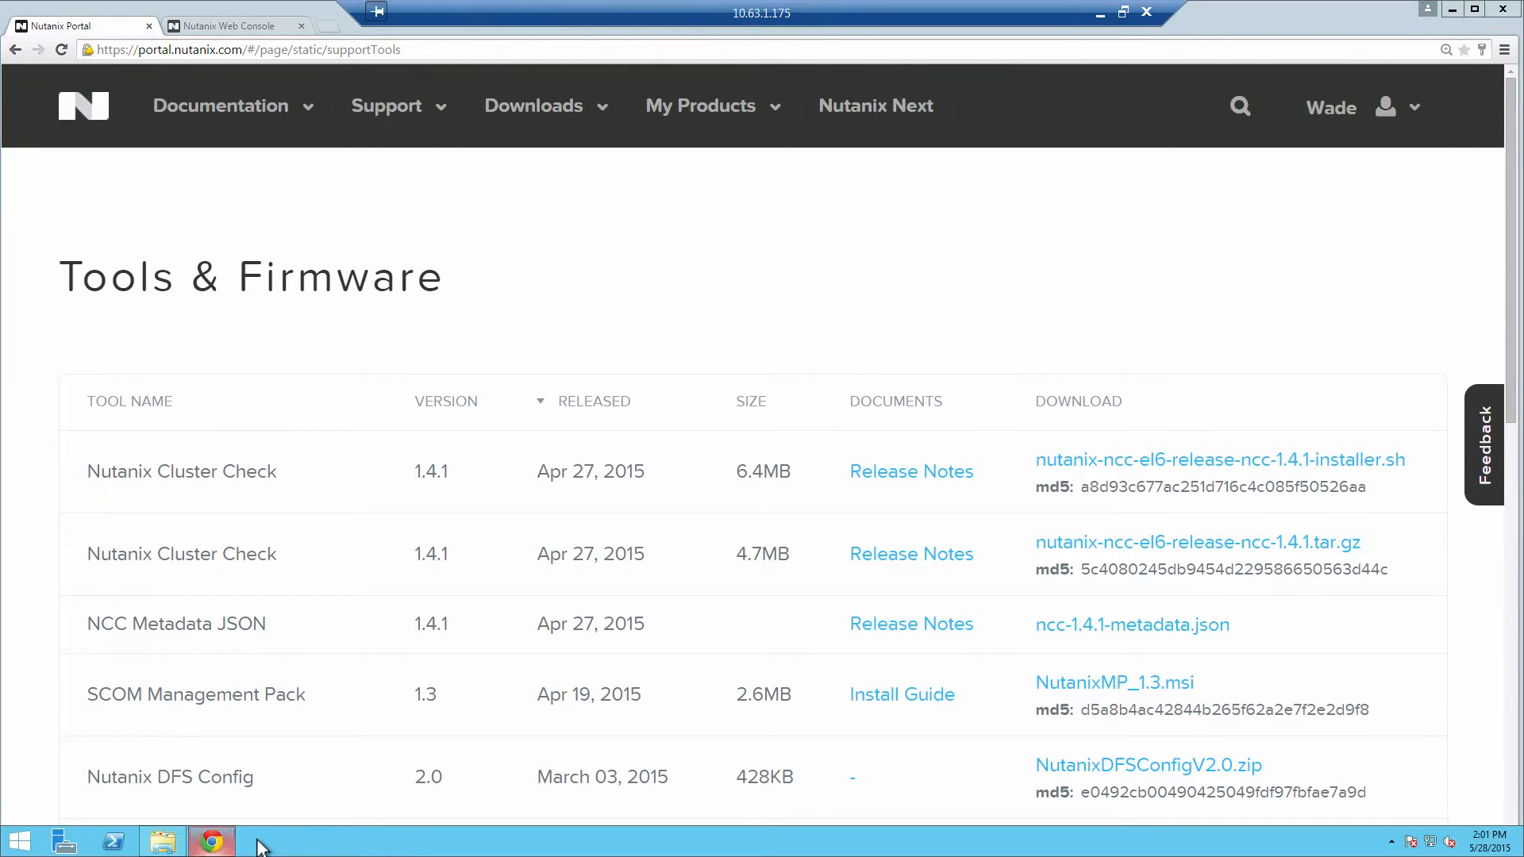
Launch the NutanixMP_v1.3 installer from Downloads and accept the license agreement.
click(161, 842)
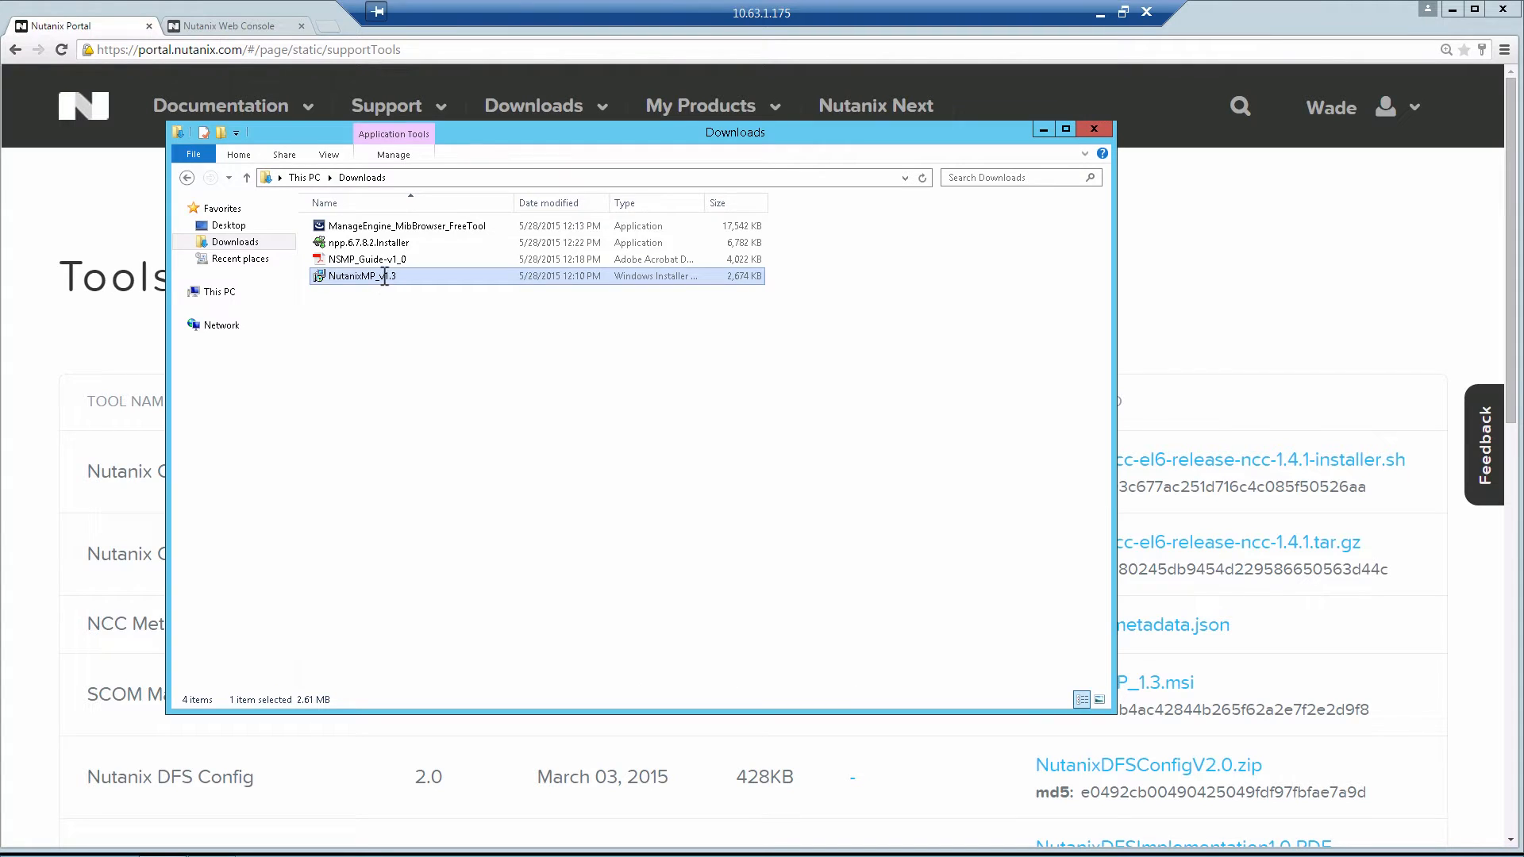
double_click(360, 275)
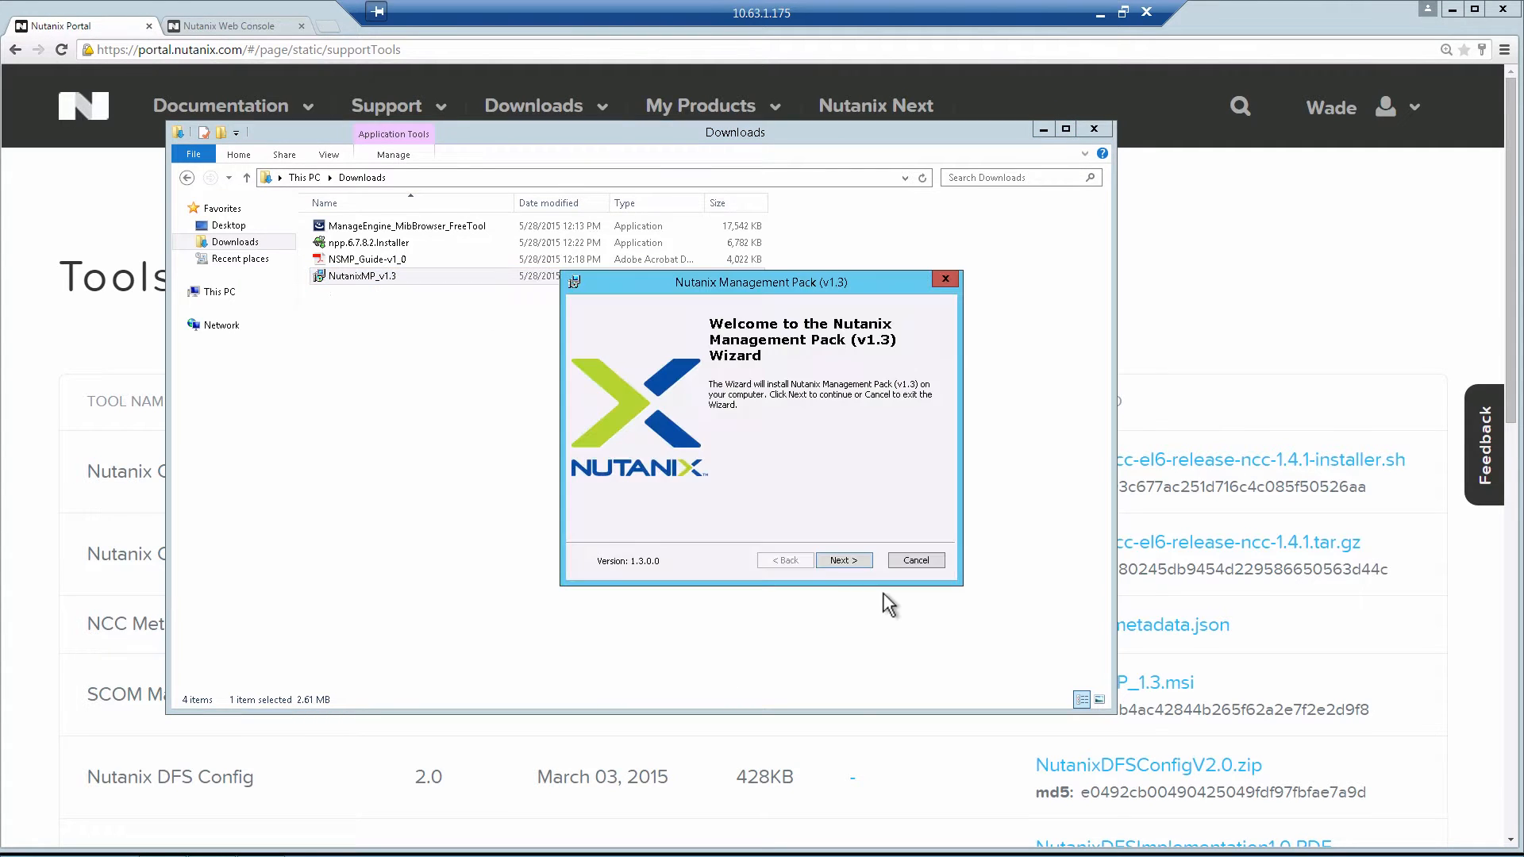
click(841, 560)
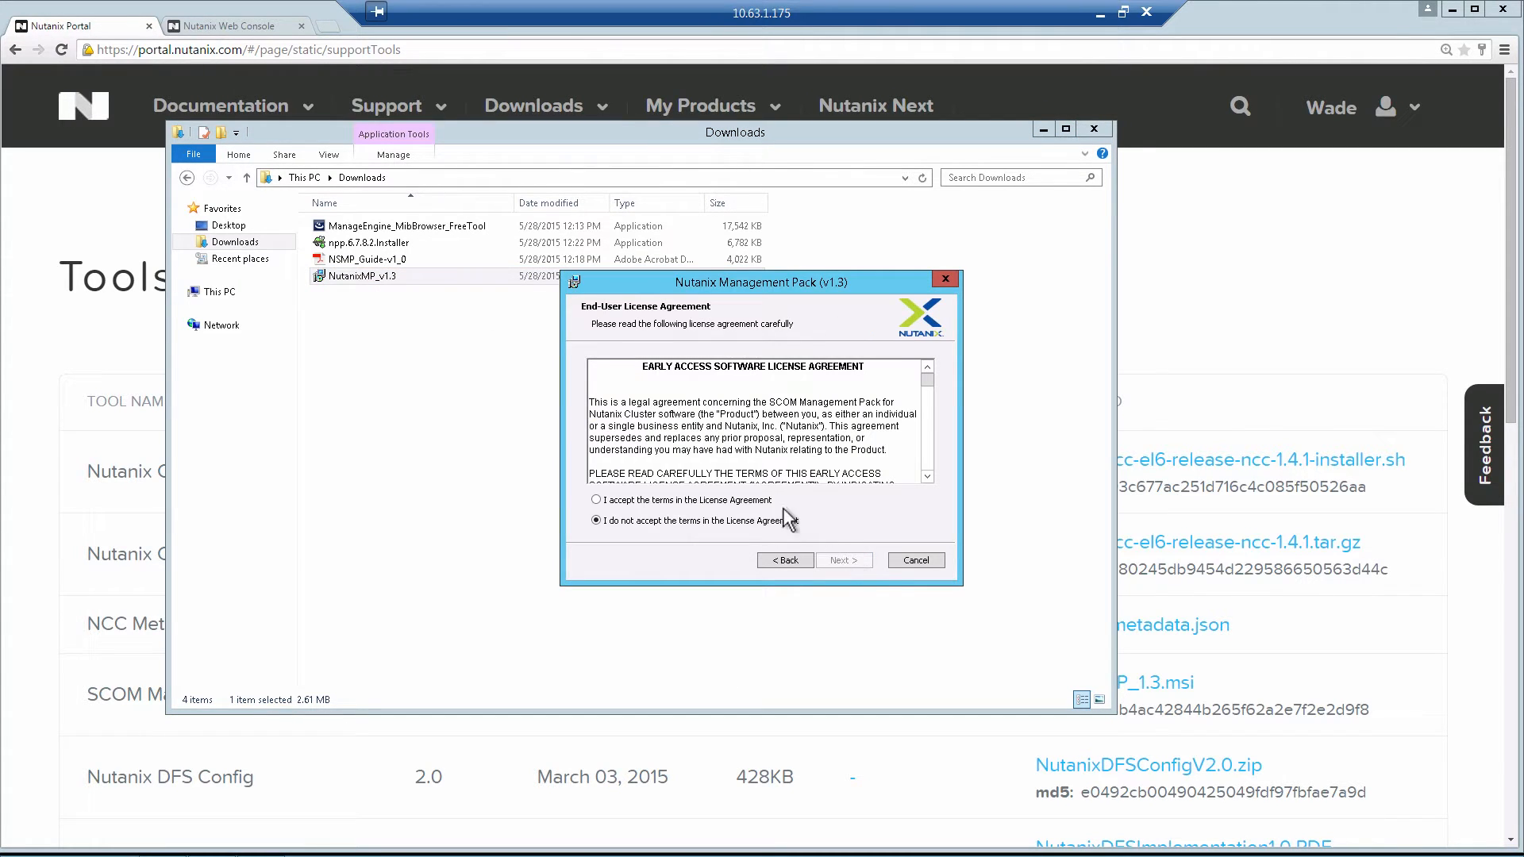
click(595, 500)
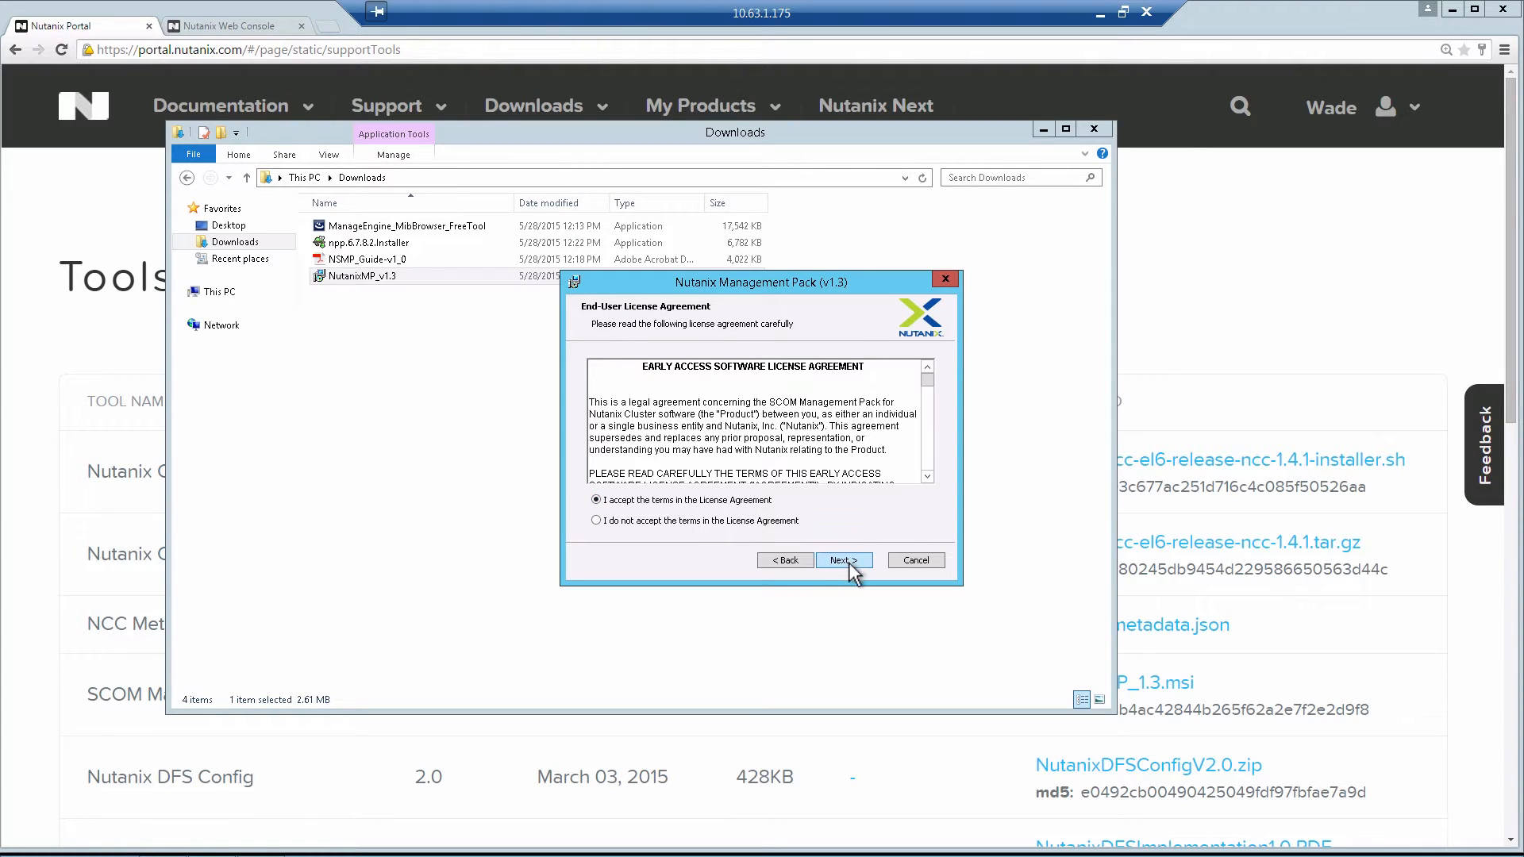
click(840, 560)
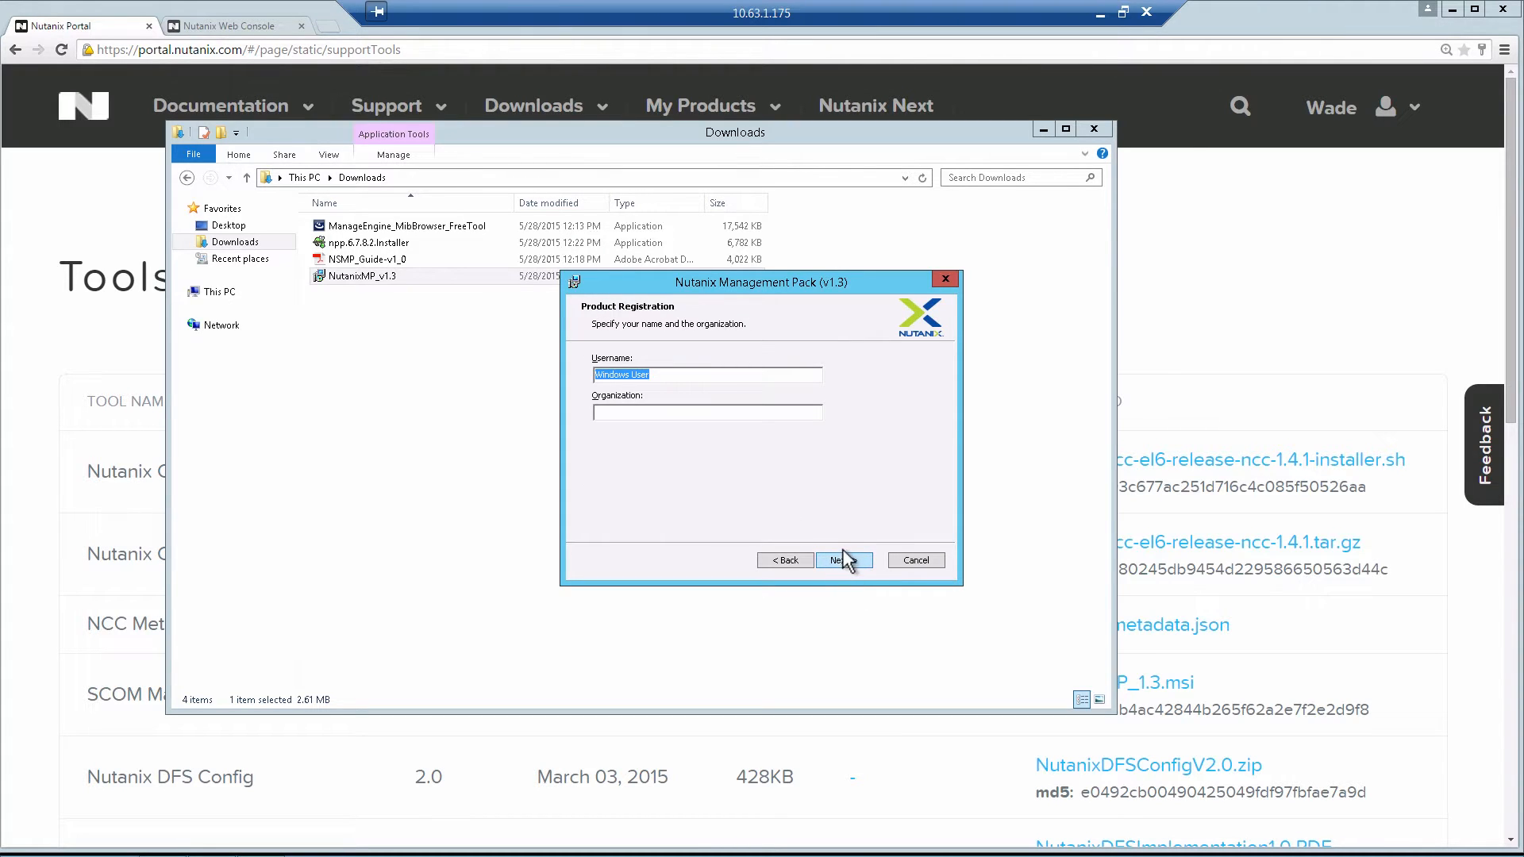
click(838, 560)
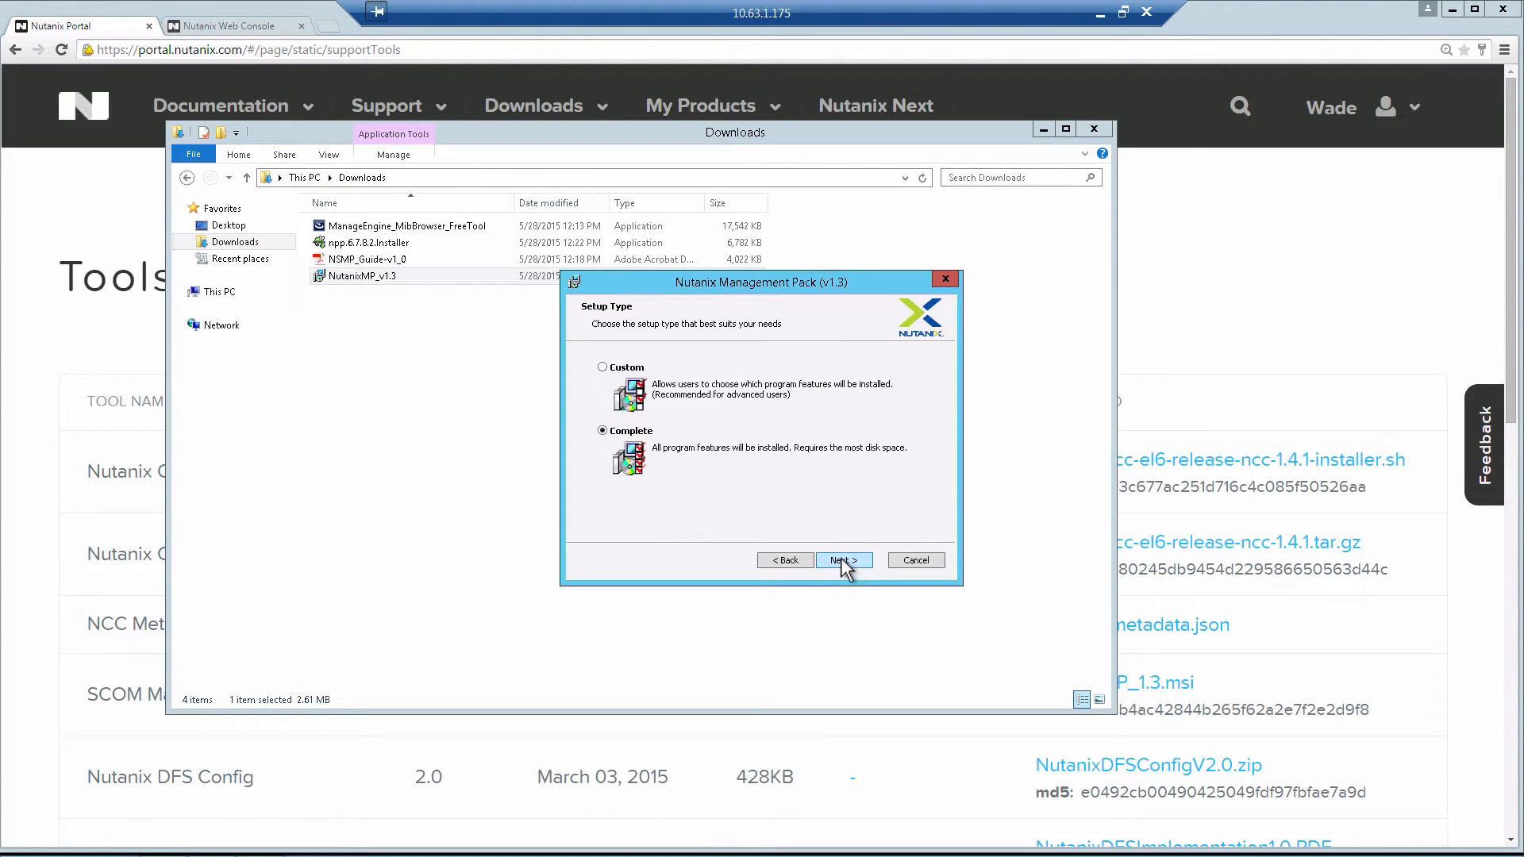
Install with the Complete setup in the default folder and launch the Operations Manager console on finish.
click(841, 561)
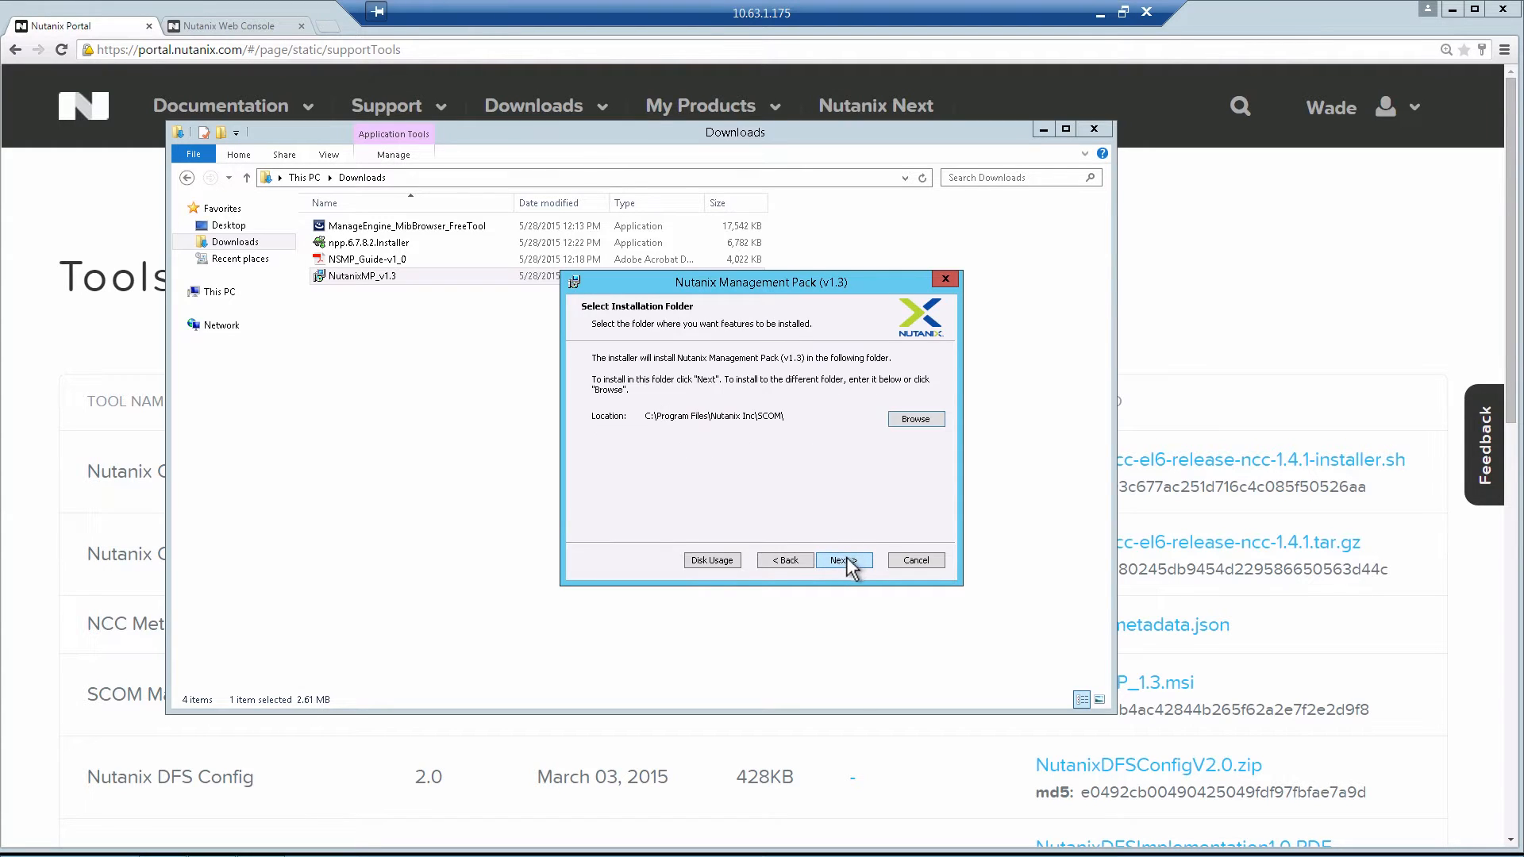
click(841, 560)
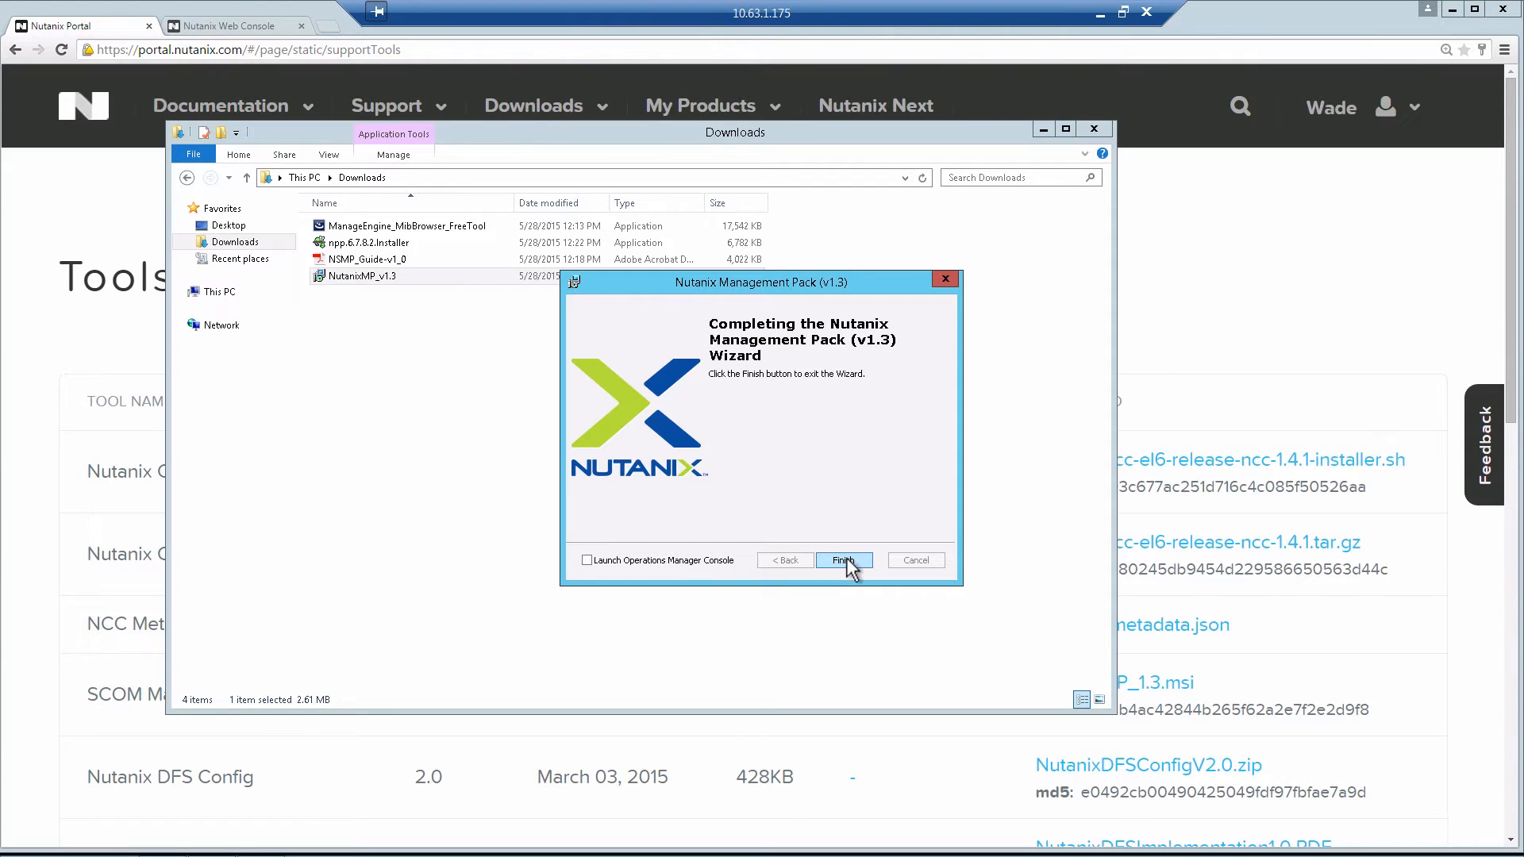
click(587, 560)
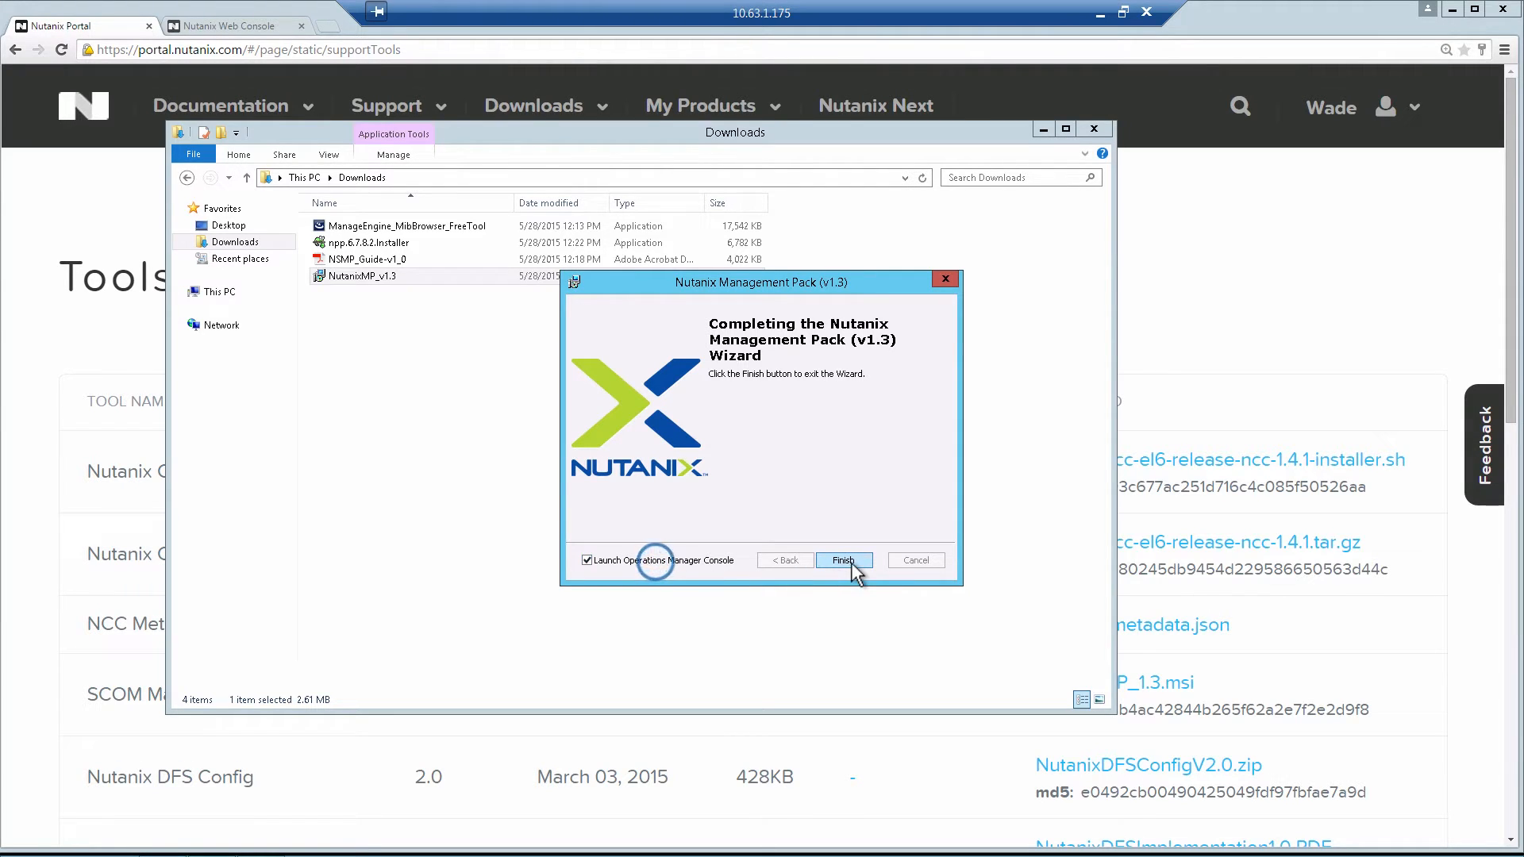
click(841, 560)
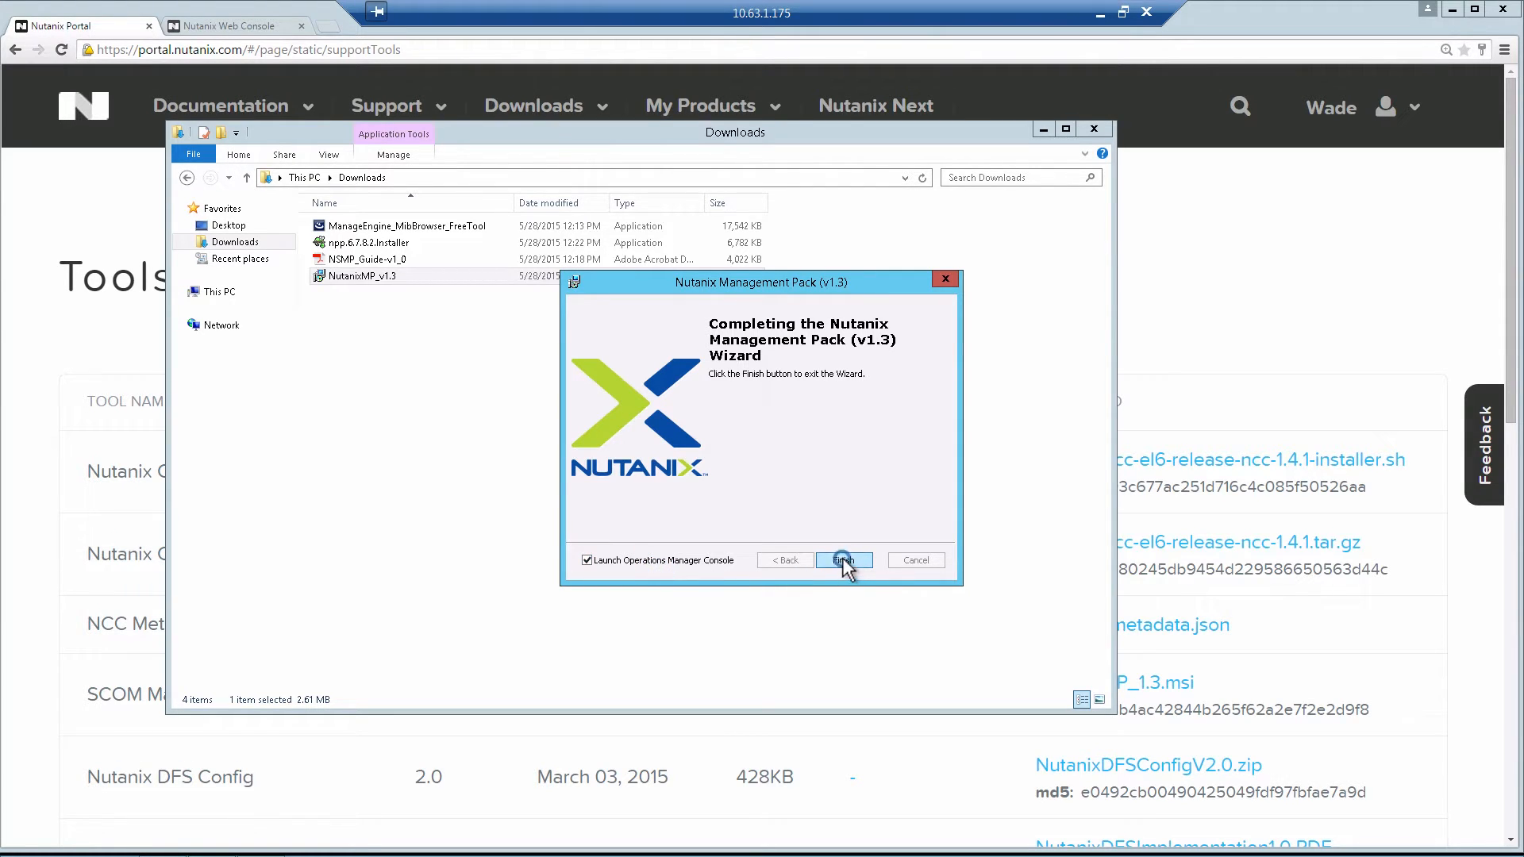
click(841, 560)
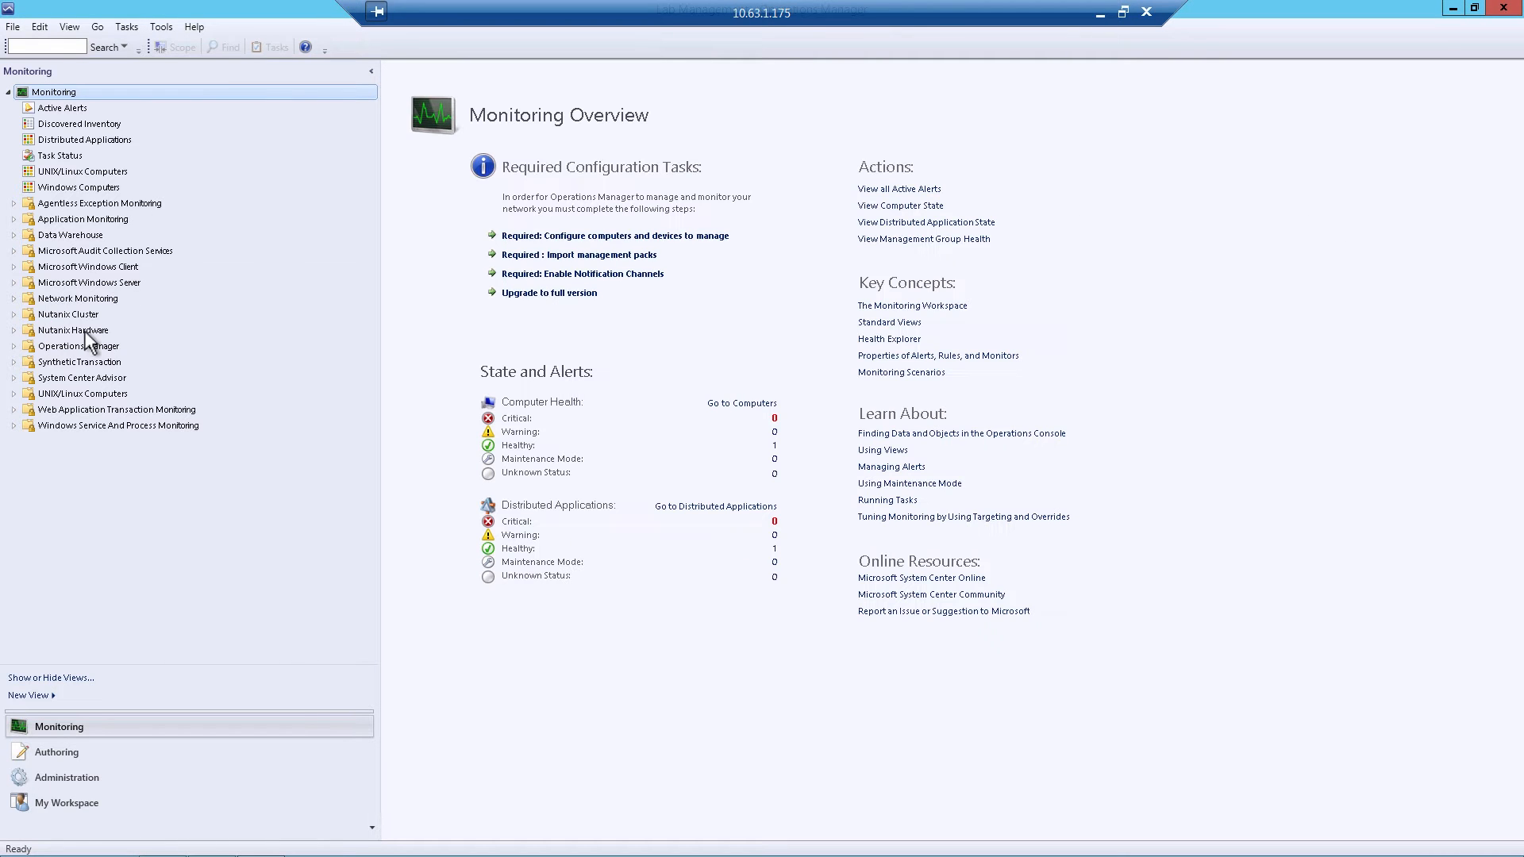
mouse_move(64, 324)
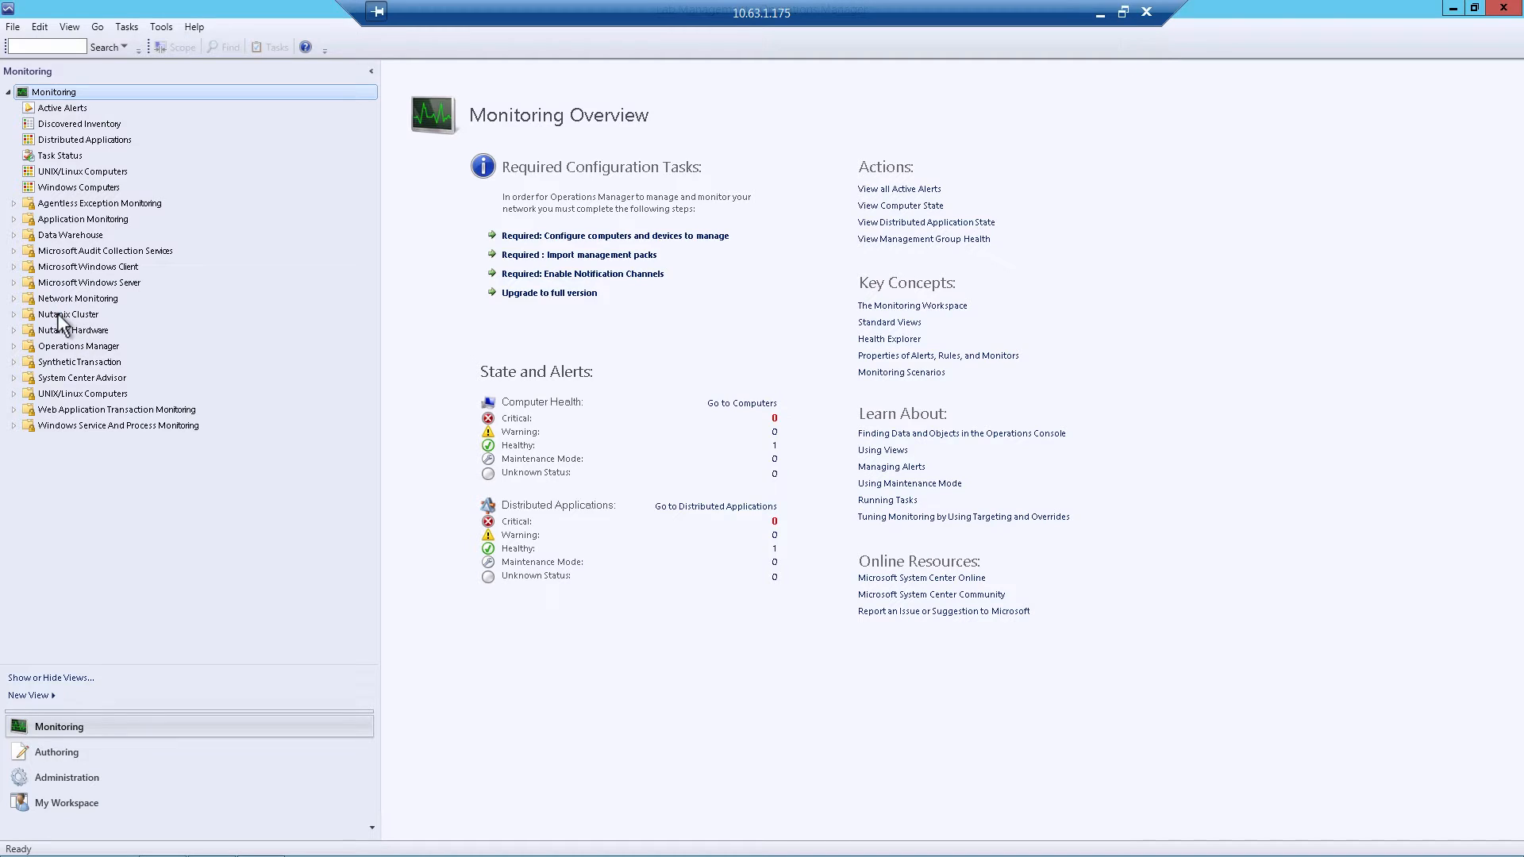
Expand the Nutanix Cluster and Nutanix Hardware views, then switch to the Administration workspace.
click(14, 313)
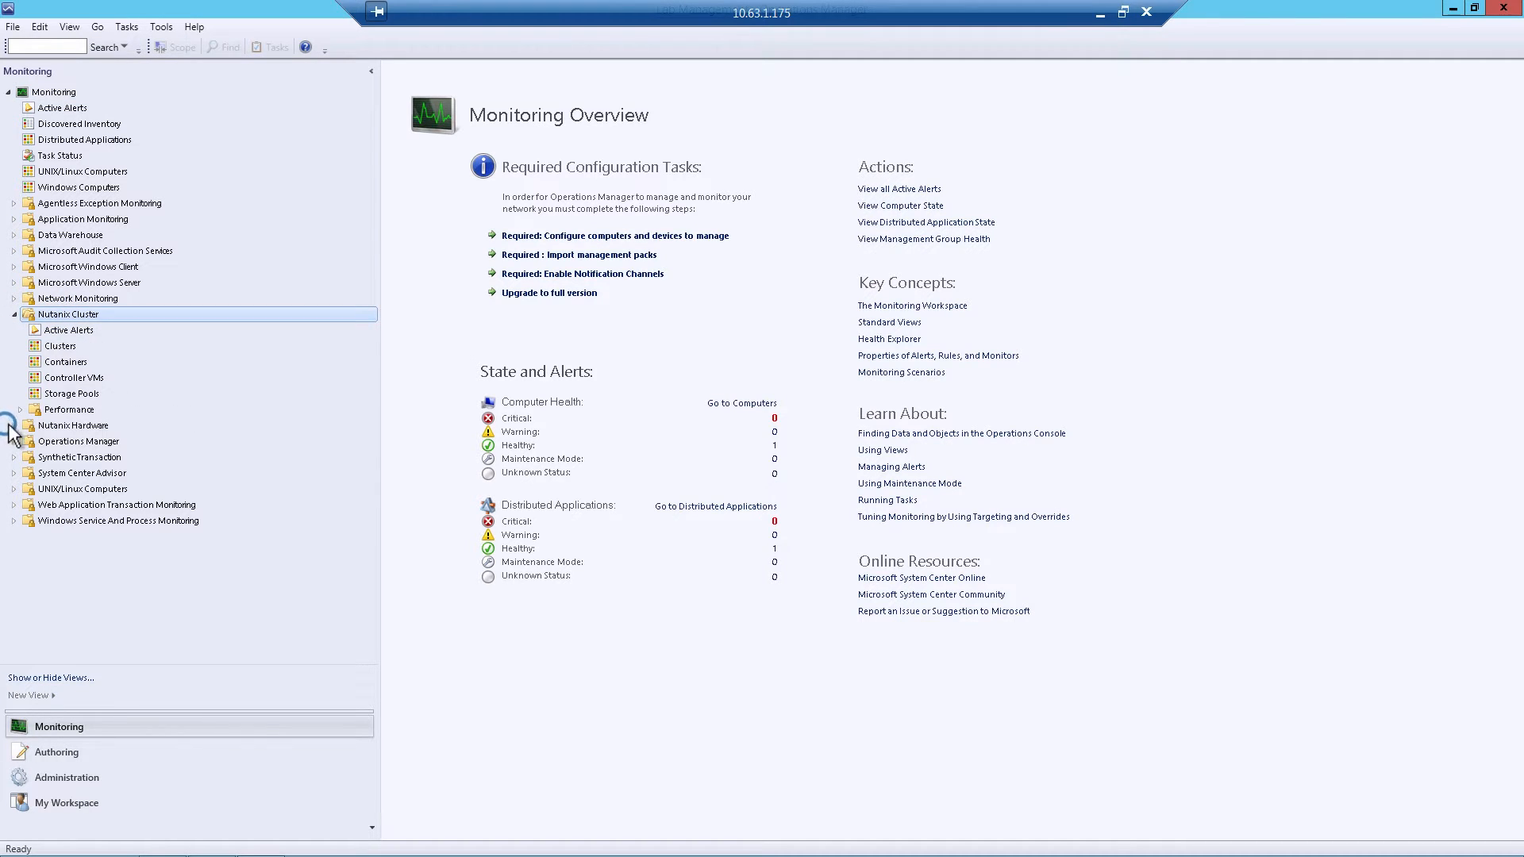
click(10, 426)
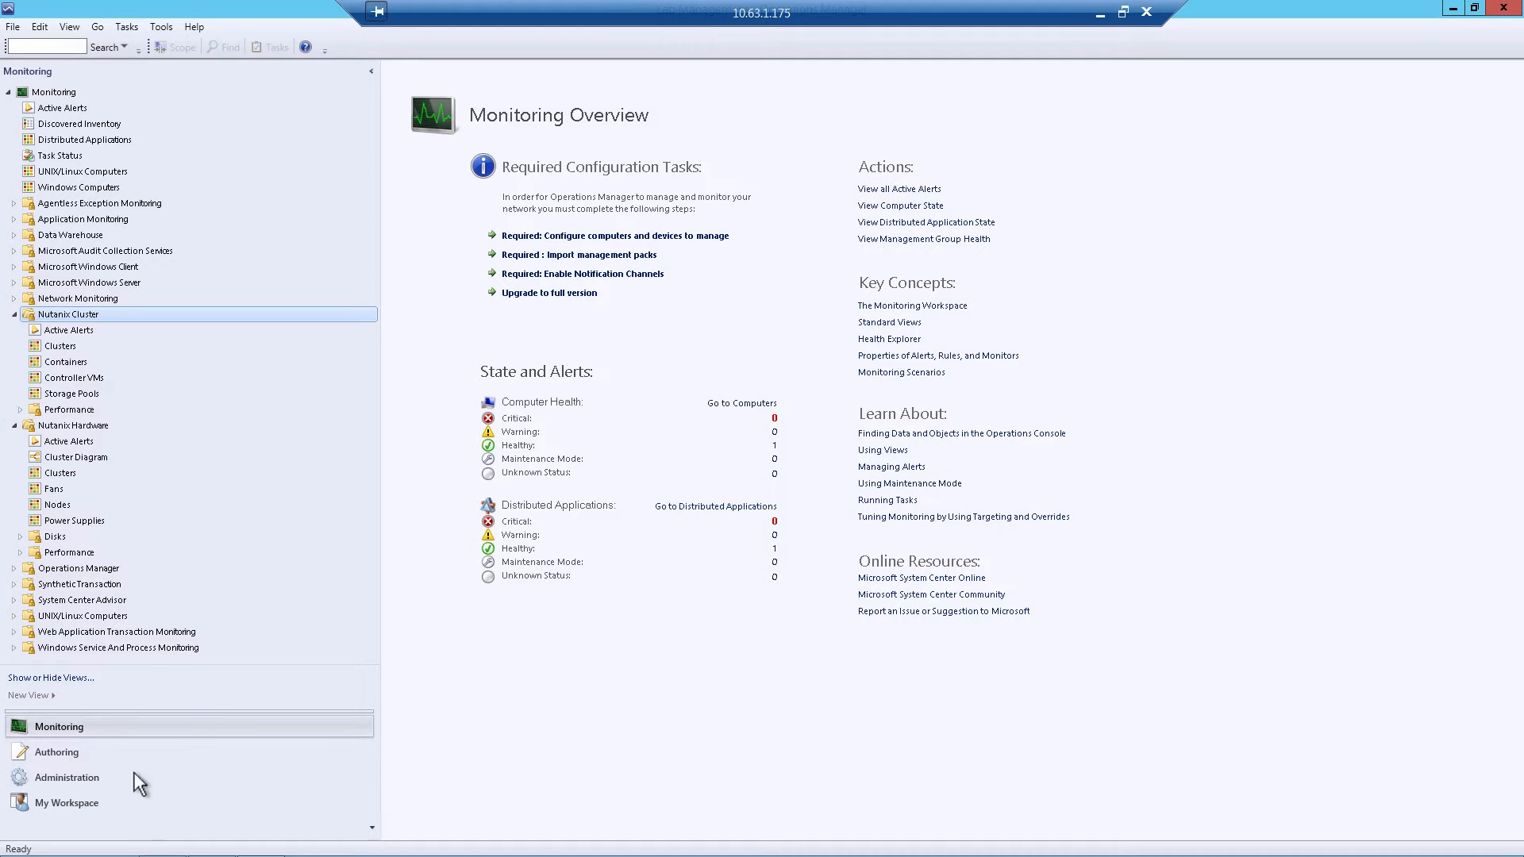
click(56, 751)
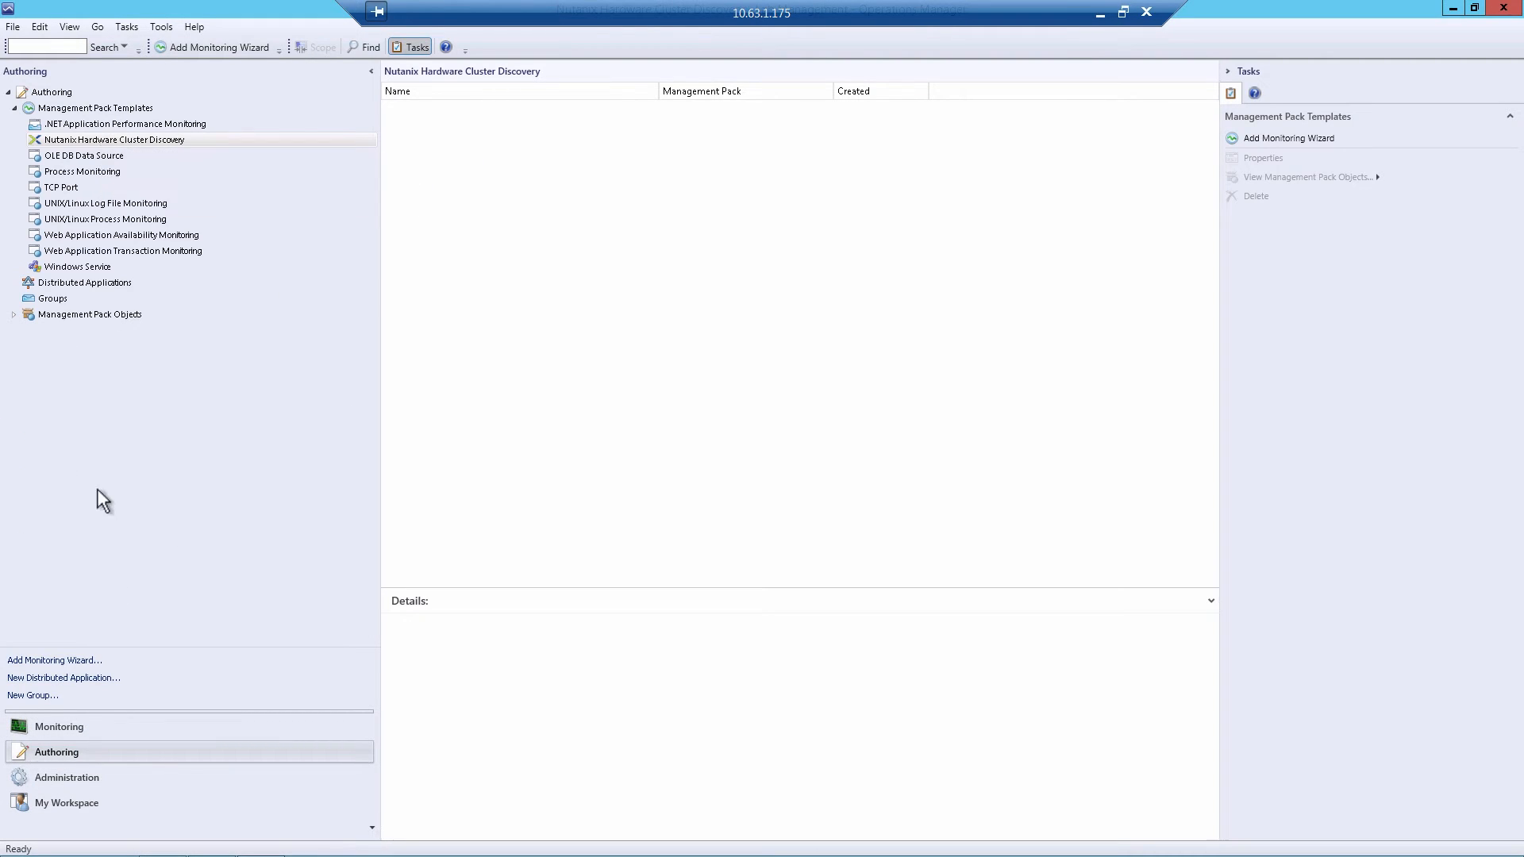
click(66, 776)
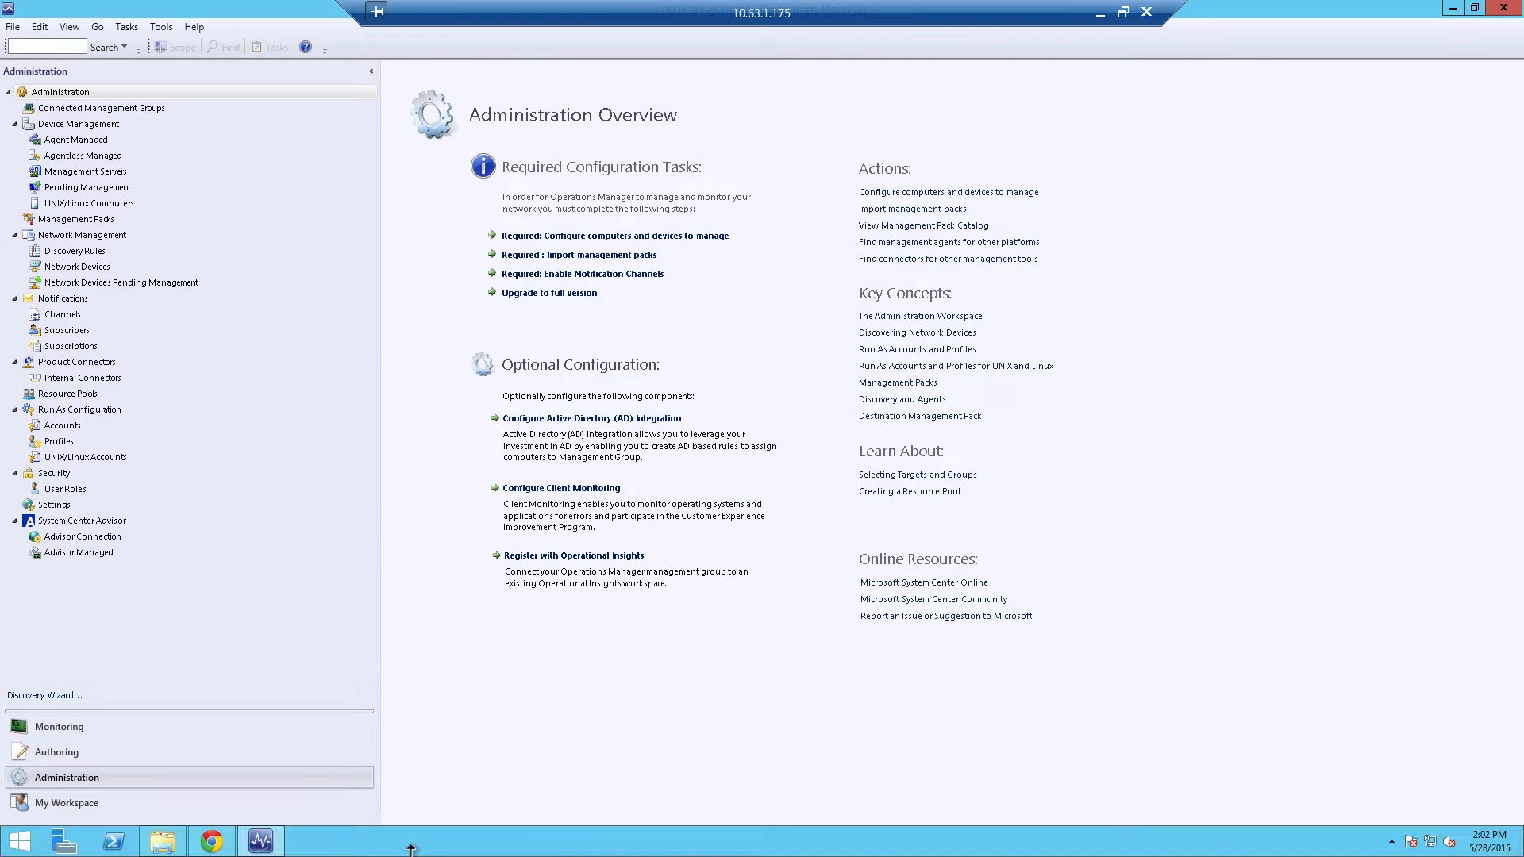
mouse_move(209, 840)
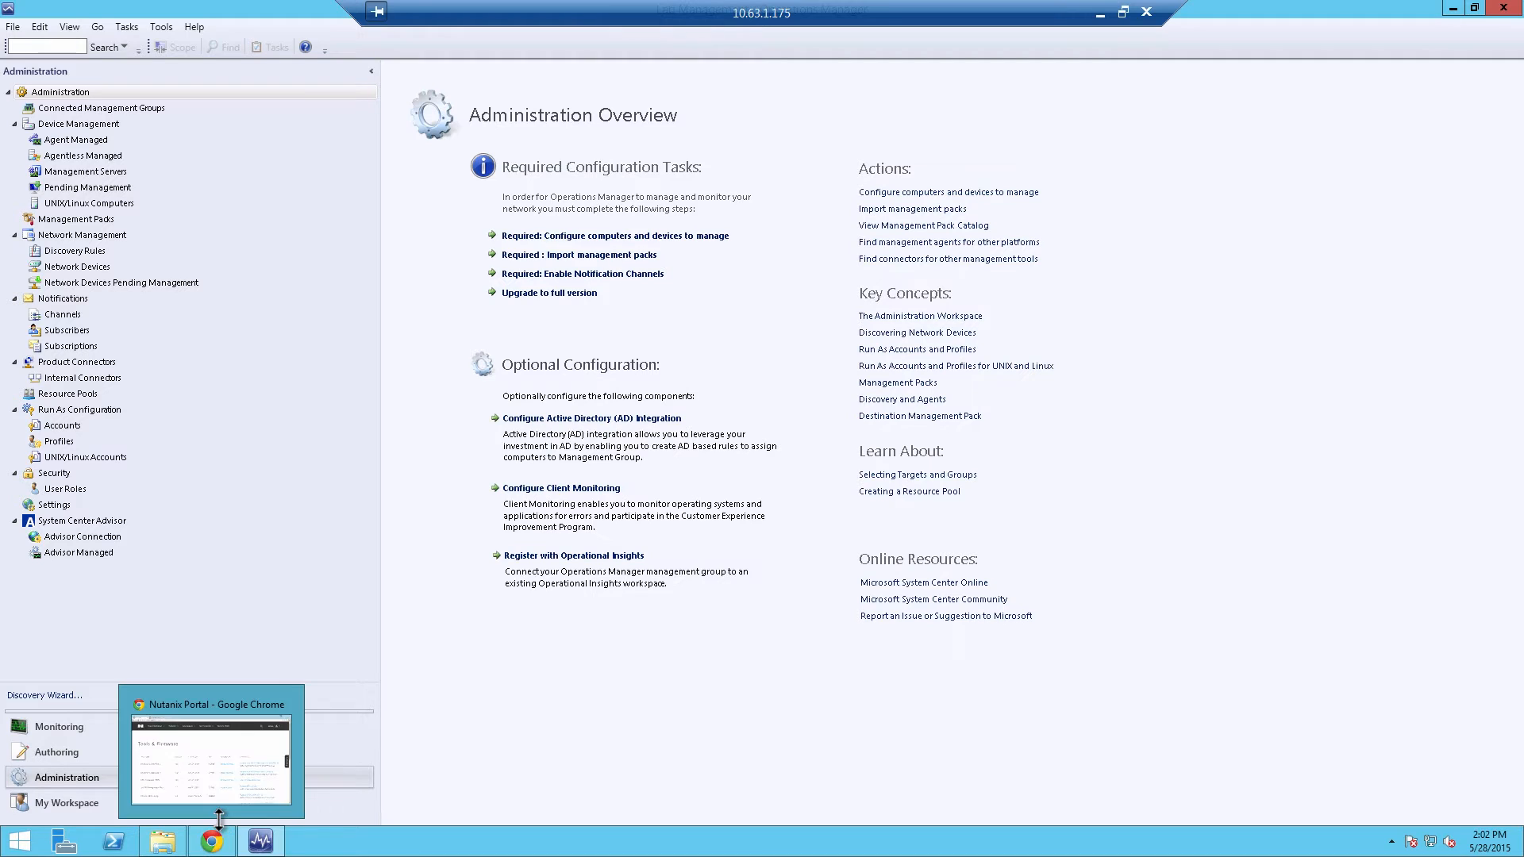
Bring up Prism's SNMP configuration from the cluster settings menu.
click(209, 748)
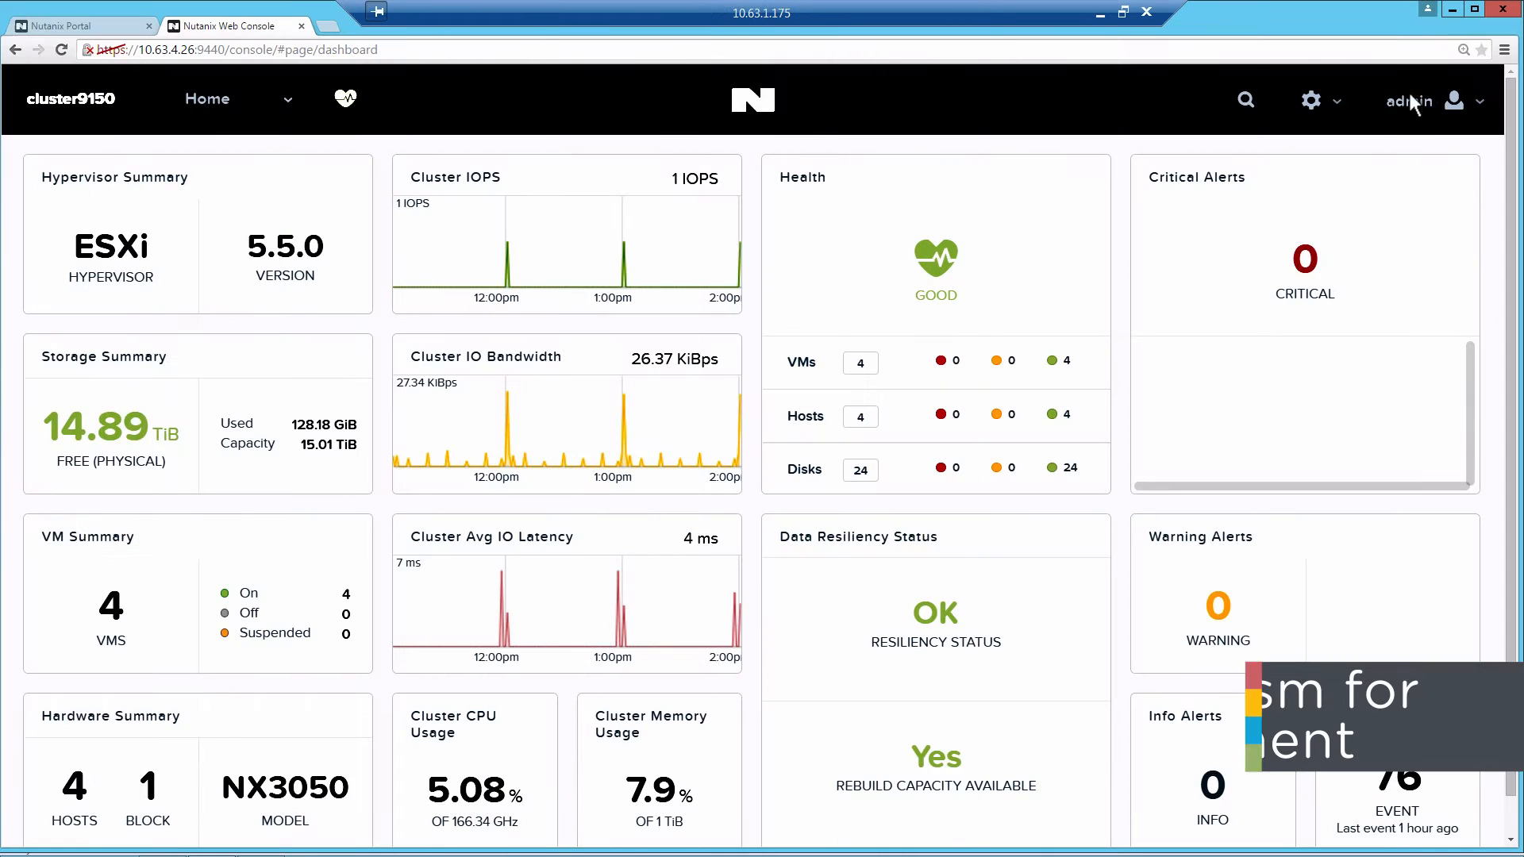
click(1311, 100)
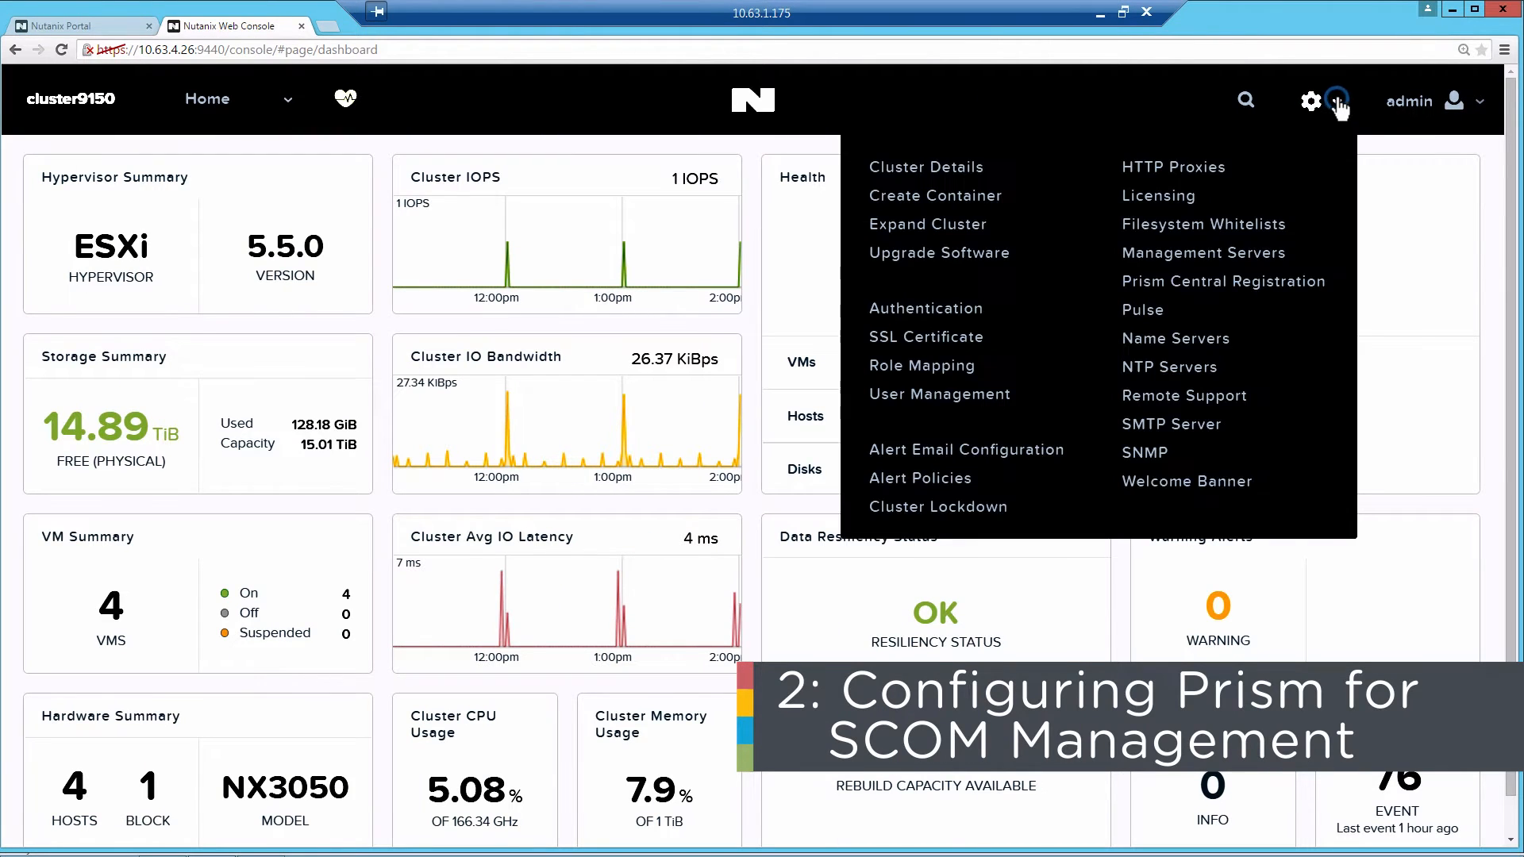
mouse_move(1146, 462)
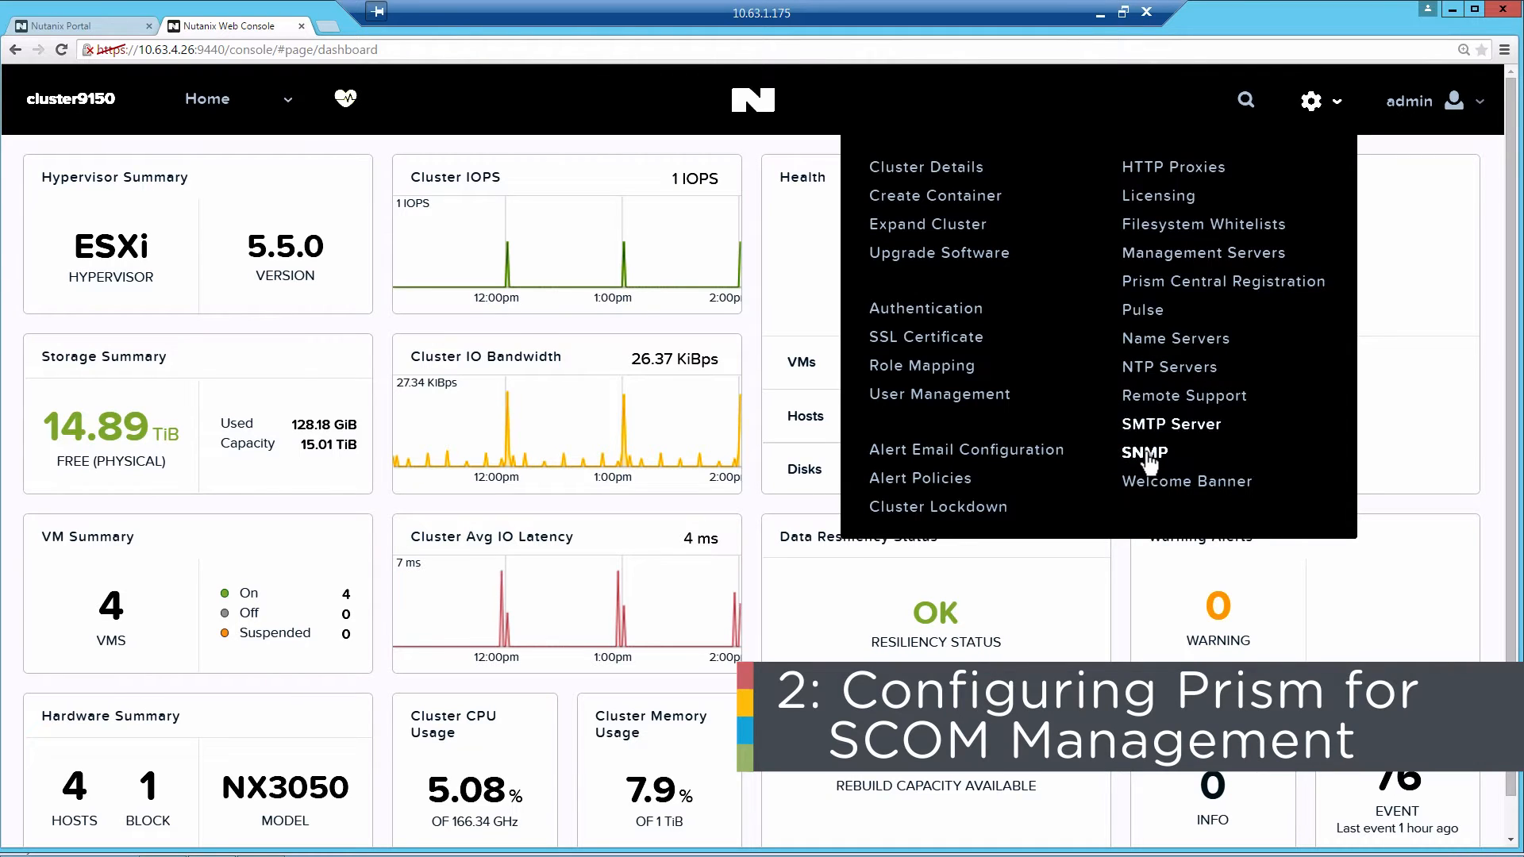
click(1145, 453)
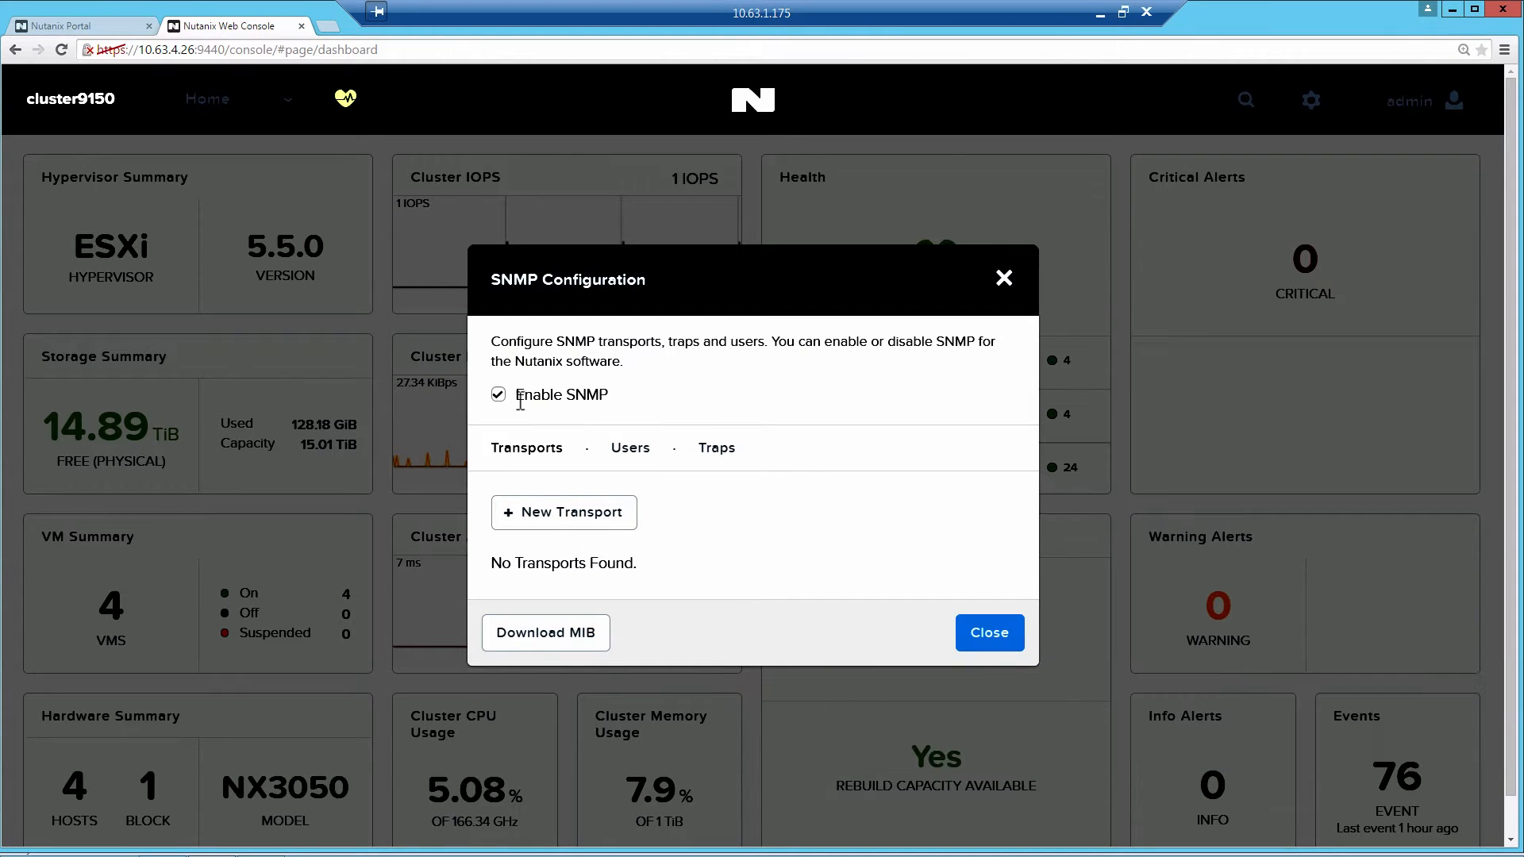
Create a new SNMP transport using UDP on port 161.
click(562, 512)
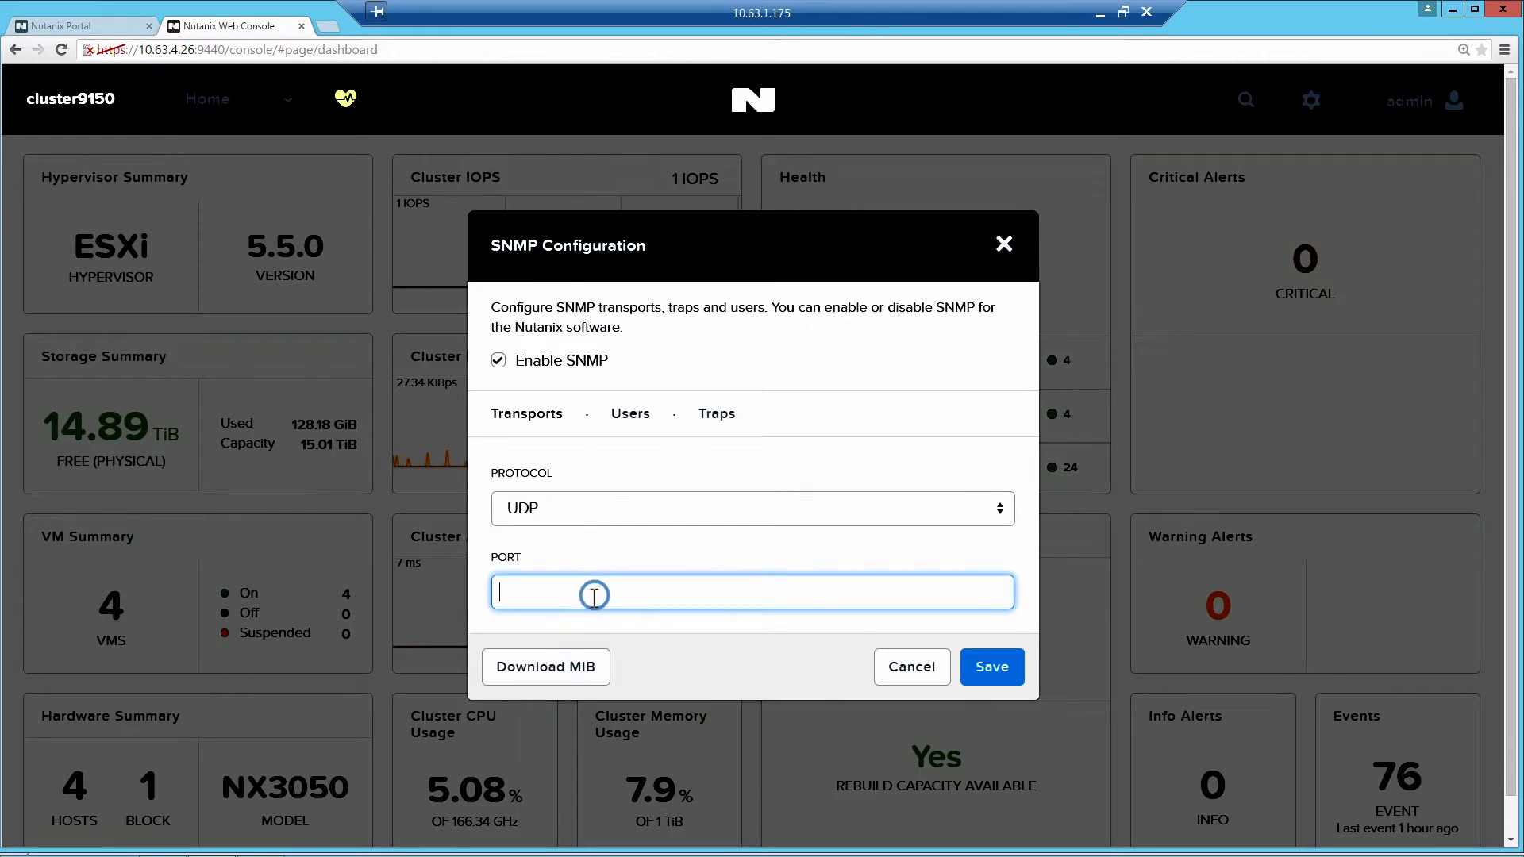
text(16)
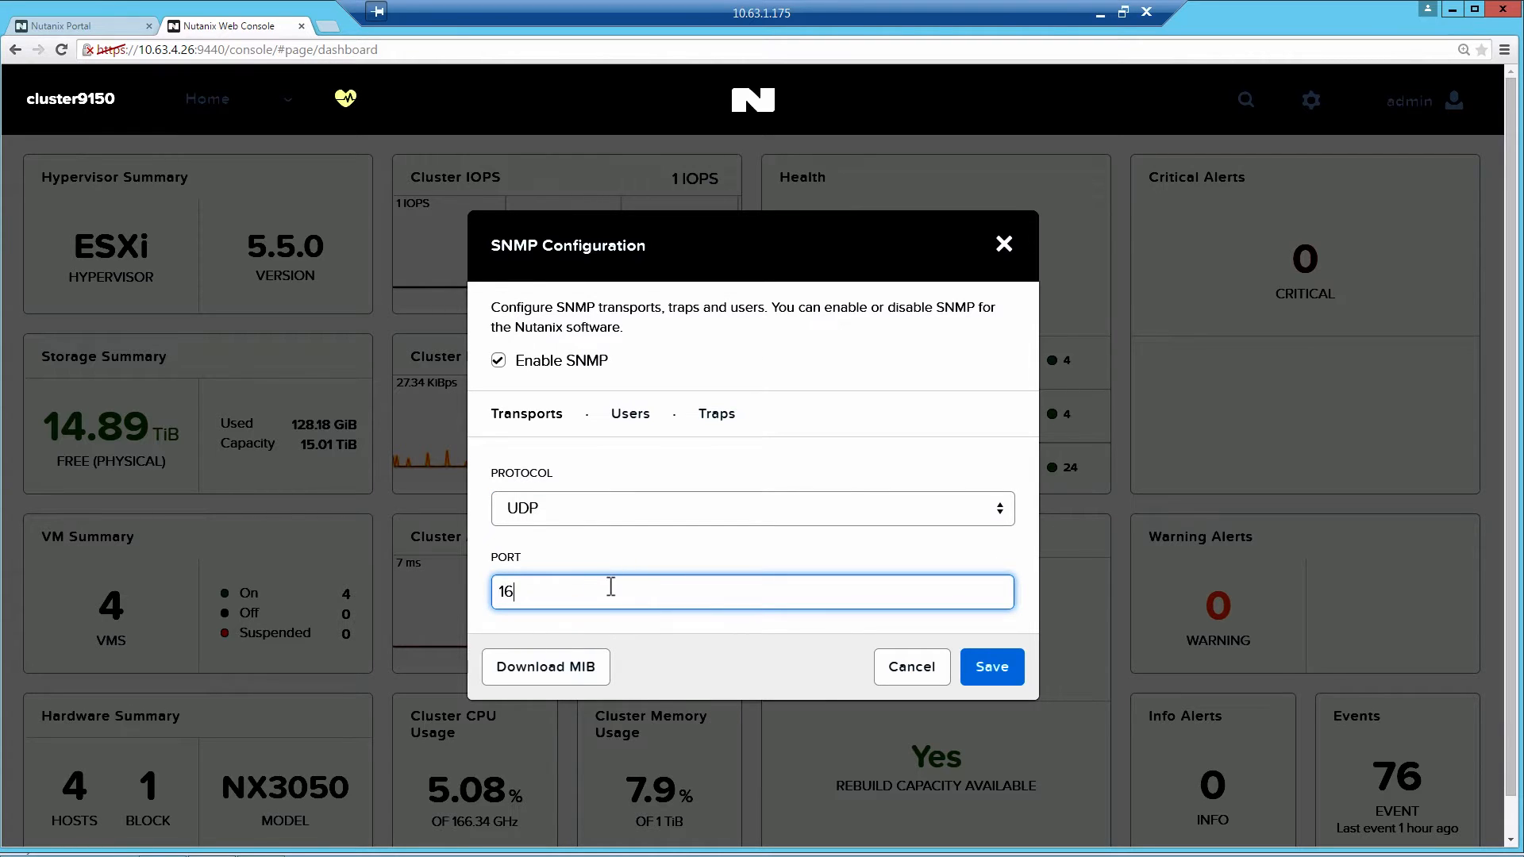
text(1)
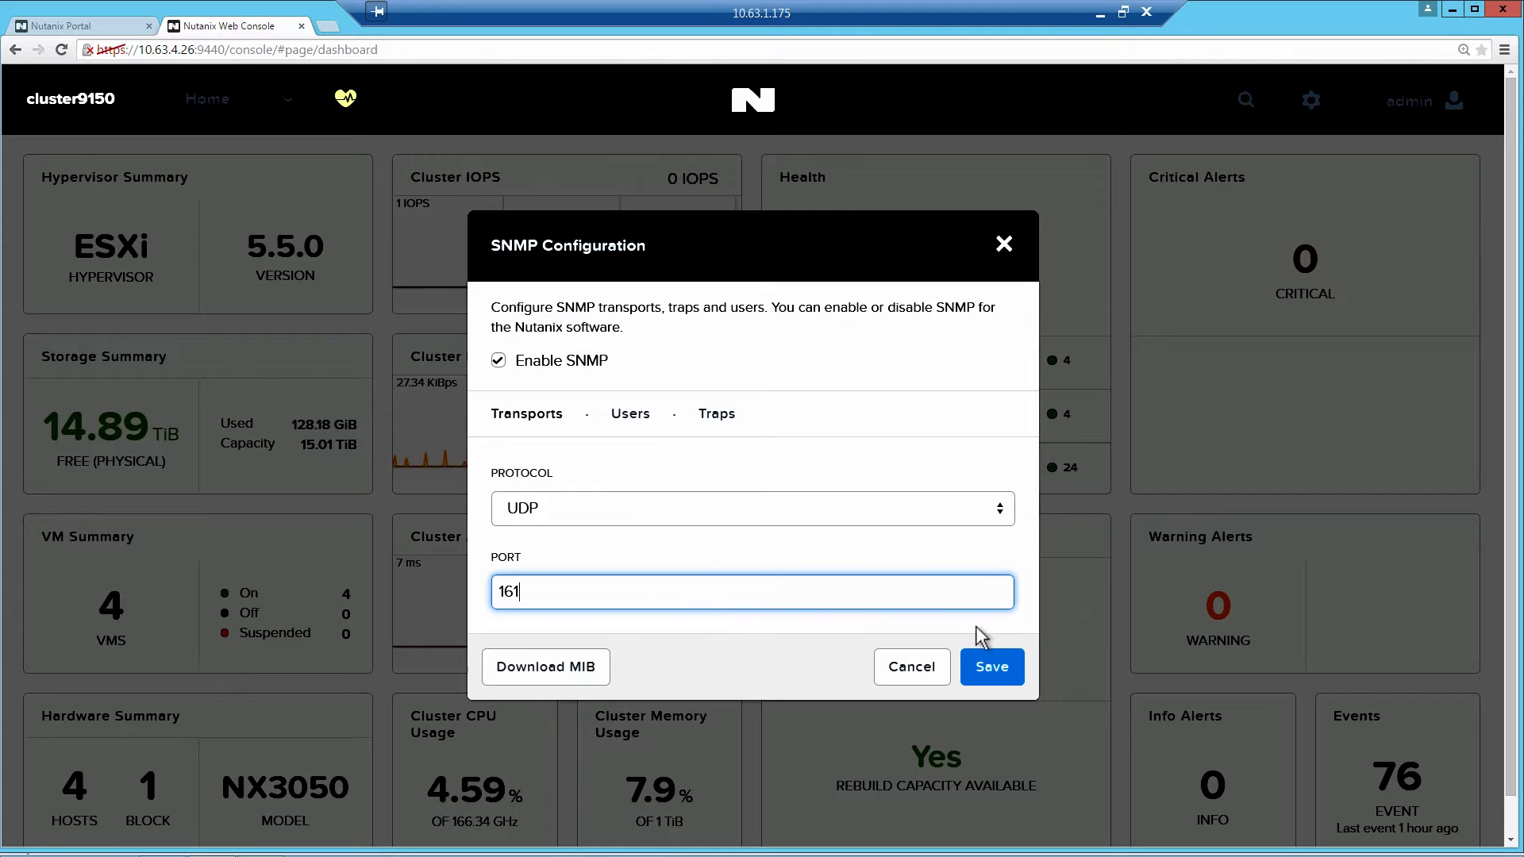
mouse_move(990, 667)
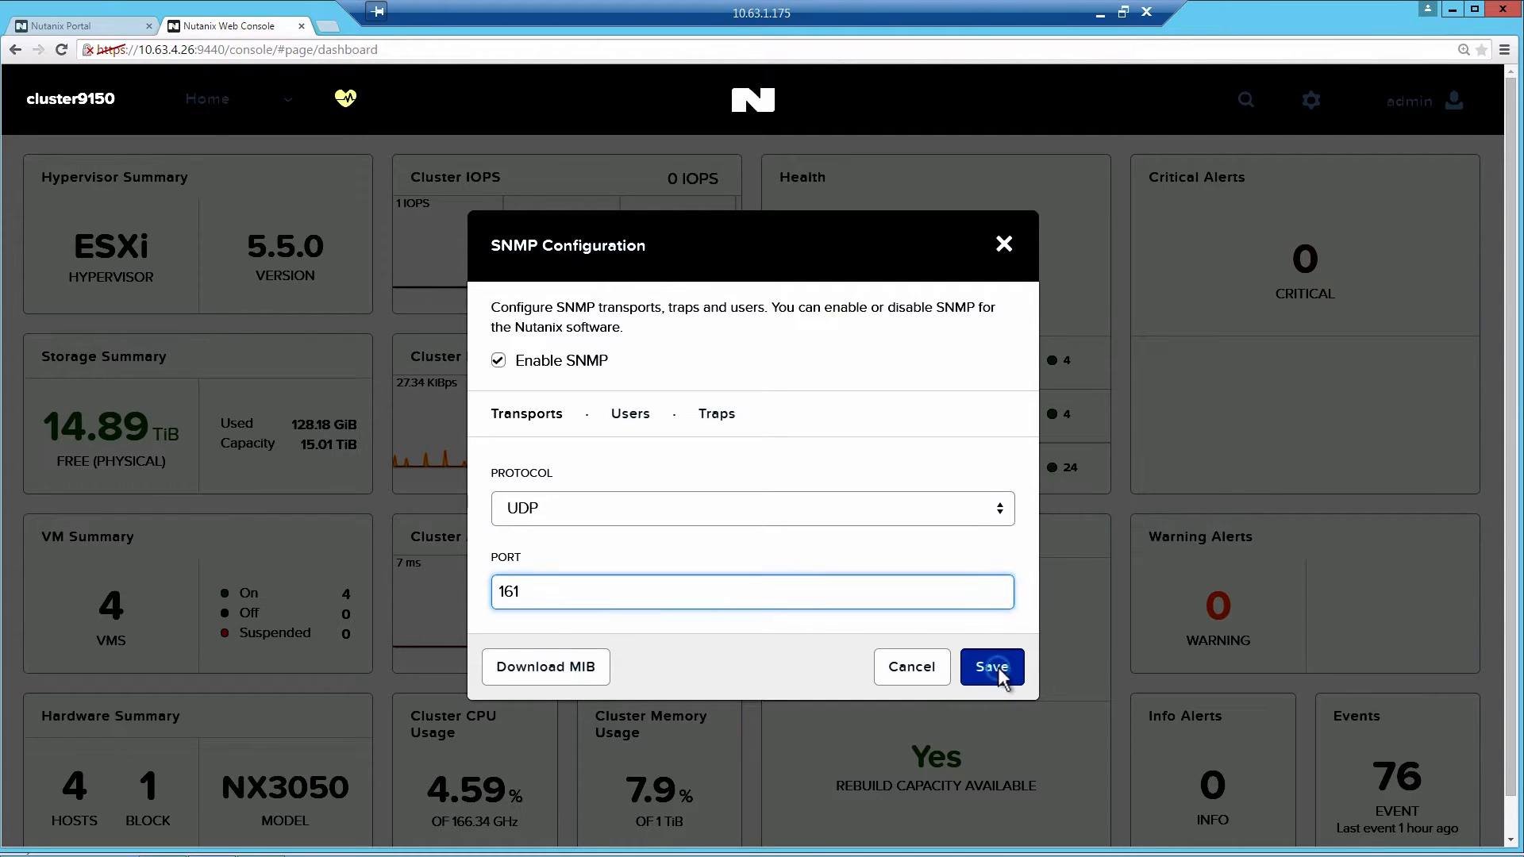
click(991, 666)
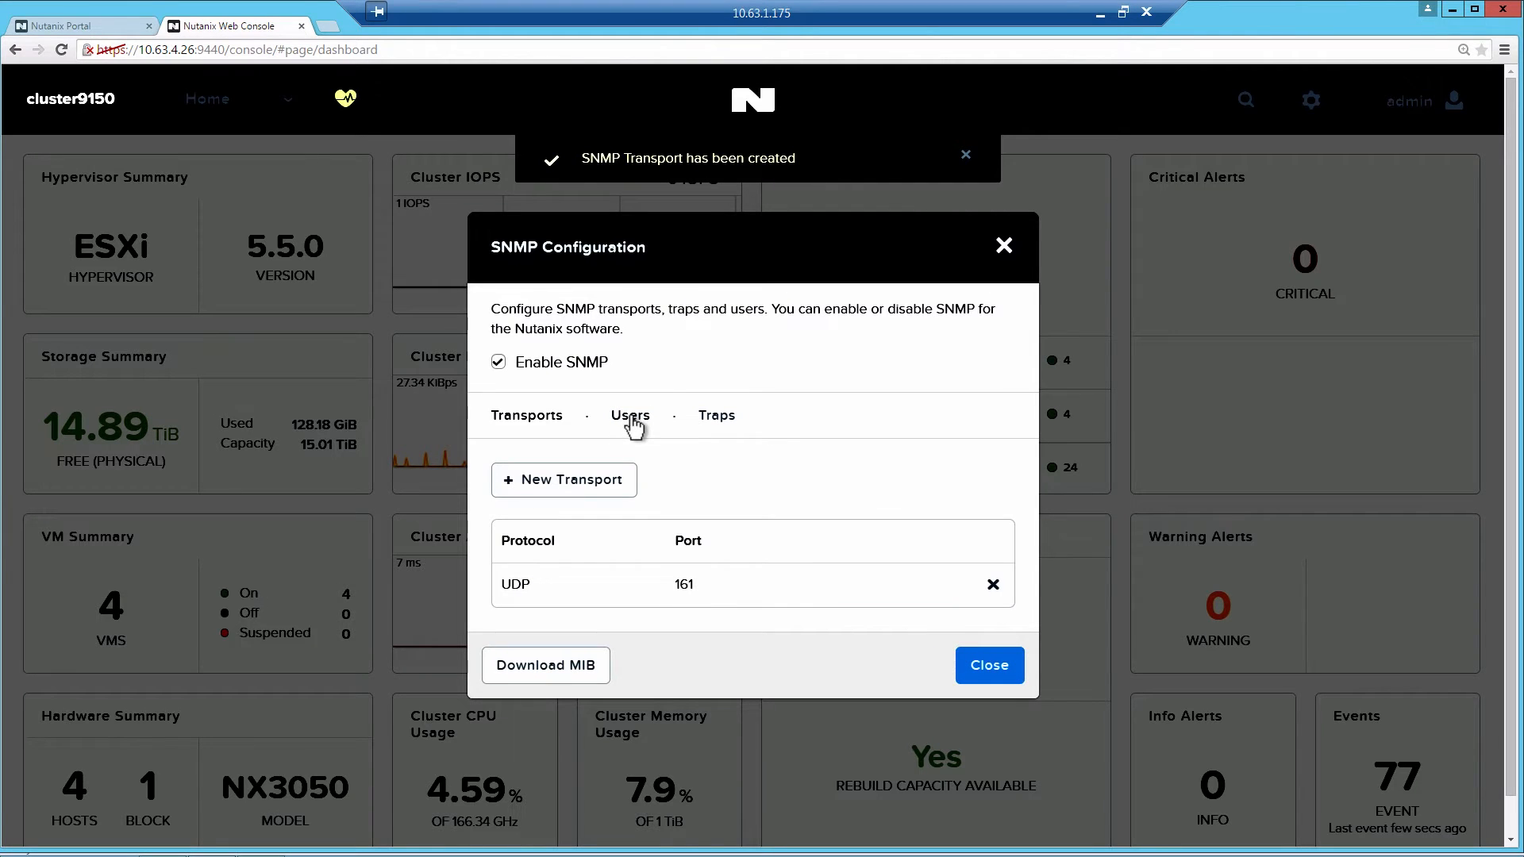
Start a new SNMP user named snmpuser.
click(630, 414)
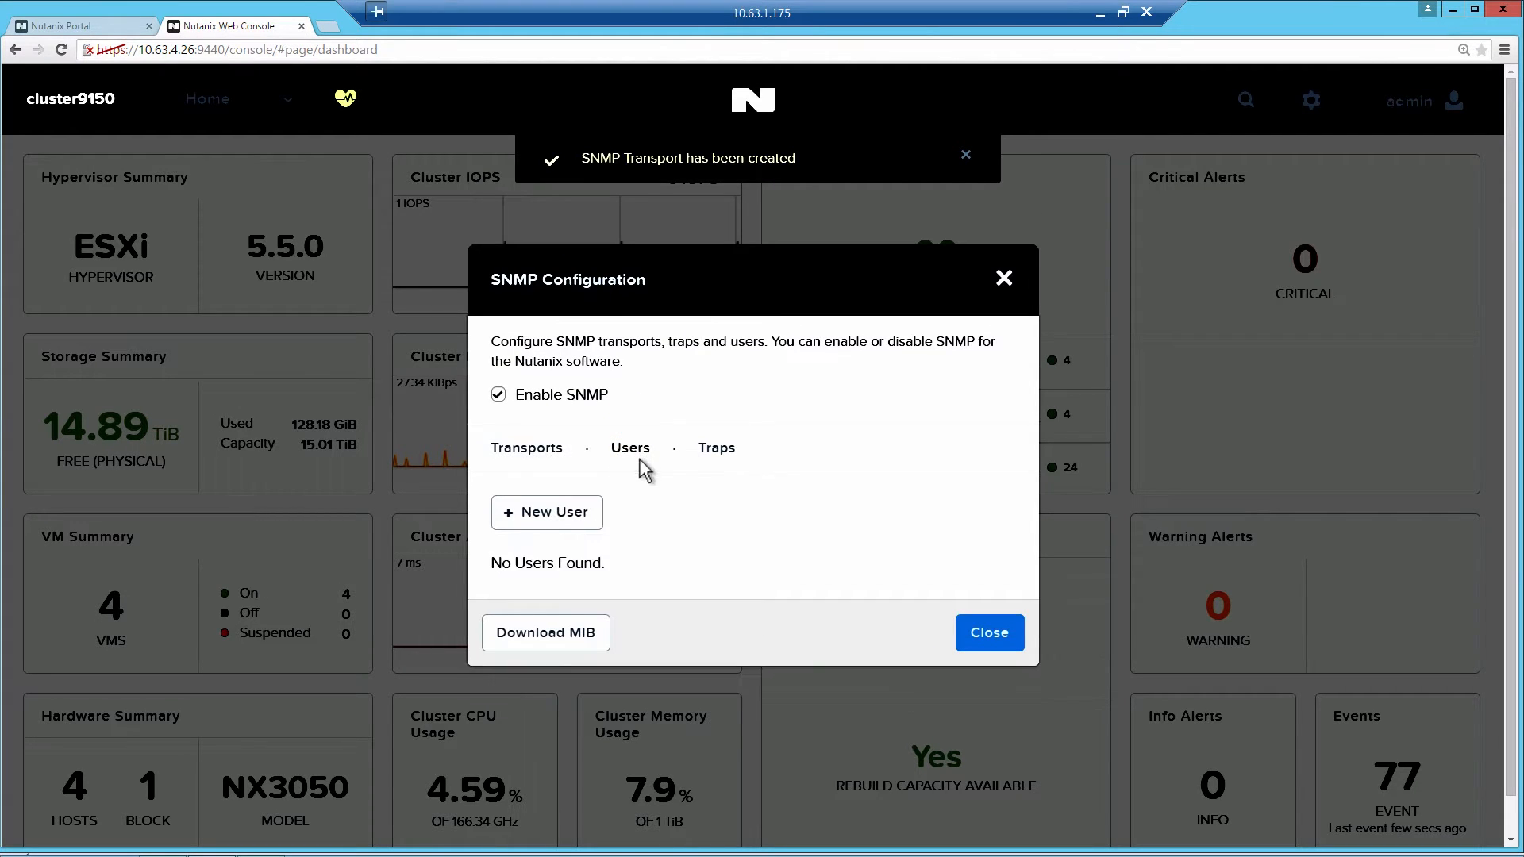
mouse_move(546, 513)
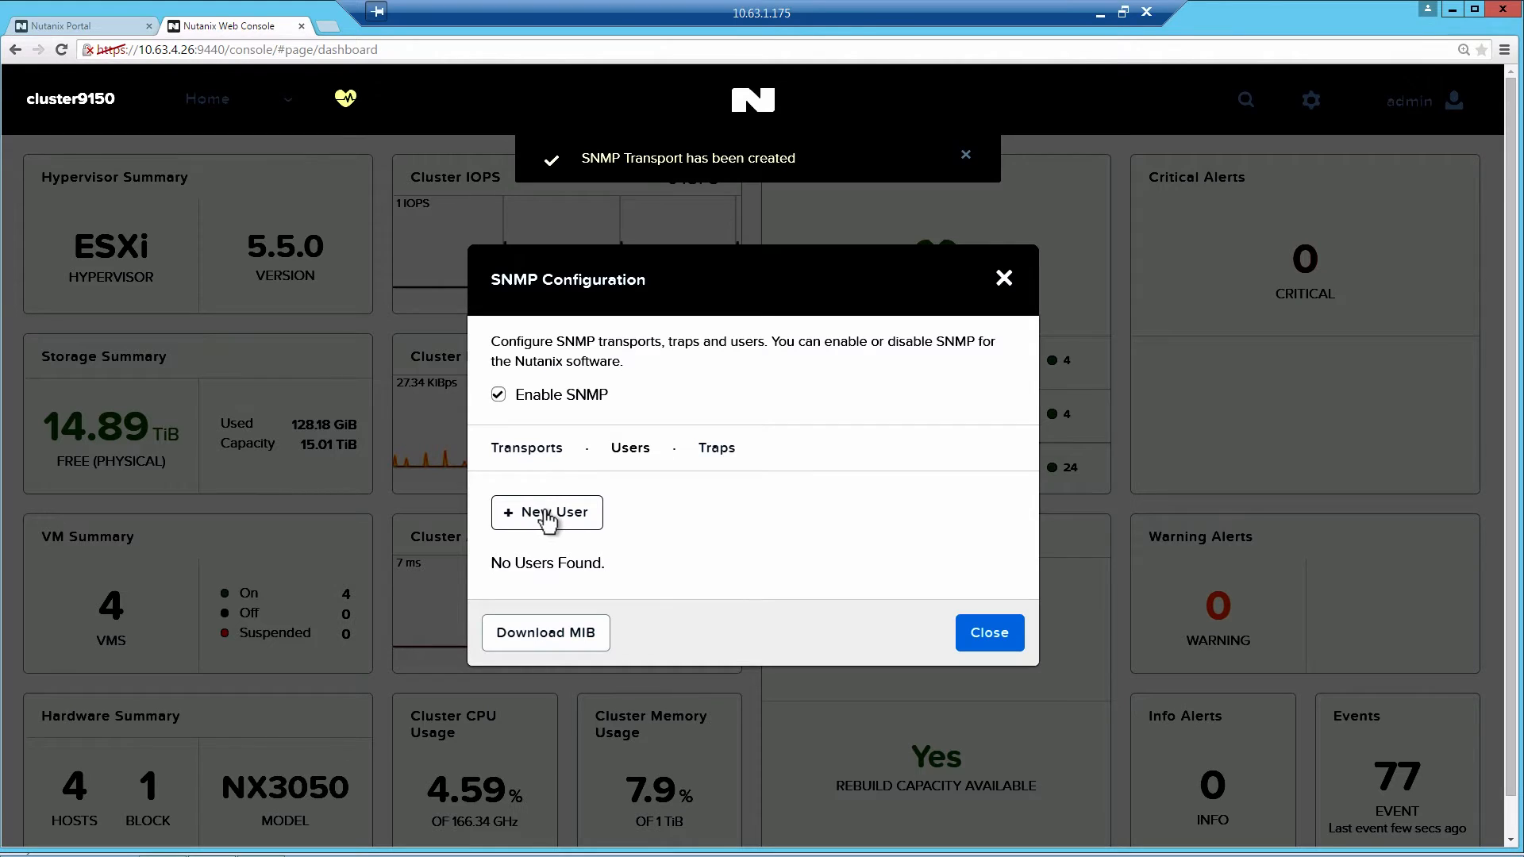
click(546, 512)
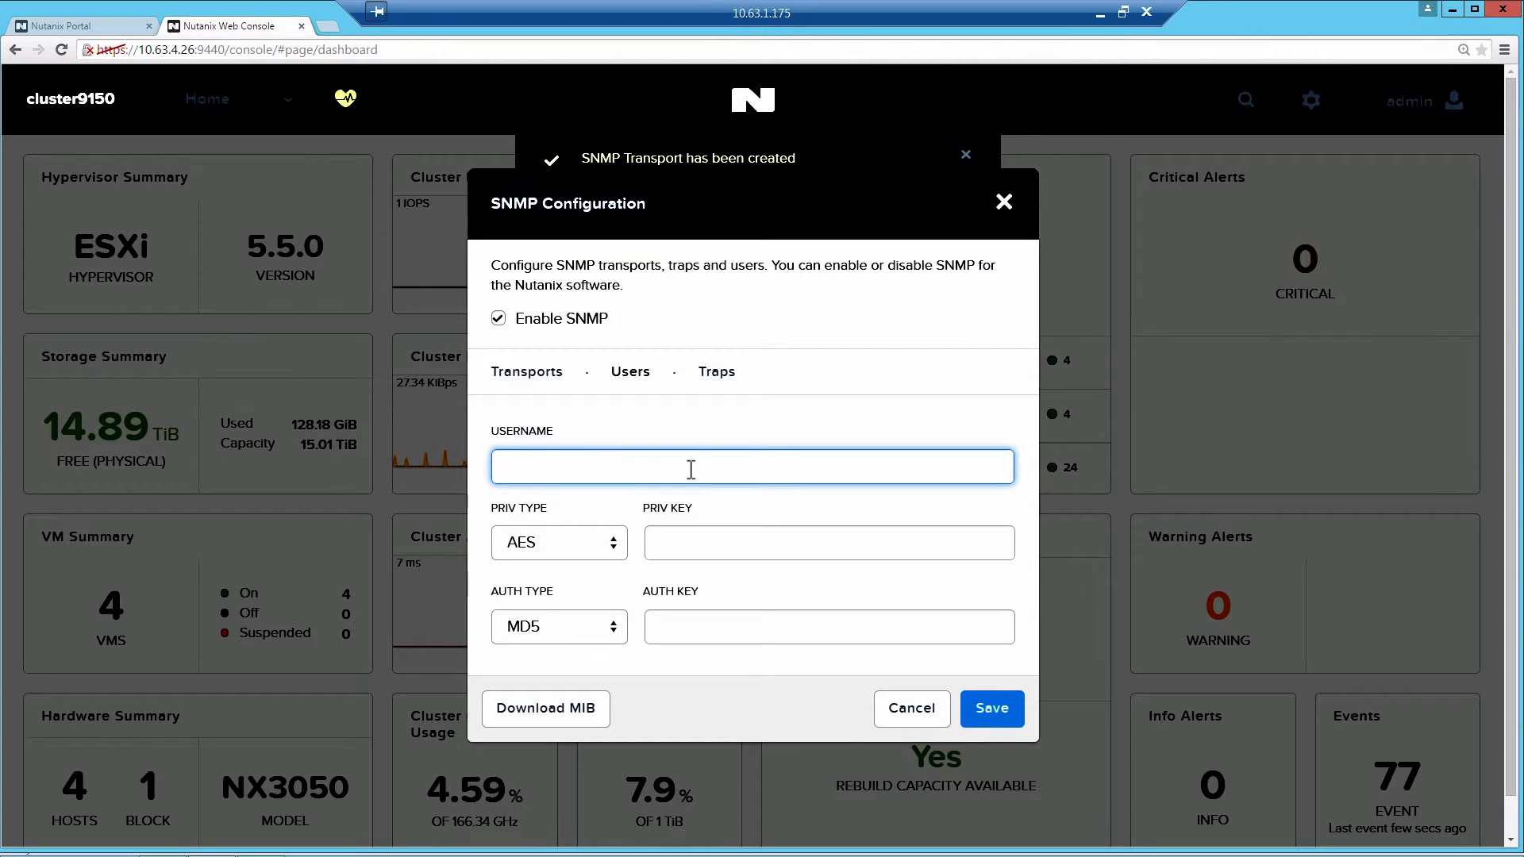
text(sn)
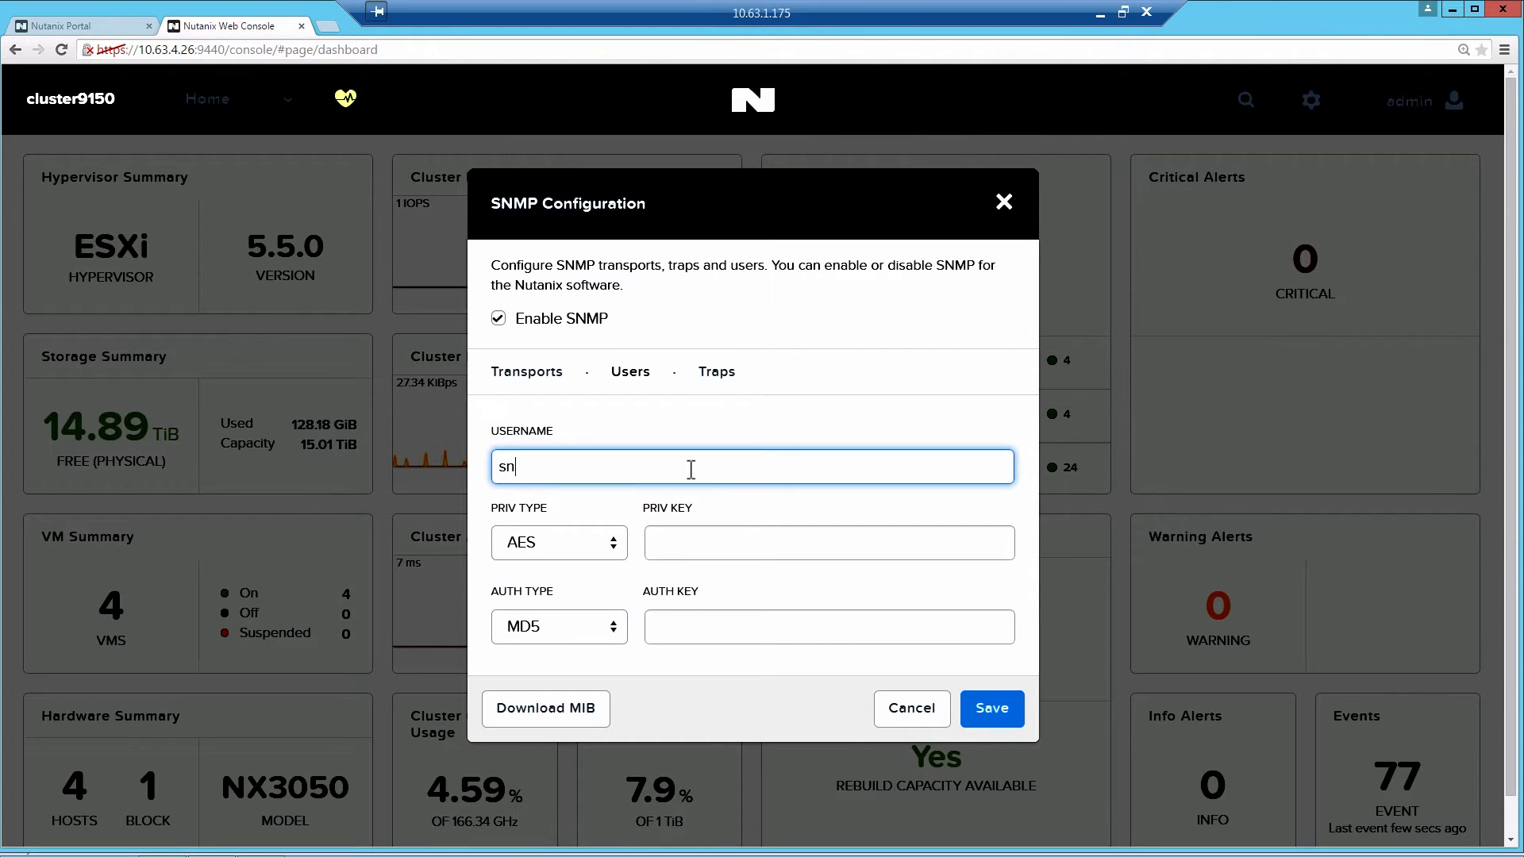
text(mpuser)
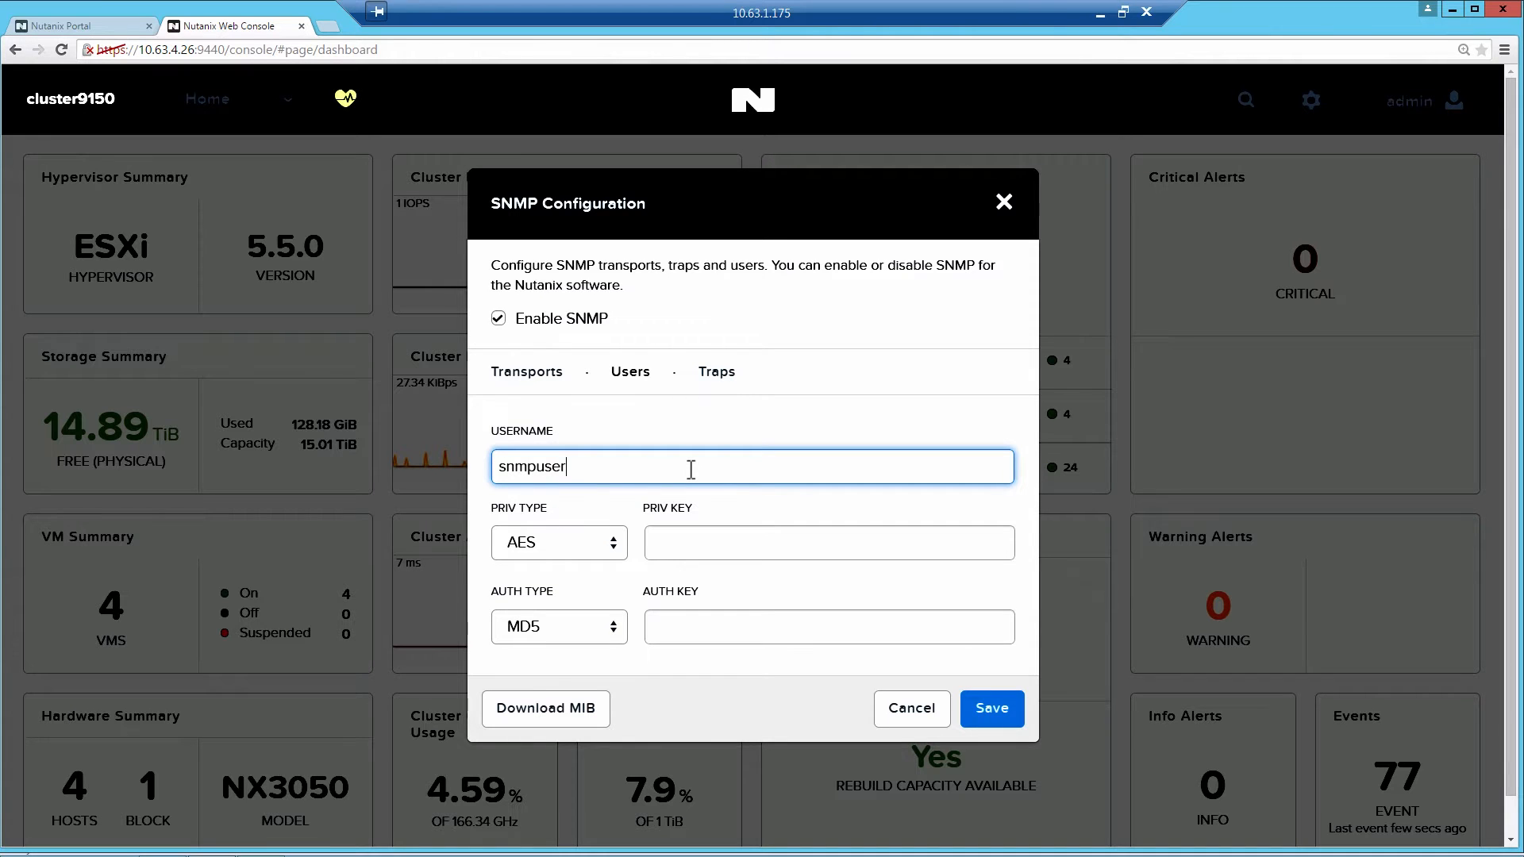
Keep AES privacy and MD5 authentication, enter both keys, and save the user.
click(559, 542)
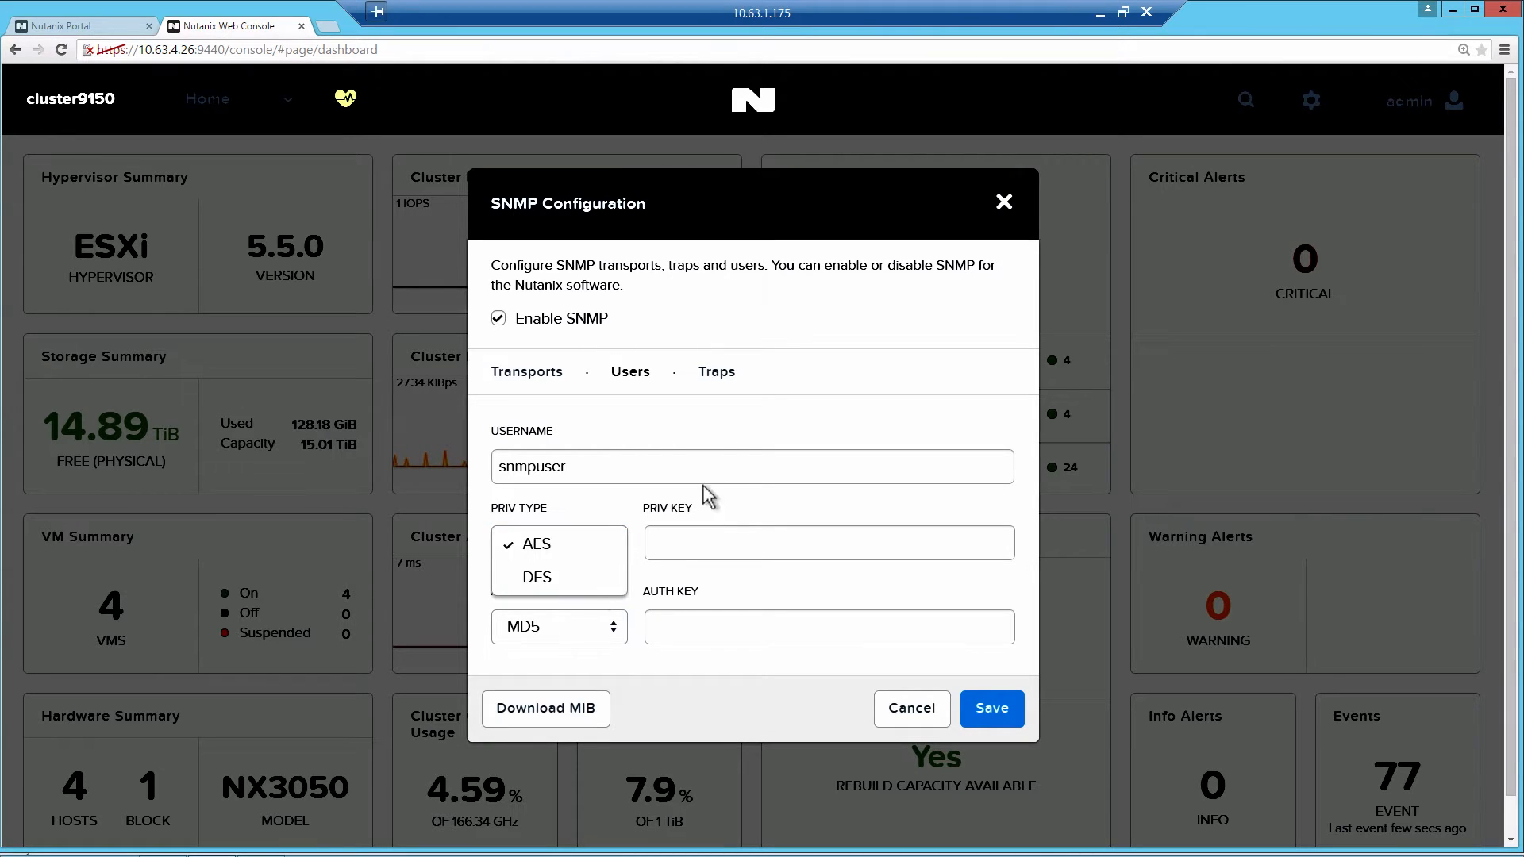
click(535, 543)
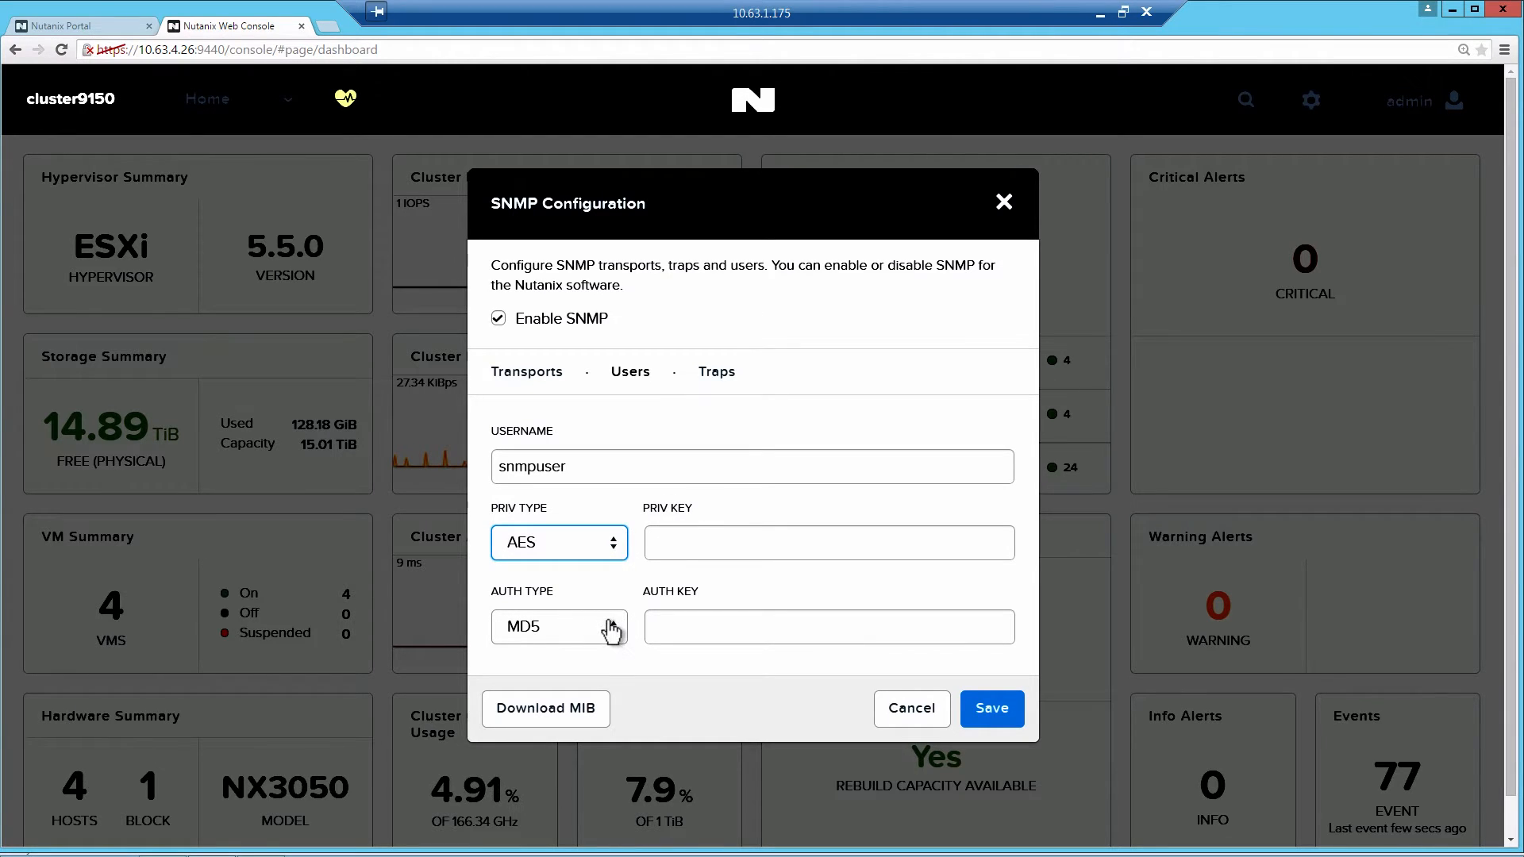
click(559, 626)
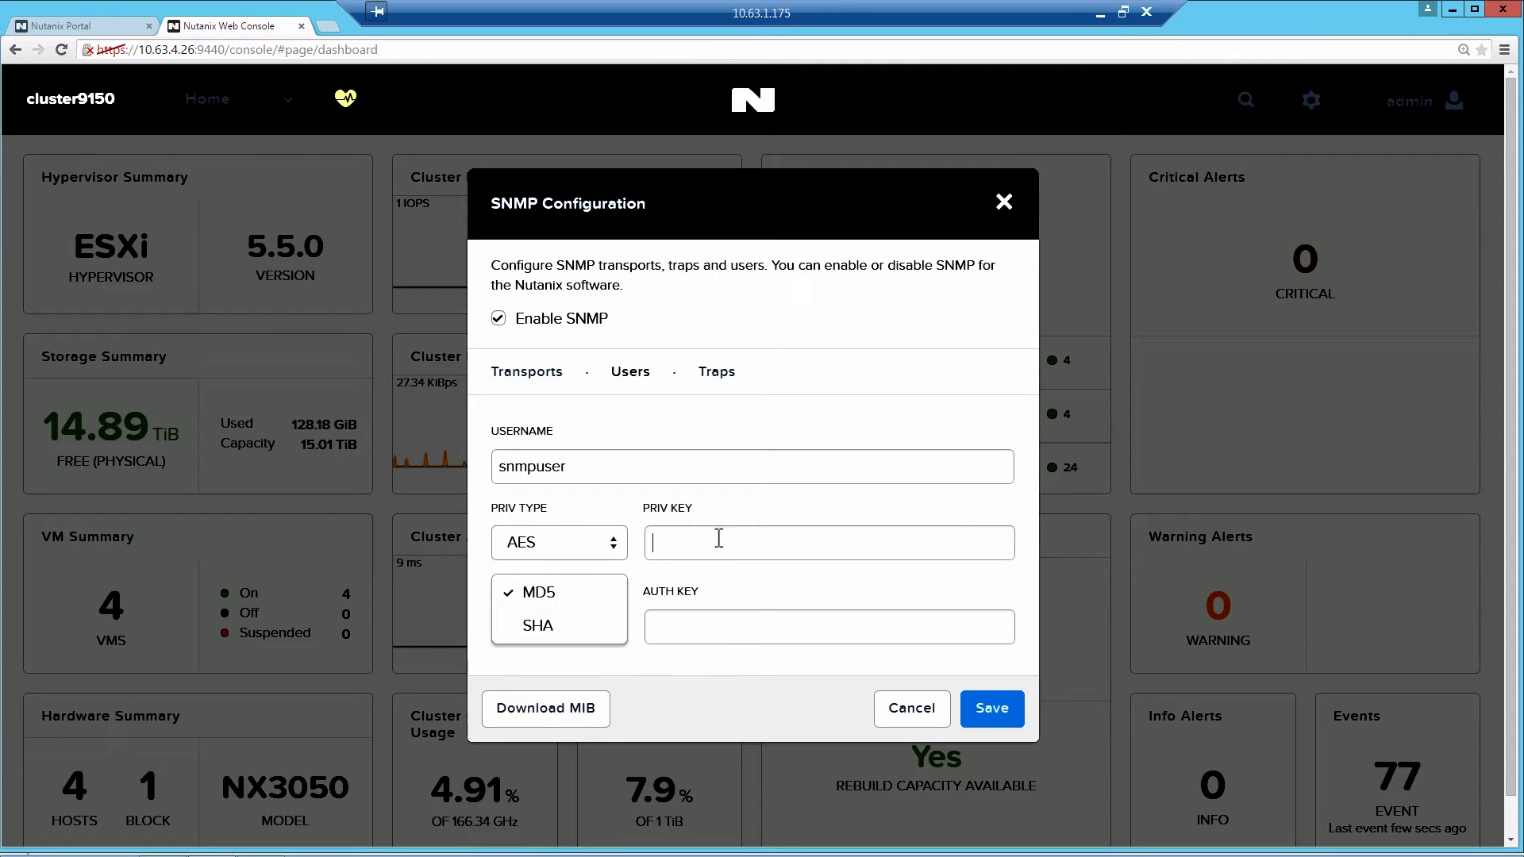
click(539, 593)
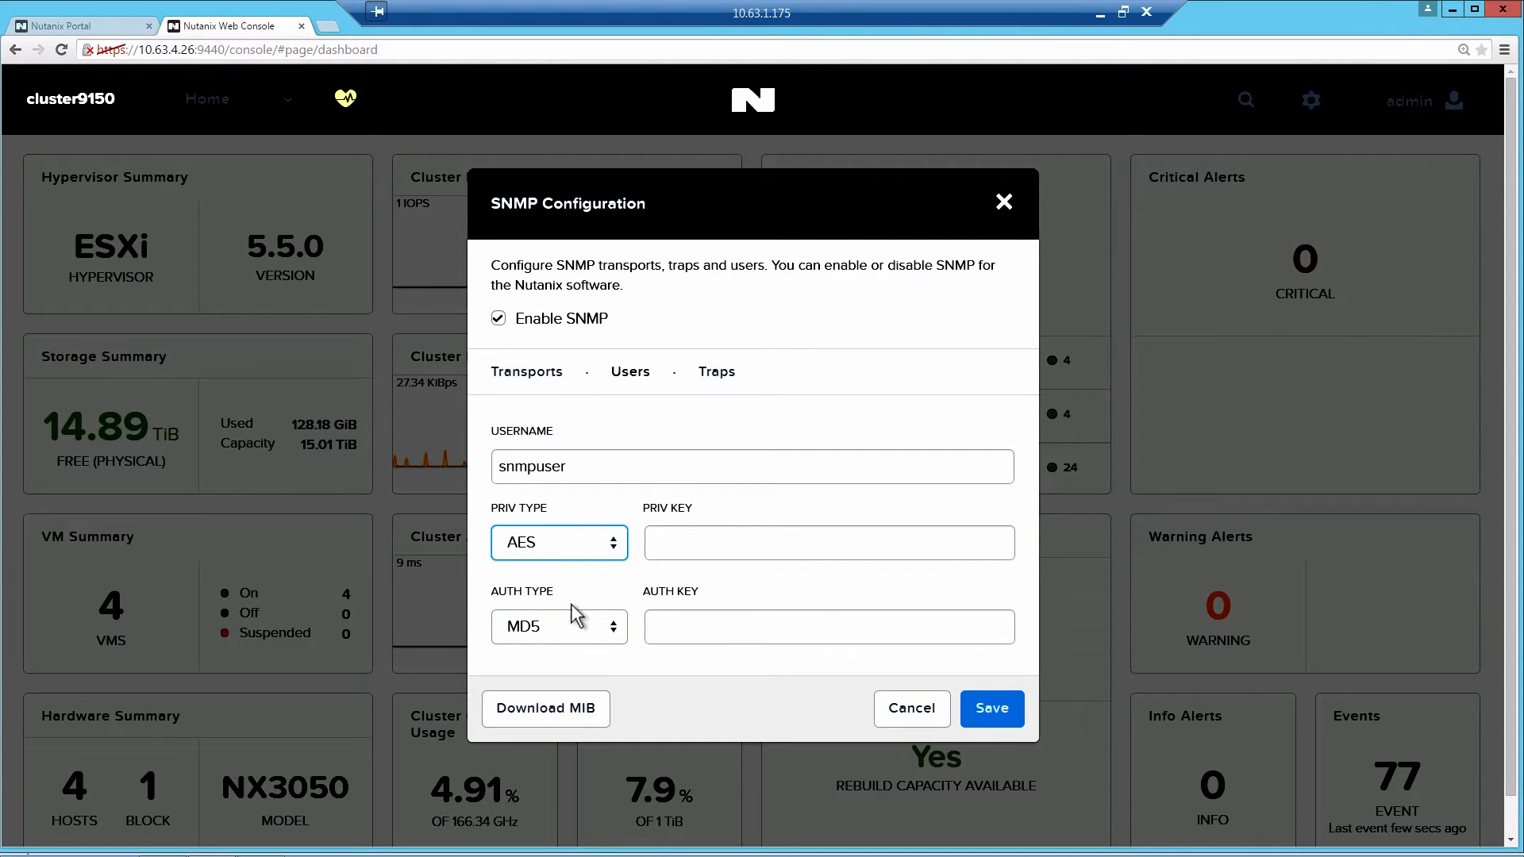
mouse_move(581, 546)
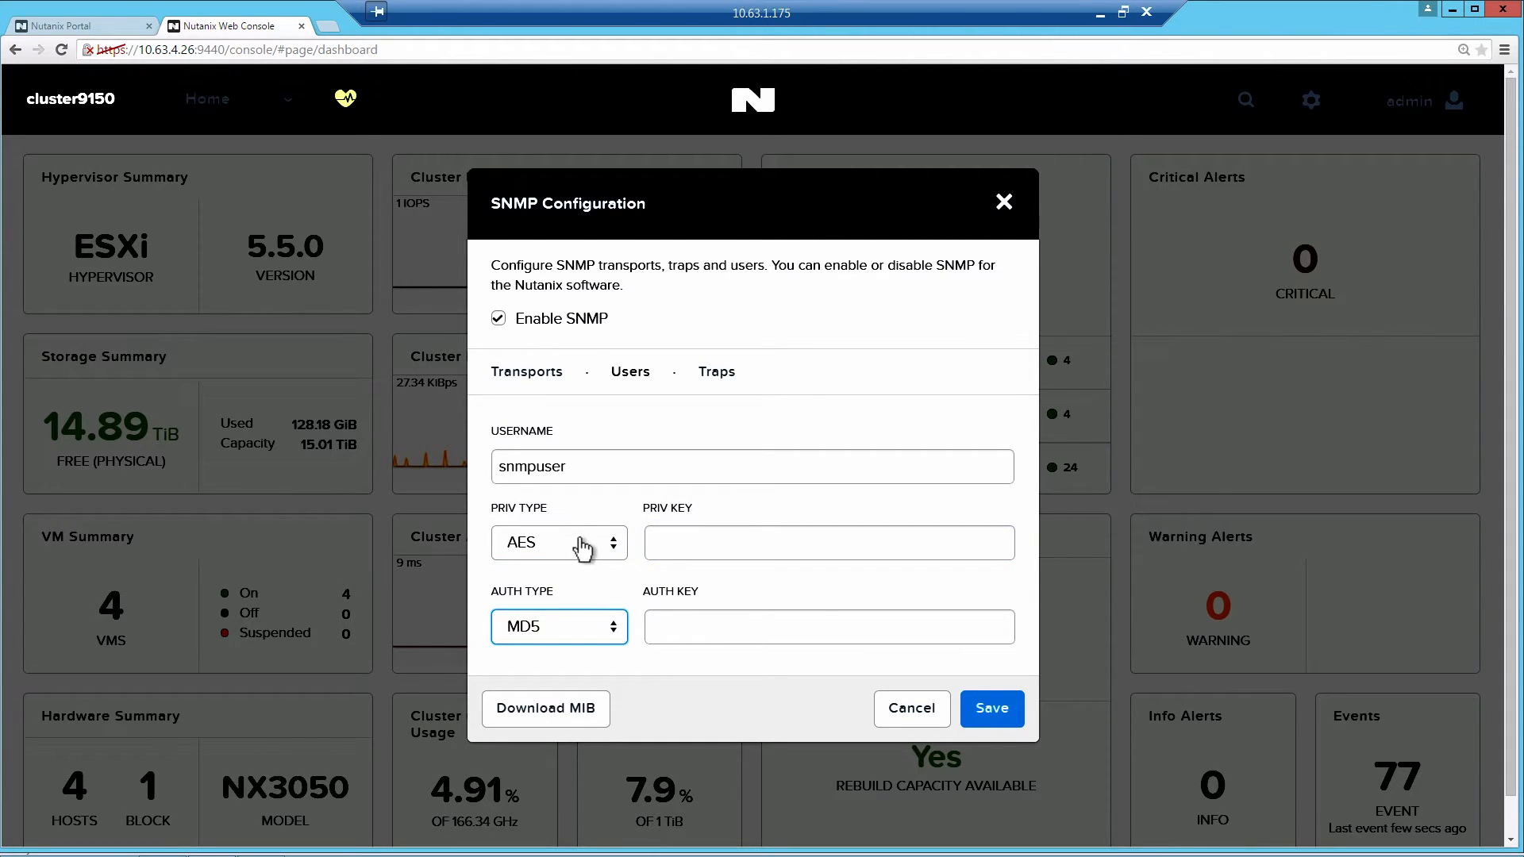
click(827, 543)
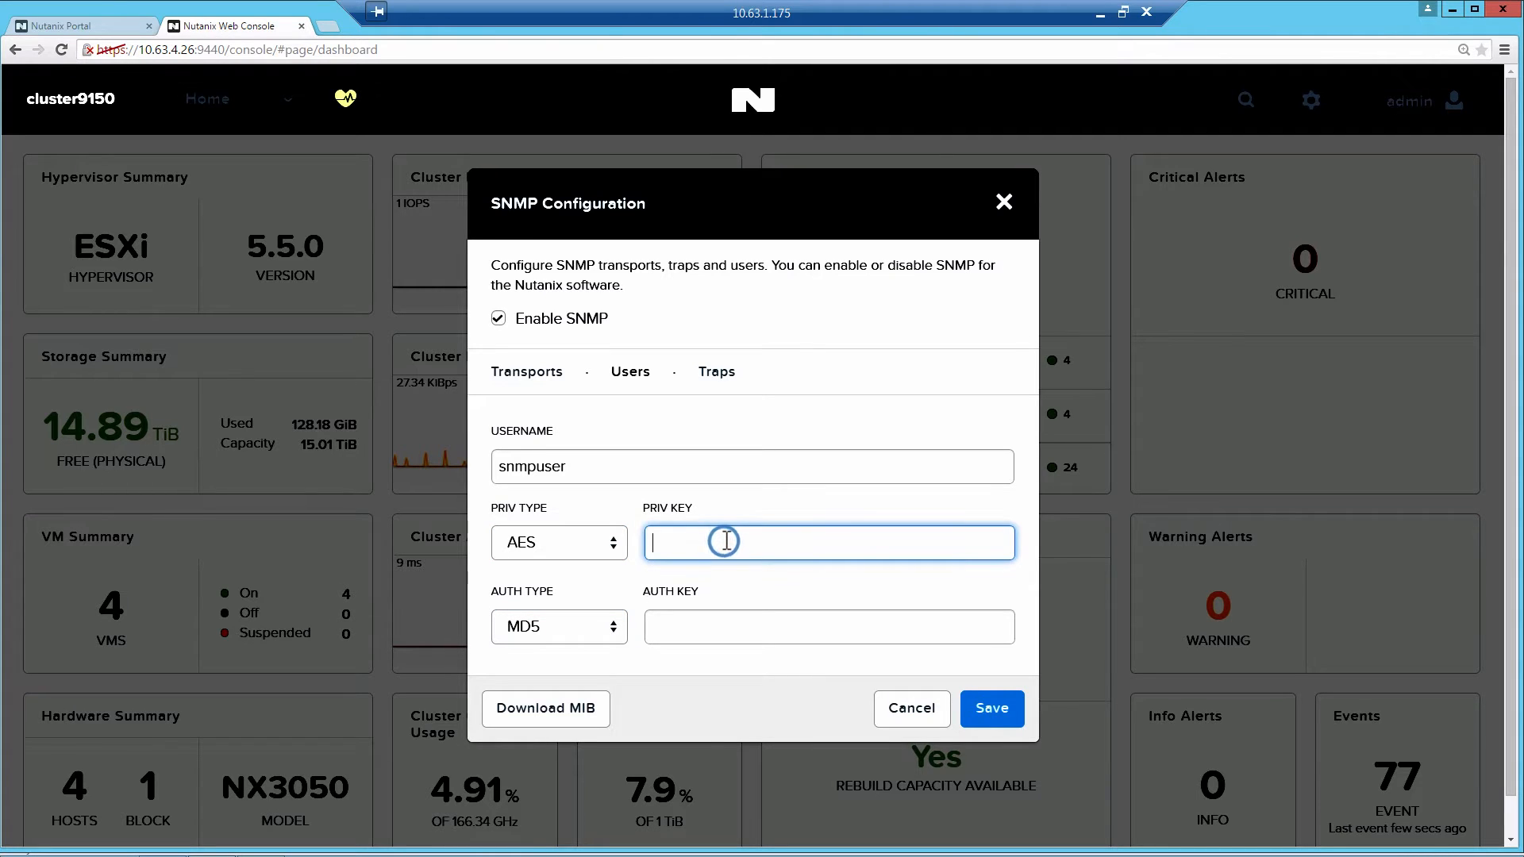
mouse_move(725, 543)
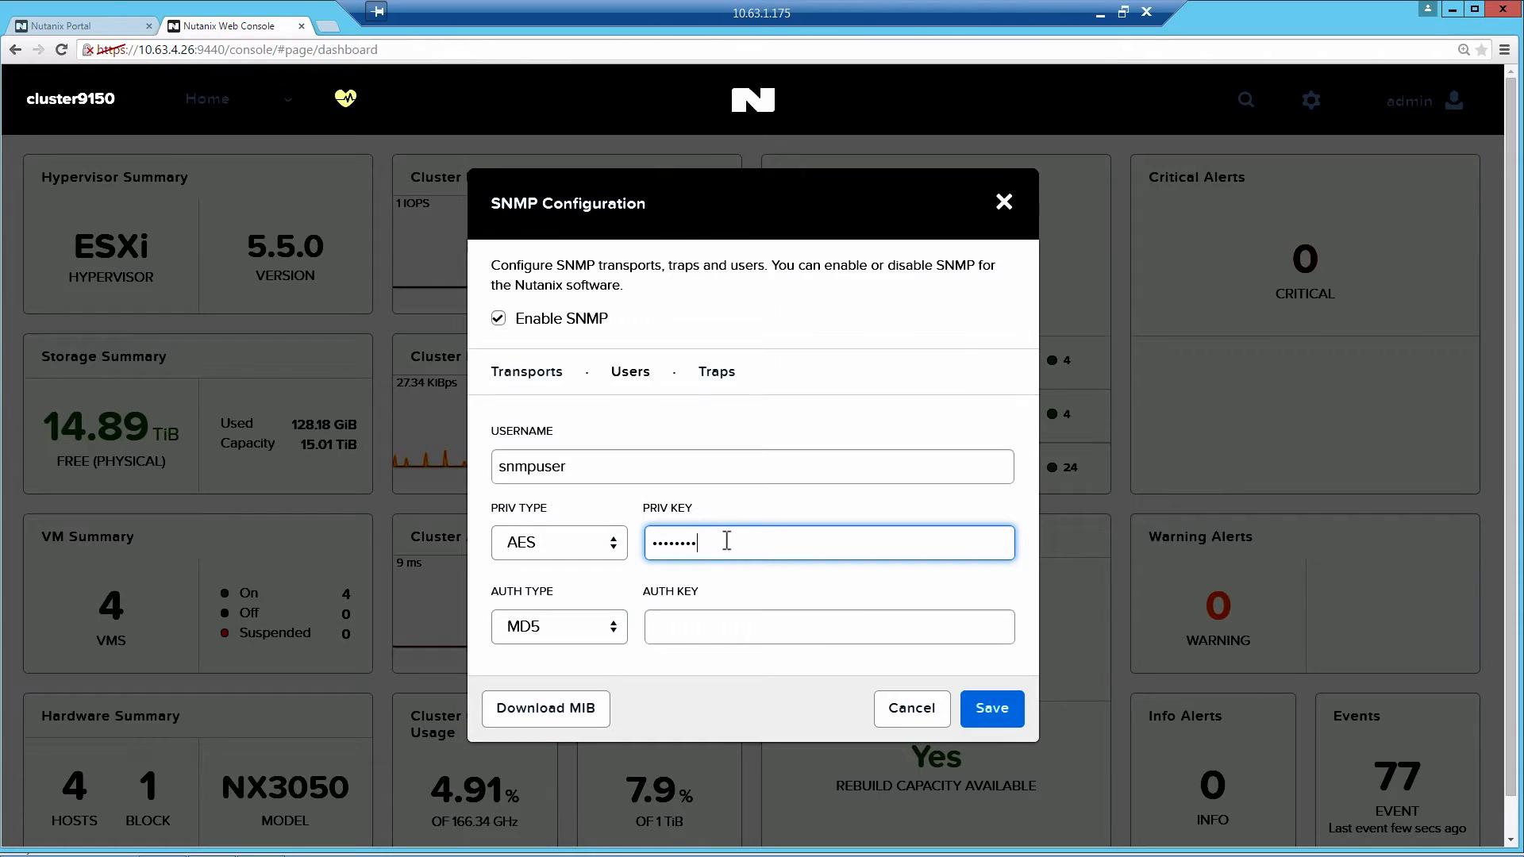
click(827, 625)
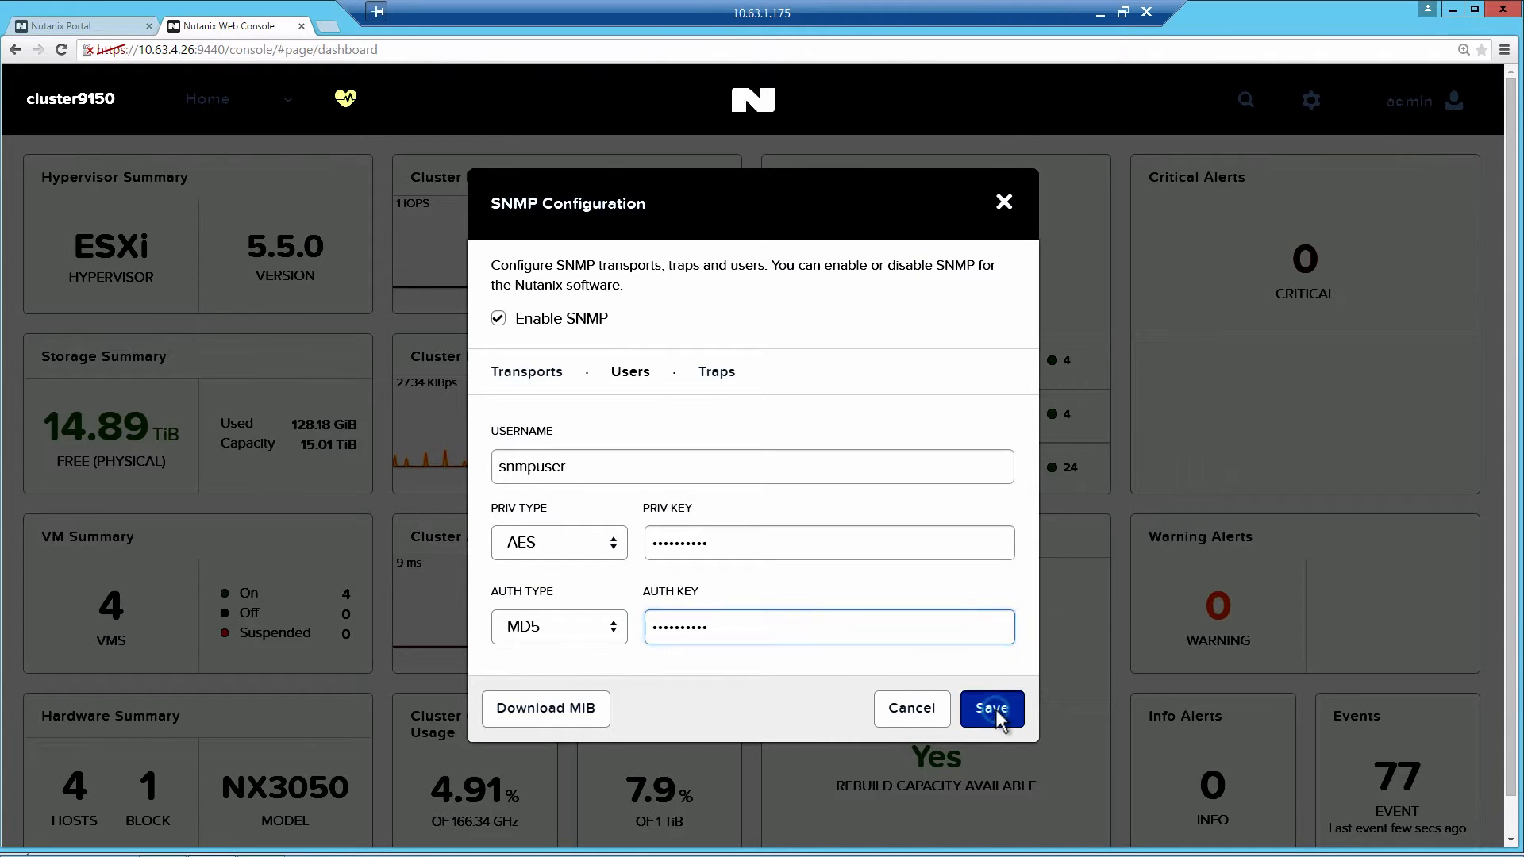
click(990, 708)
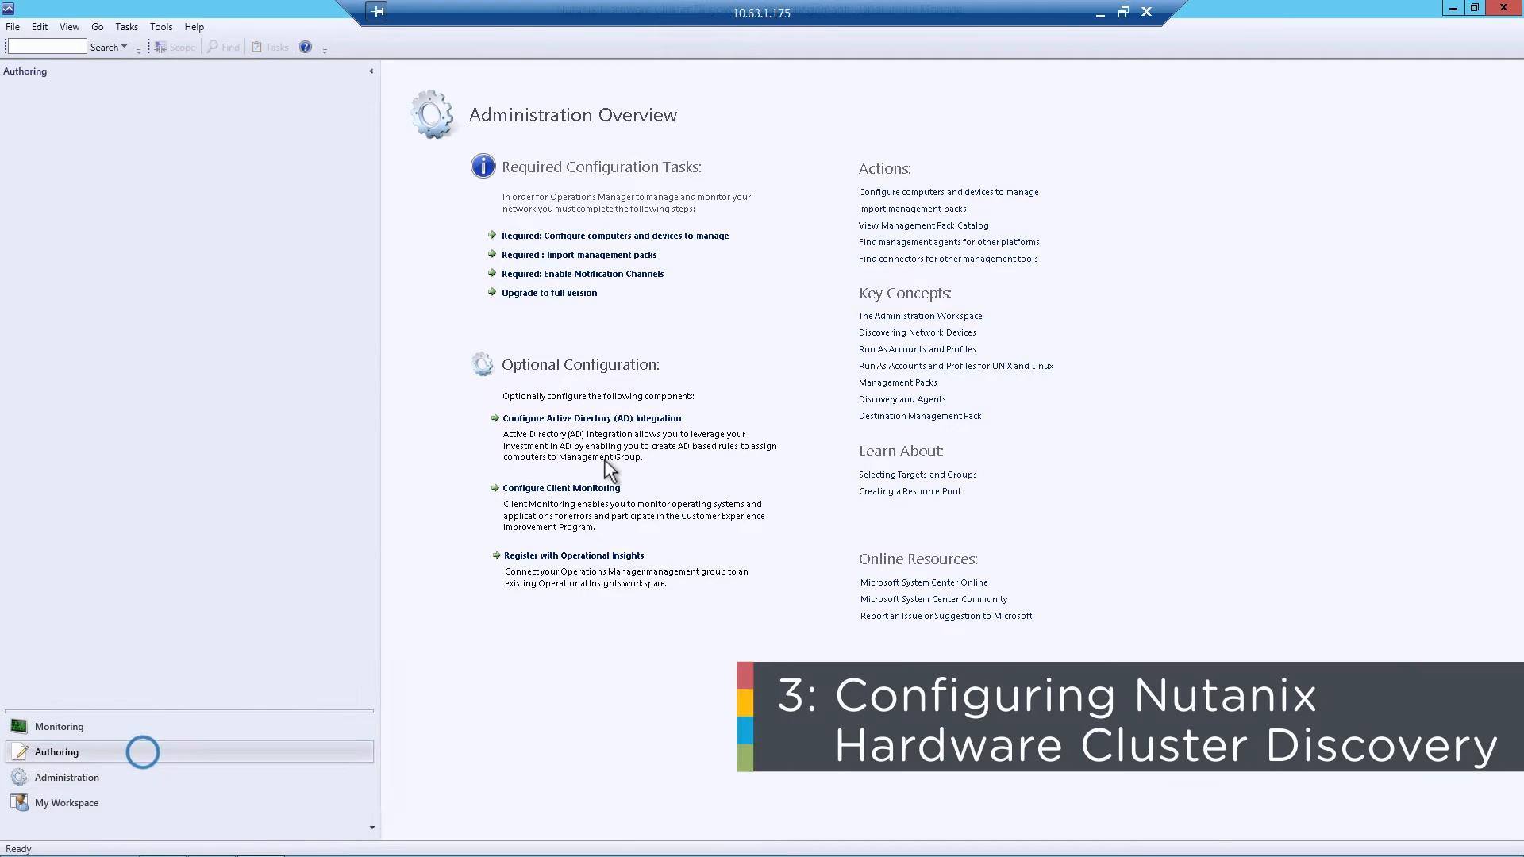
Start the Add Monitoring Wizard with Nutanix Hardware Cluster Discovery as the monitoring type.
click(114, 140)
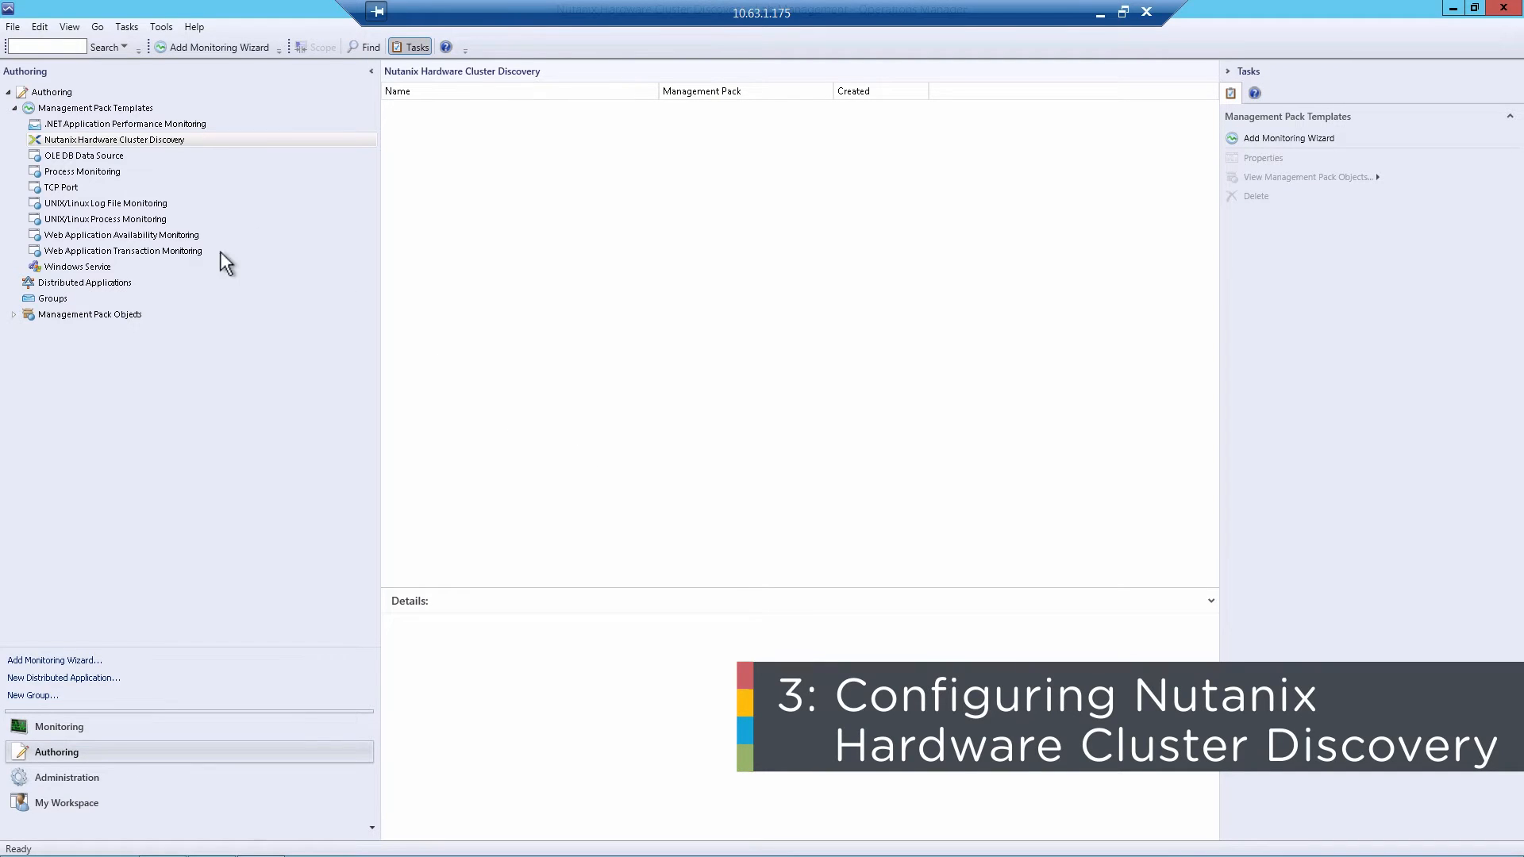
mouse_move(142, 144)
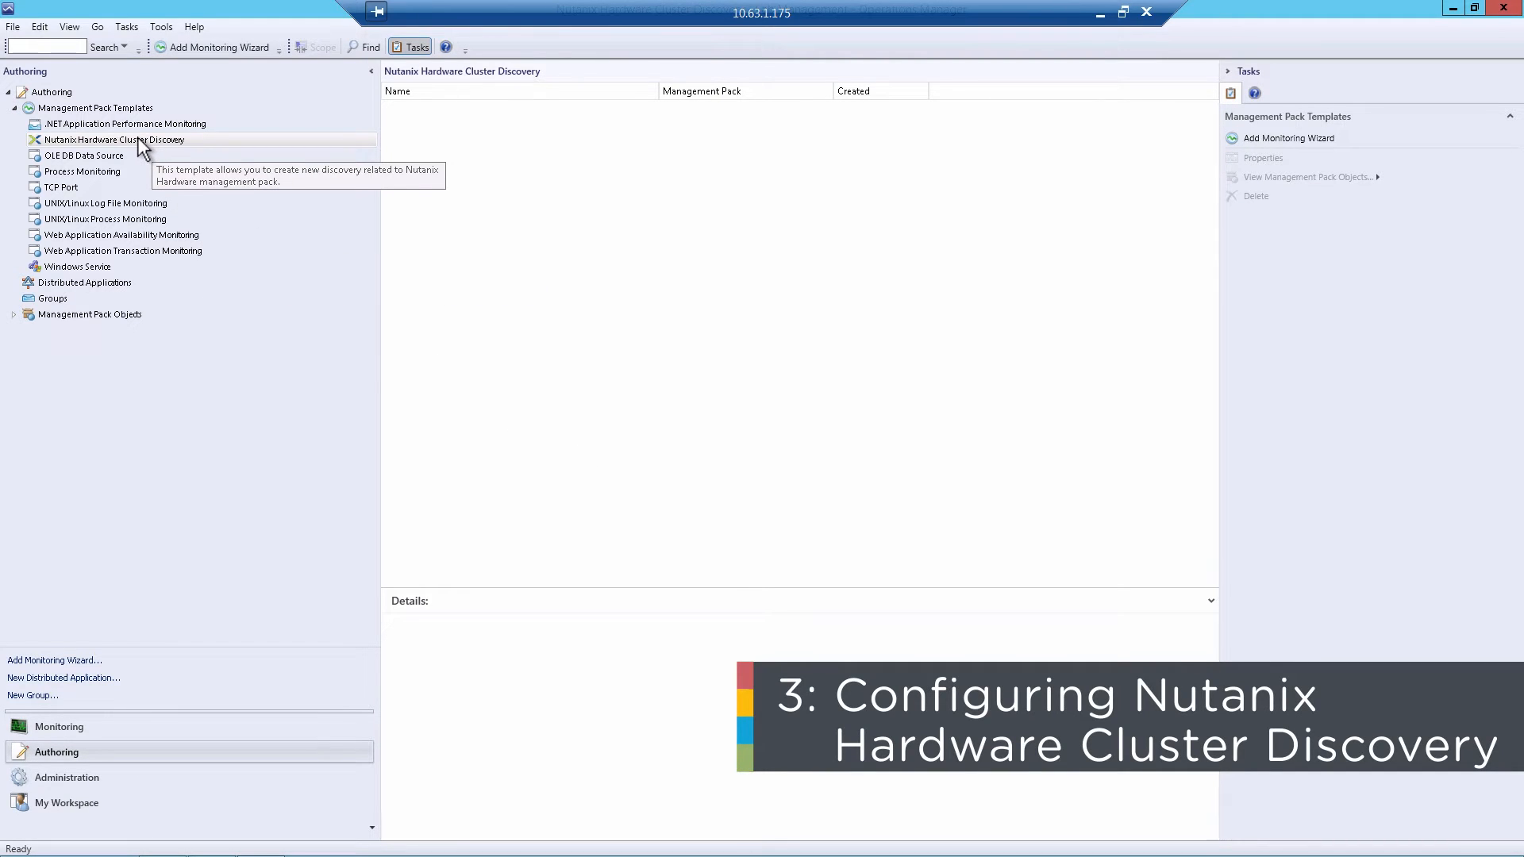
right_click(111, 140)
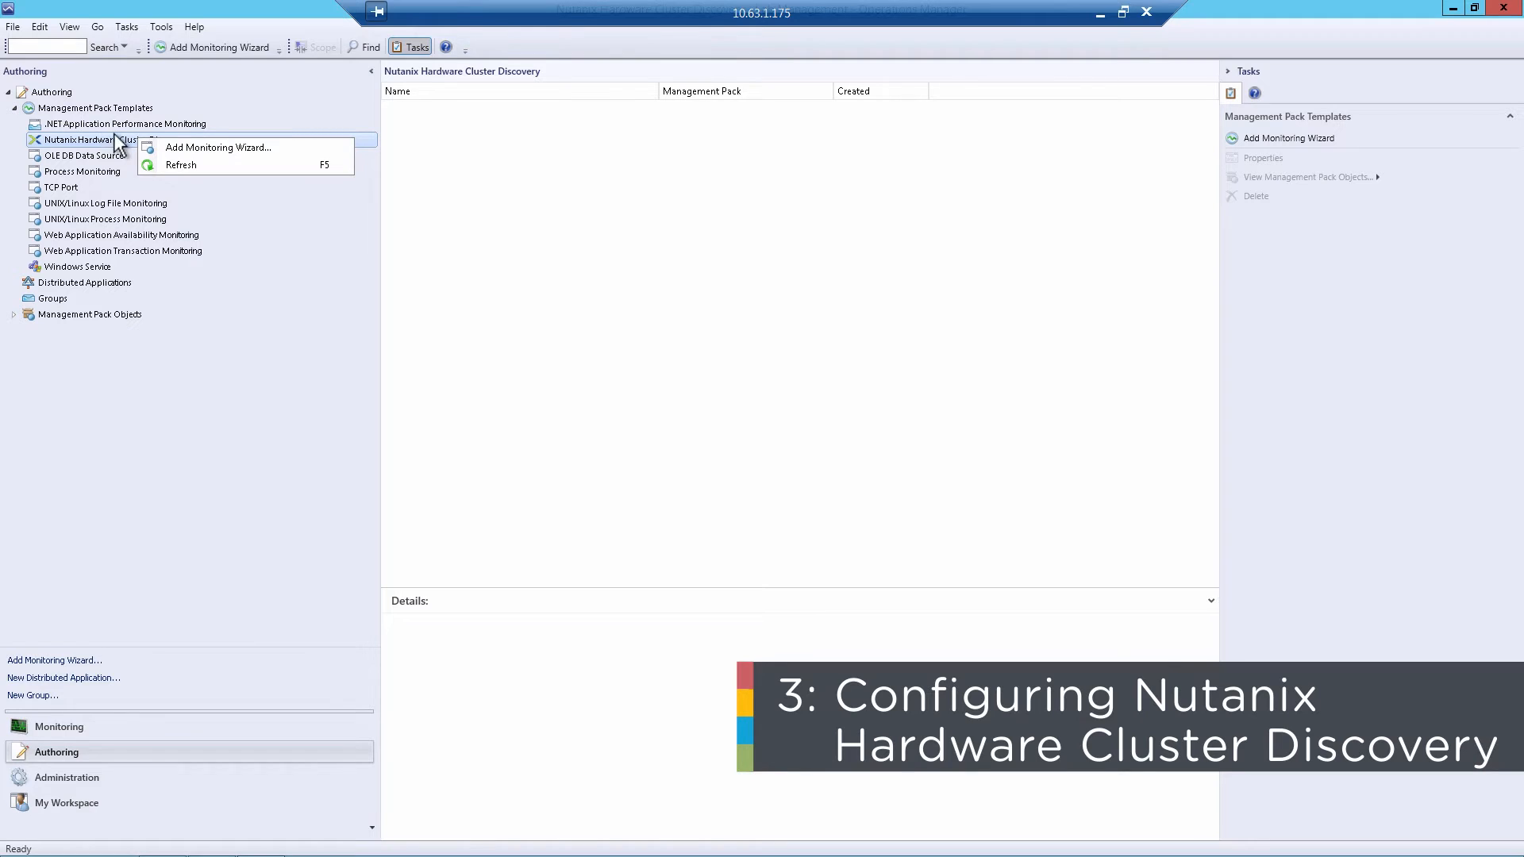
mouse_move(224, 155)
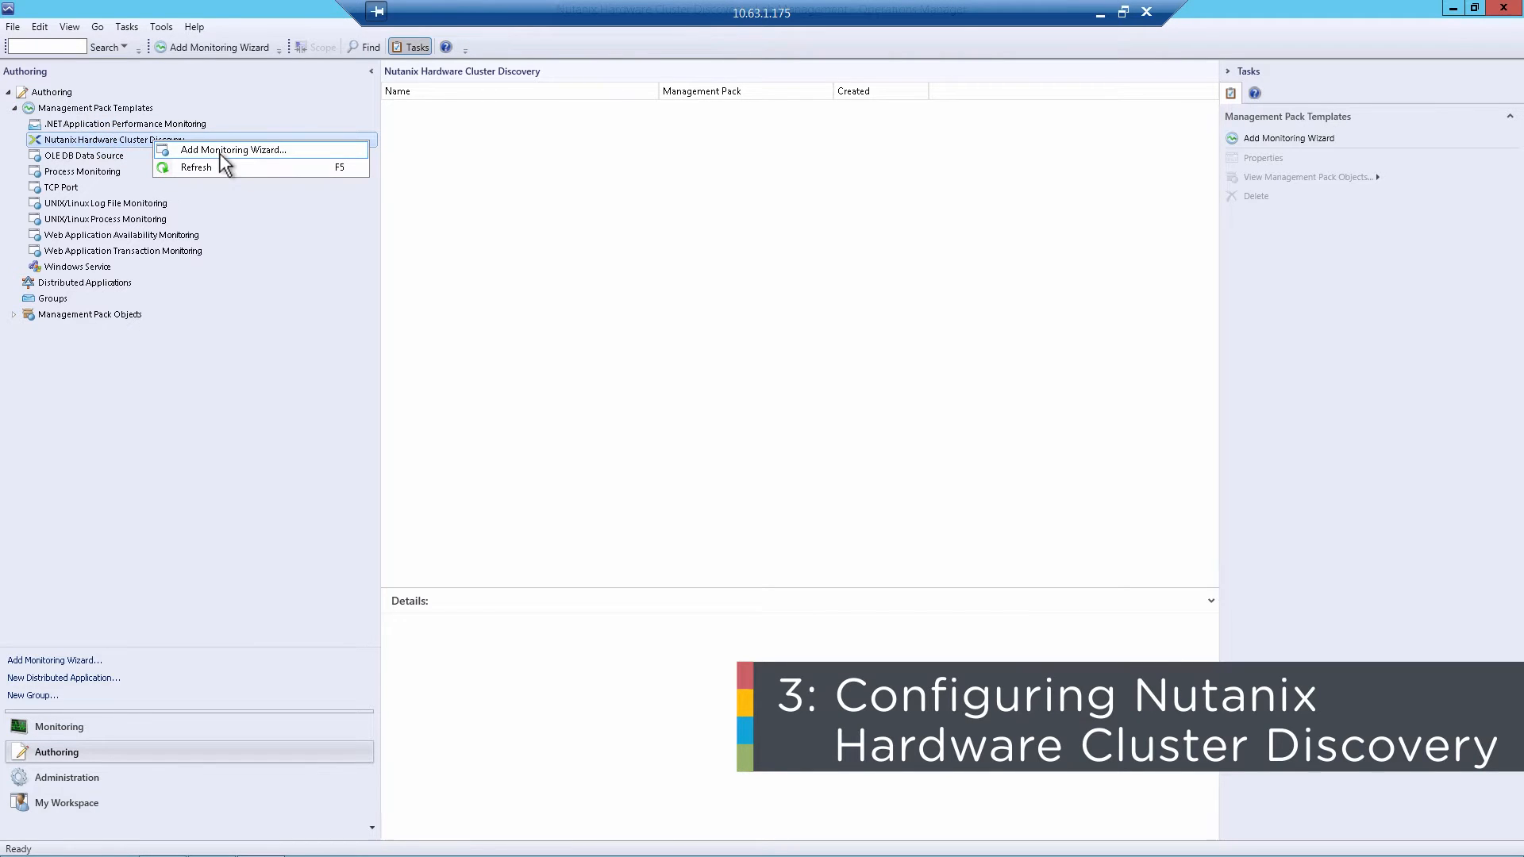
click(232, 149)
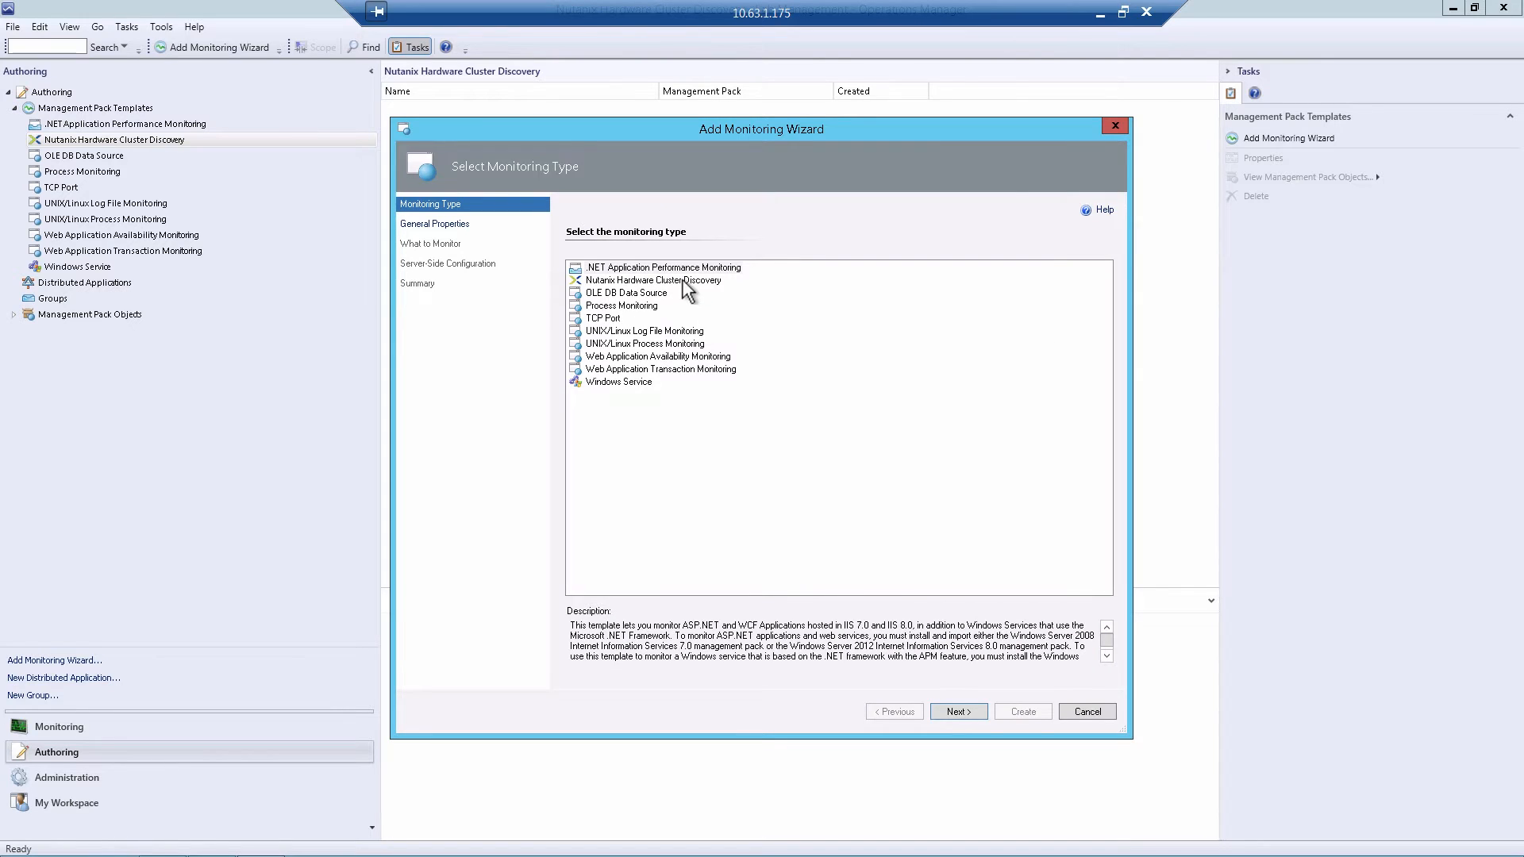
click(652, 279)
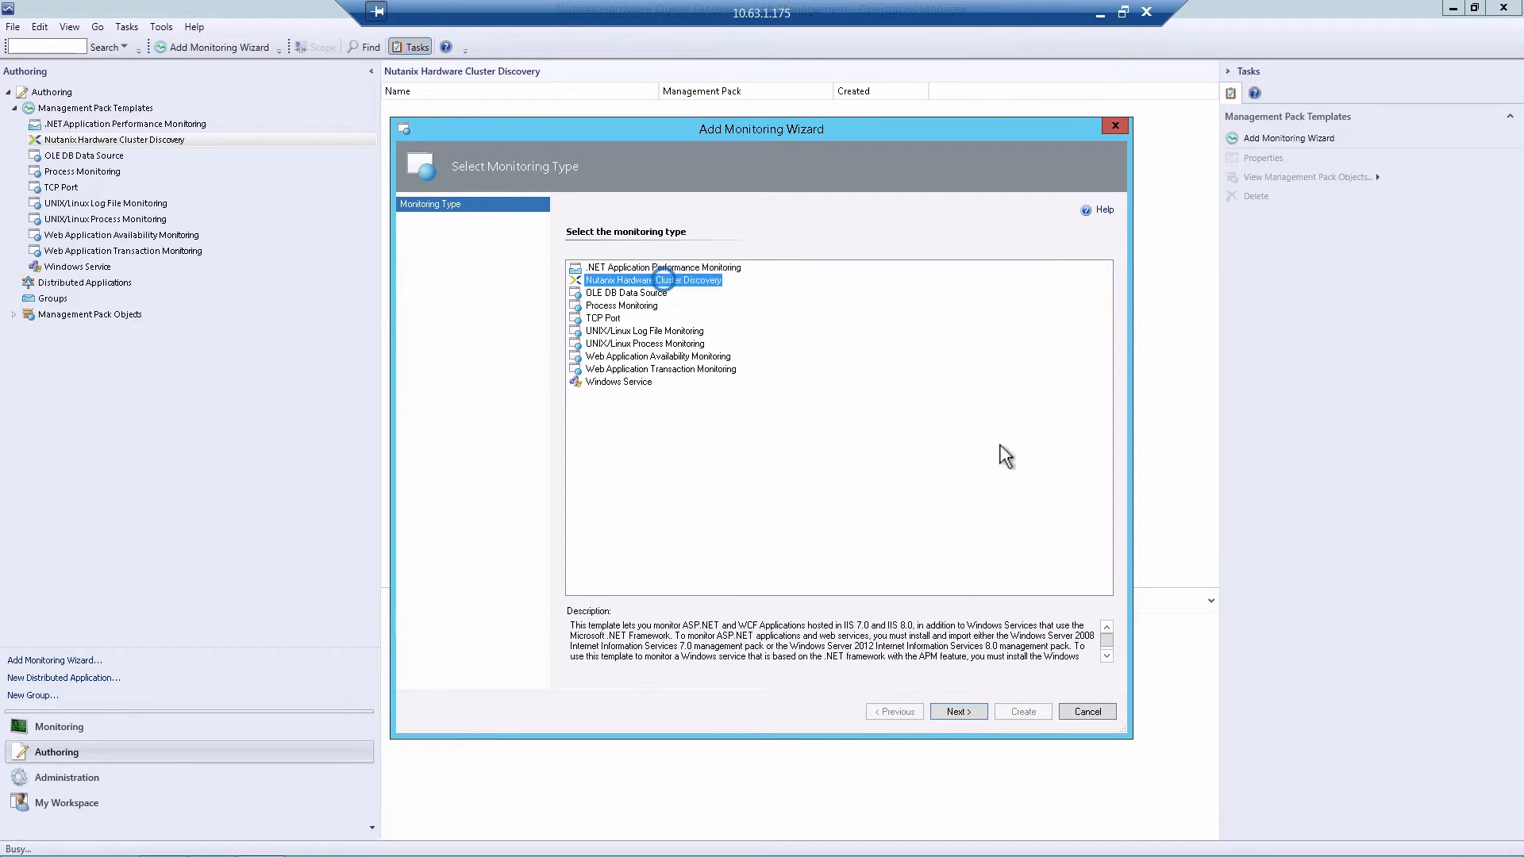
click(956, 711)
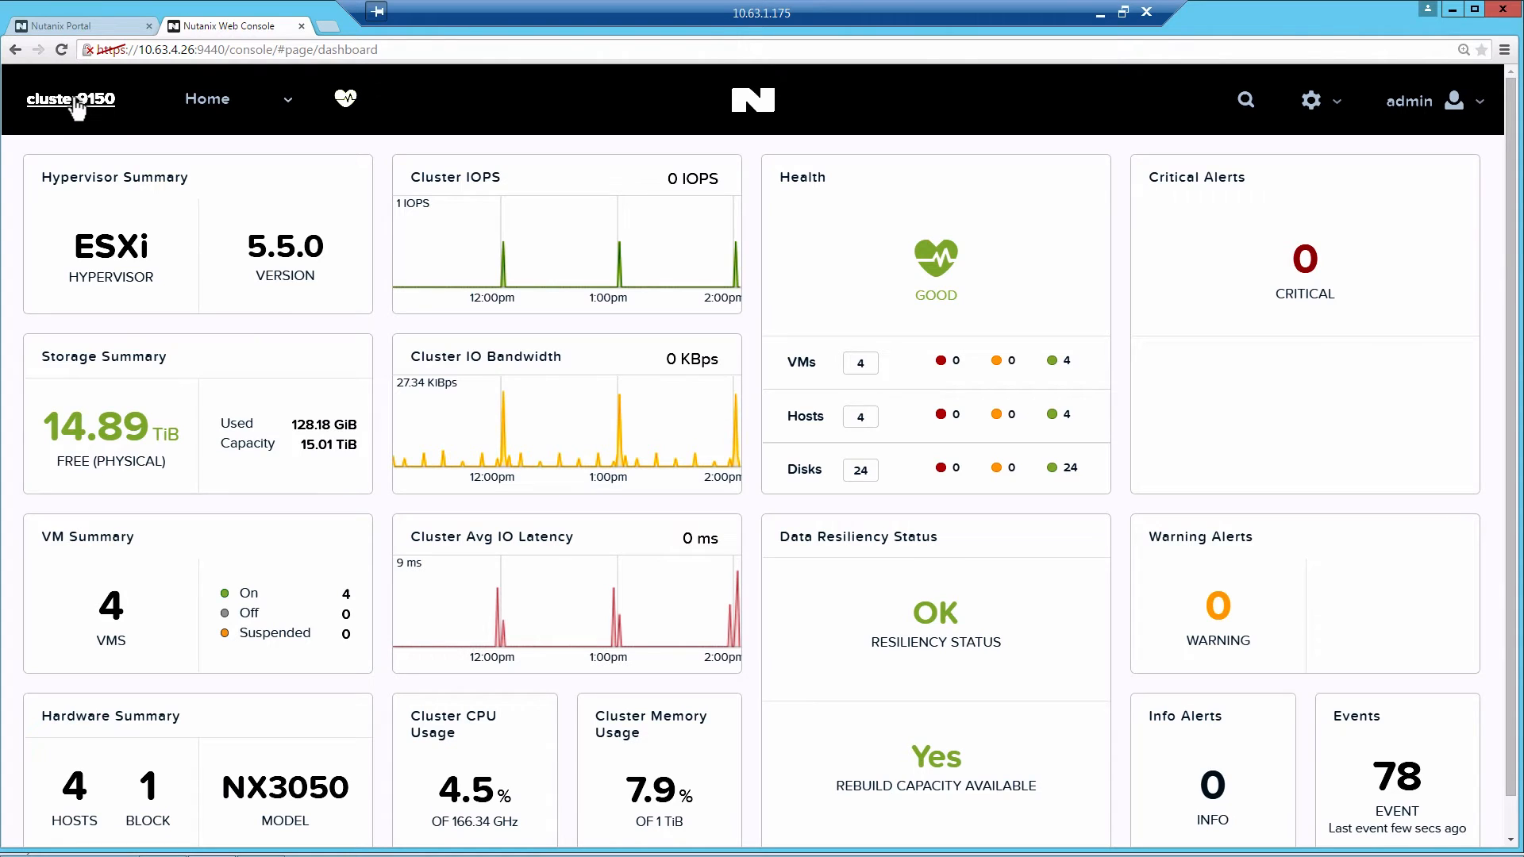
Look up the cluster's external IP 10.63.4.204 in Prism's cluster details and return to SCOM.
click(70, 98)
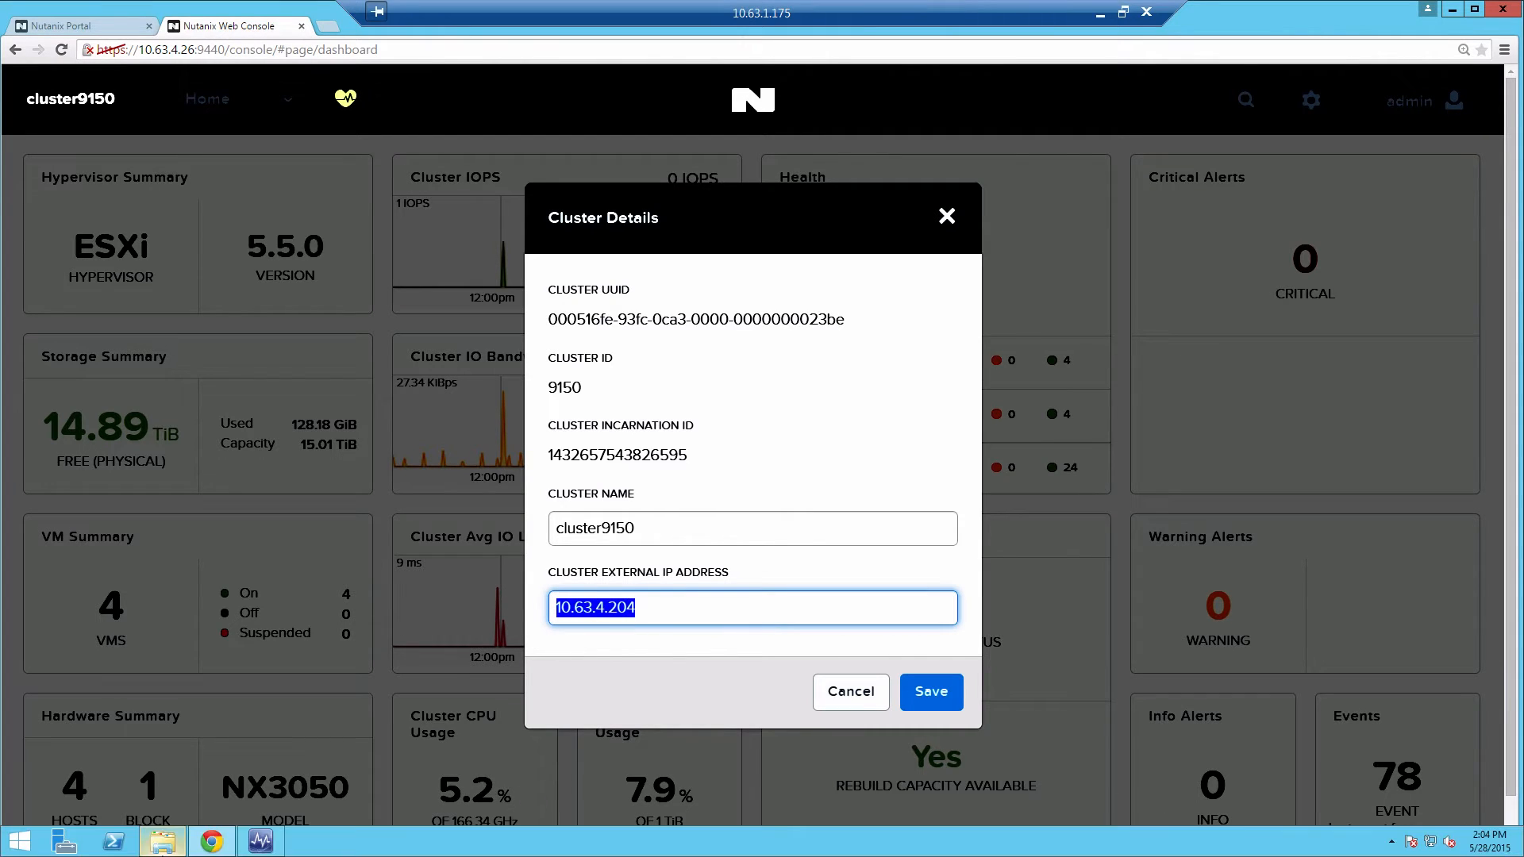
mouse_move(259, 842)
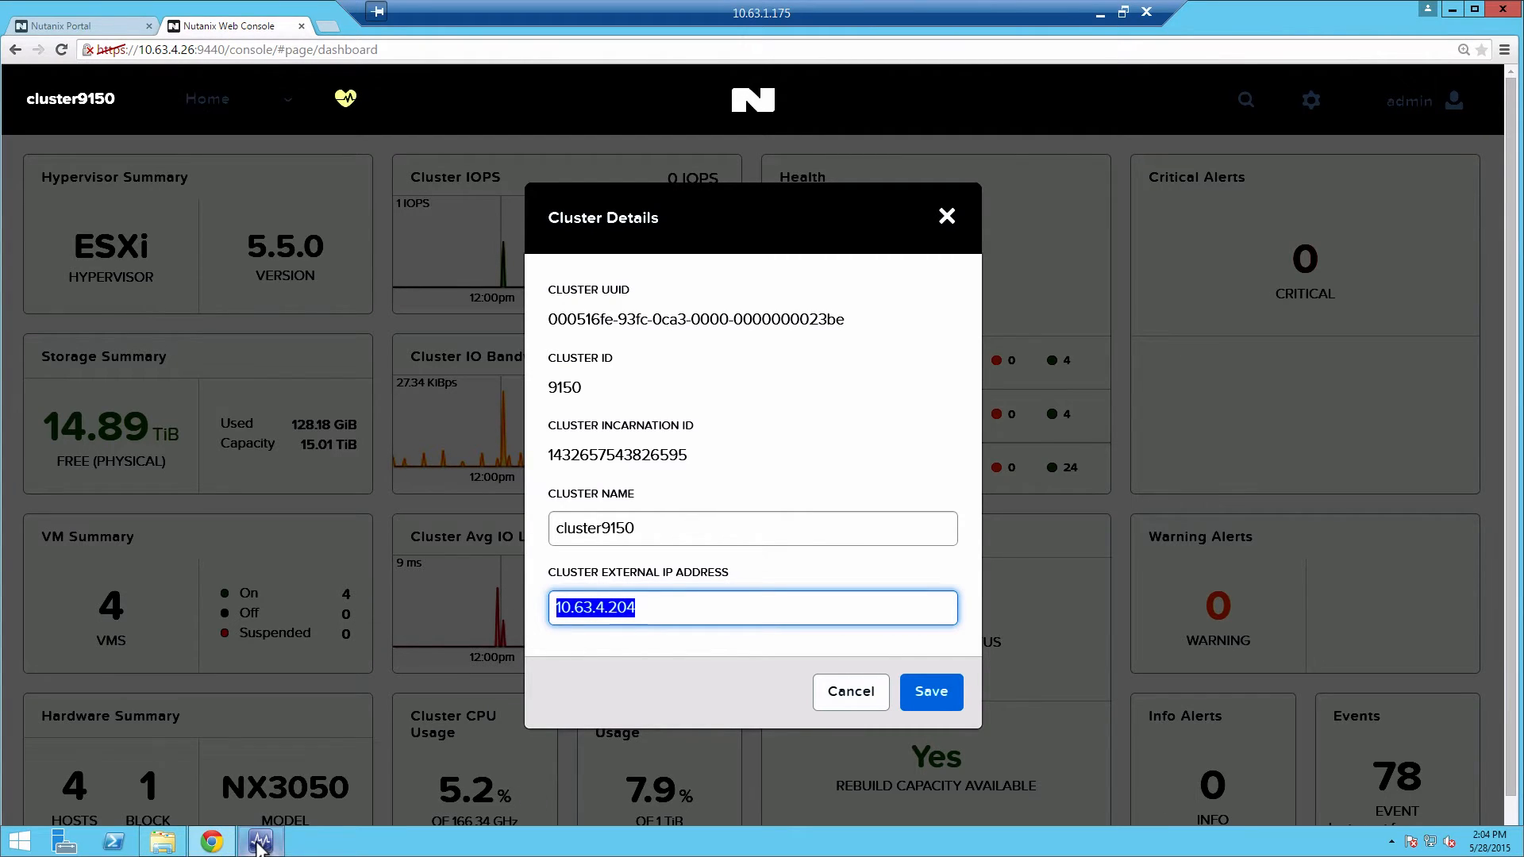
click(259, 841)
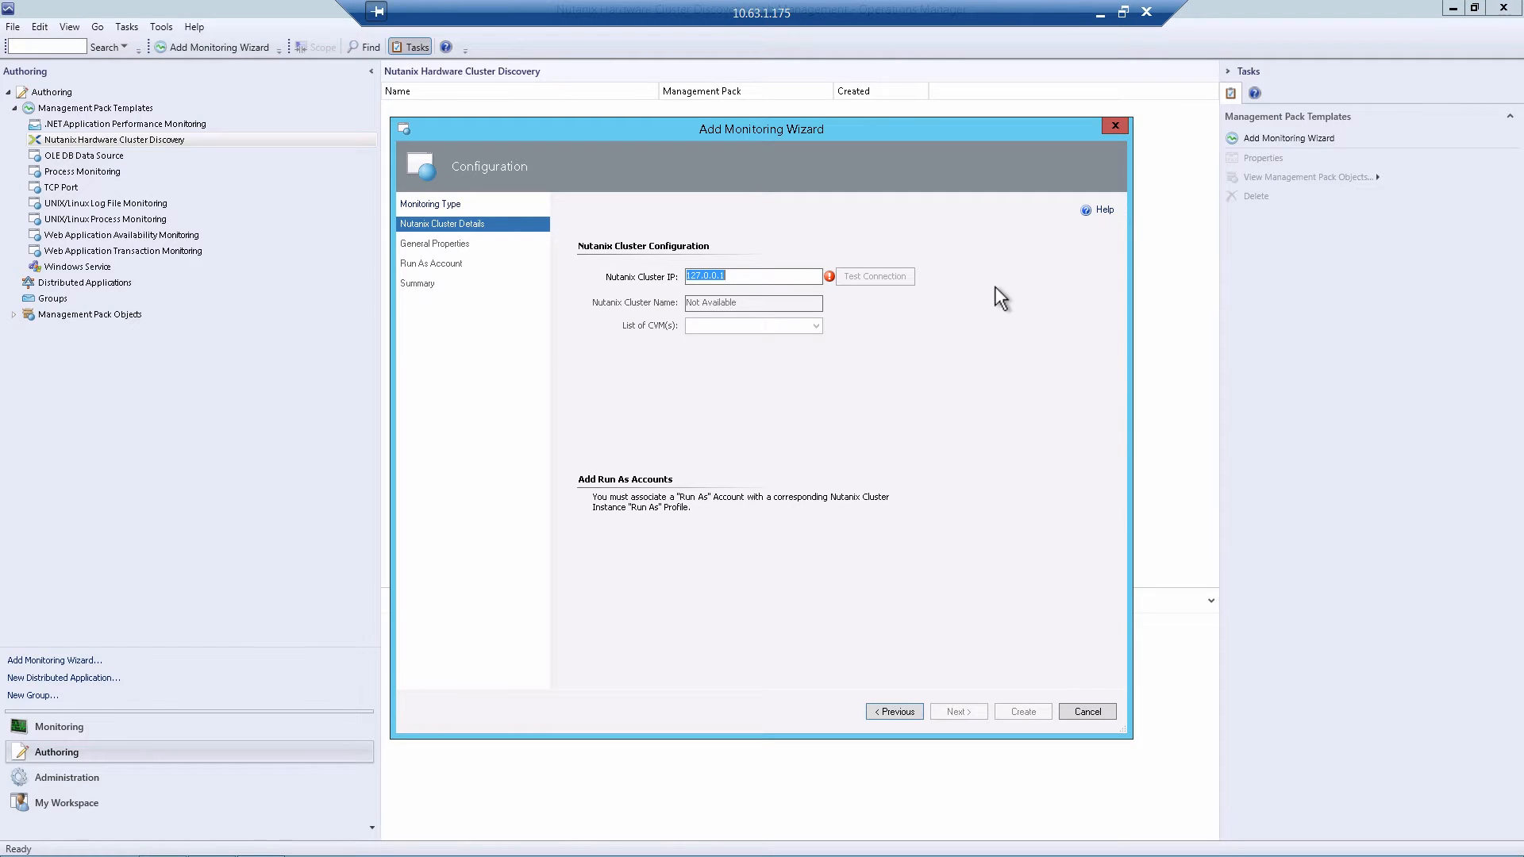
Enter cluster IP 10.63.4.204 and test the connection with admin credentials.
text(10.63.4.204)
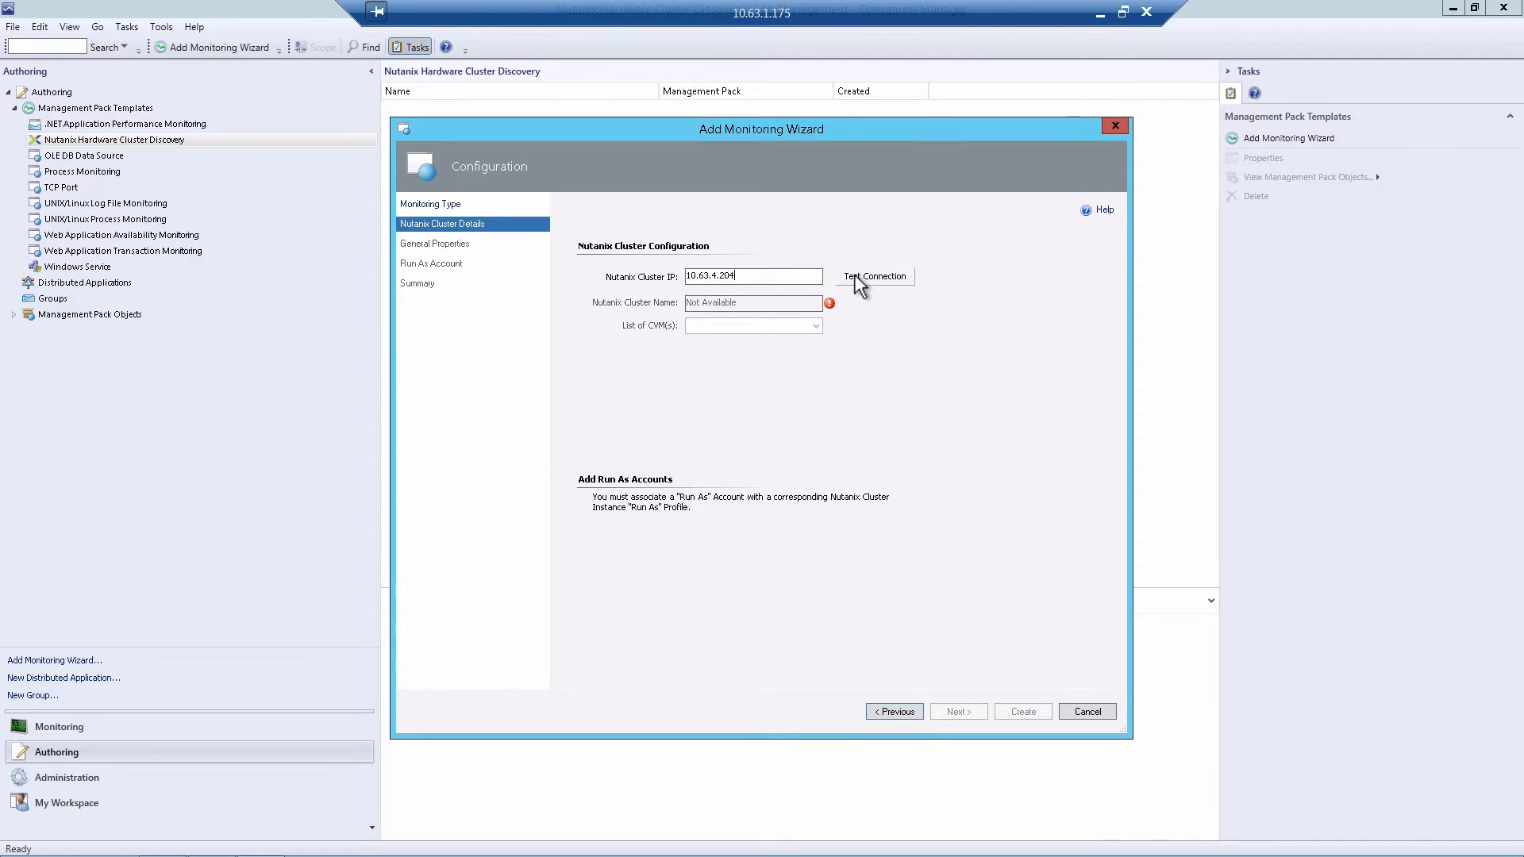
click(873, 276)
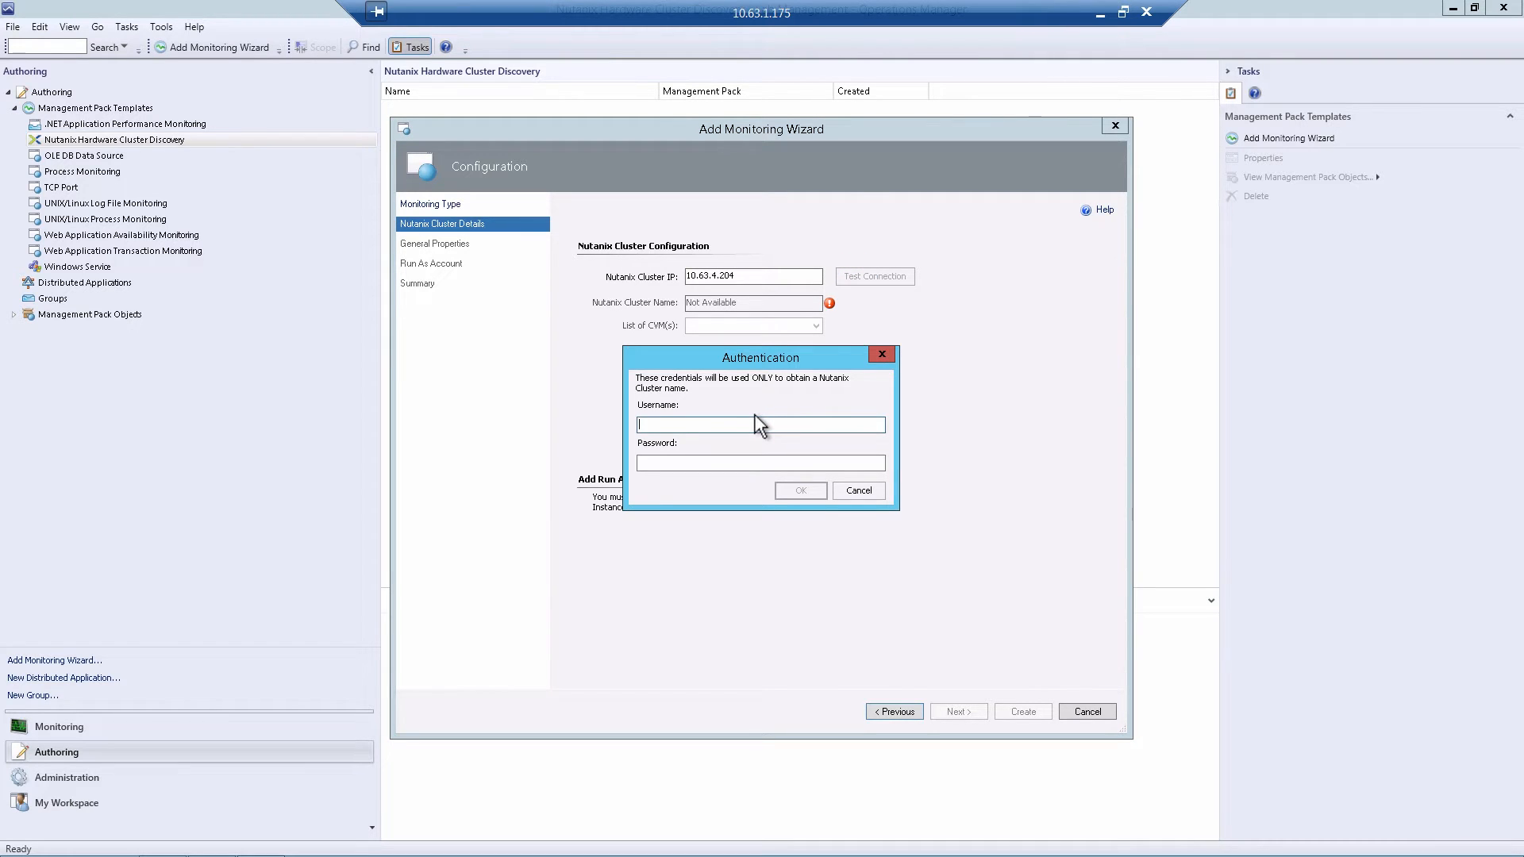
text(admin)
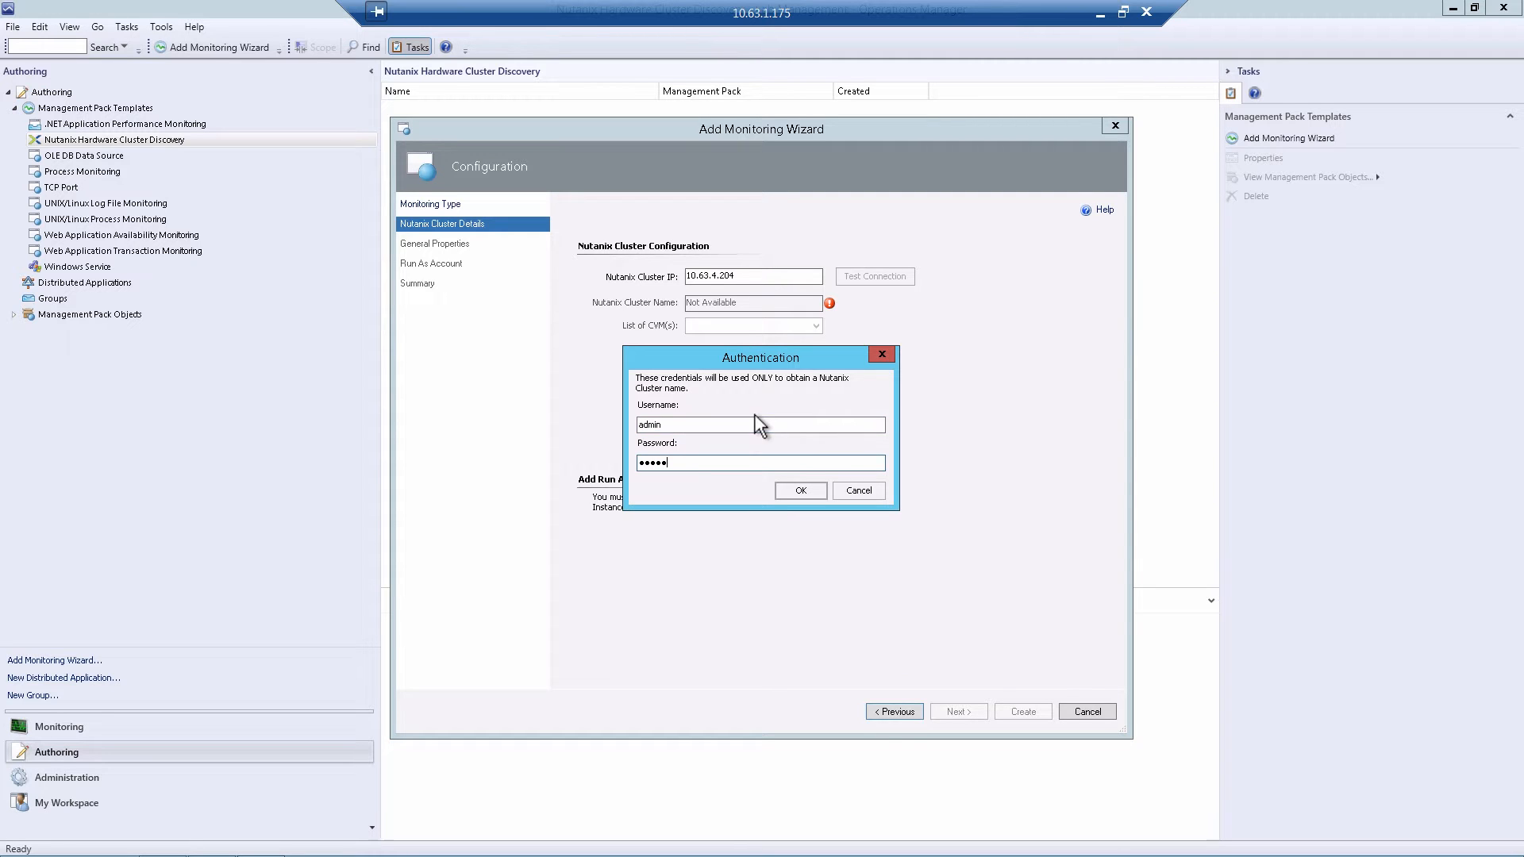
click(800, 490)
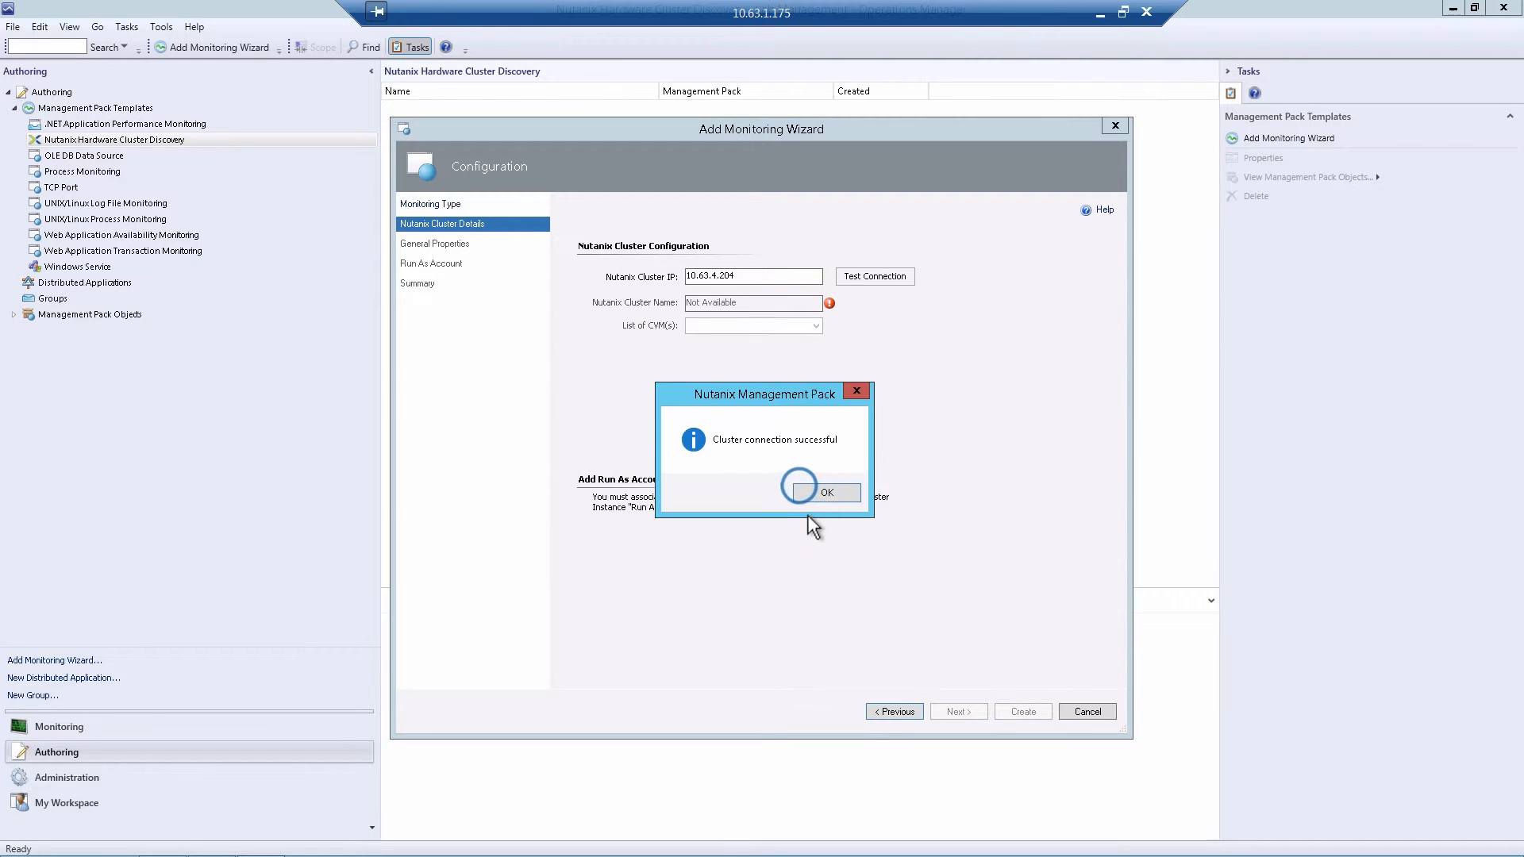
click(825, 492)
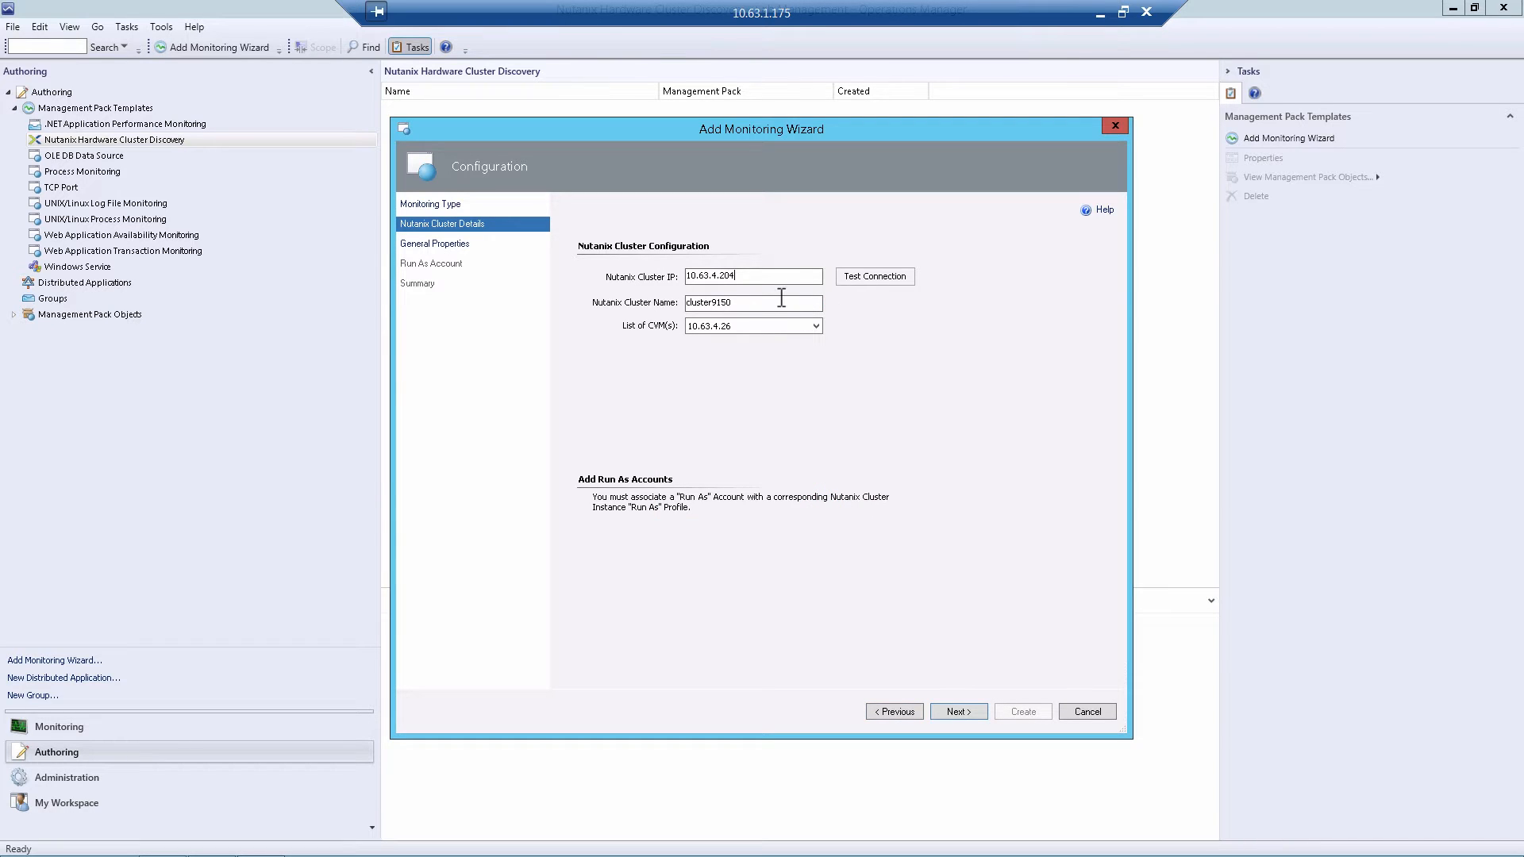
mouse_move(635, 313)
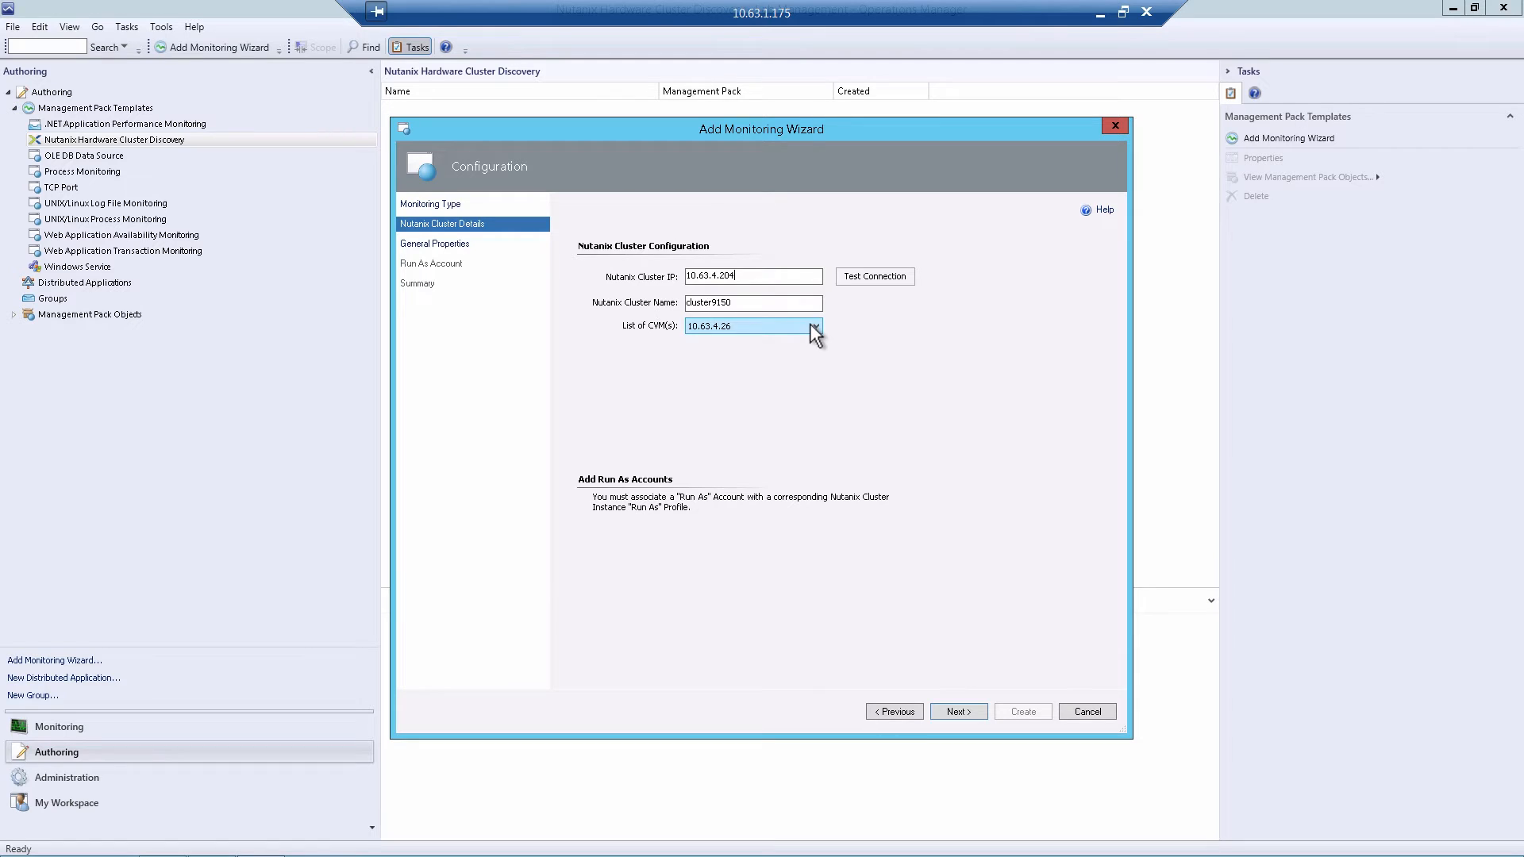
Pick a CVM address from the list and continue to the general properties step.
click(815, 325)
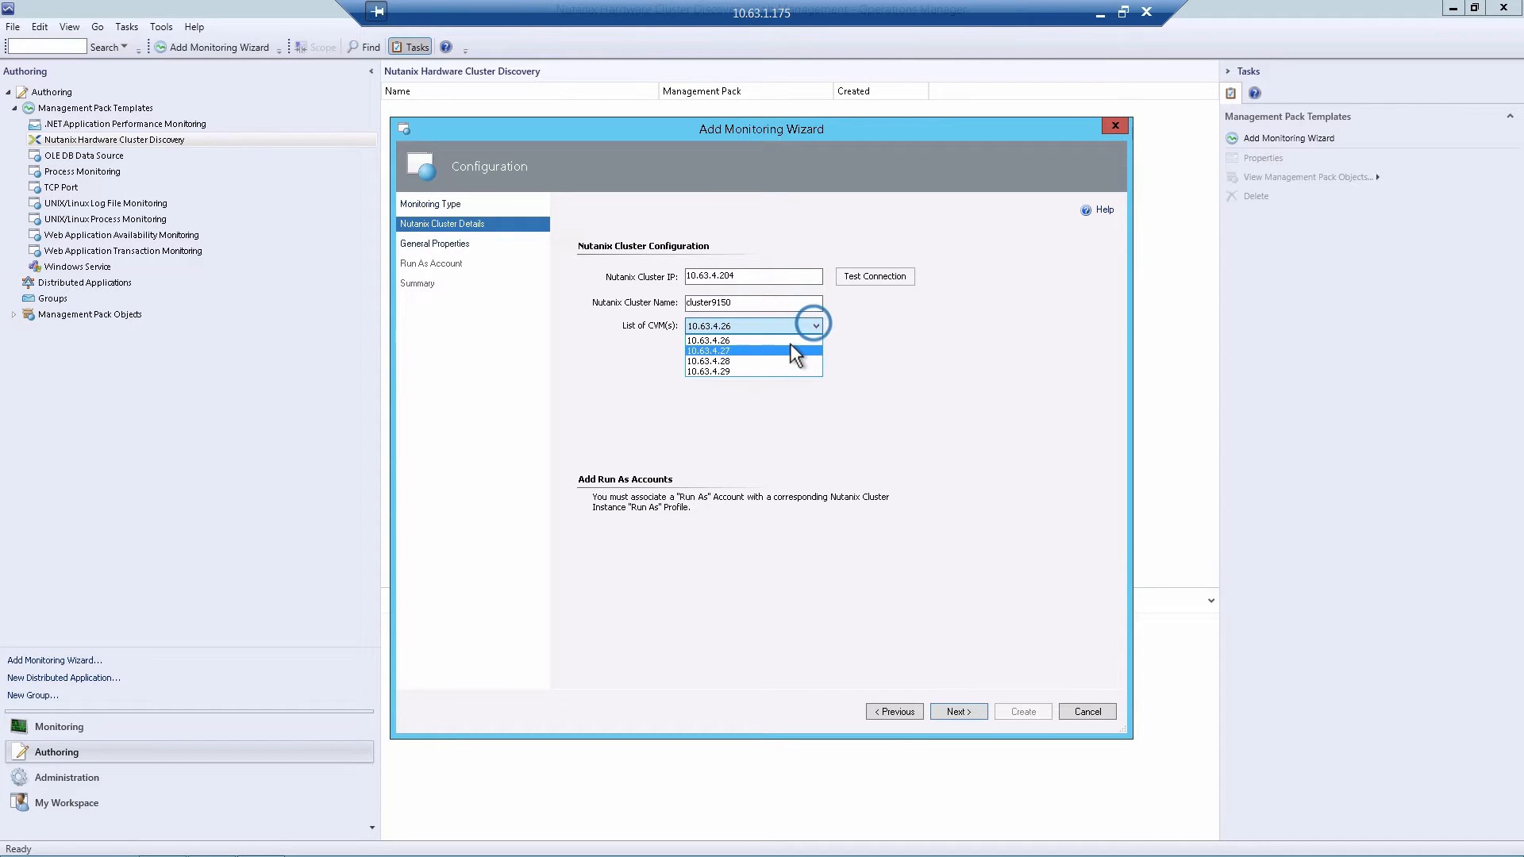
click(955, 711)
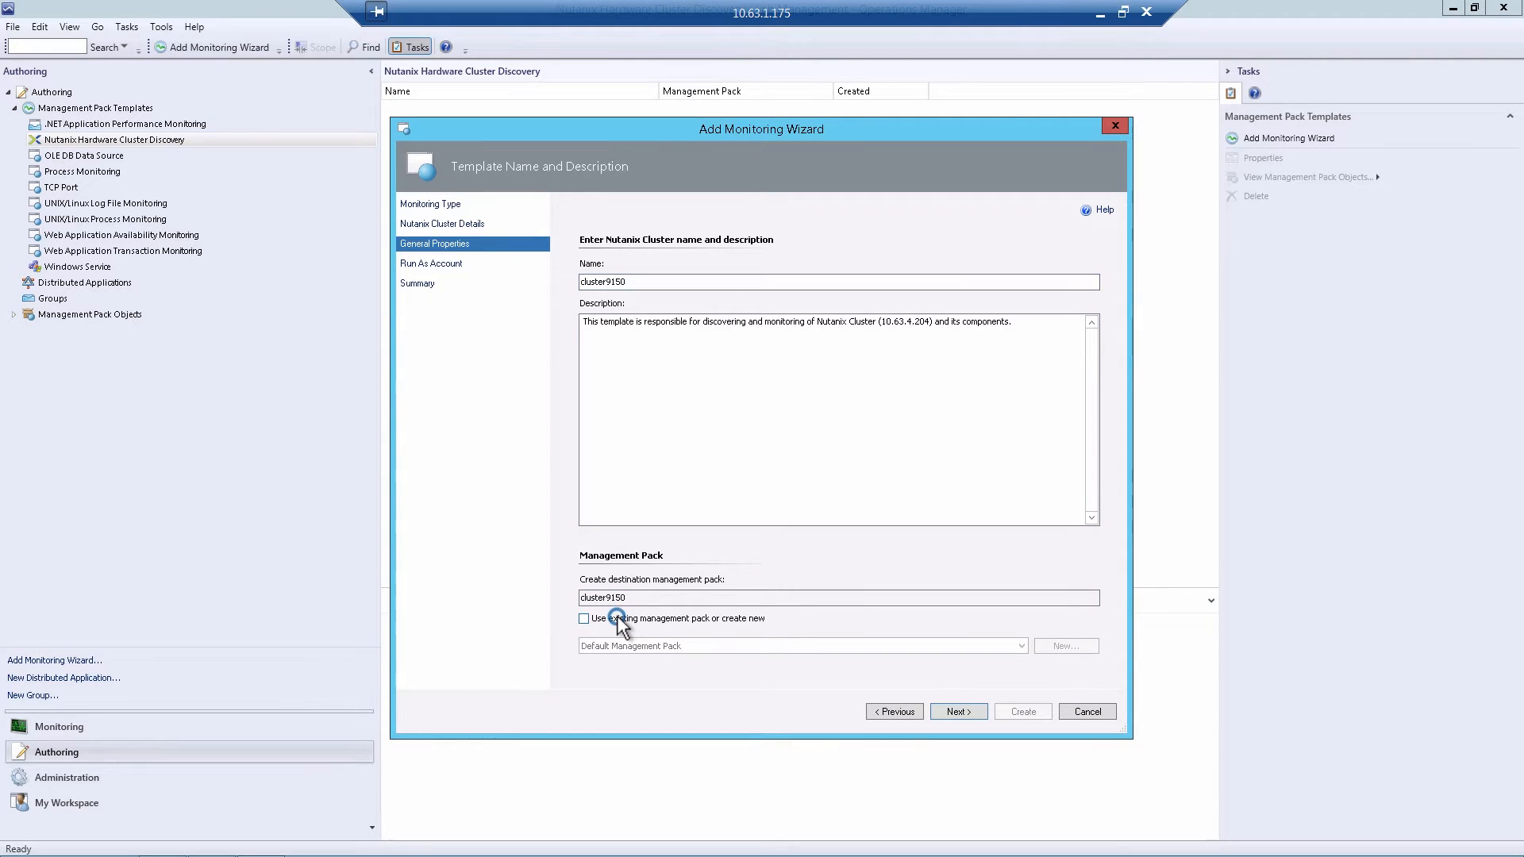
Create a new NutanixManagementPack as the destination pack and continue to Run As settings.
click(584, 617)
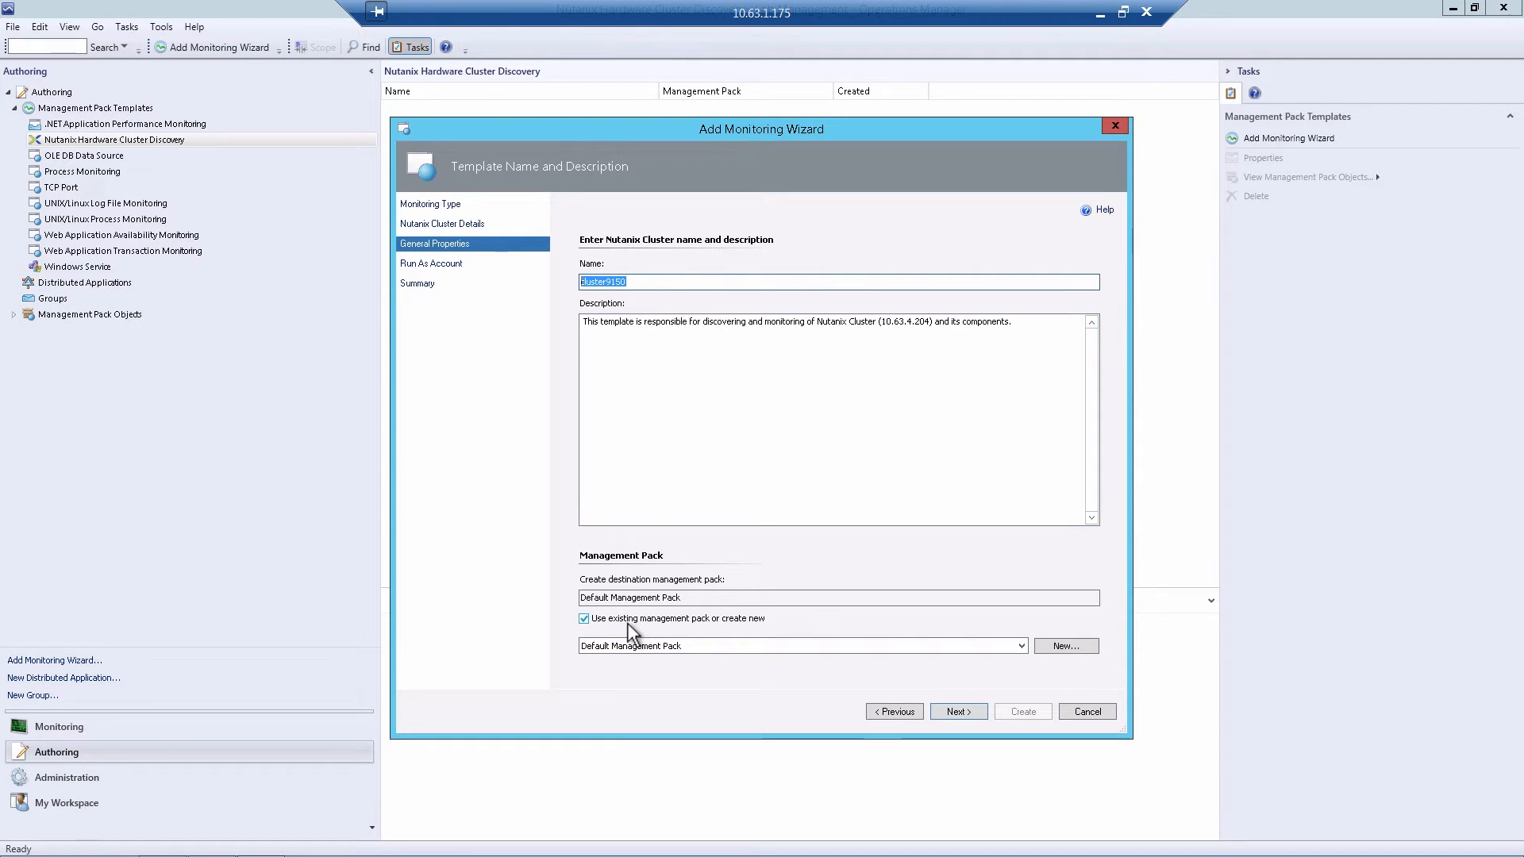
mouse_move(608, 630)
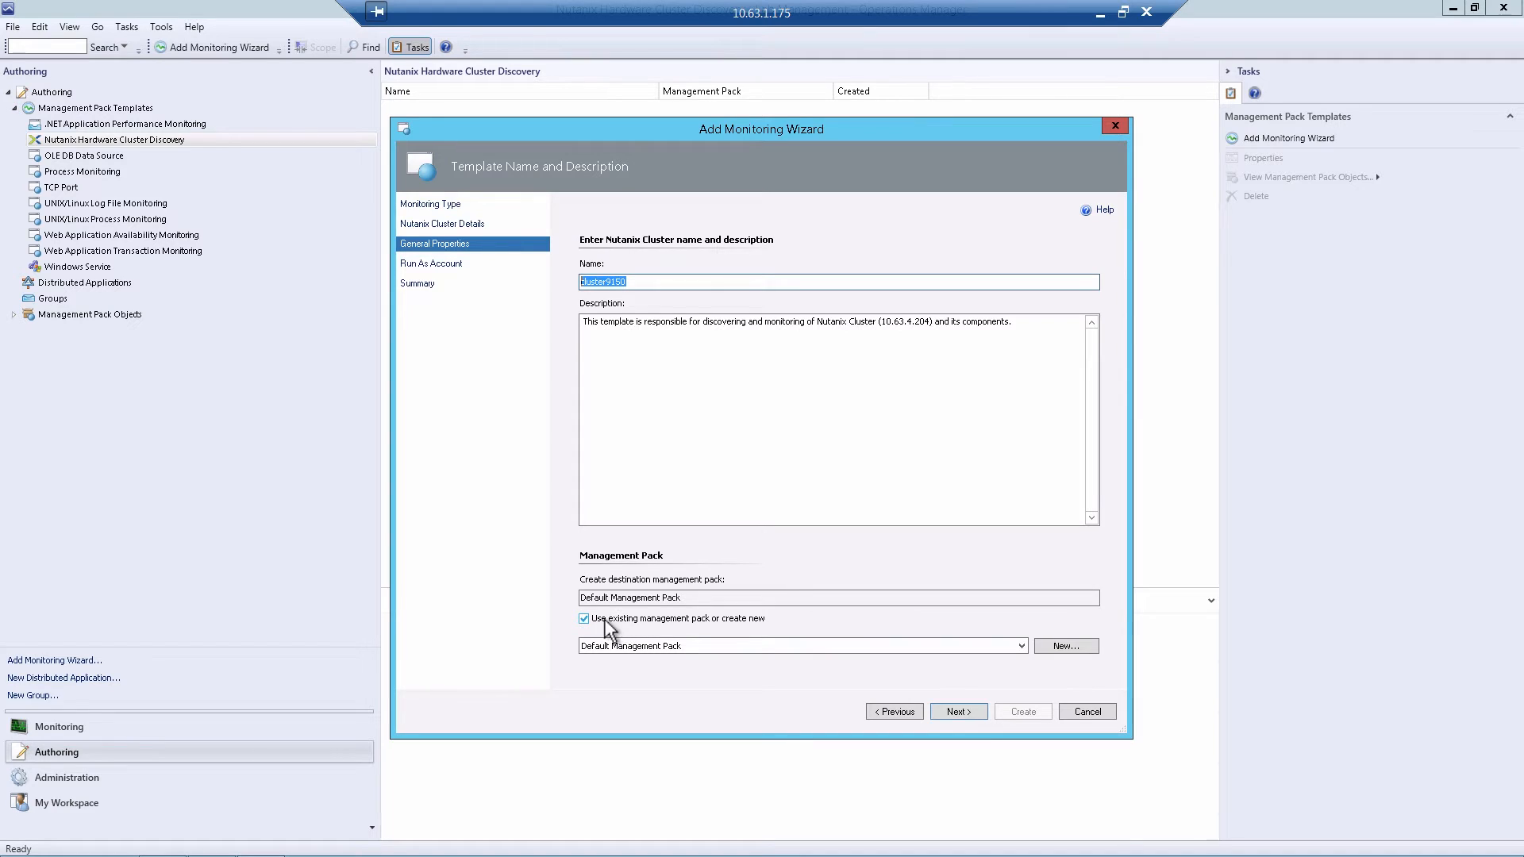
mouse_move(743, 630)
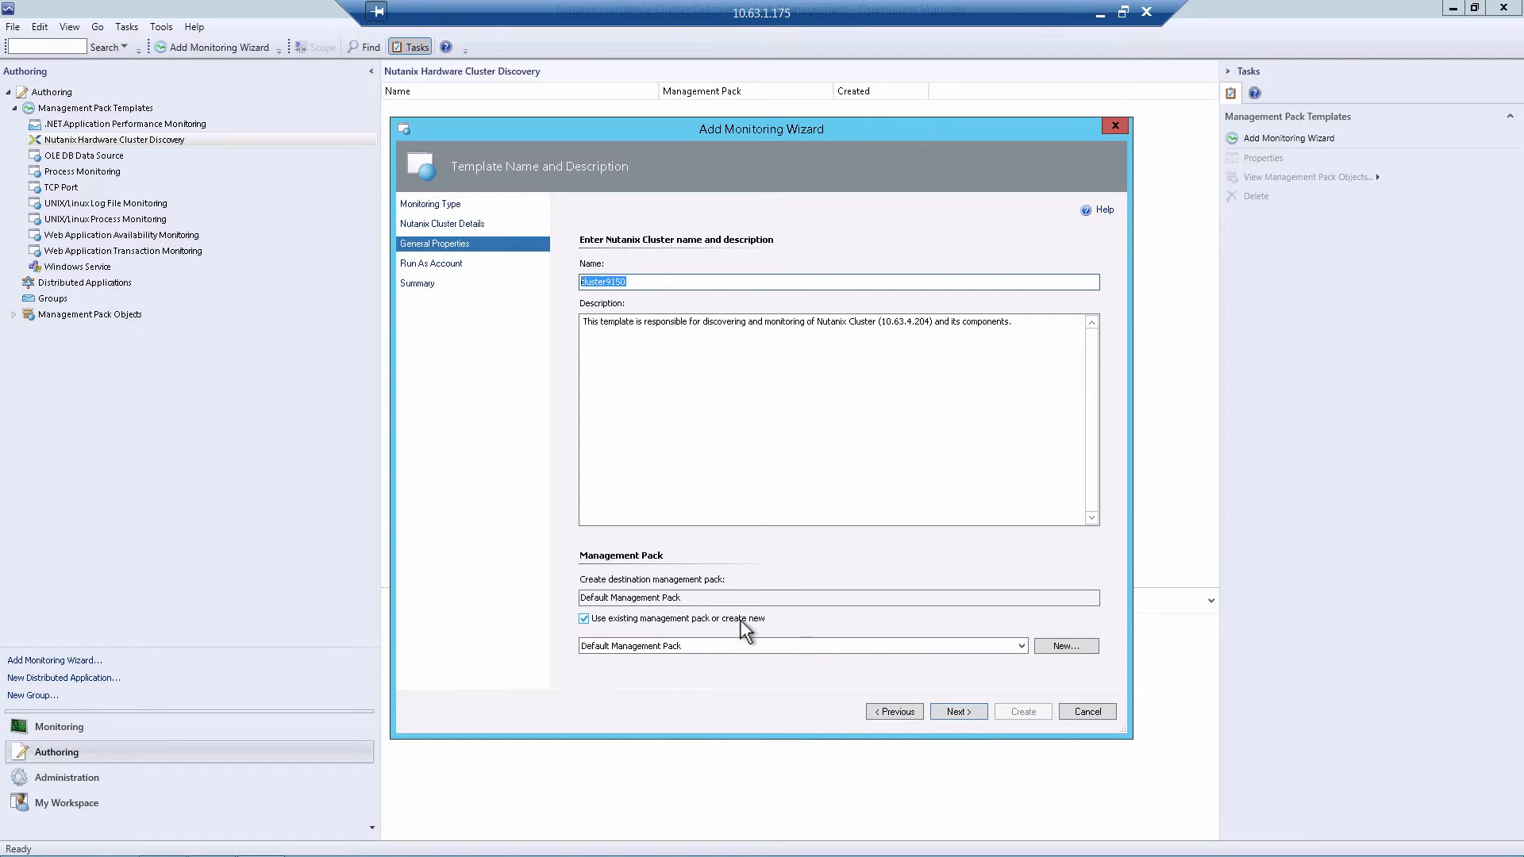
click(1065, 646)
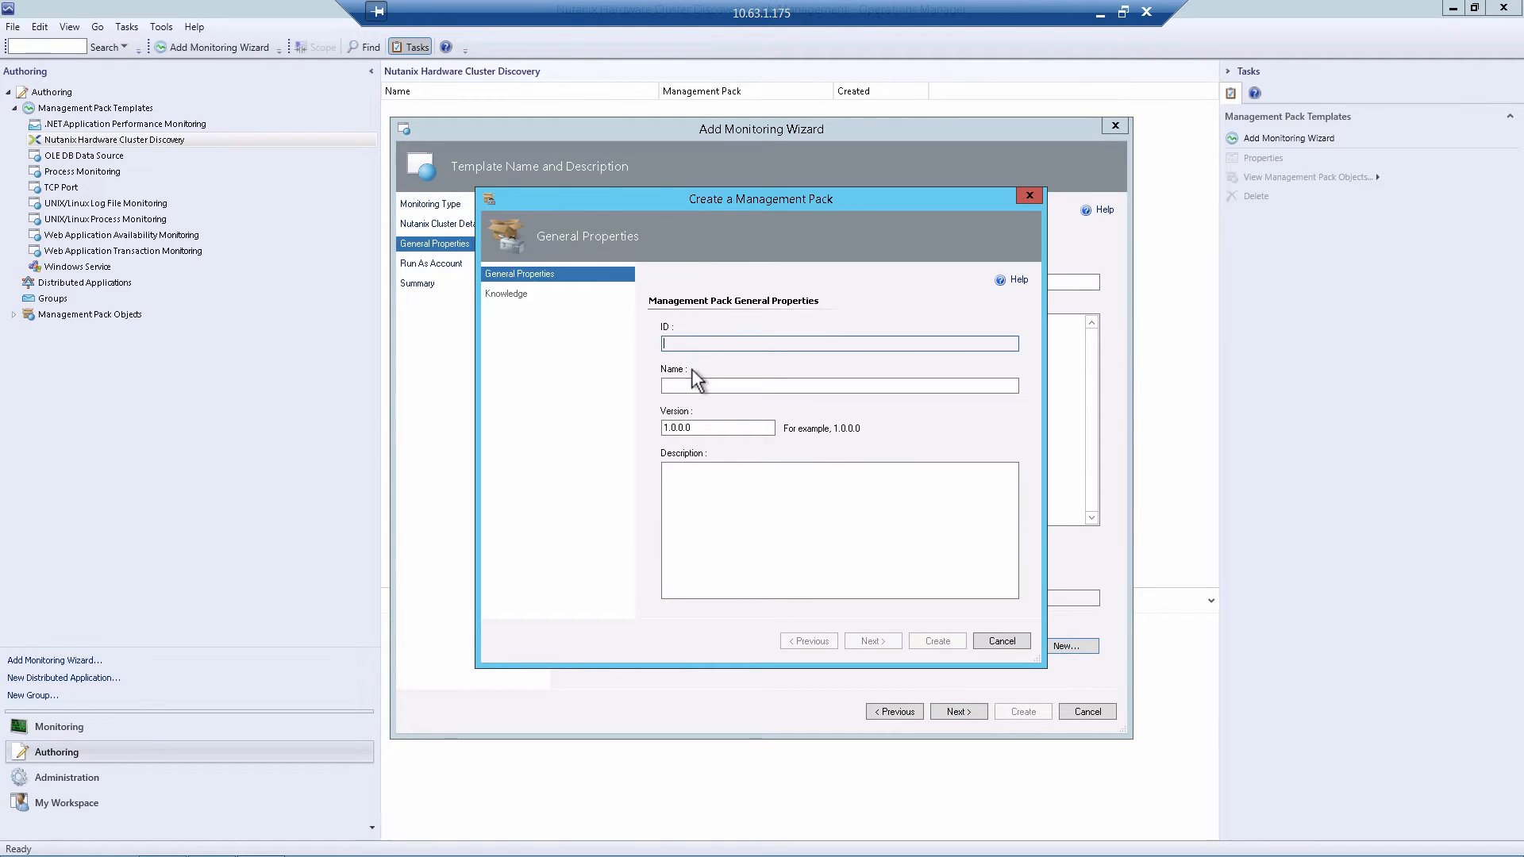
text(Nutani)
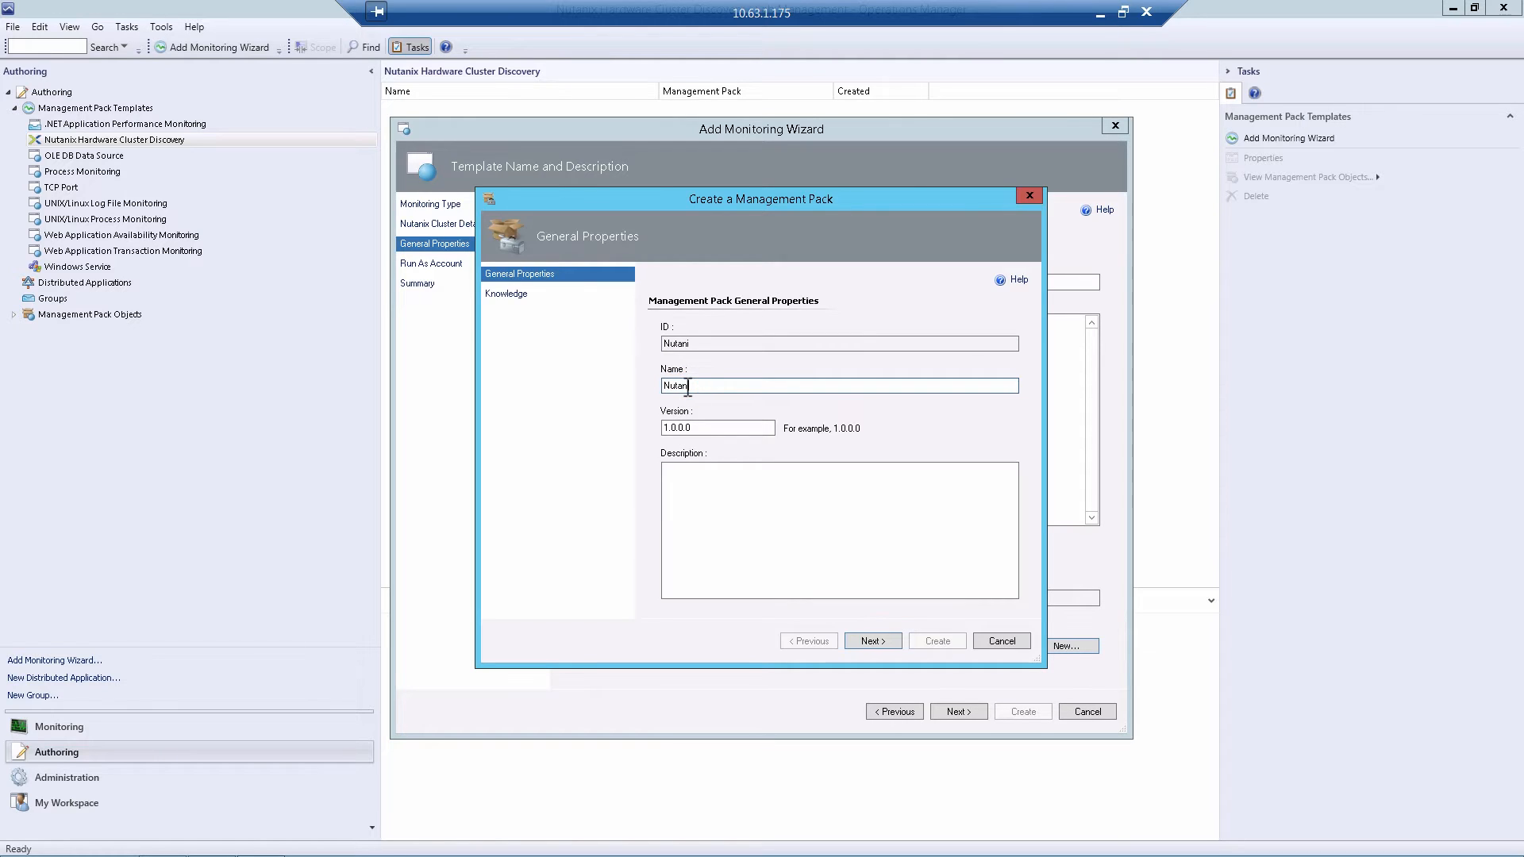
text(xManagementPack)
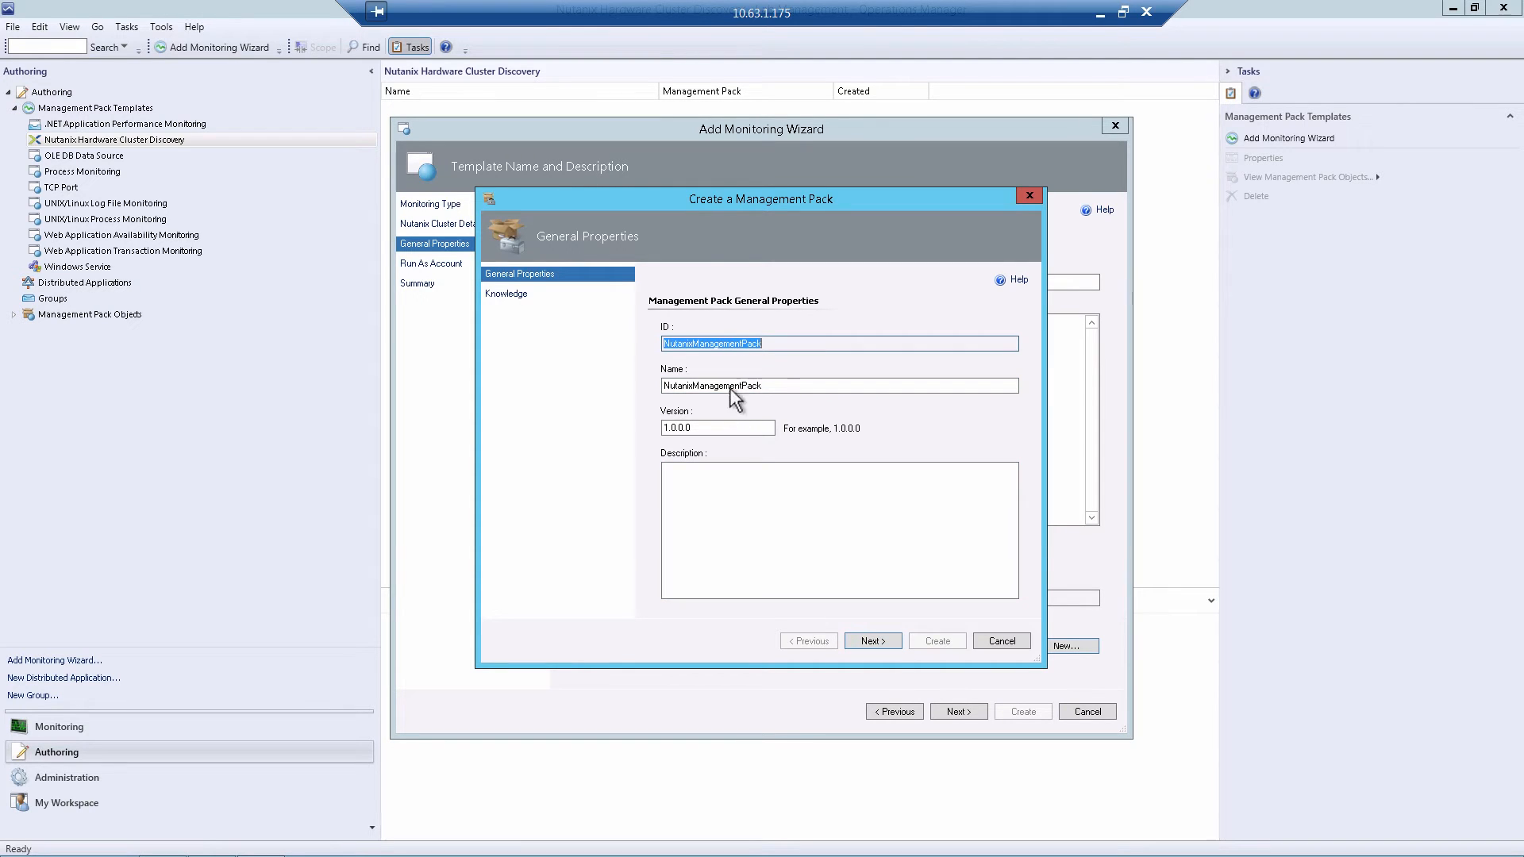
click(871, 640)
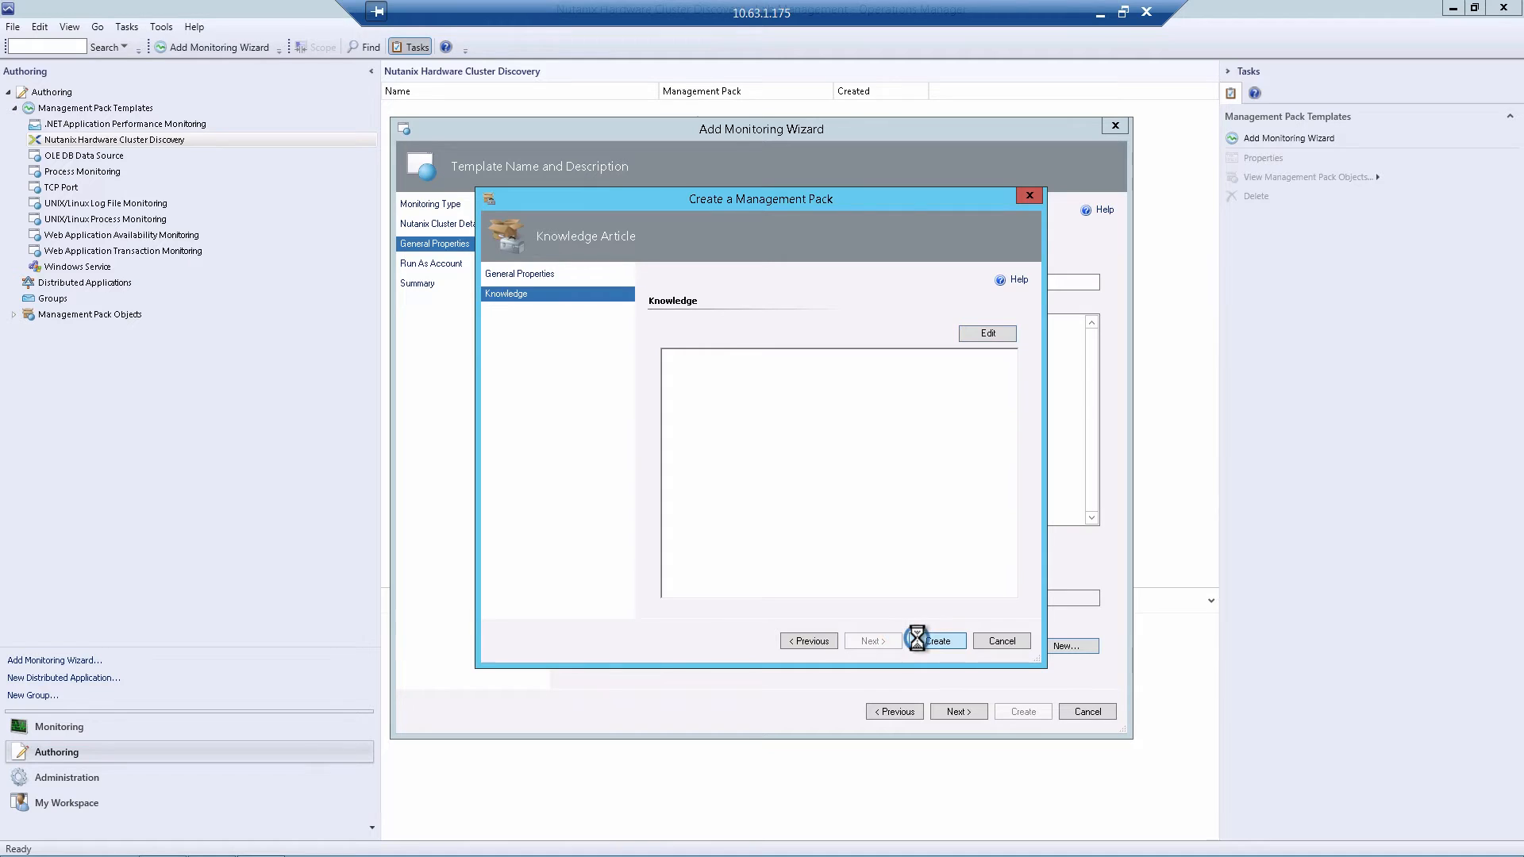
click(934, 640)
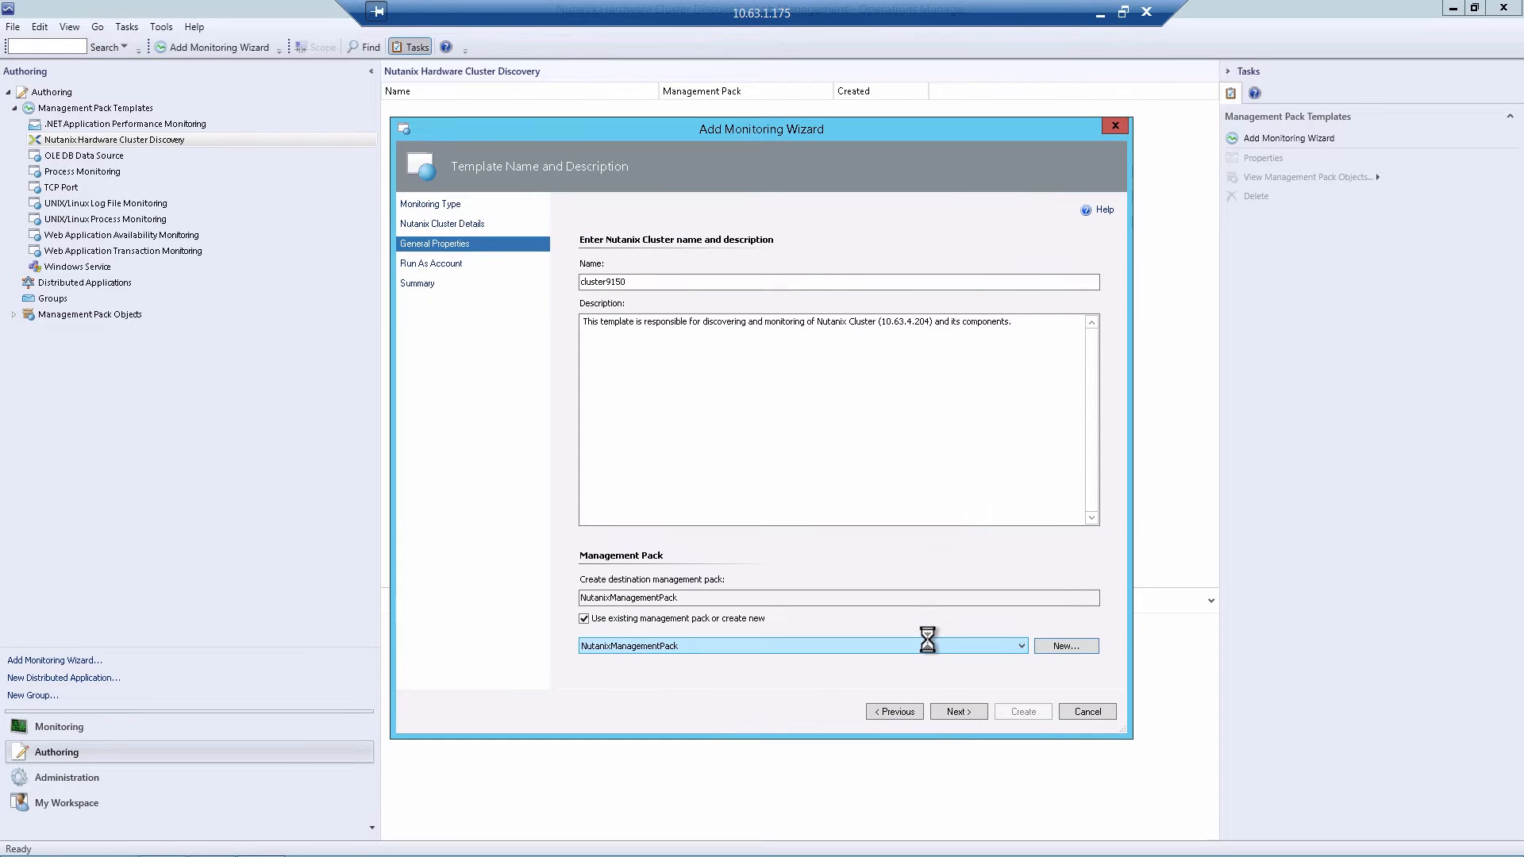
click(955, 712)
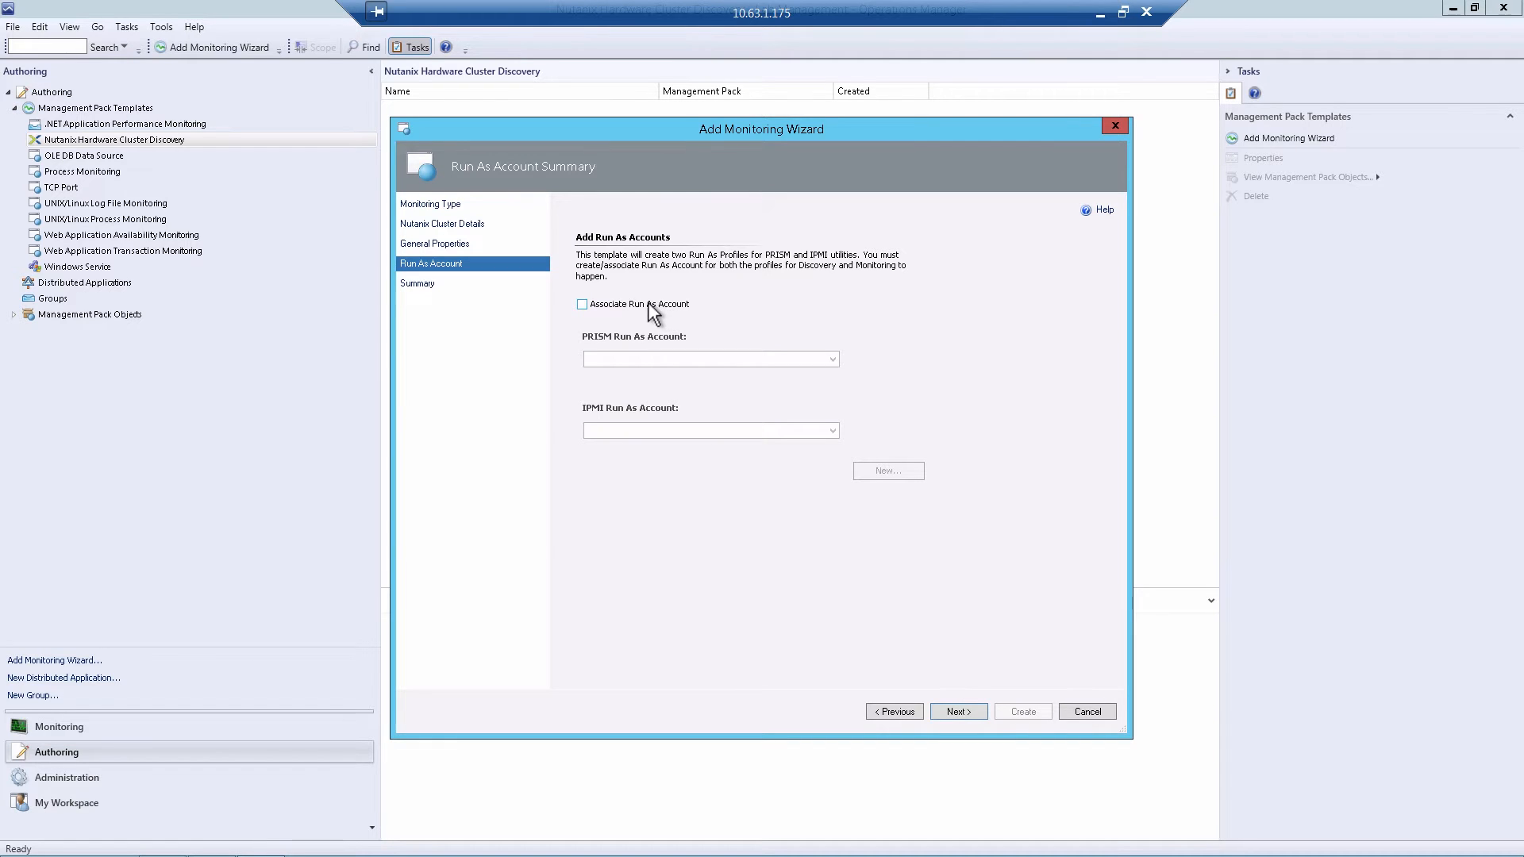
mouse_move(638, 313)
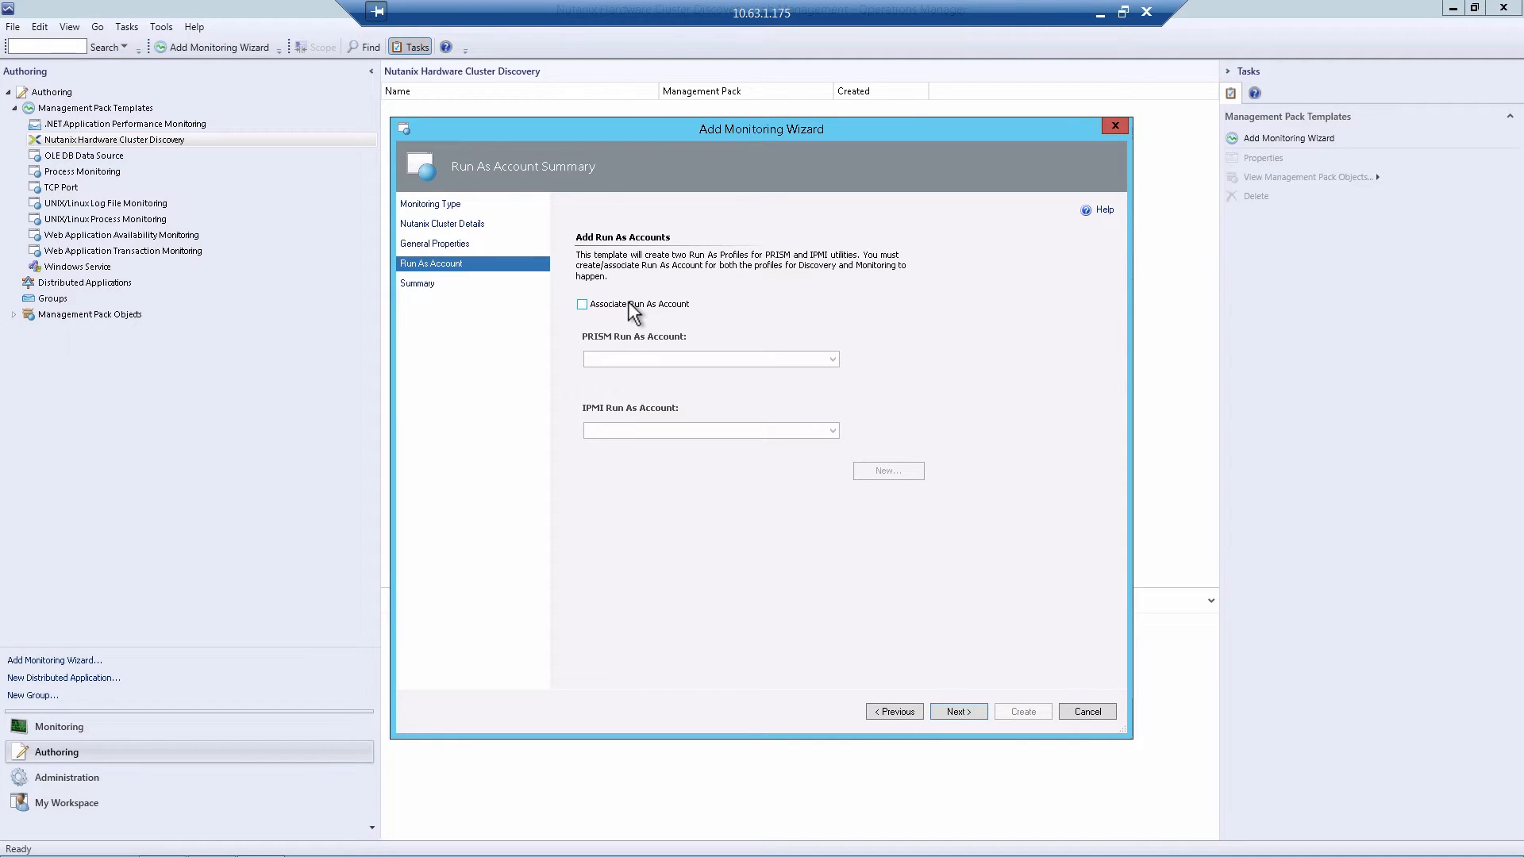
Enable Run As account association and start creating a new Run As account.
click(582, 305)
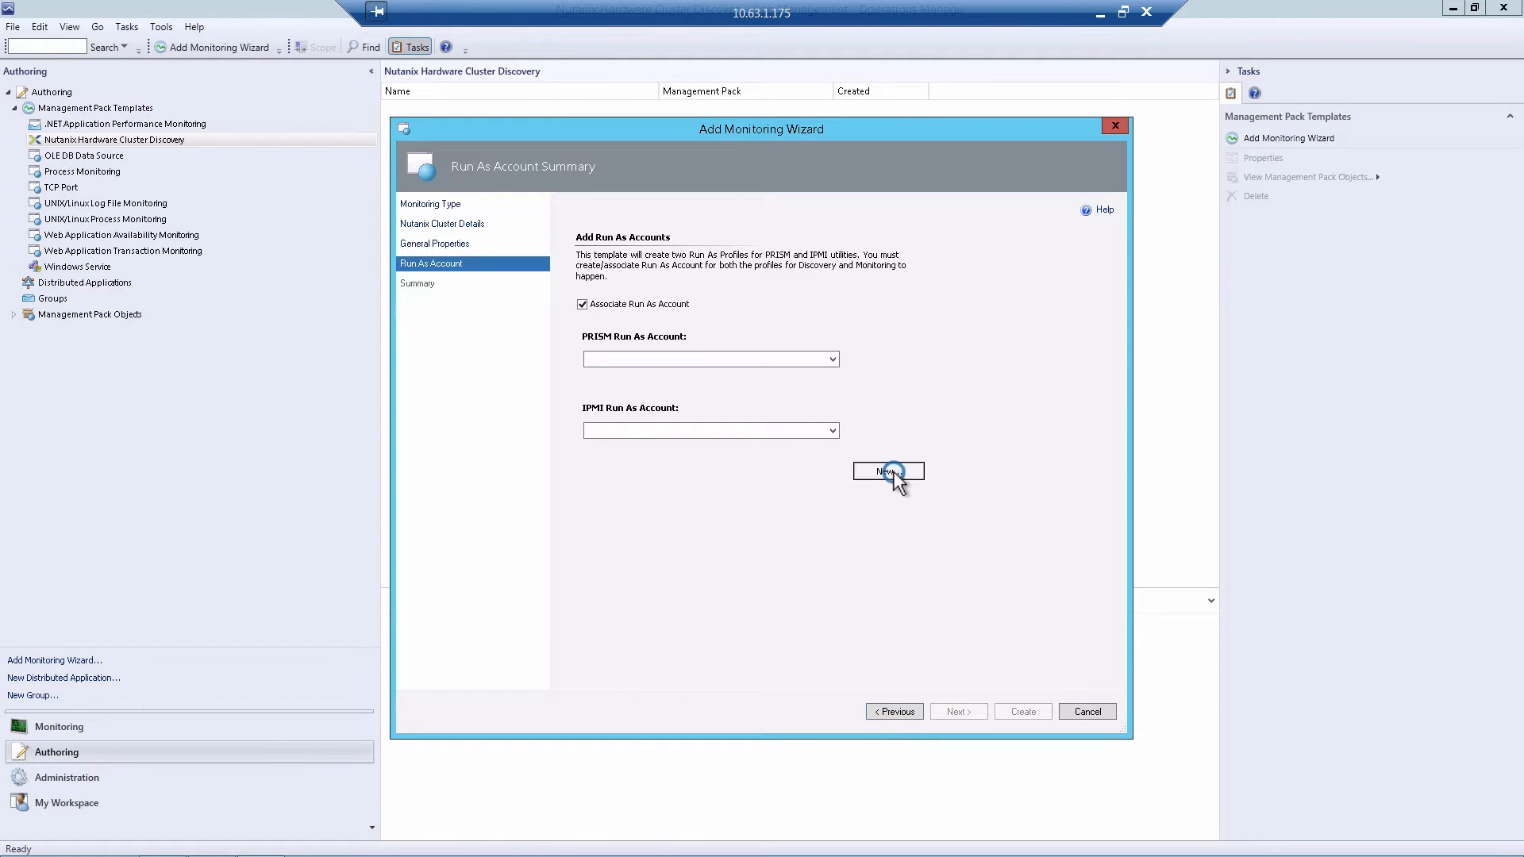
click(886, 471)
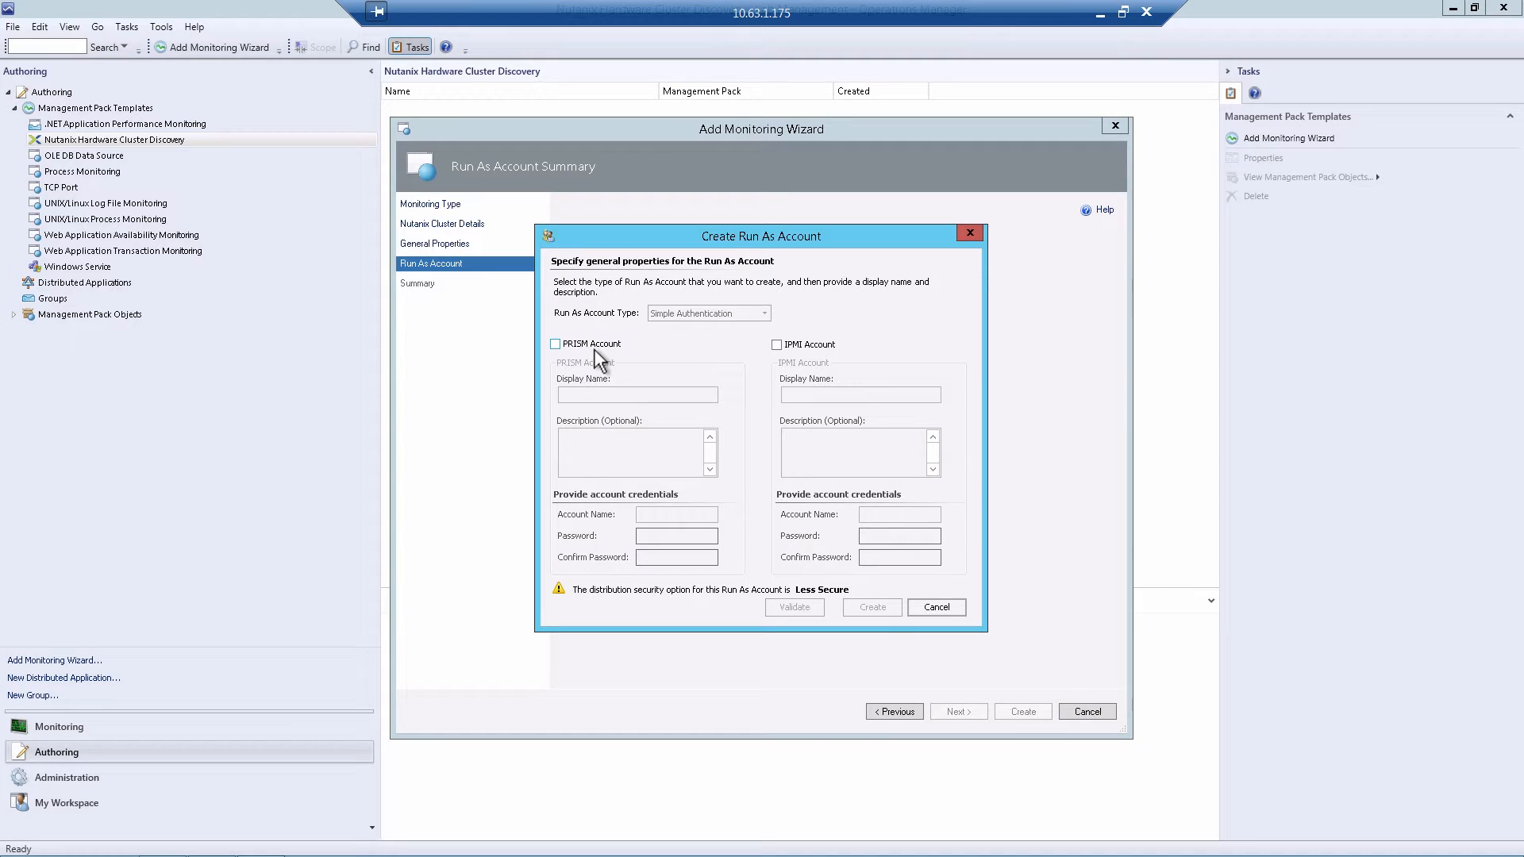
Enable the PRISM account and enter the Prism Admin display name and admin credentials.
click(555, 344)
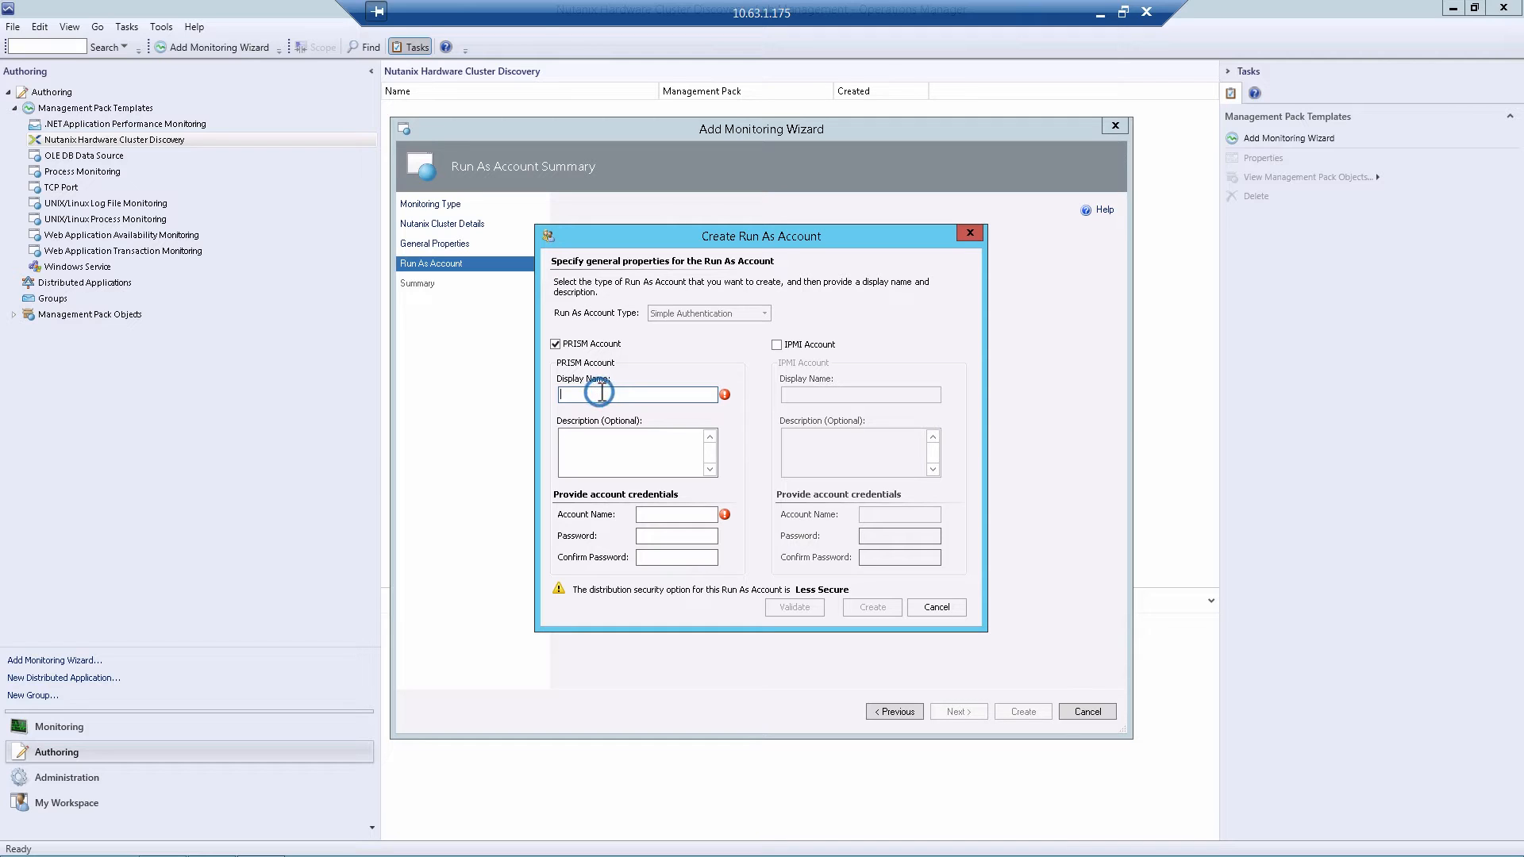
text(A)
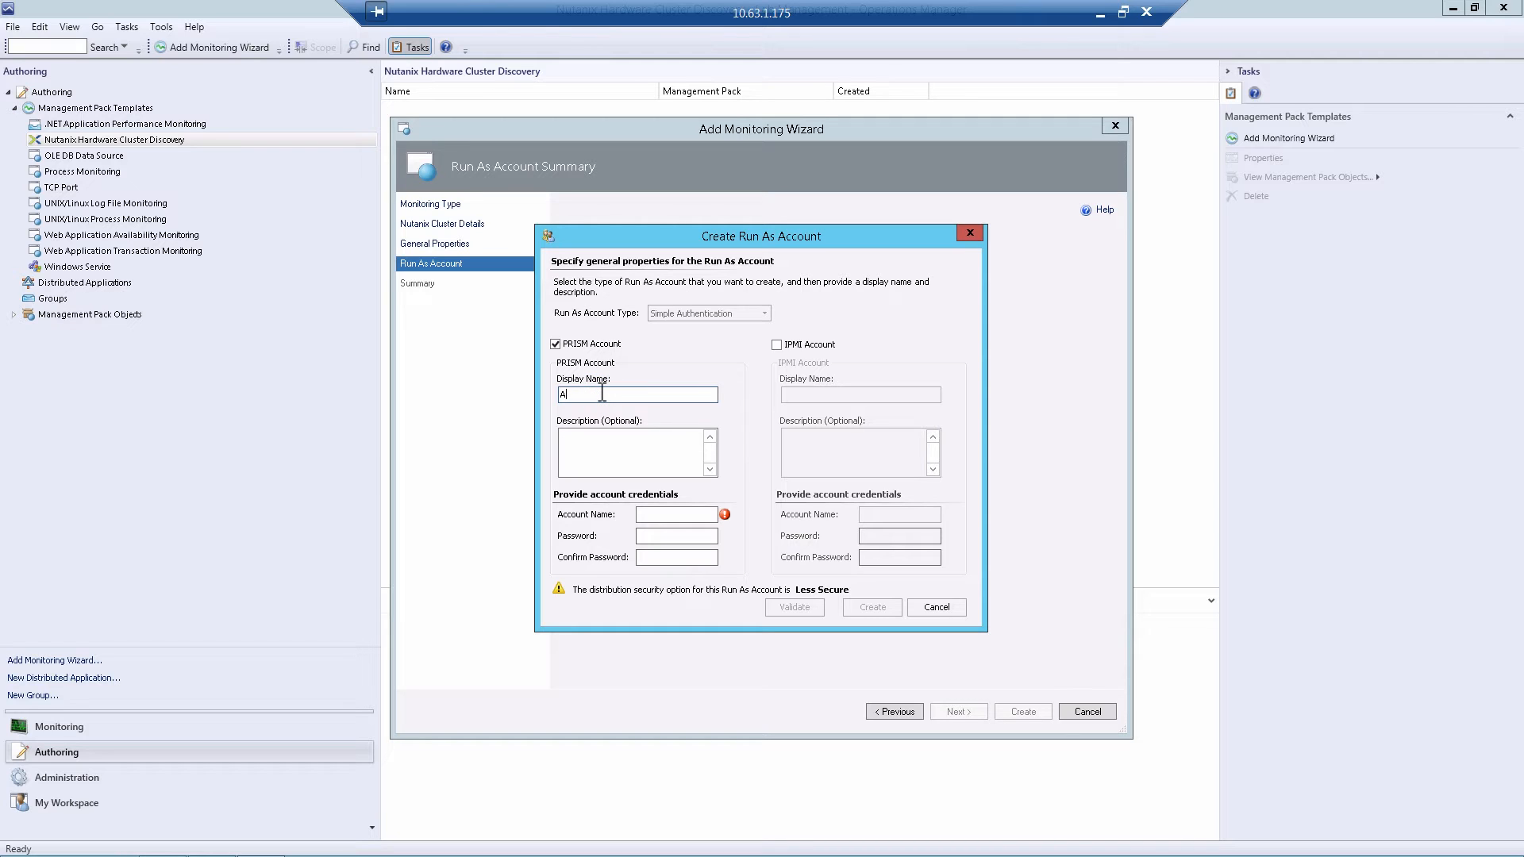
text(Prism)
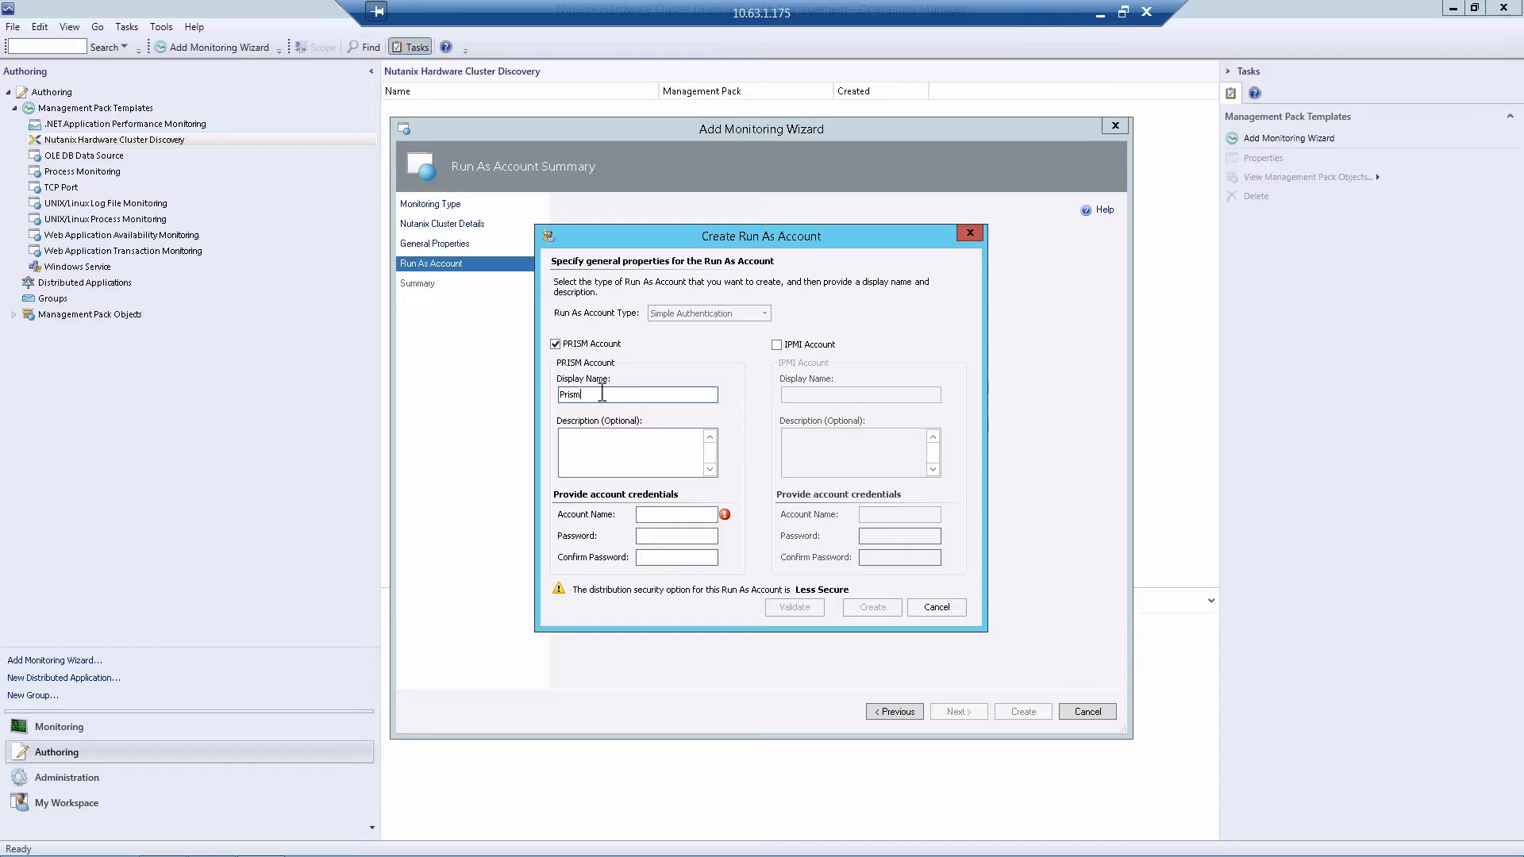
text(Admin)
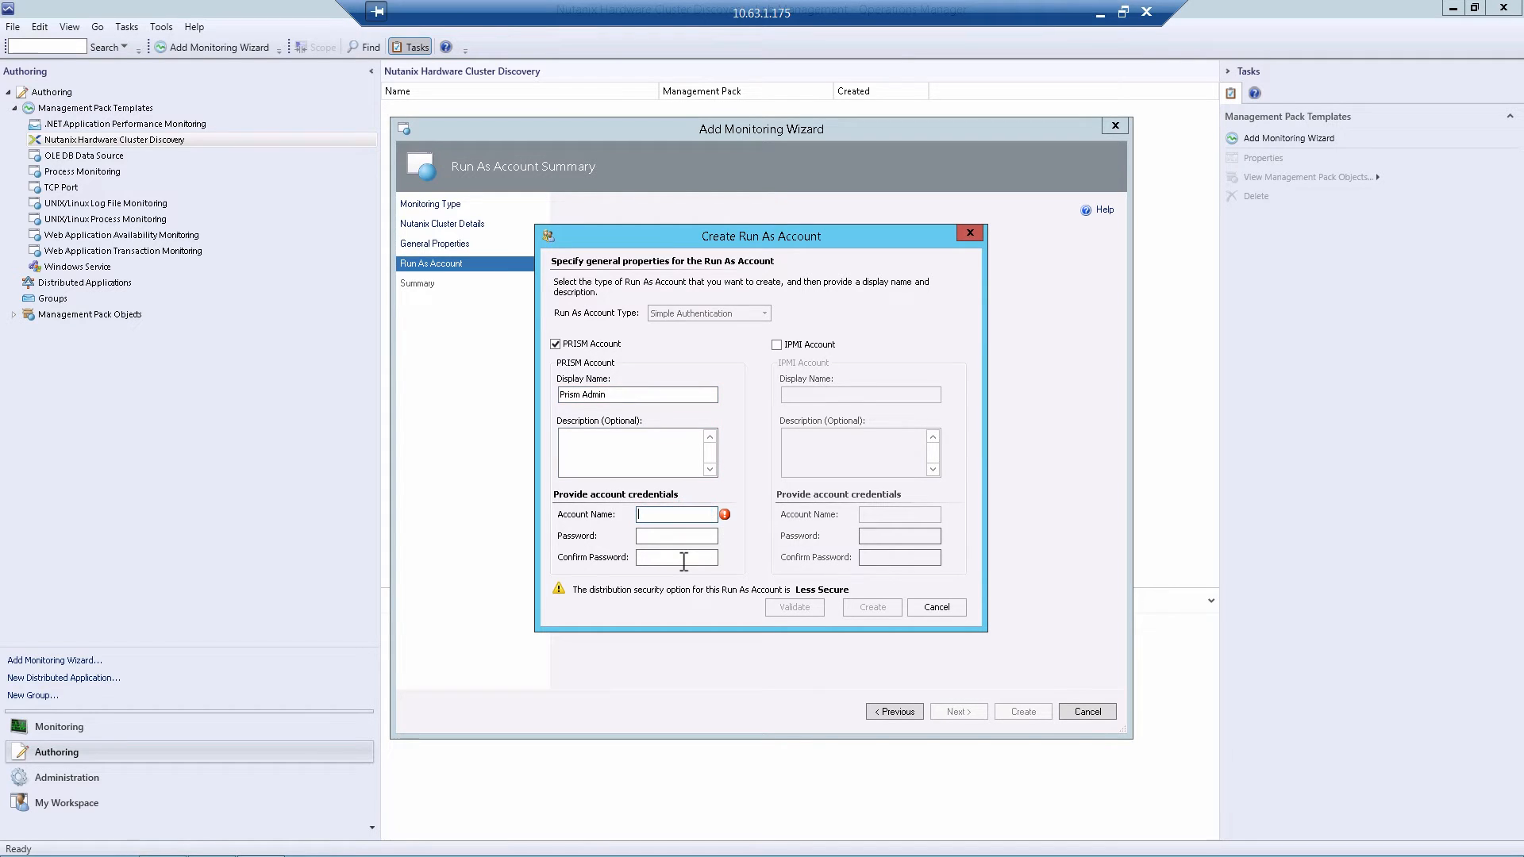
text(admin)
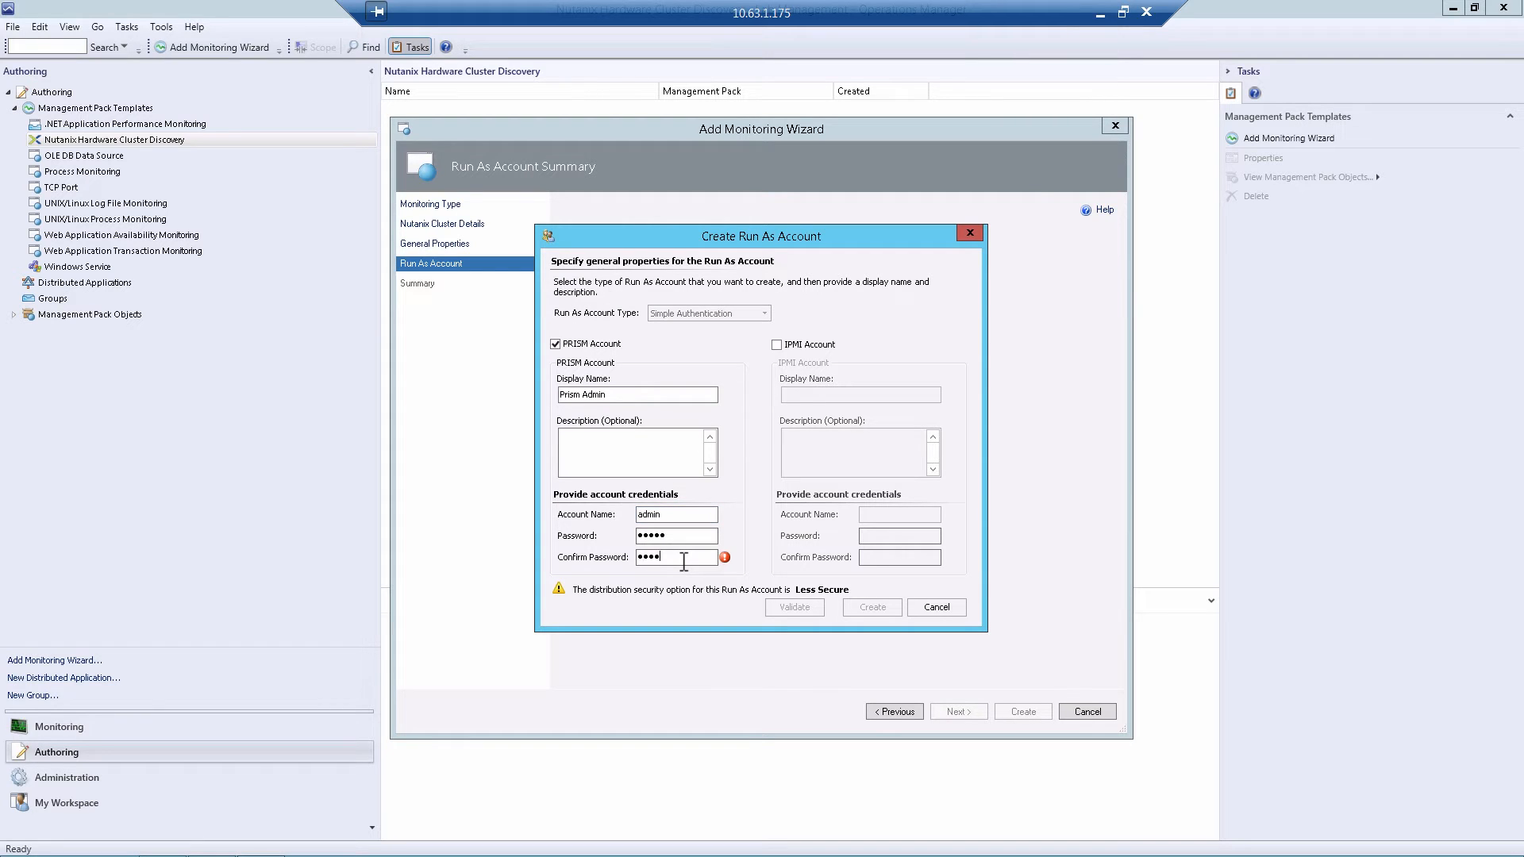
Enable the IPMI account with IPMI Admin credentials, validate both accounts, and create them.
click(777, 344)
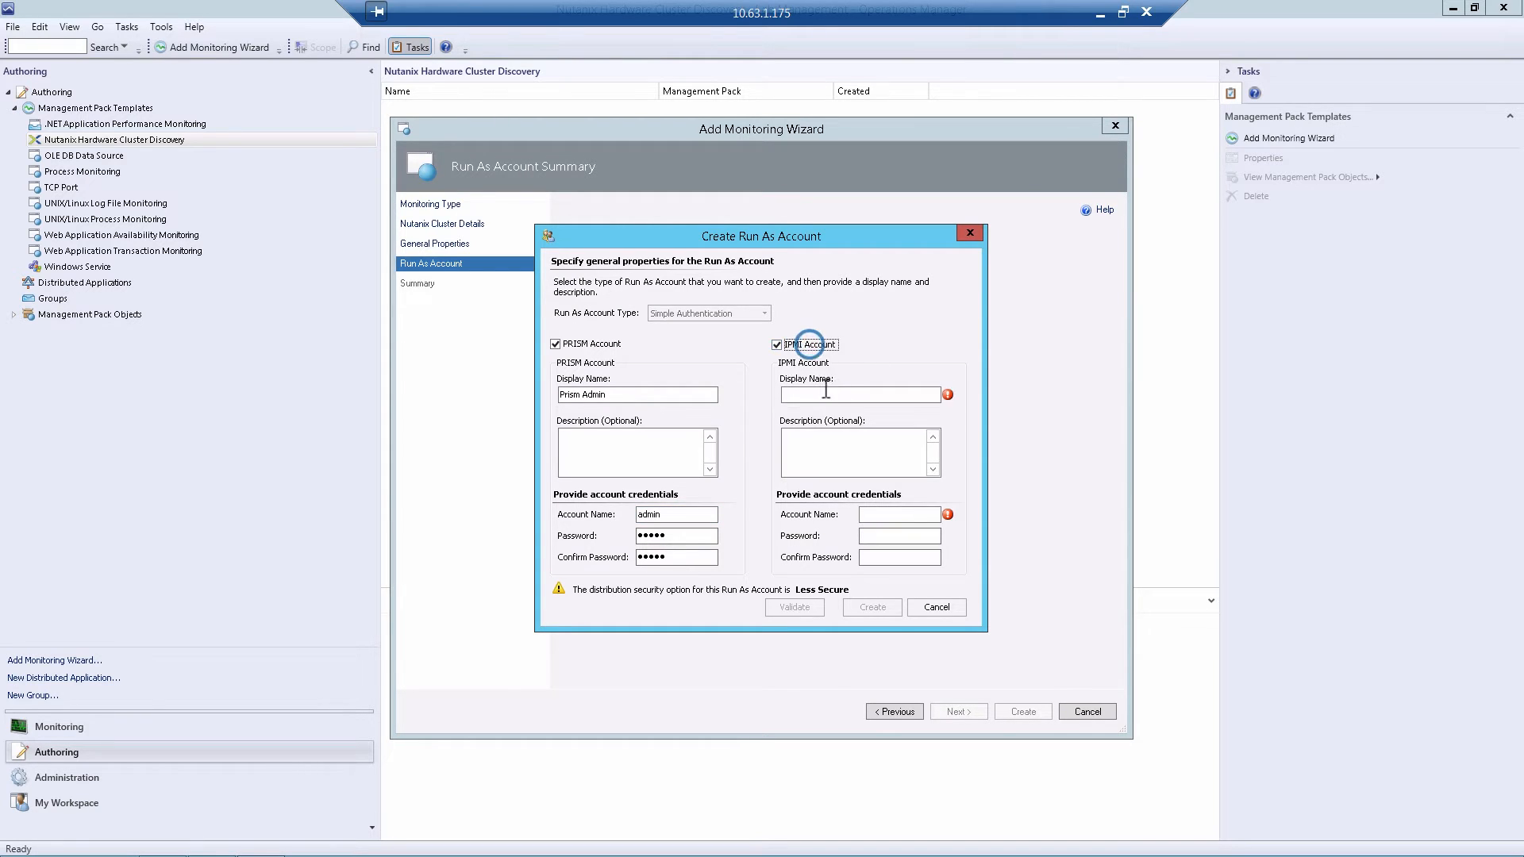
text(IPMI Admin)
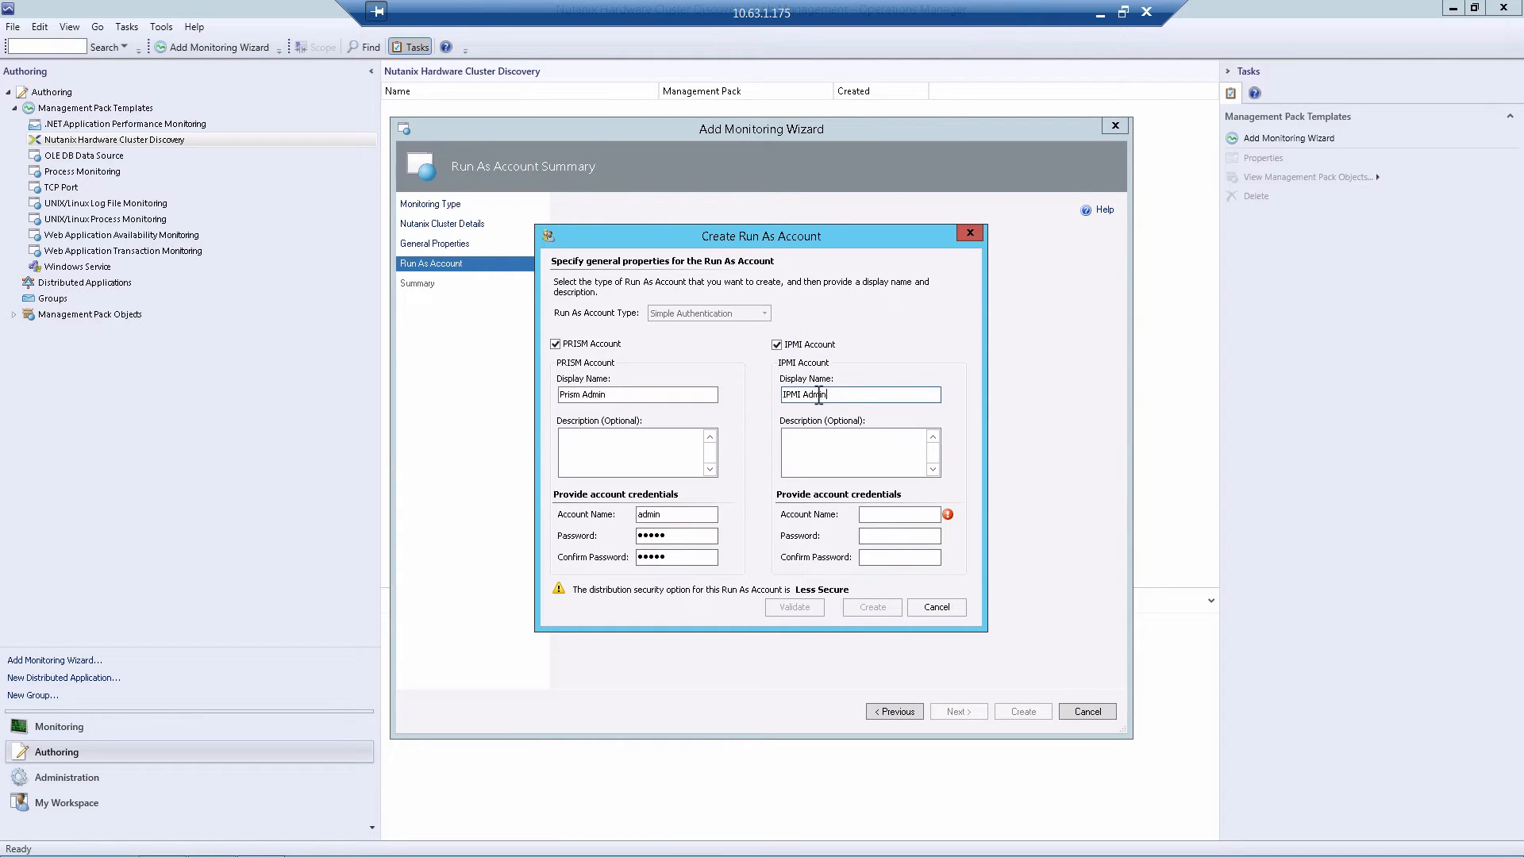
click(898, 514)
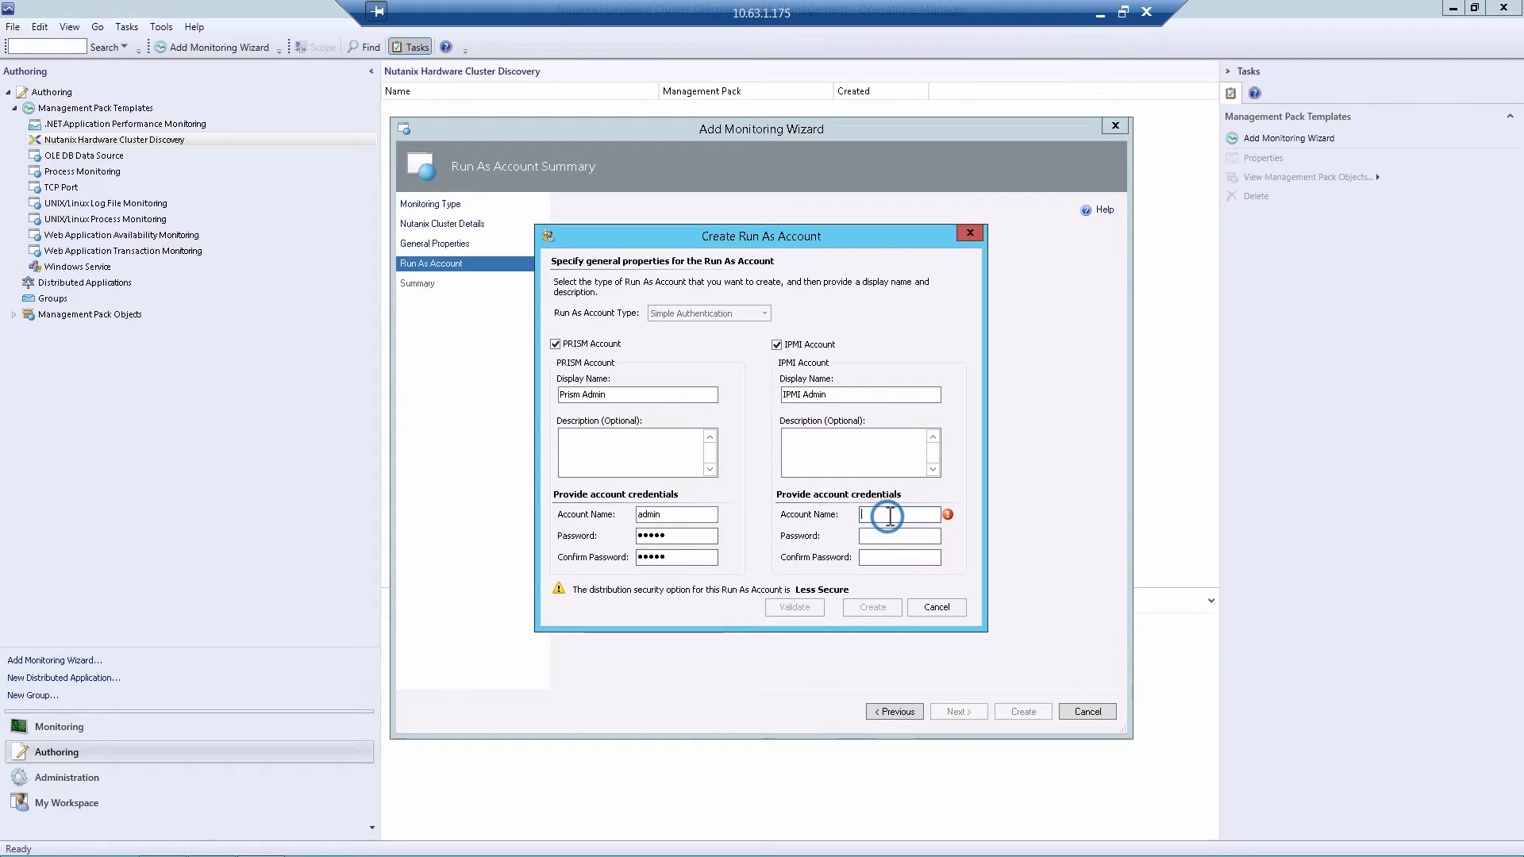
text(ADMIN)
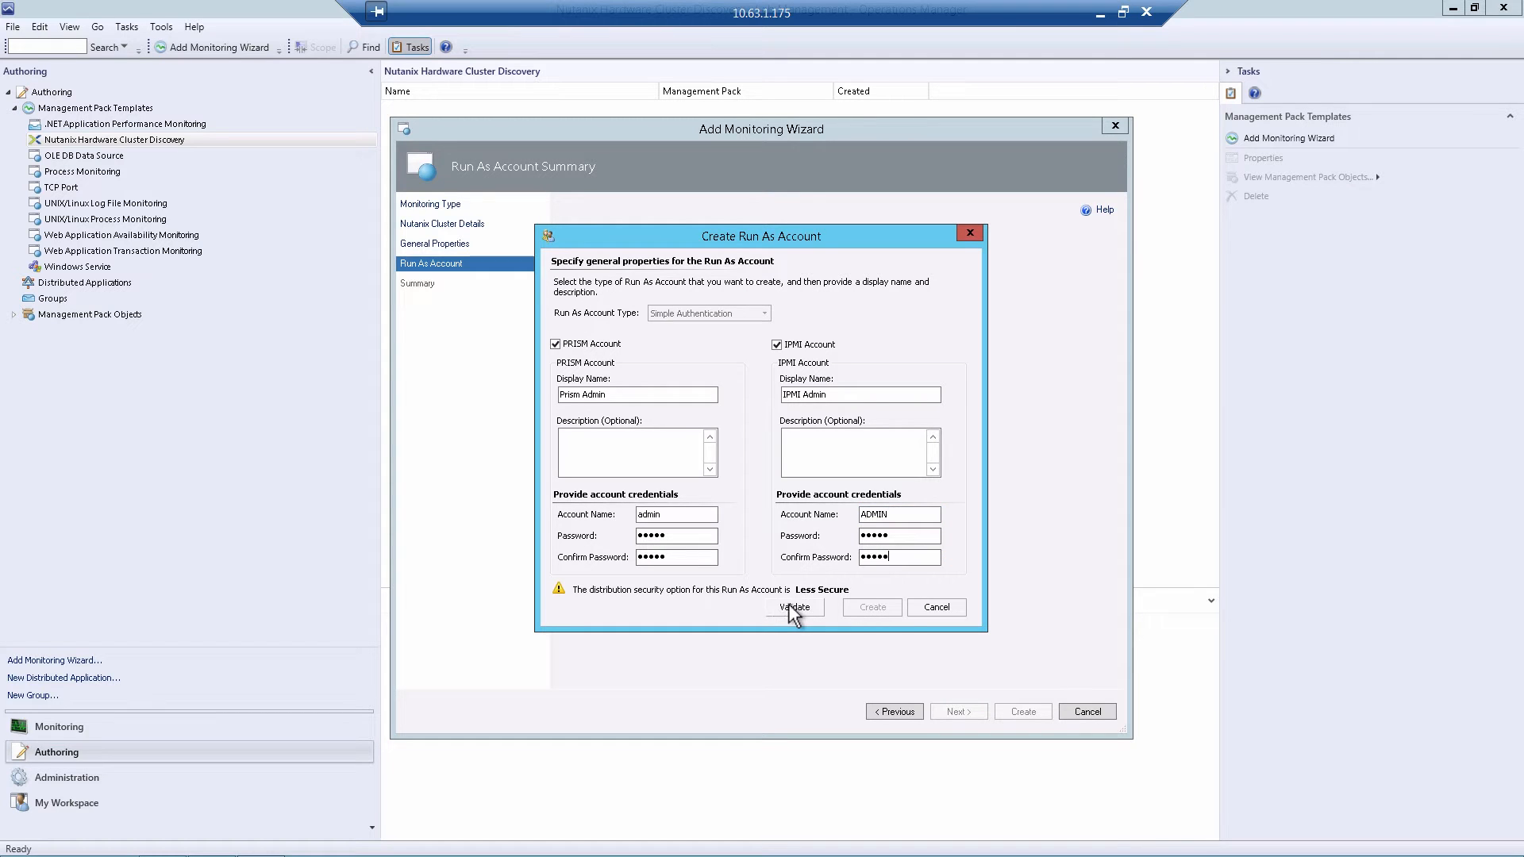
click(794, 607)
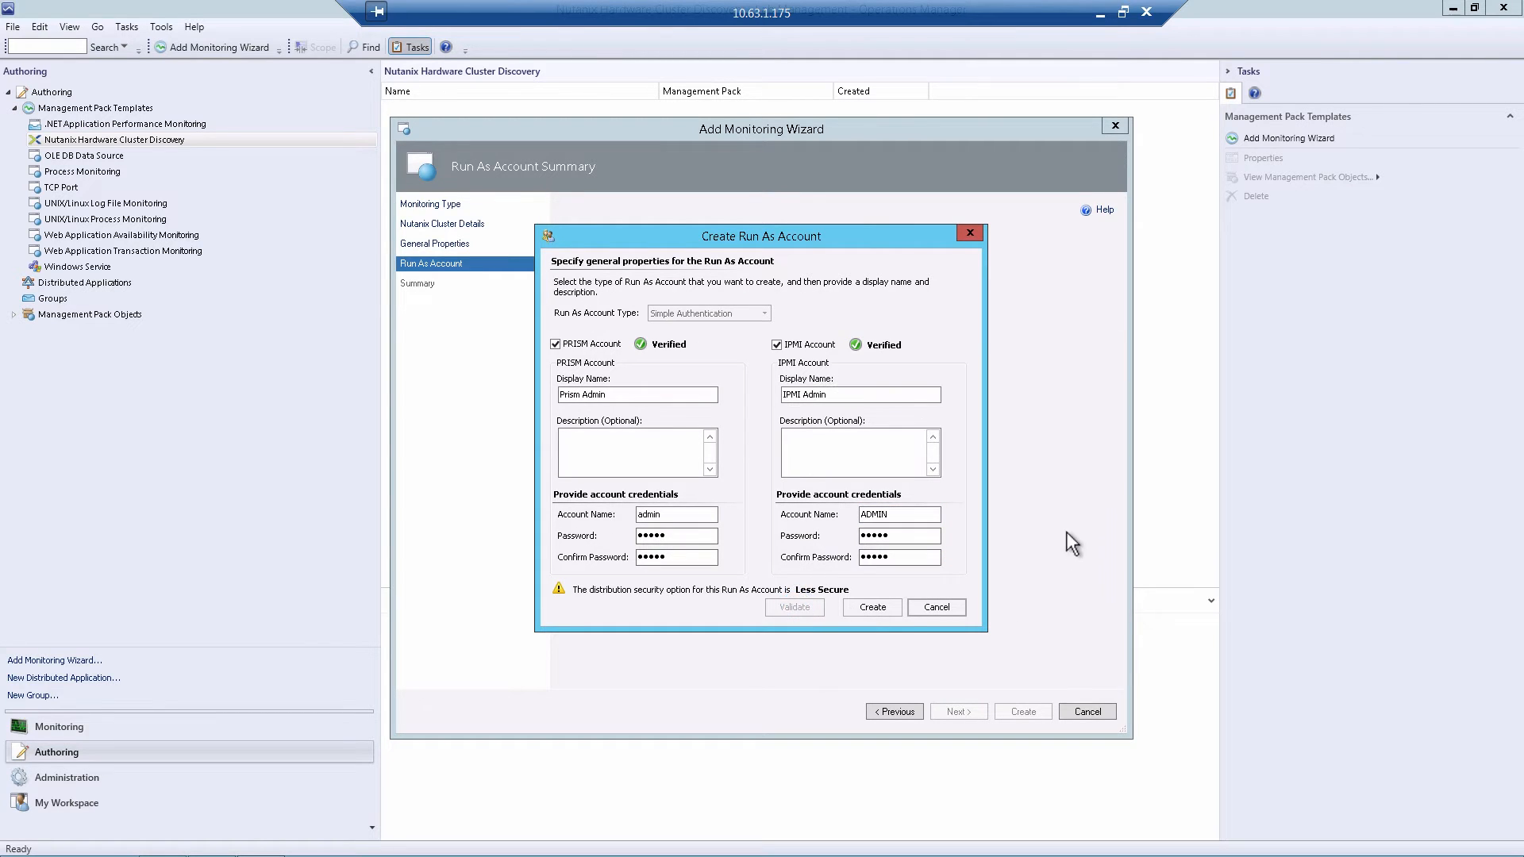
mouse_move(892, 353)
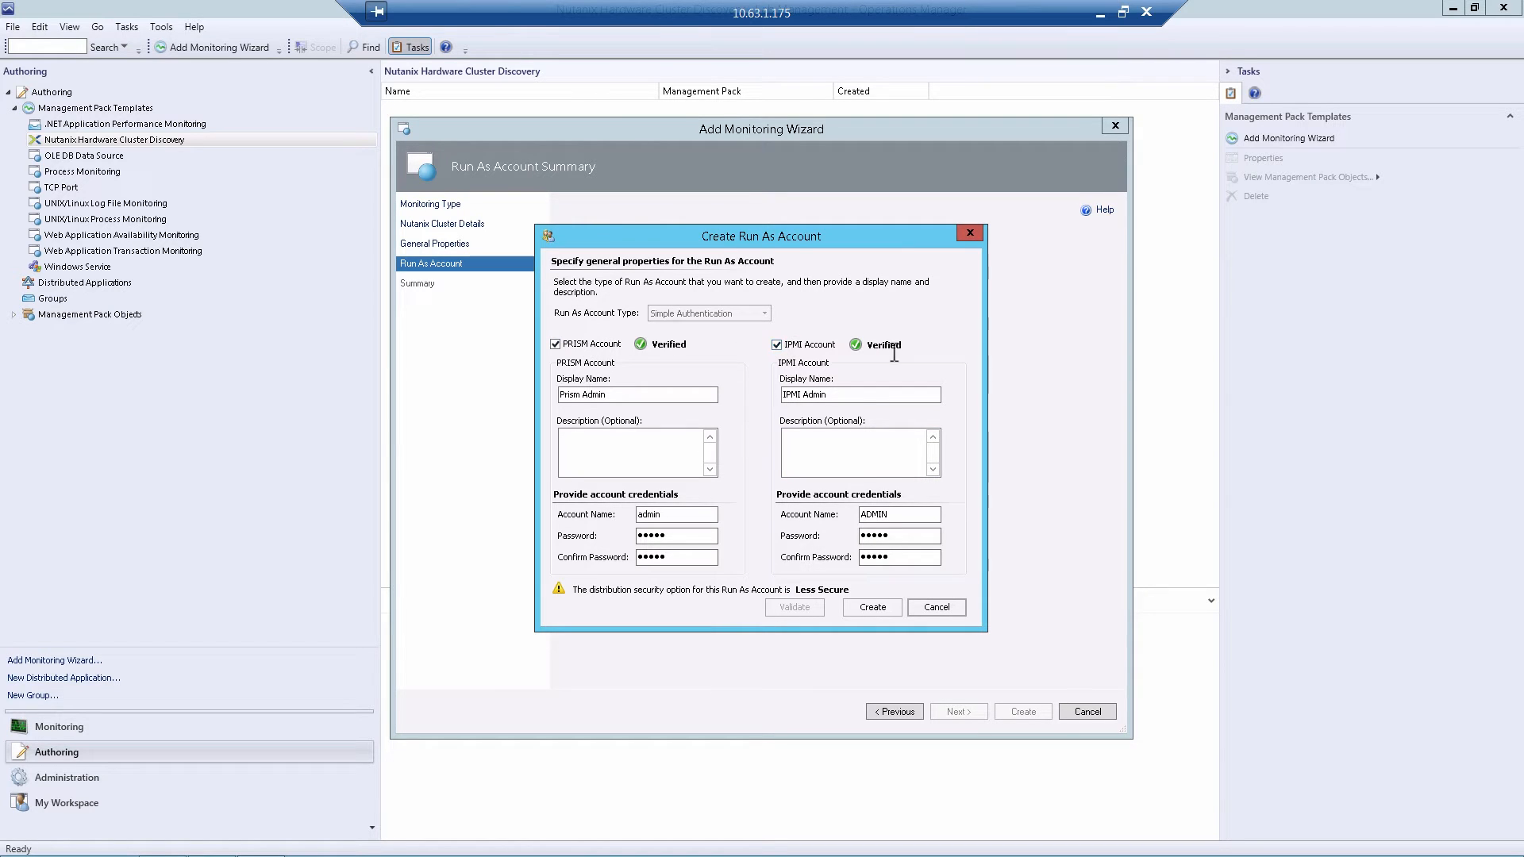
click(871, 606)
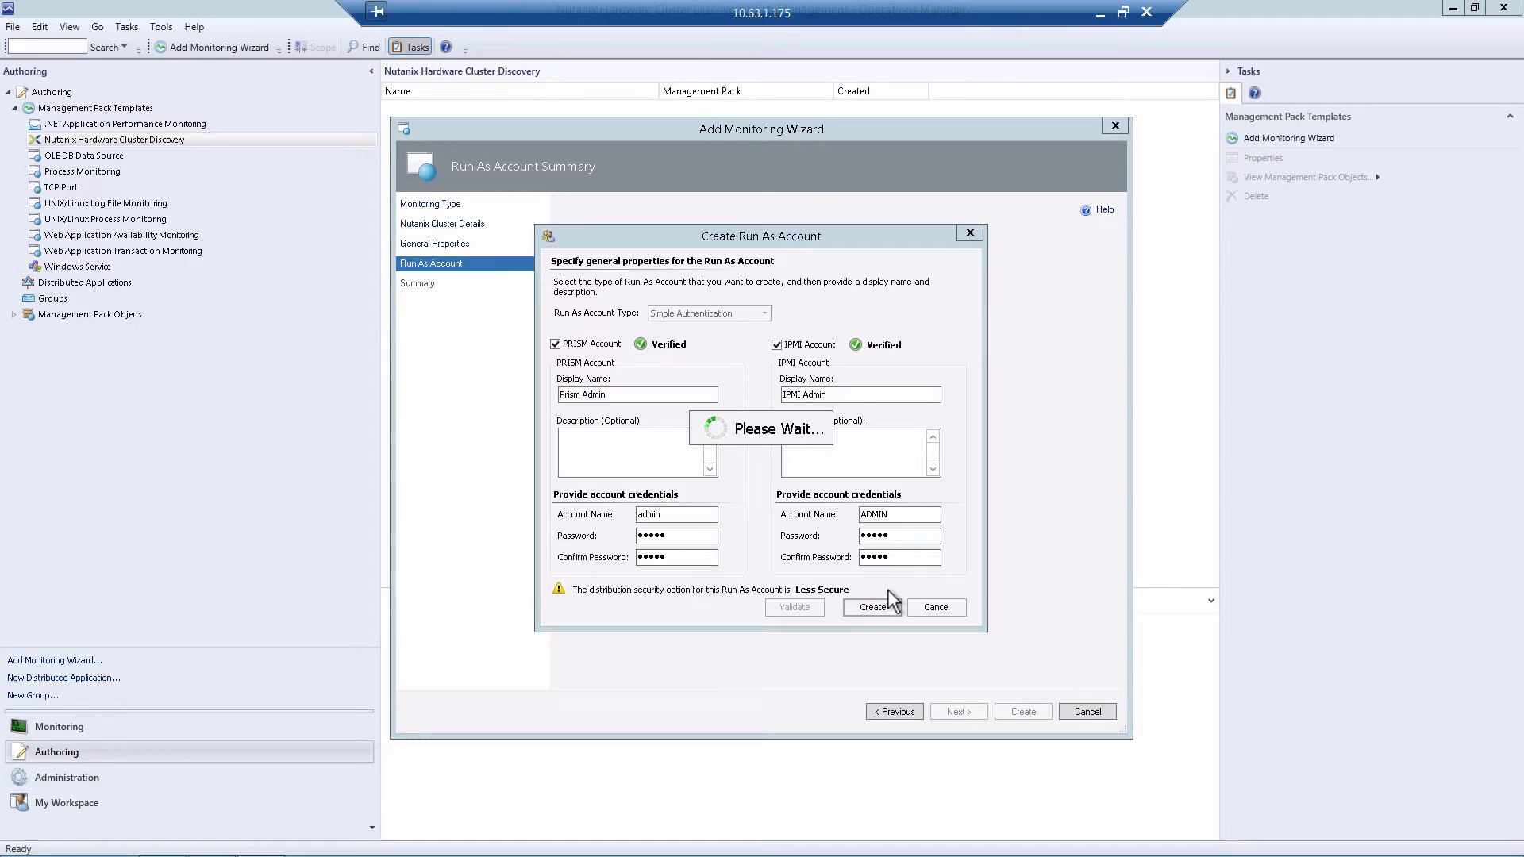
click(873, 606)
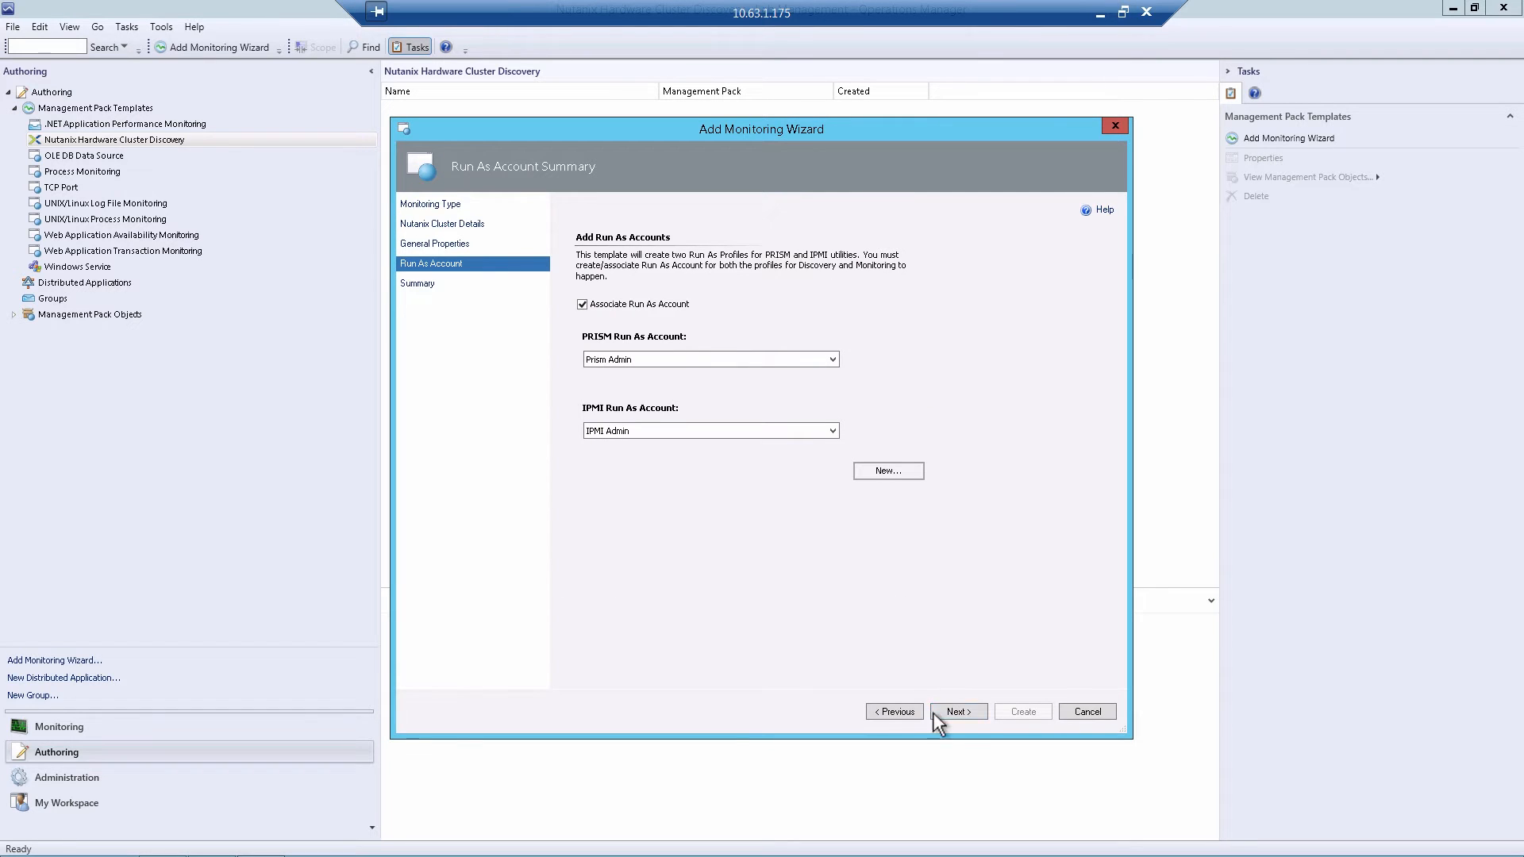
Review the summary and create the cluster9150 monitoring template in NutanixManagementPack.
click(957, 711)
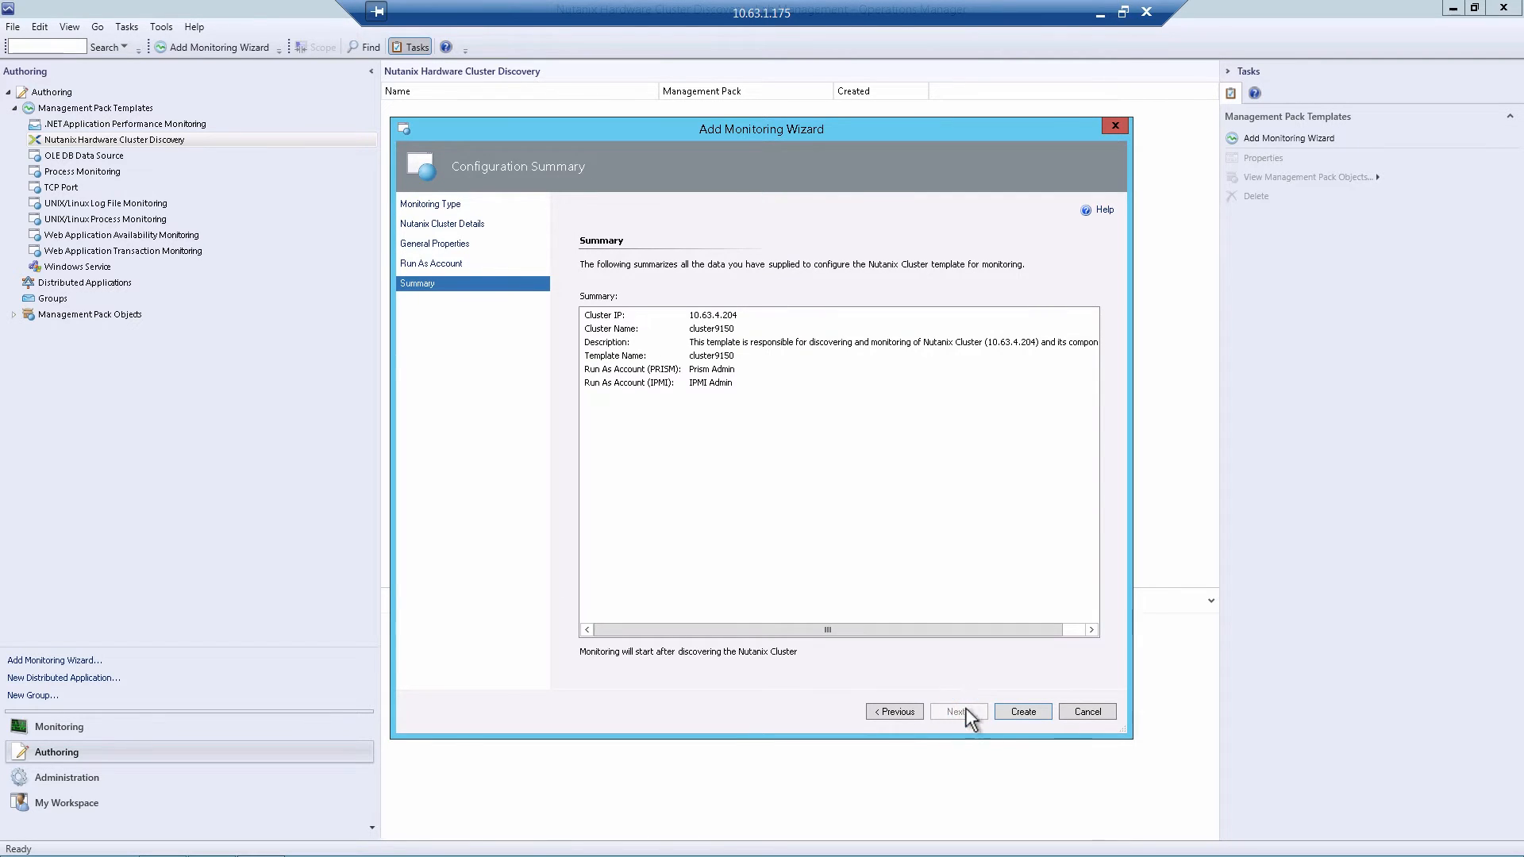
click(1020, 711)
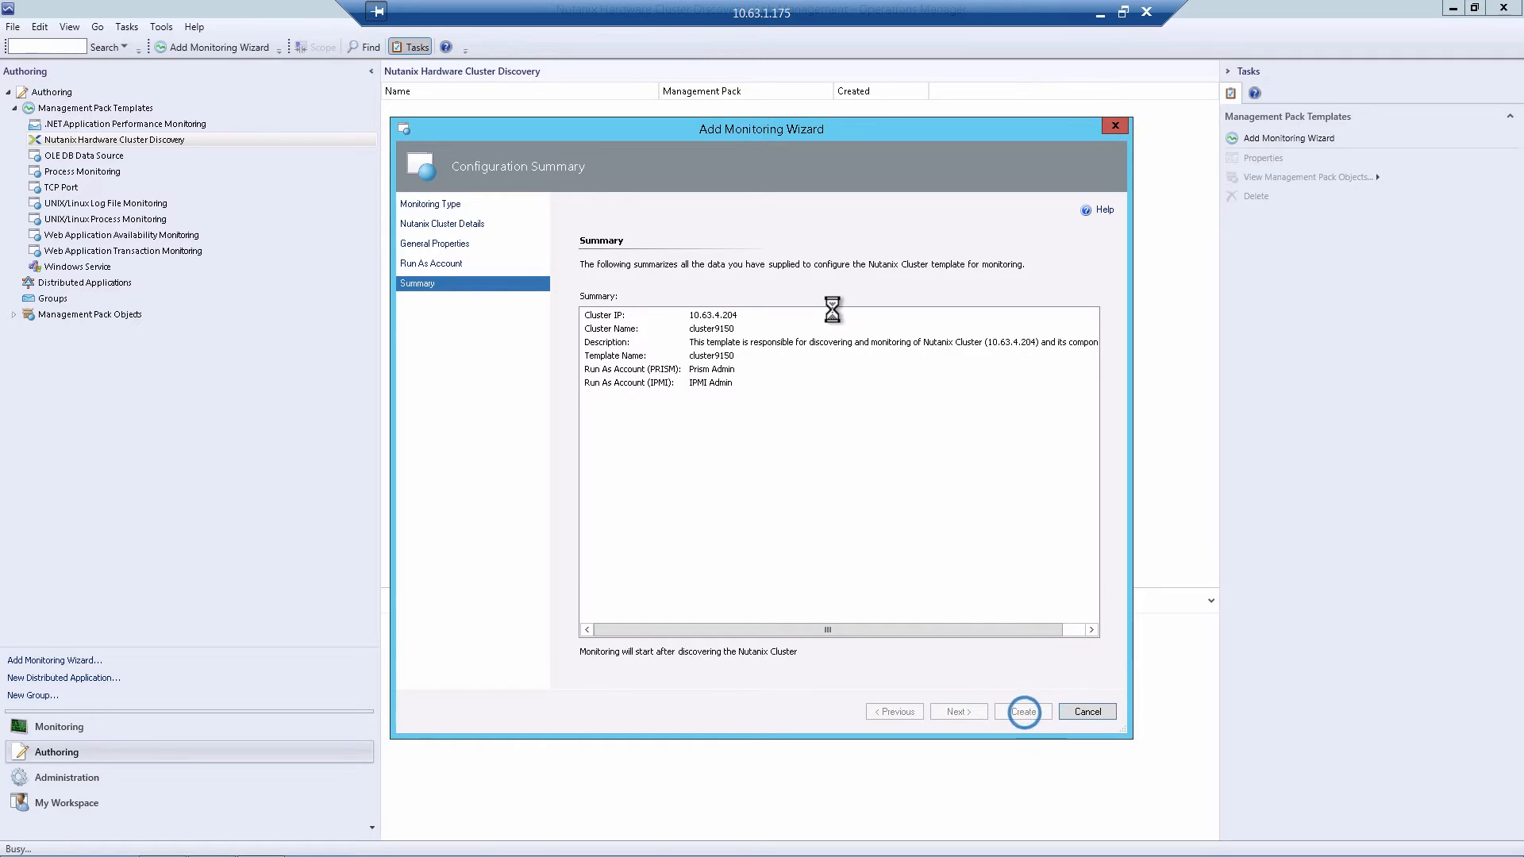
click(1020, 712)
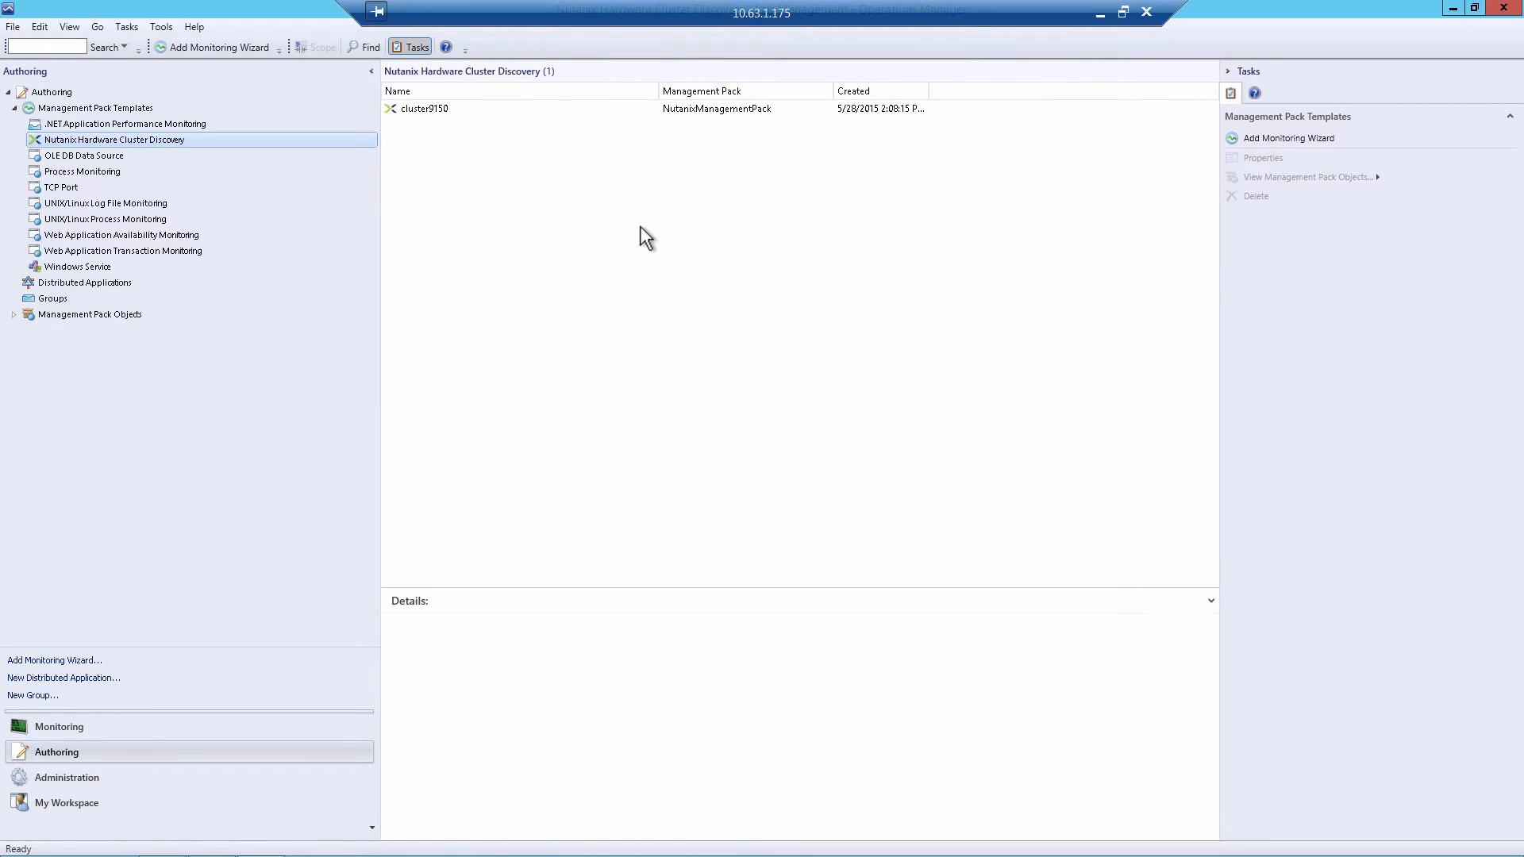
mouse_move(458, 127)
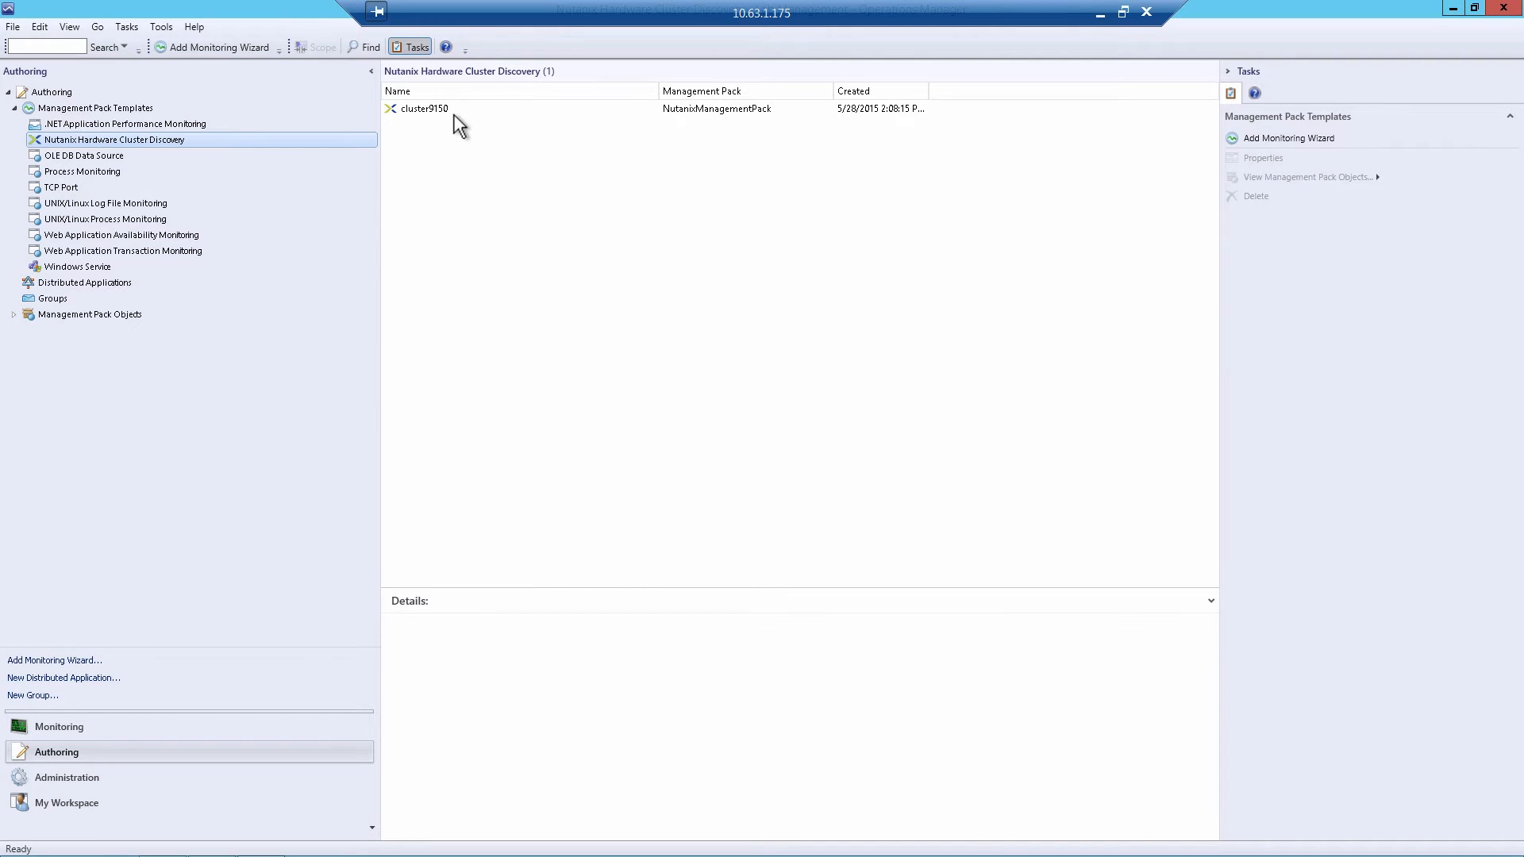
mouse_move(422, 108)
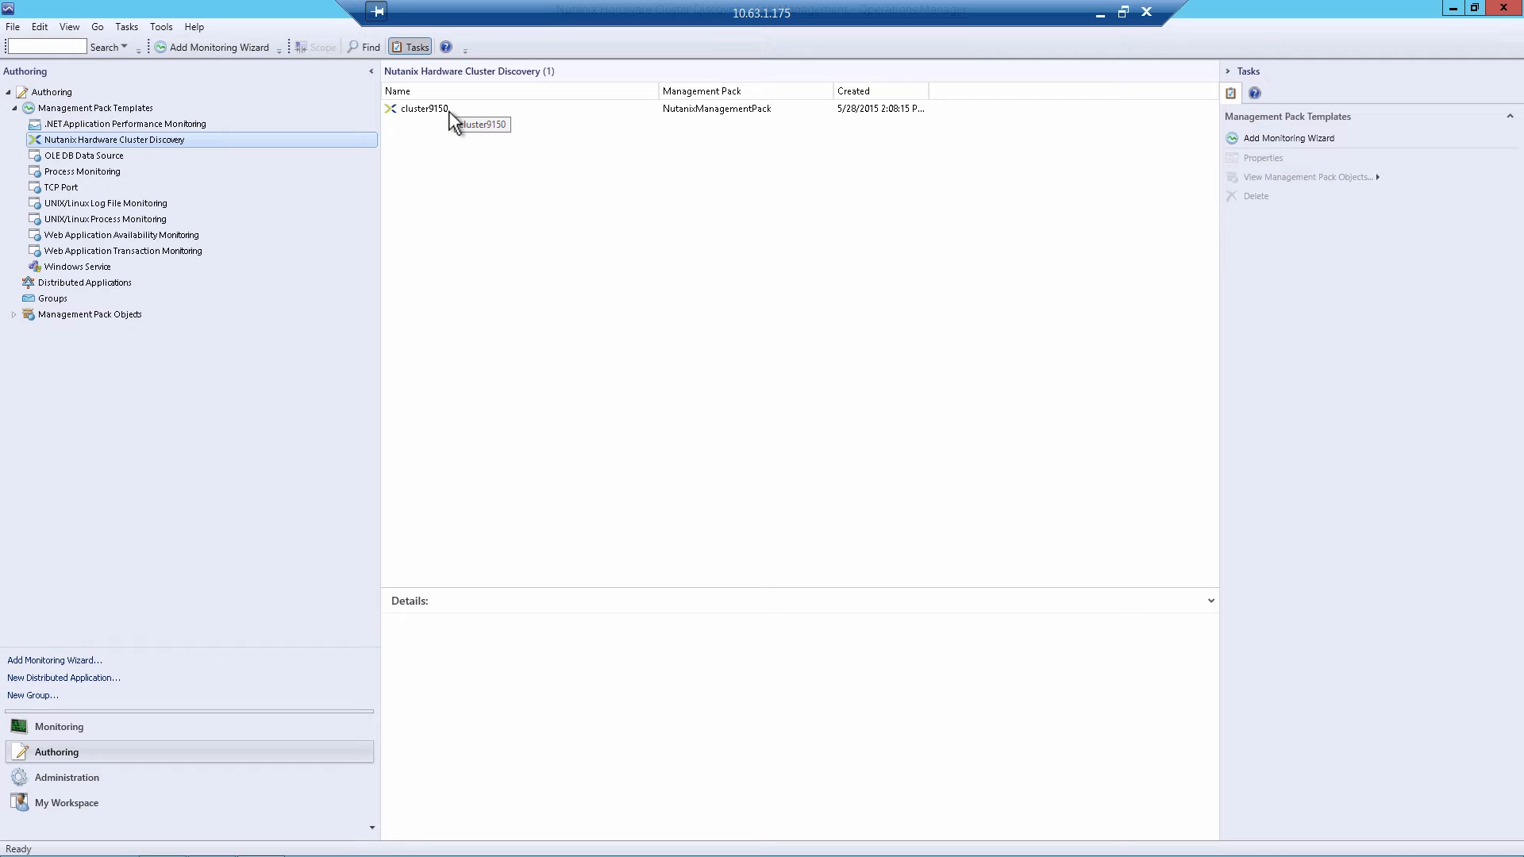
mouse_move(452, 122)
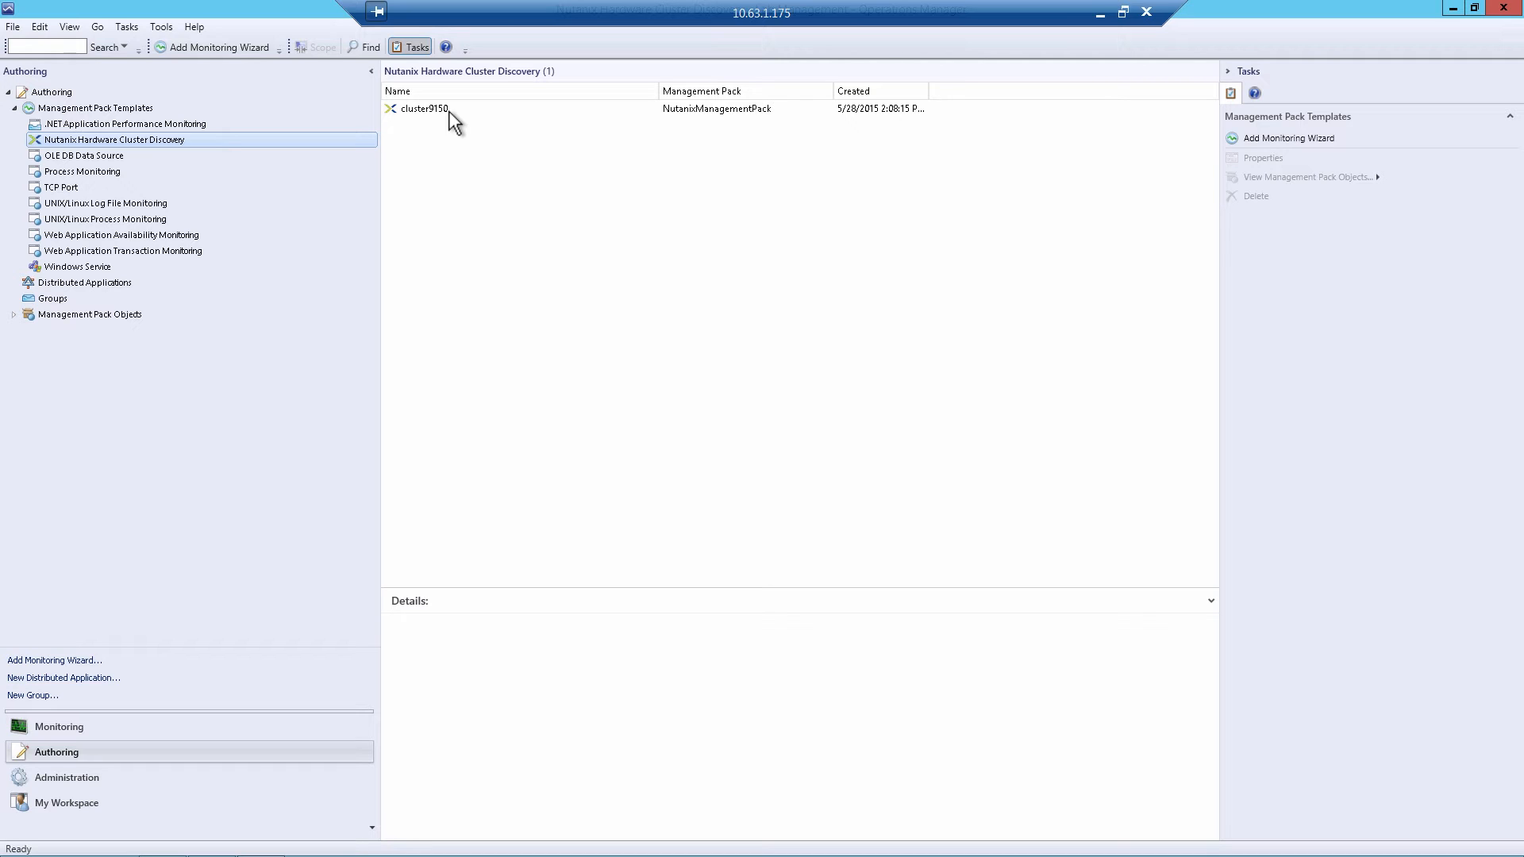
mouse_move(678, 254)
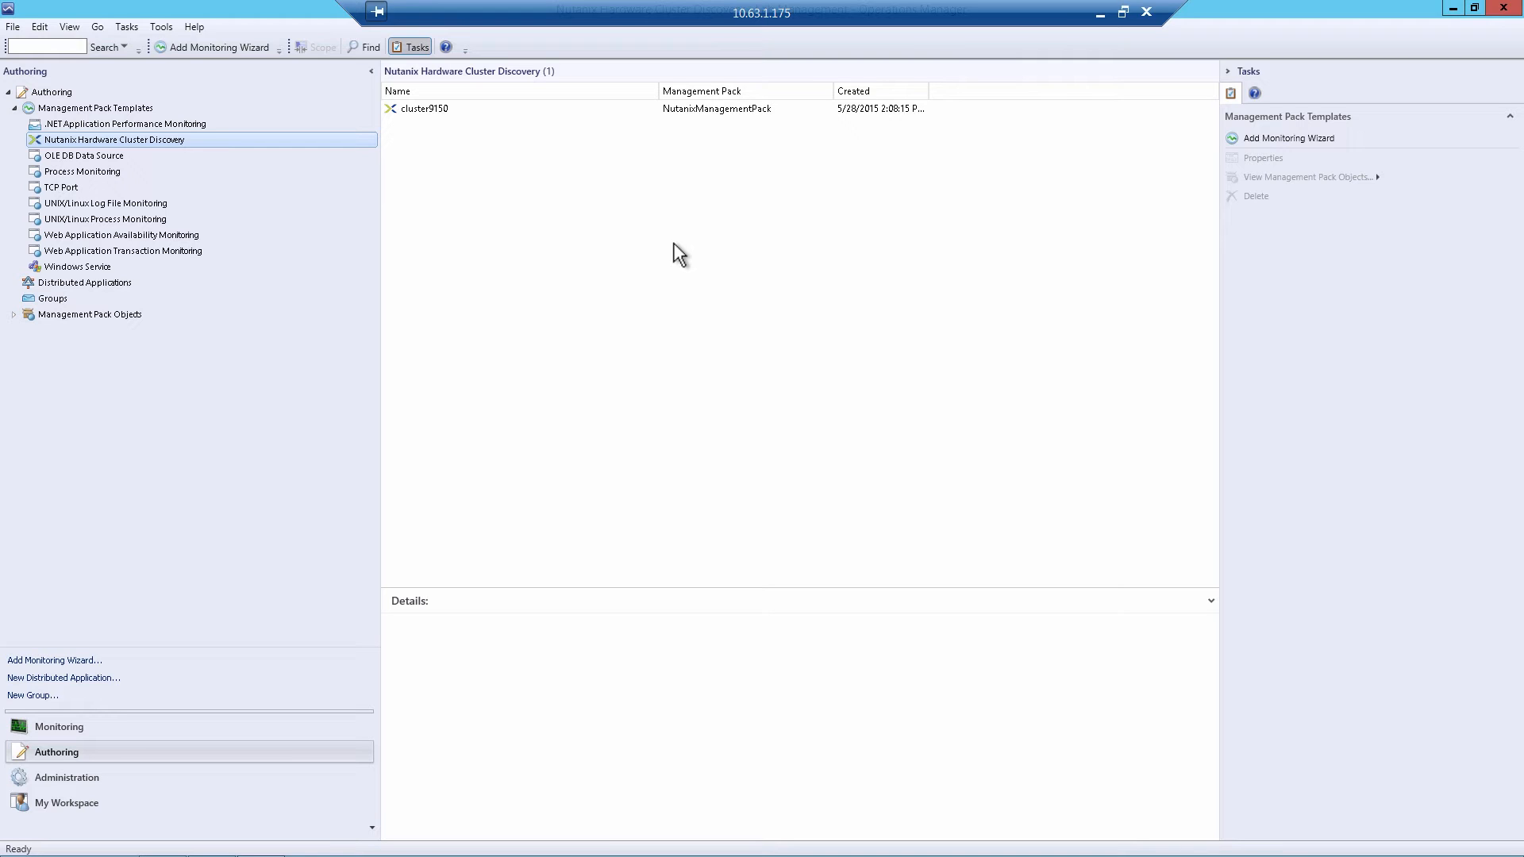
mouse_move(58, 726)
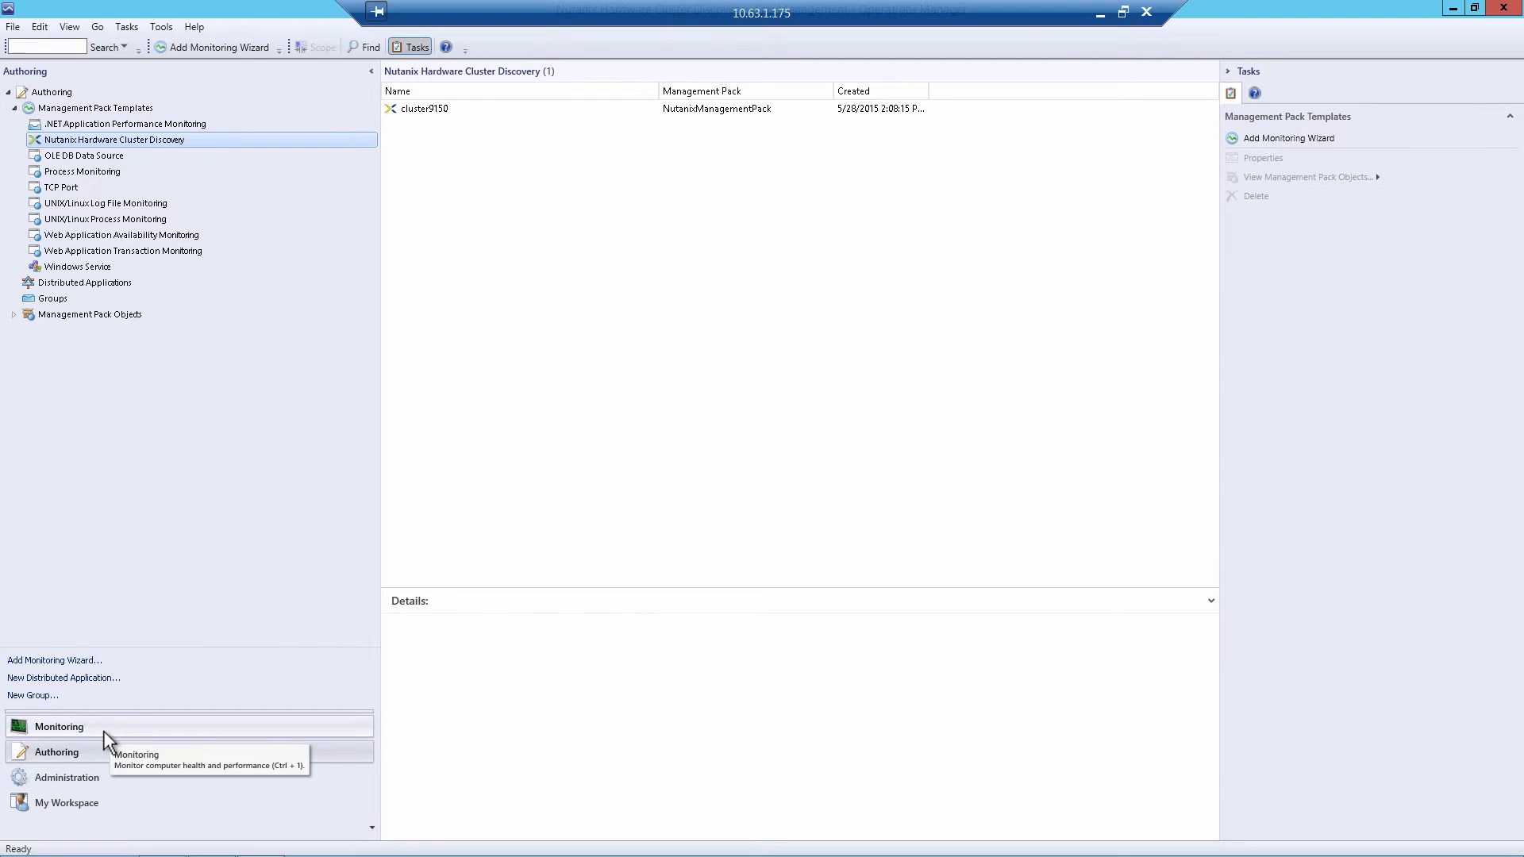
Check the Nutanix Hardware clusters view in the Monitoring workspace.
click(59, 726)
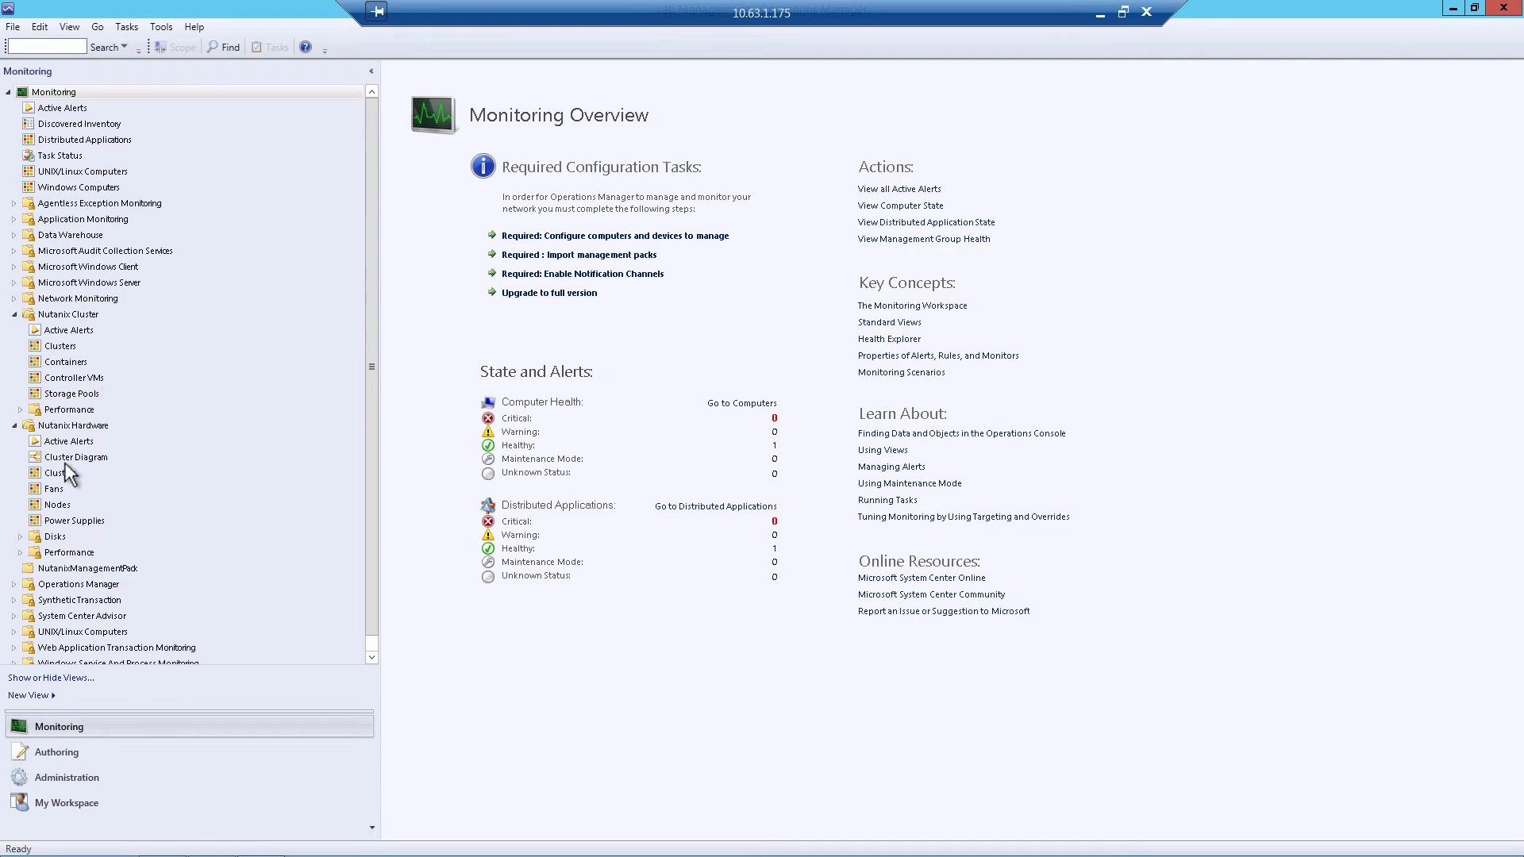
click(56, 751)
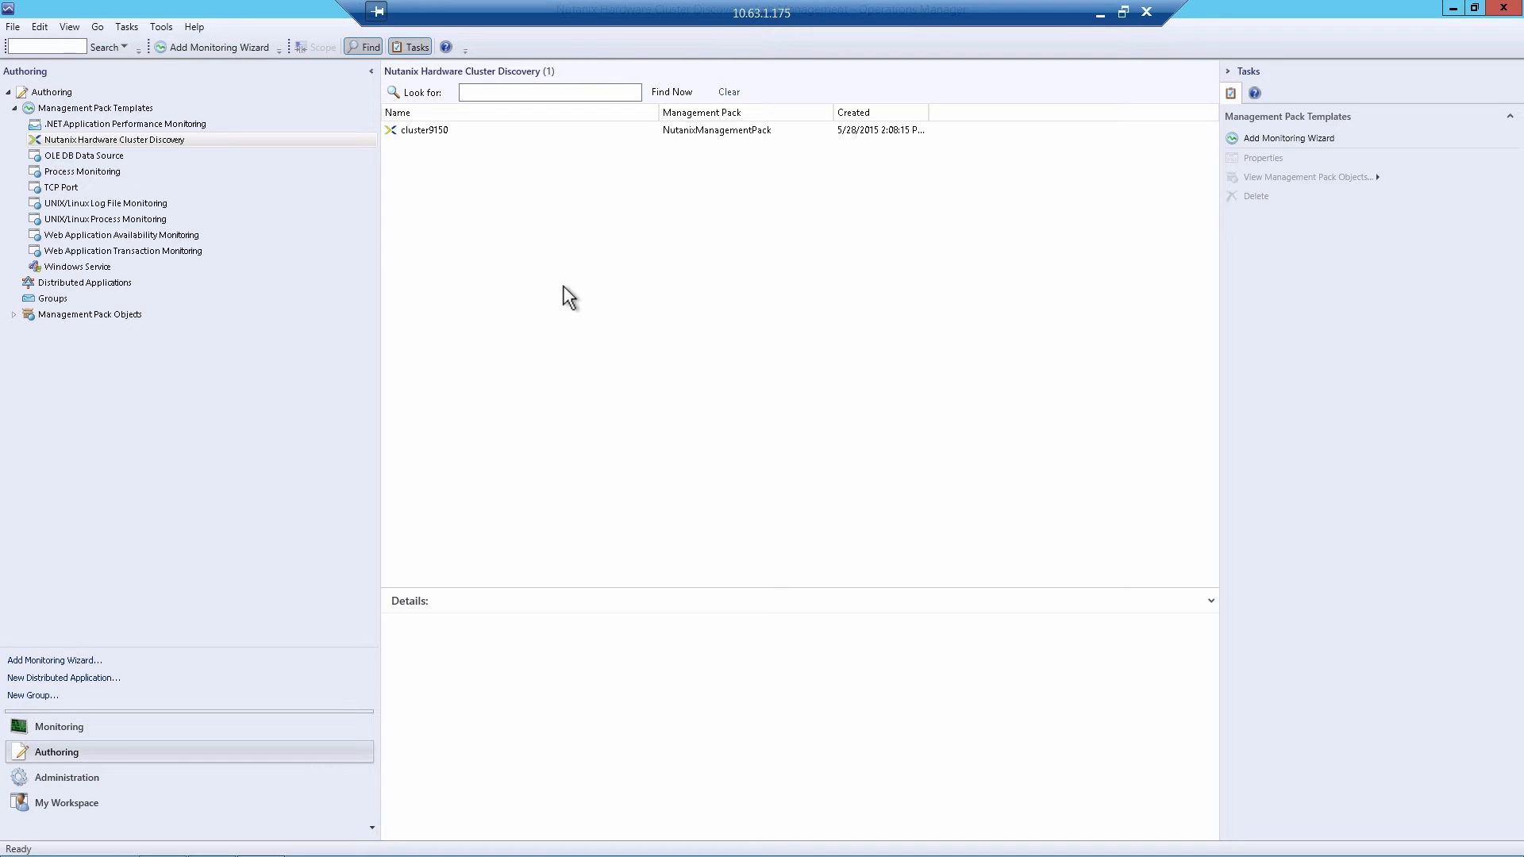
mouse_move(101, 702)
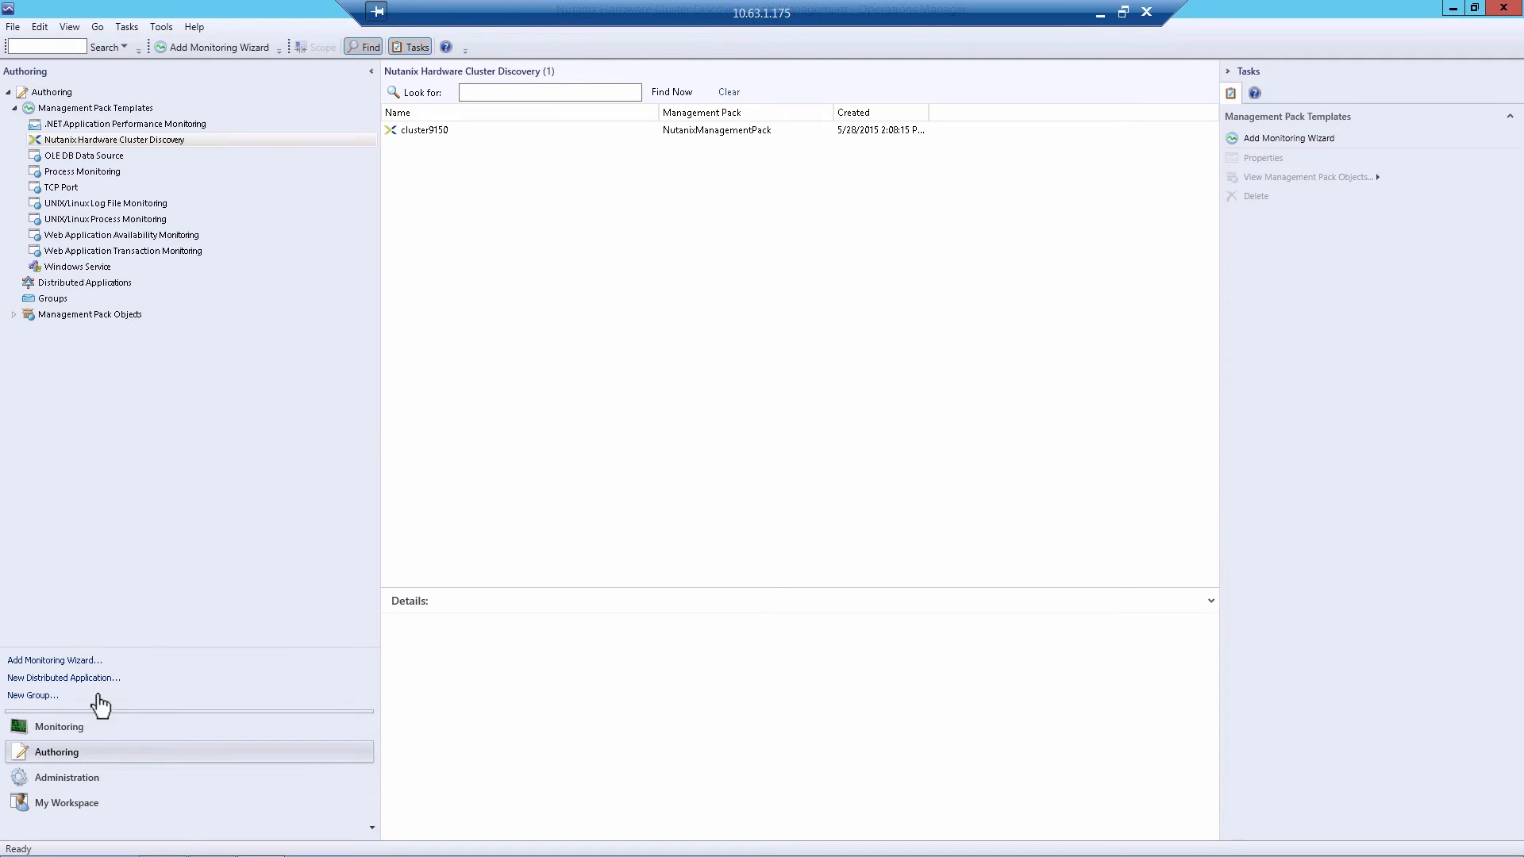
Start the Computer and Device discovery wizard from Management Packs in the Administration workspace.
click(58, 726)
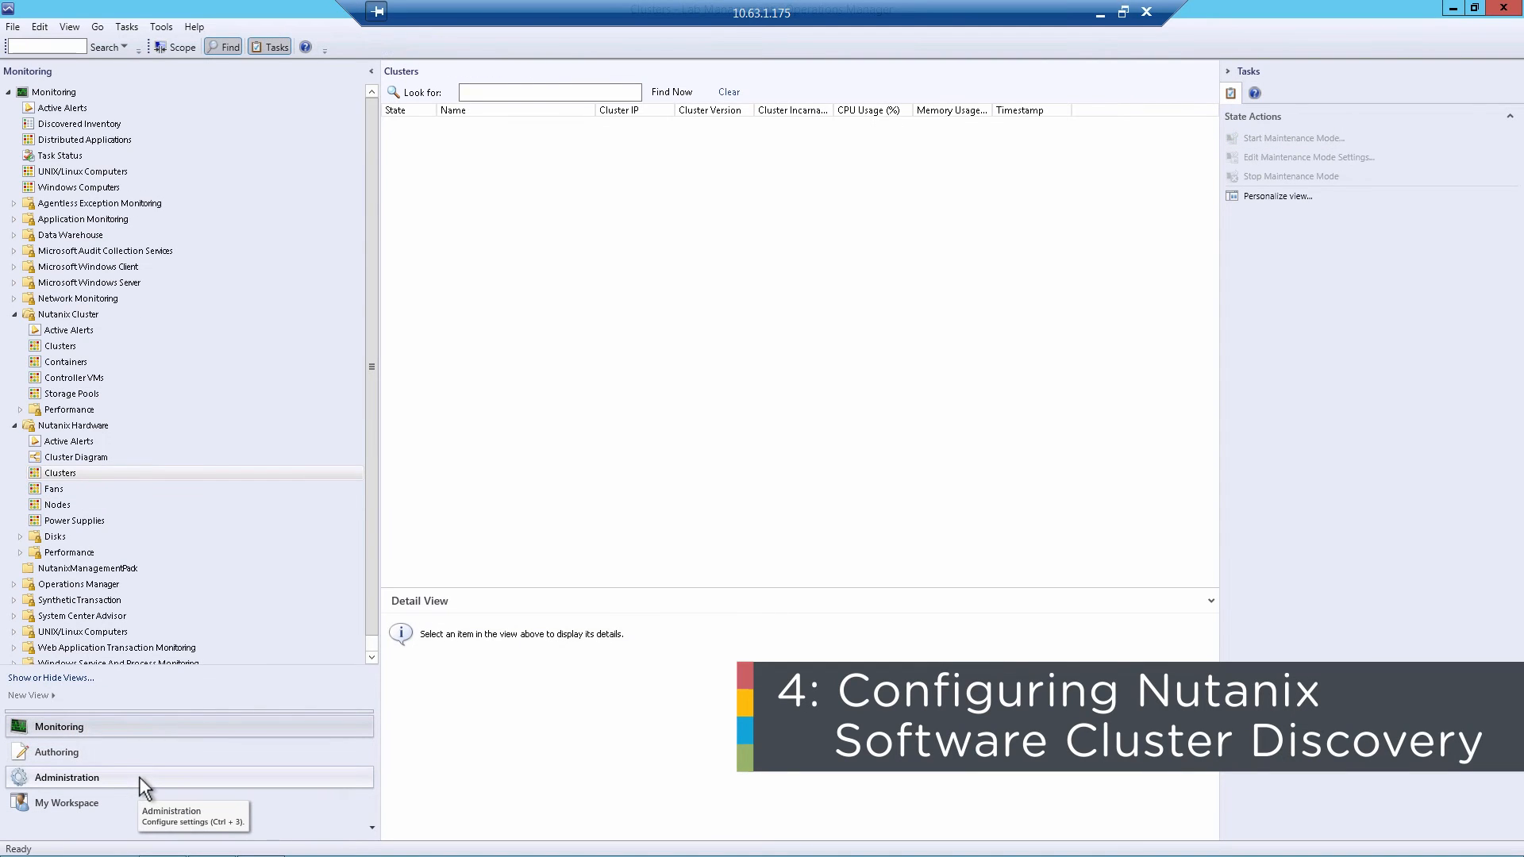
mouse_move(146, 783)
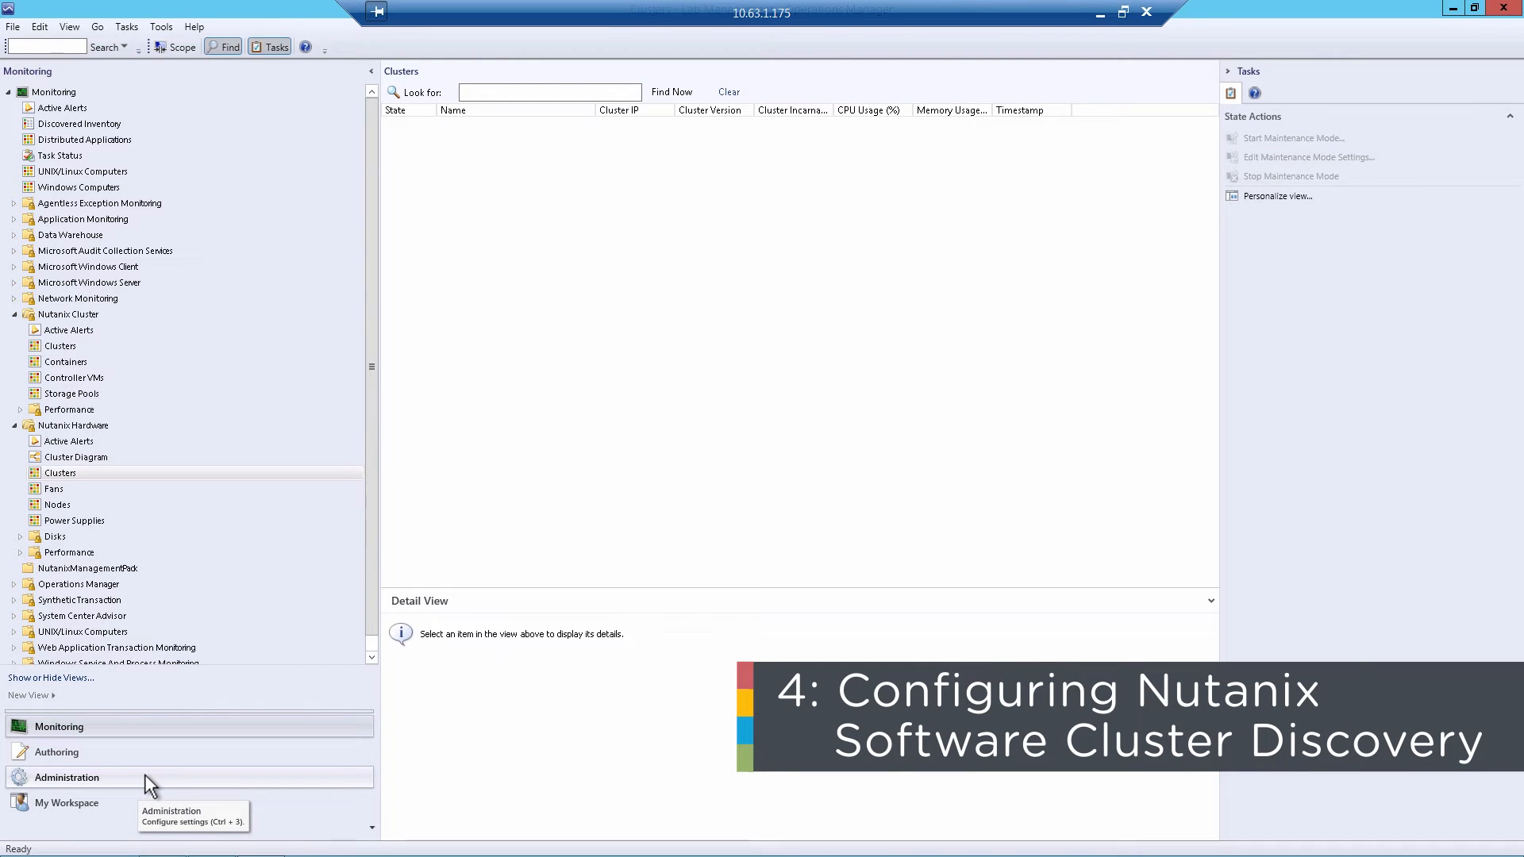
mouse_move(151, 786)
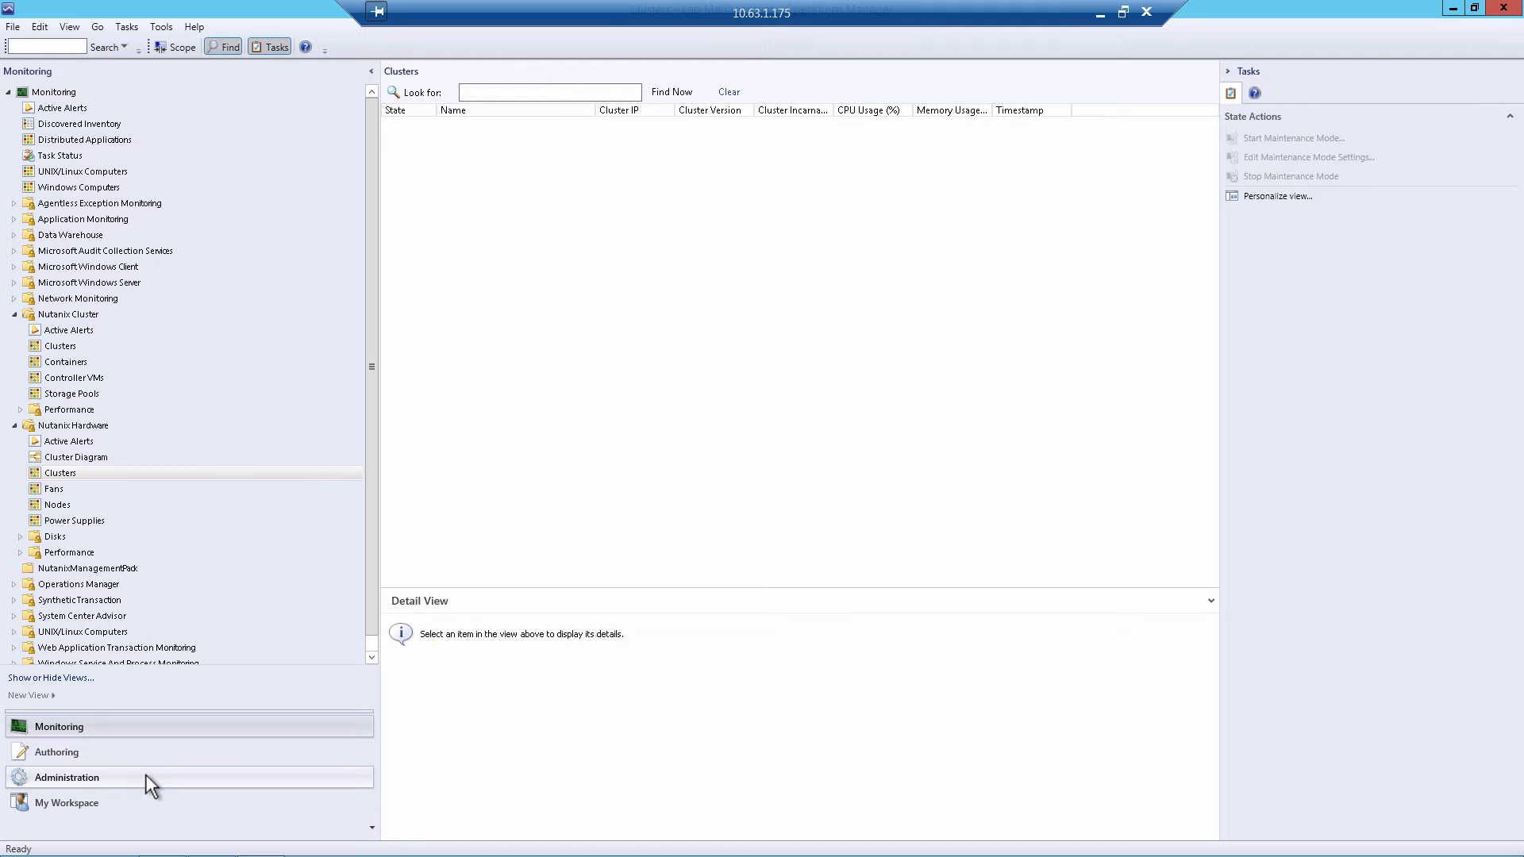
click(66, 776)
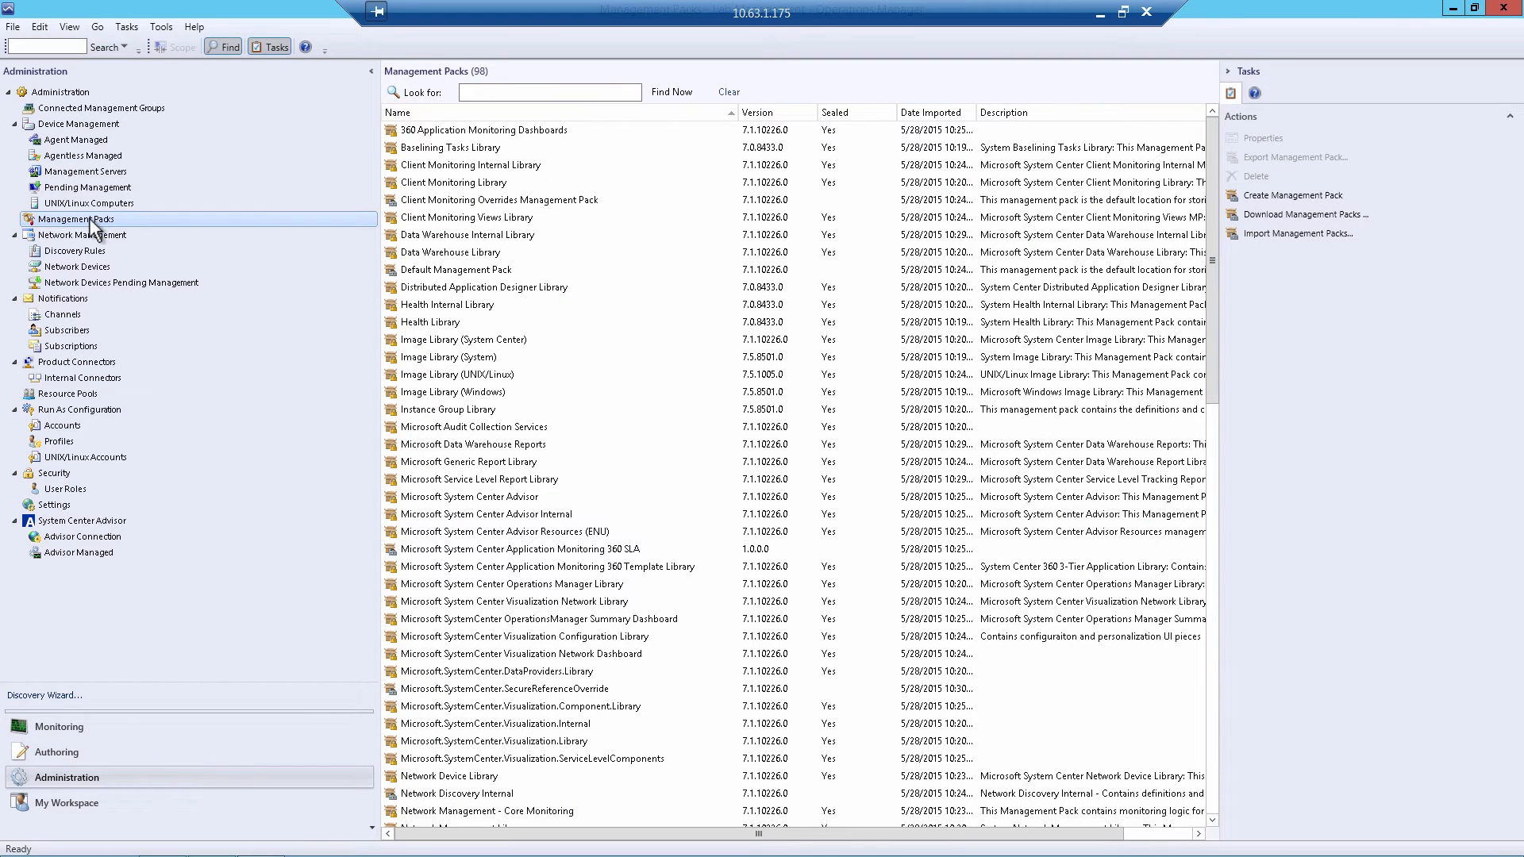
right_click(87, 219)
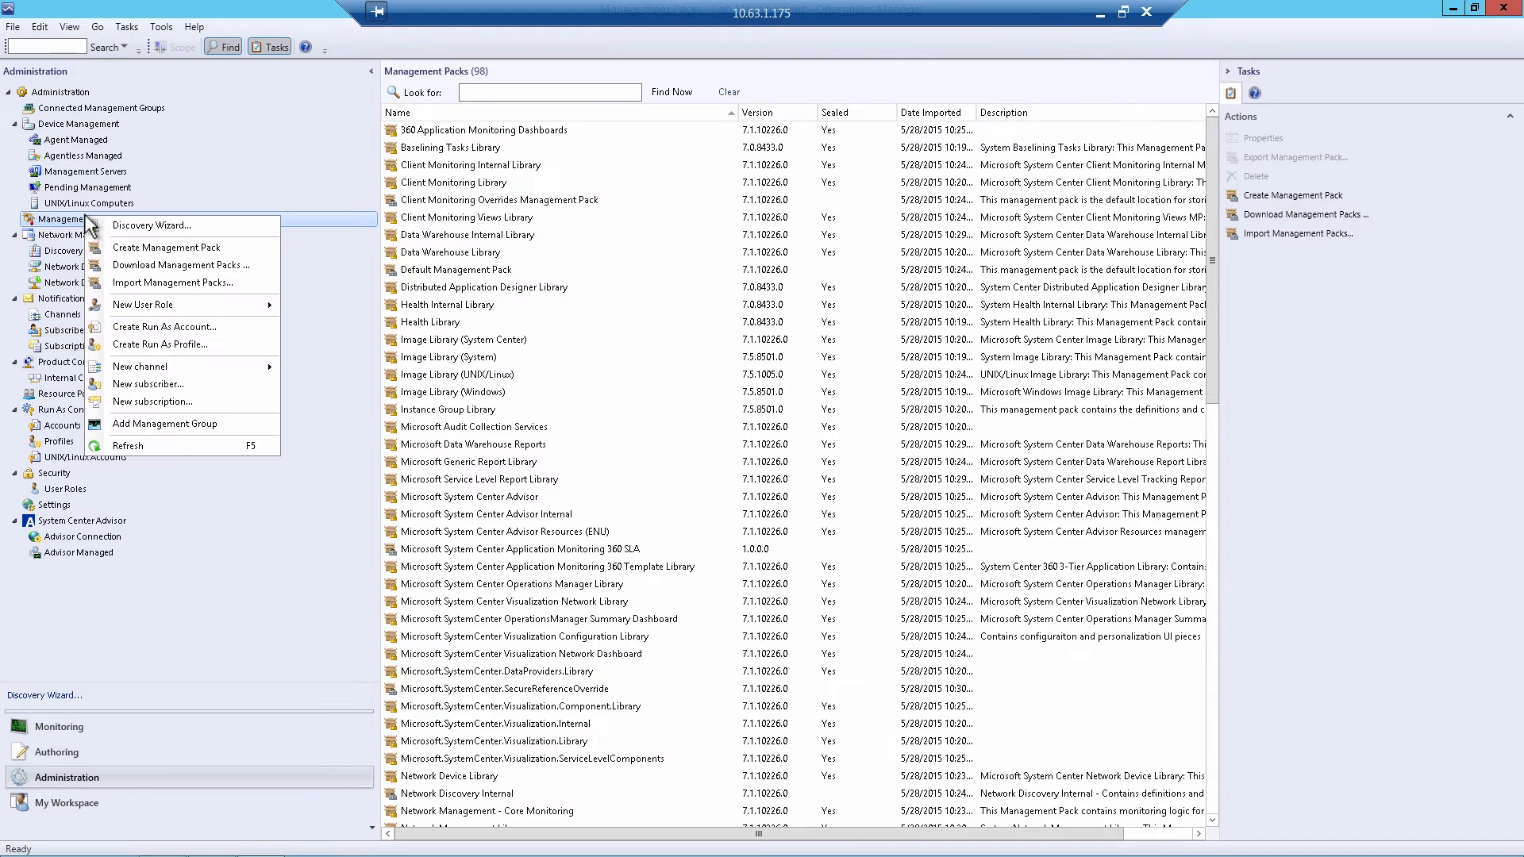
mouse_move(179, 224)
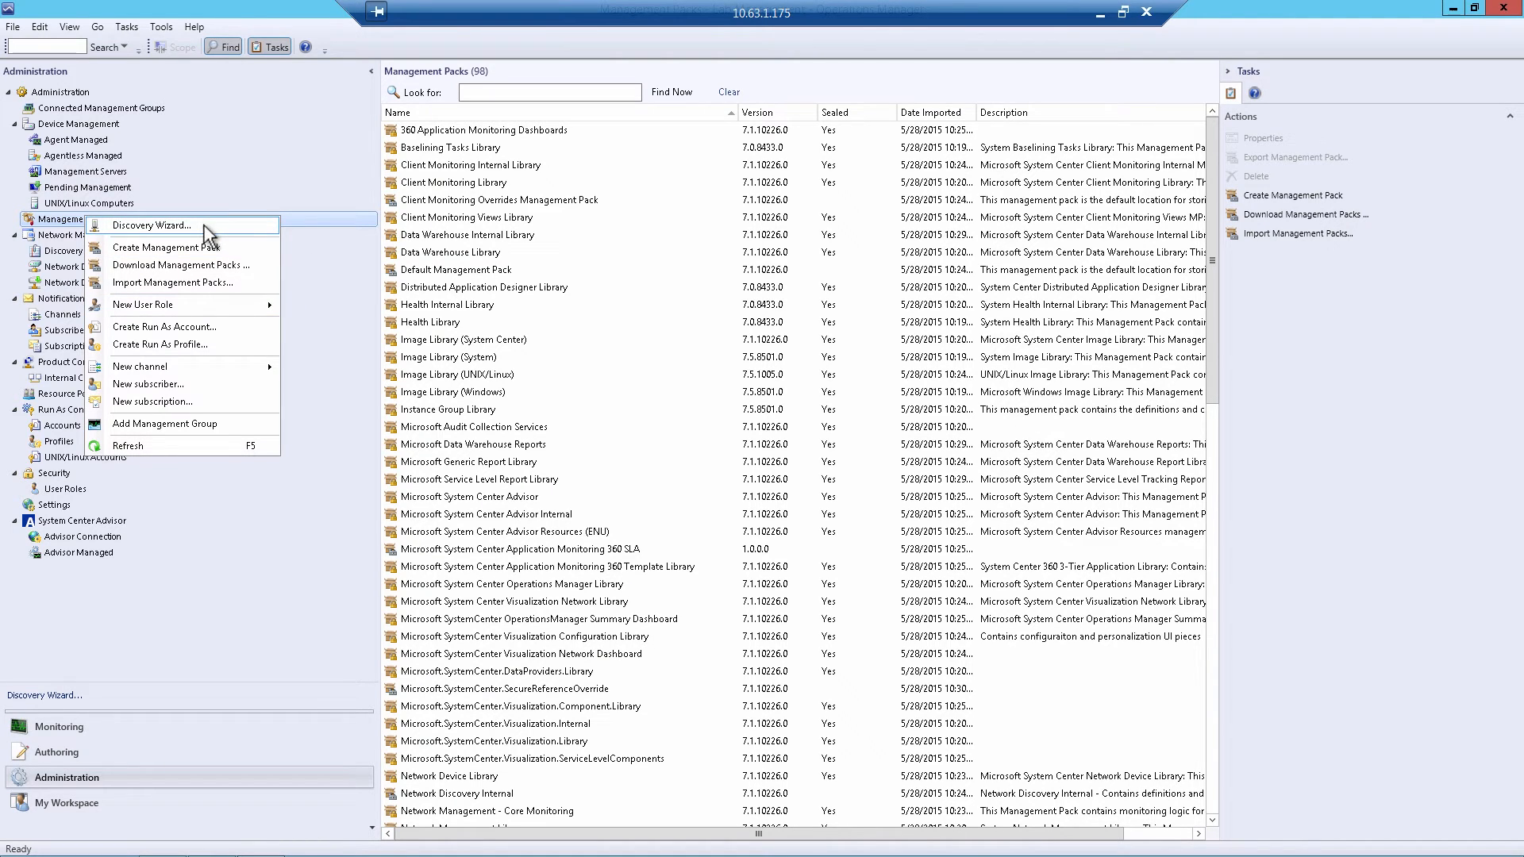
click(152, 224)
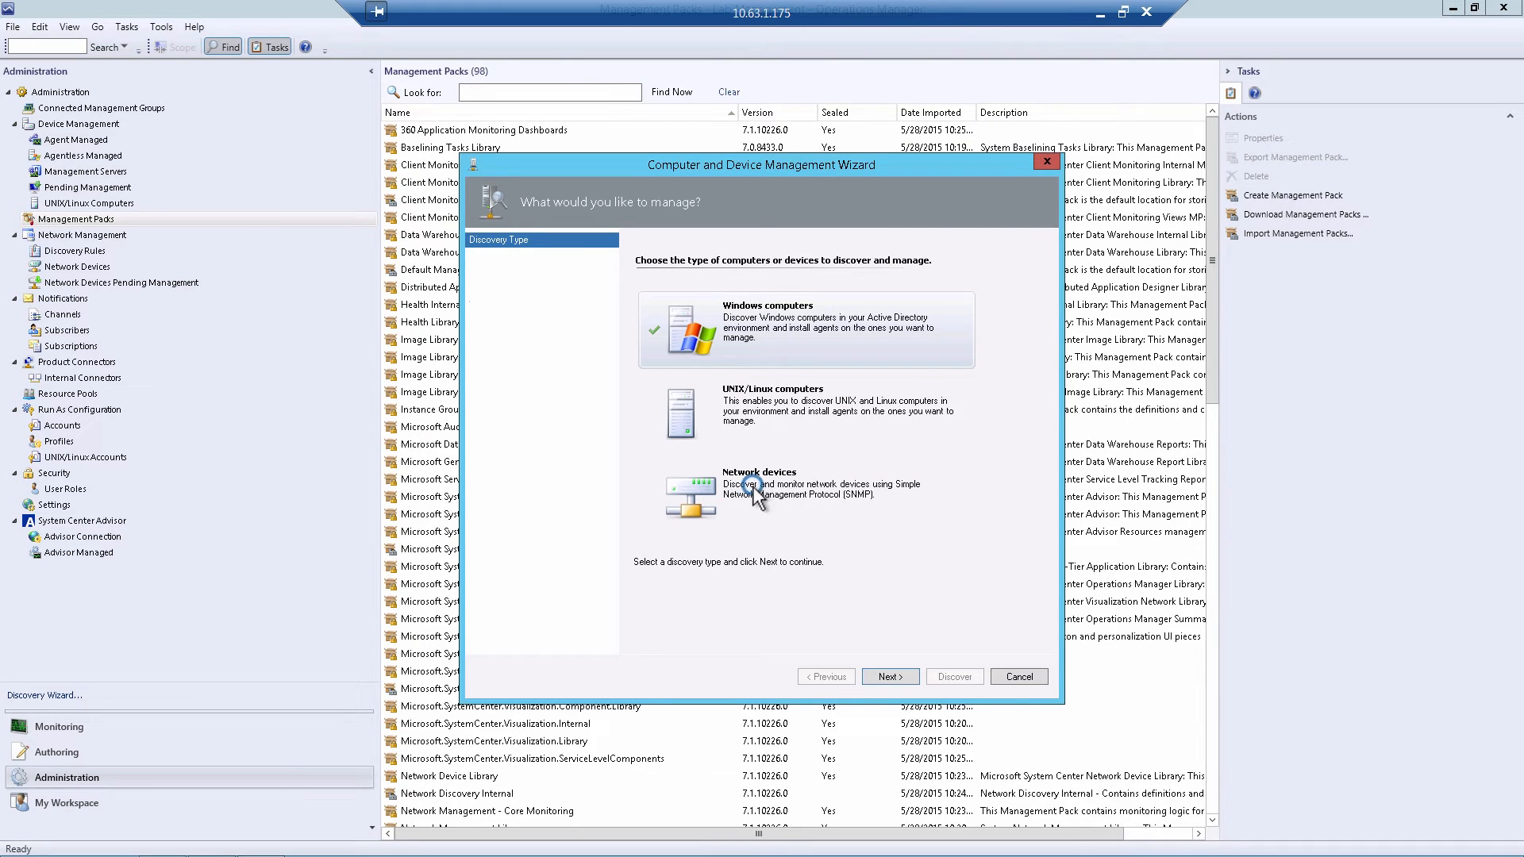
Choose network device discovery named Nutanix Cluster on management server scom1.sre.local.
click(887, 676)
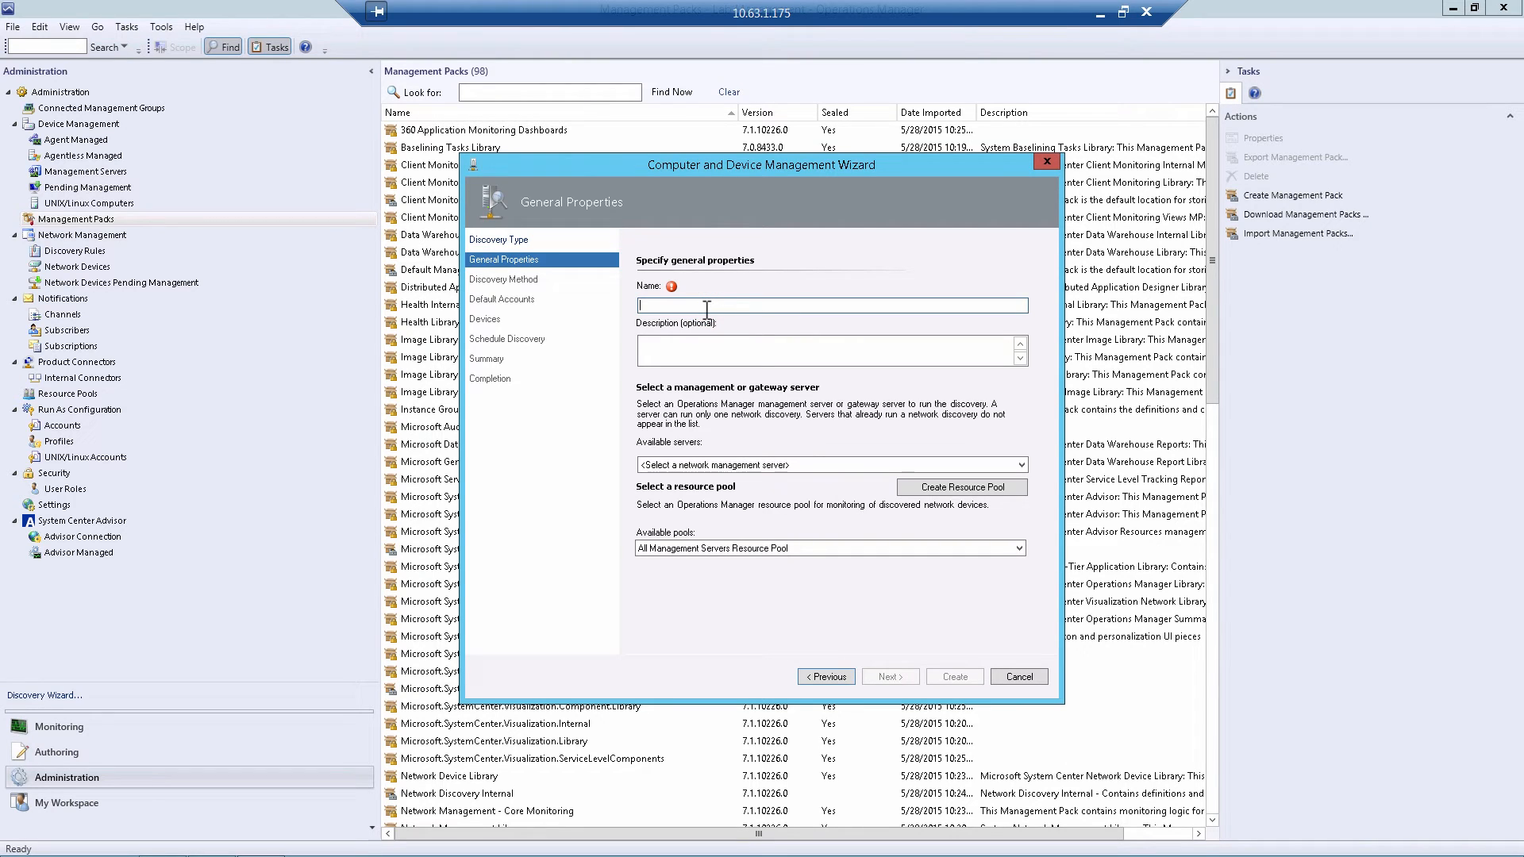
text(Nutanix Cluster)
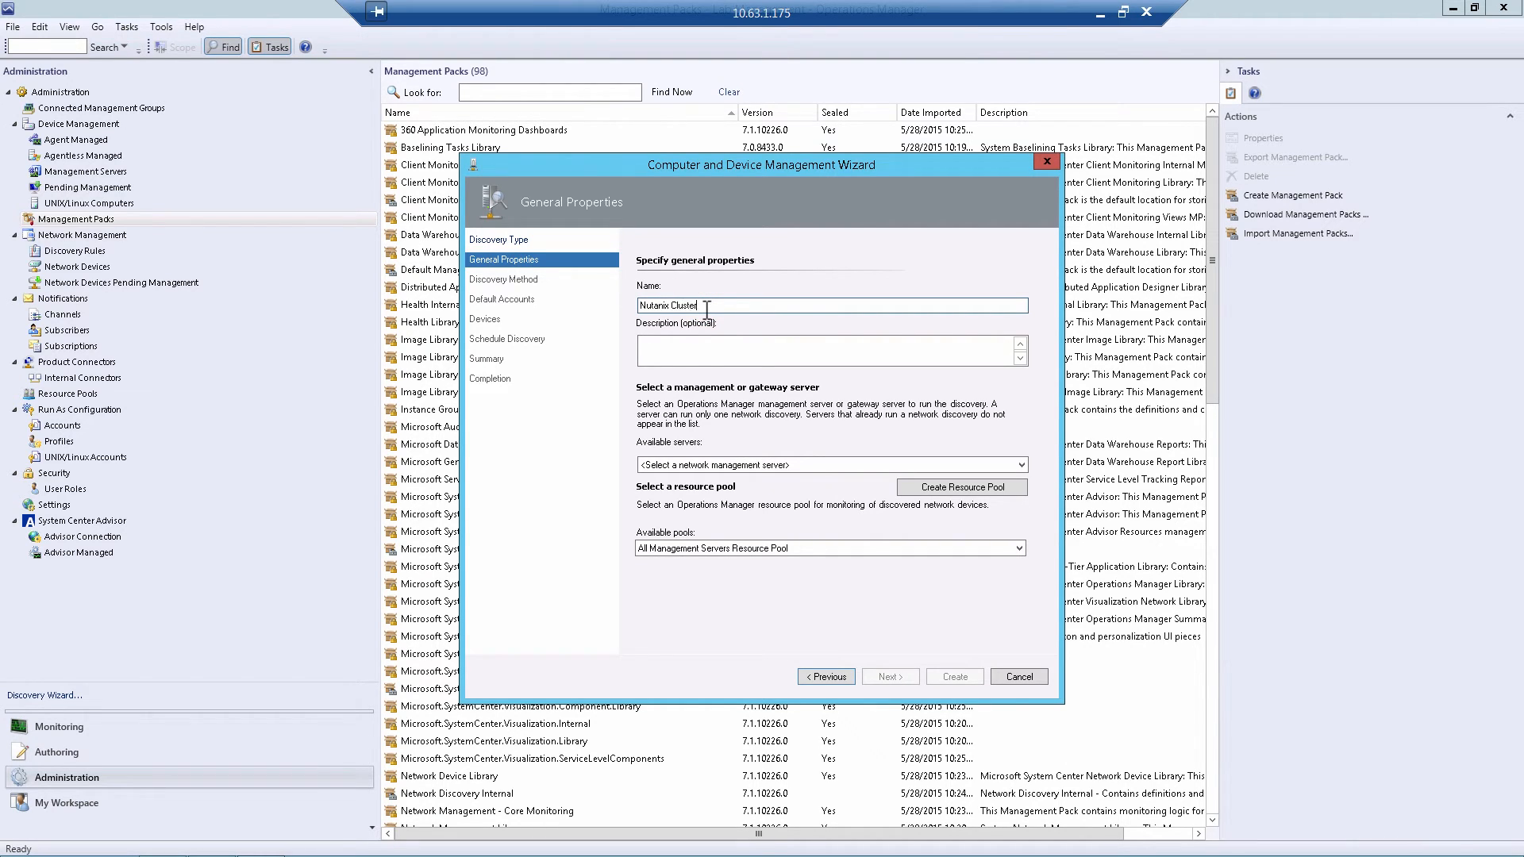
click(1019, 465)
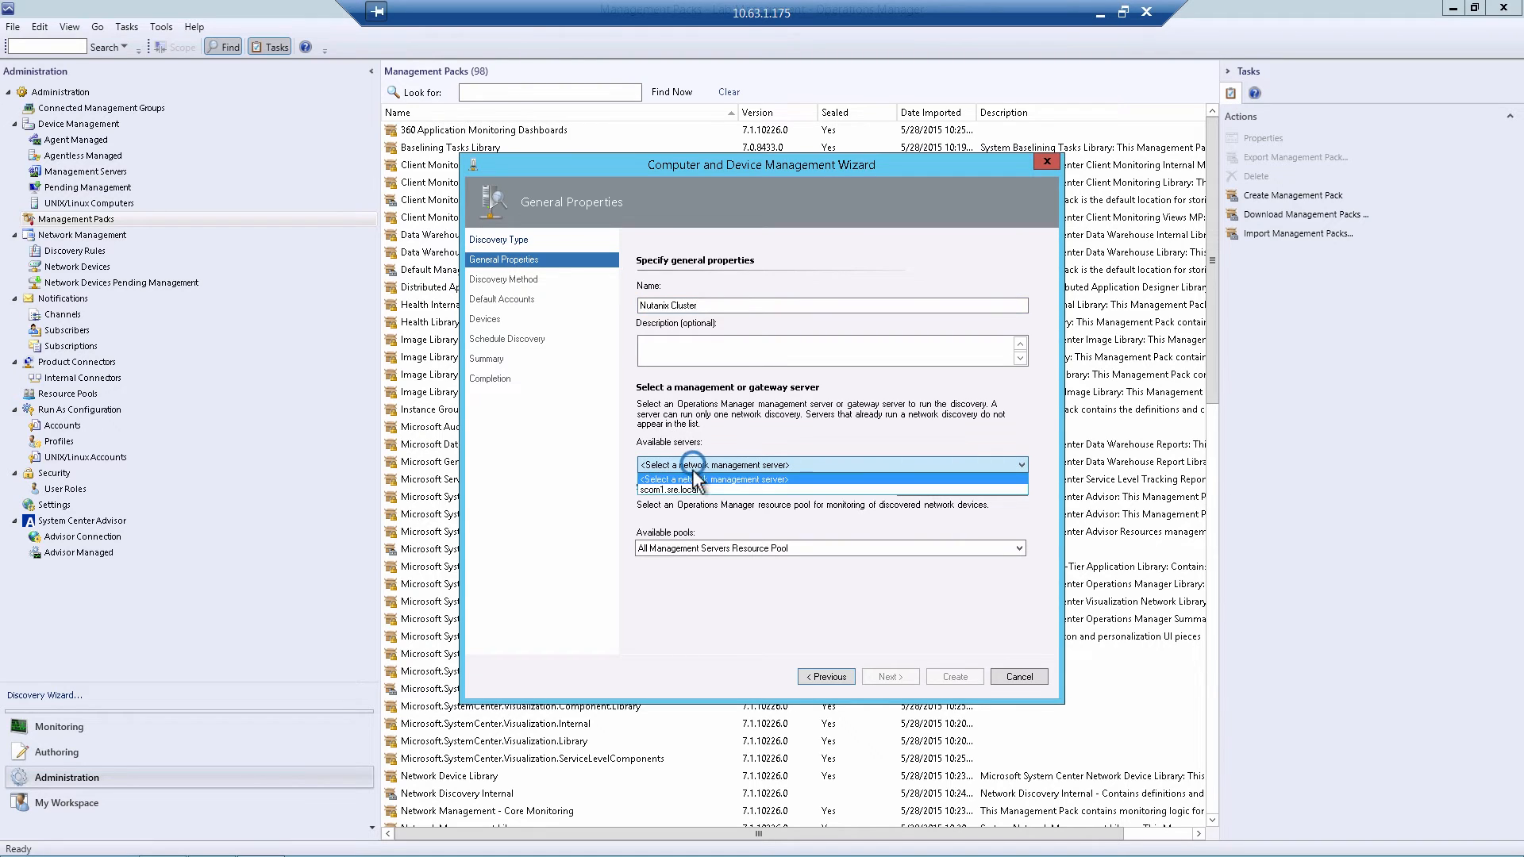
click(670, 489)
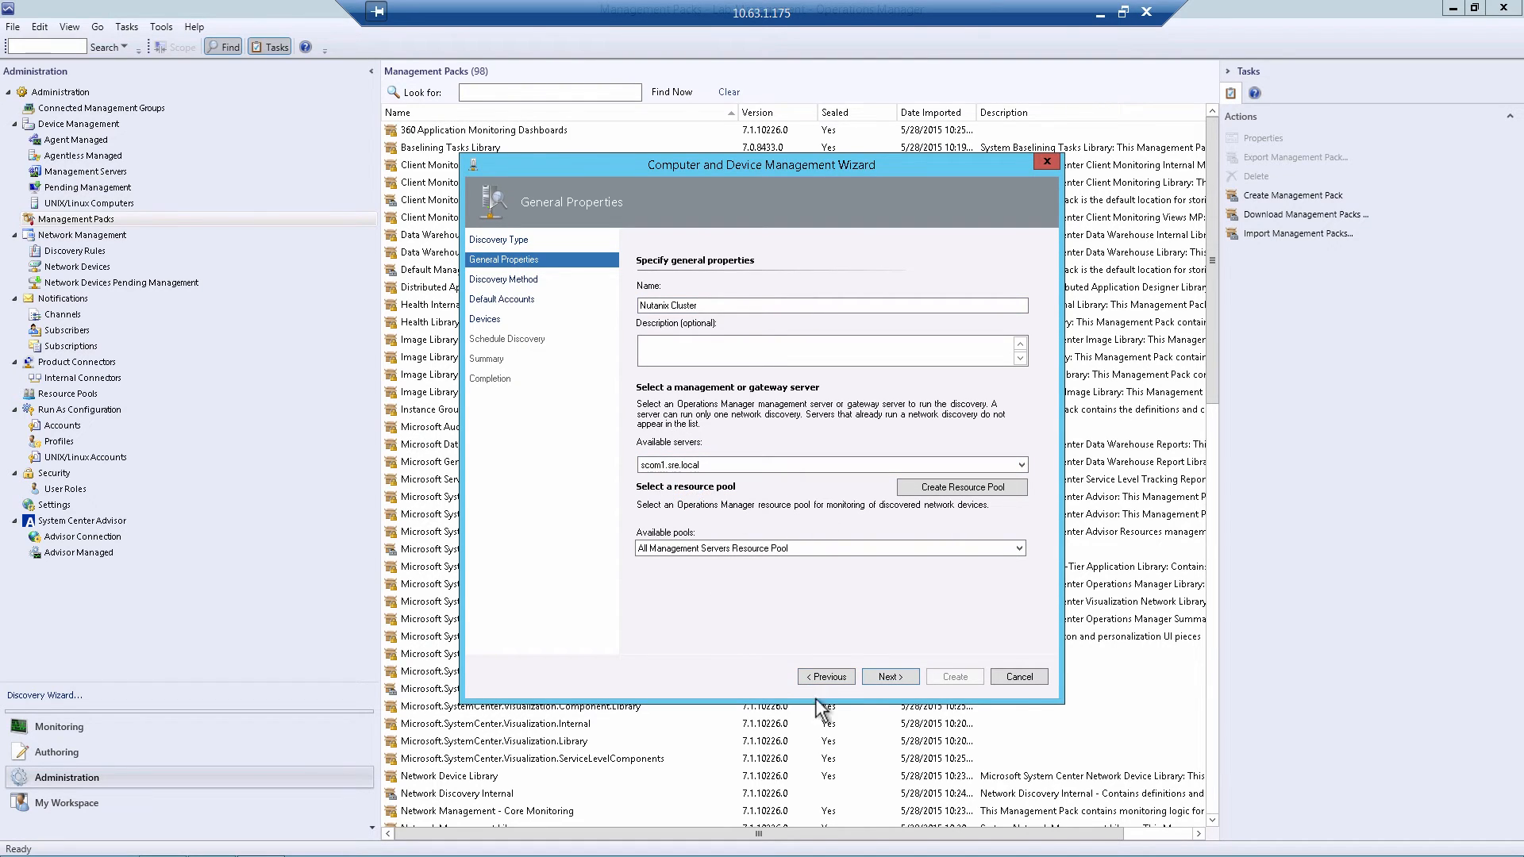
mouse_move(924, 652)
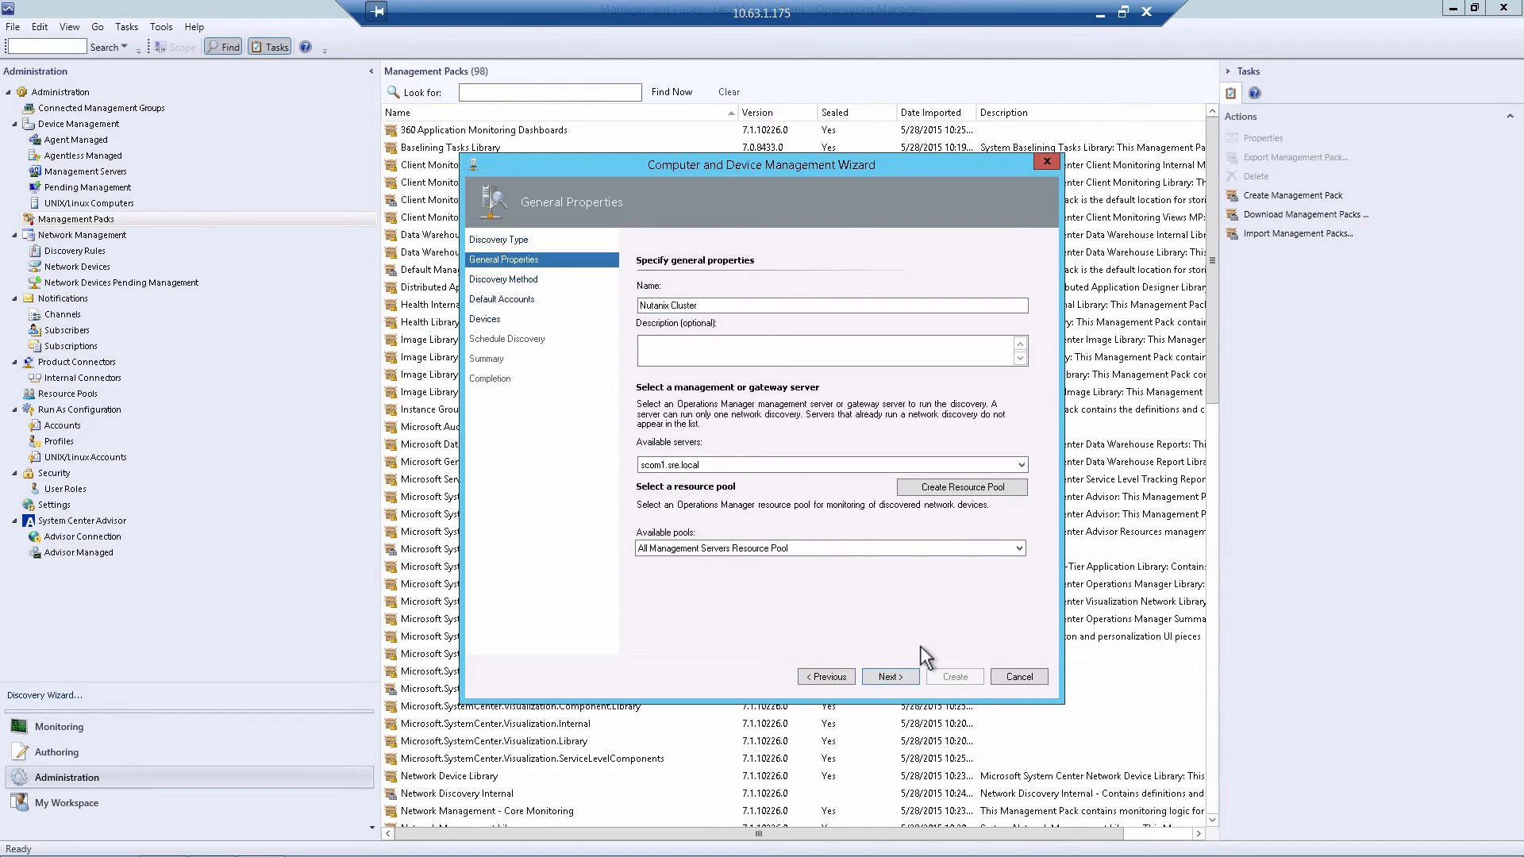
Keep explicit discovery and default accounts, advancing to the Devices step.
click(889, 676)
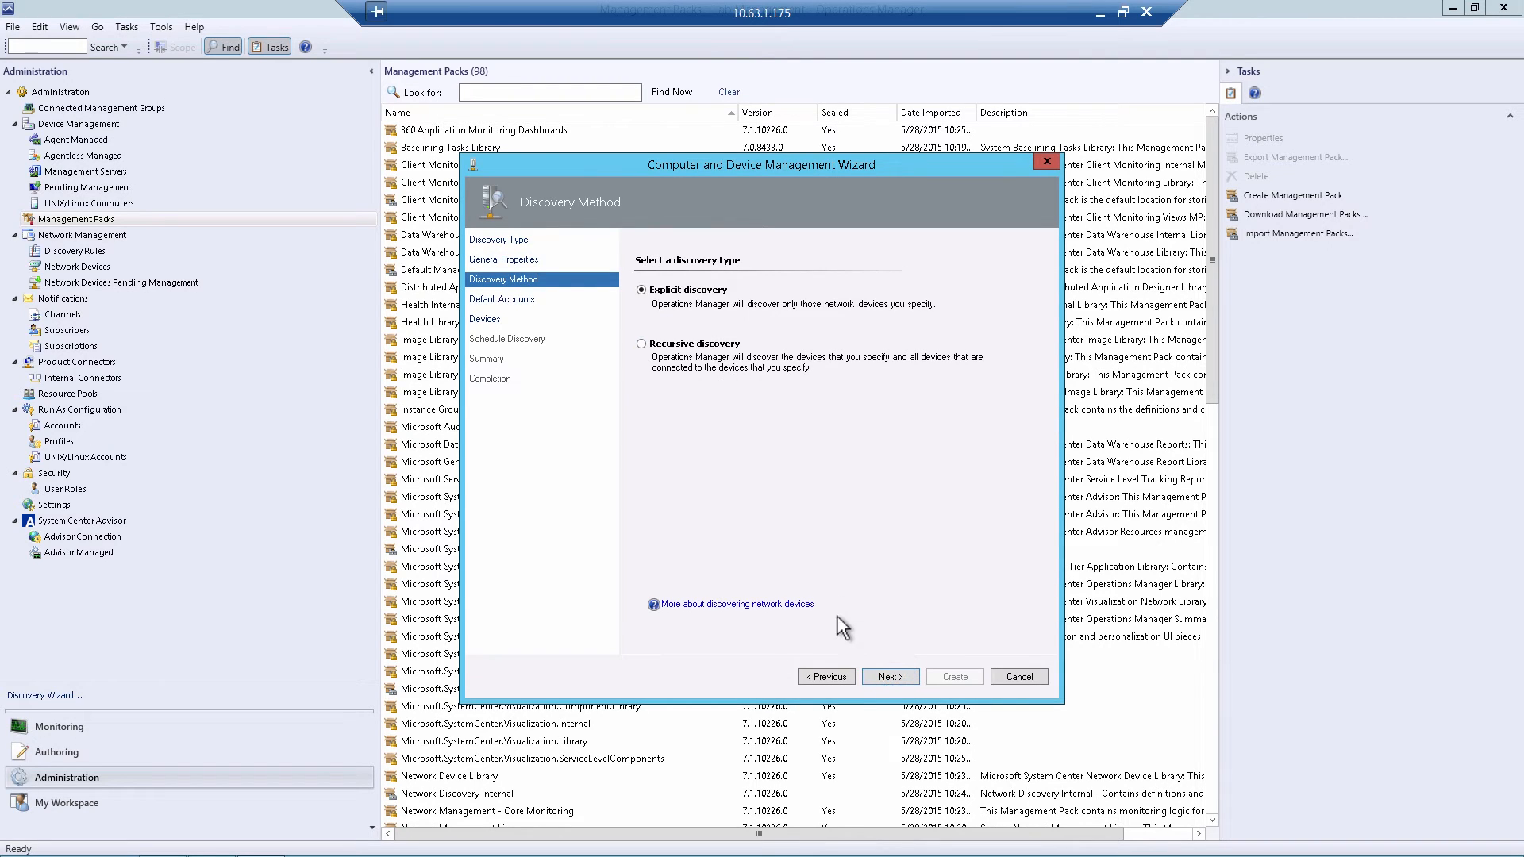
click(887, 676)
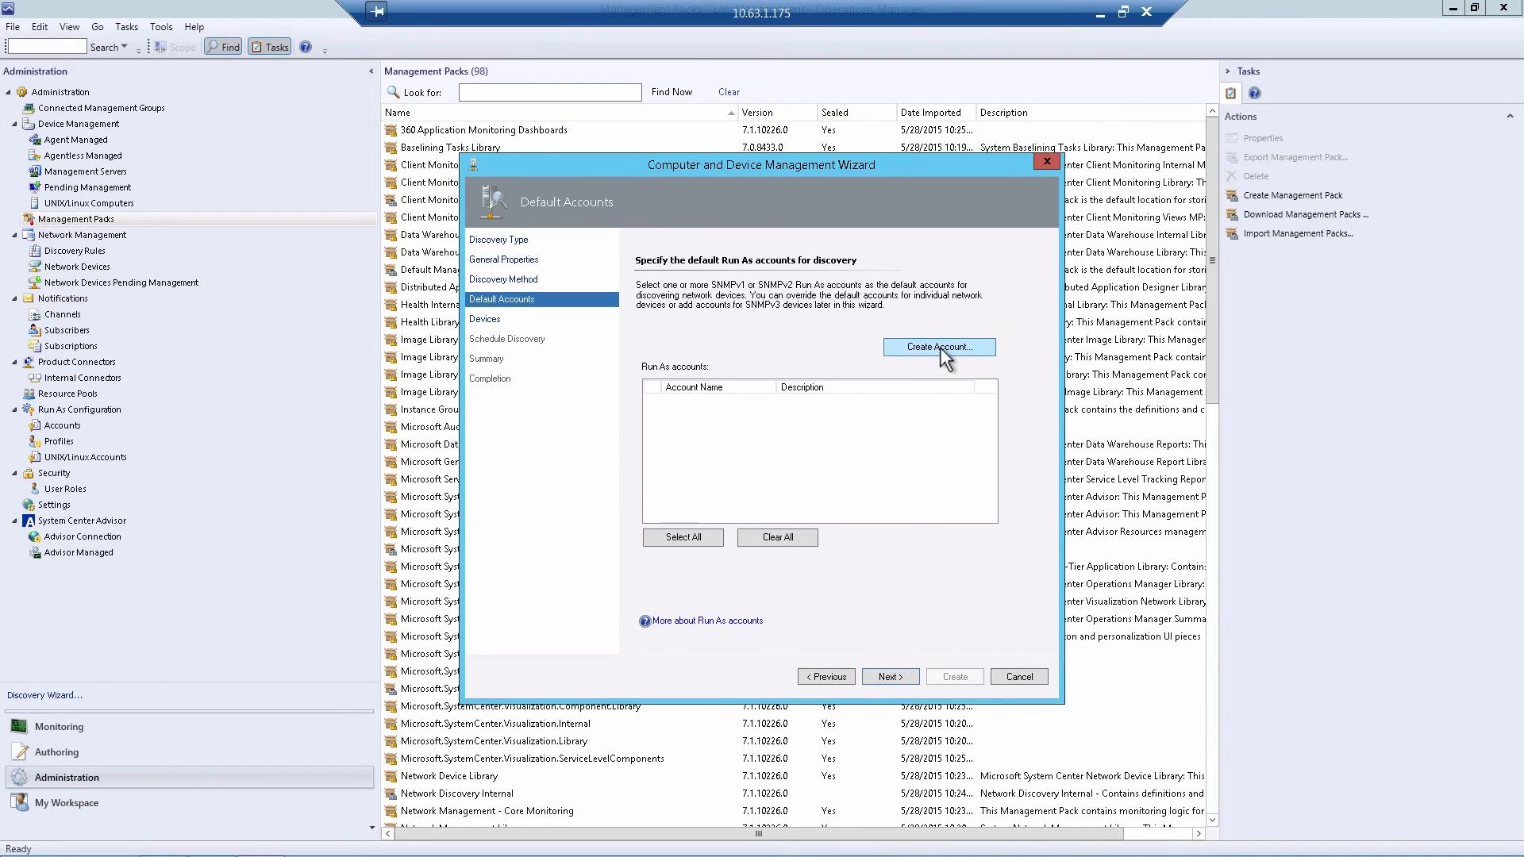
mouse_move(763, 295)
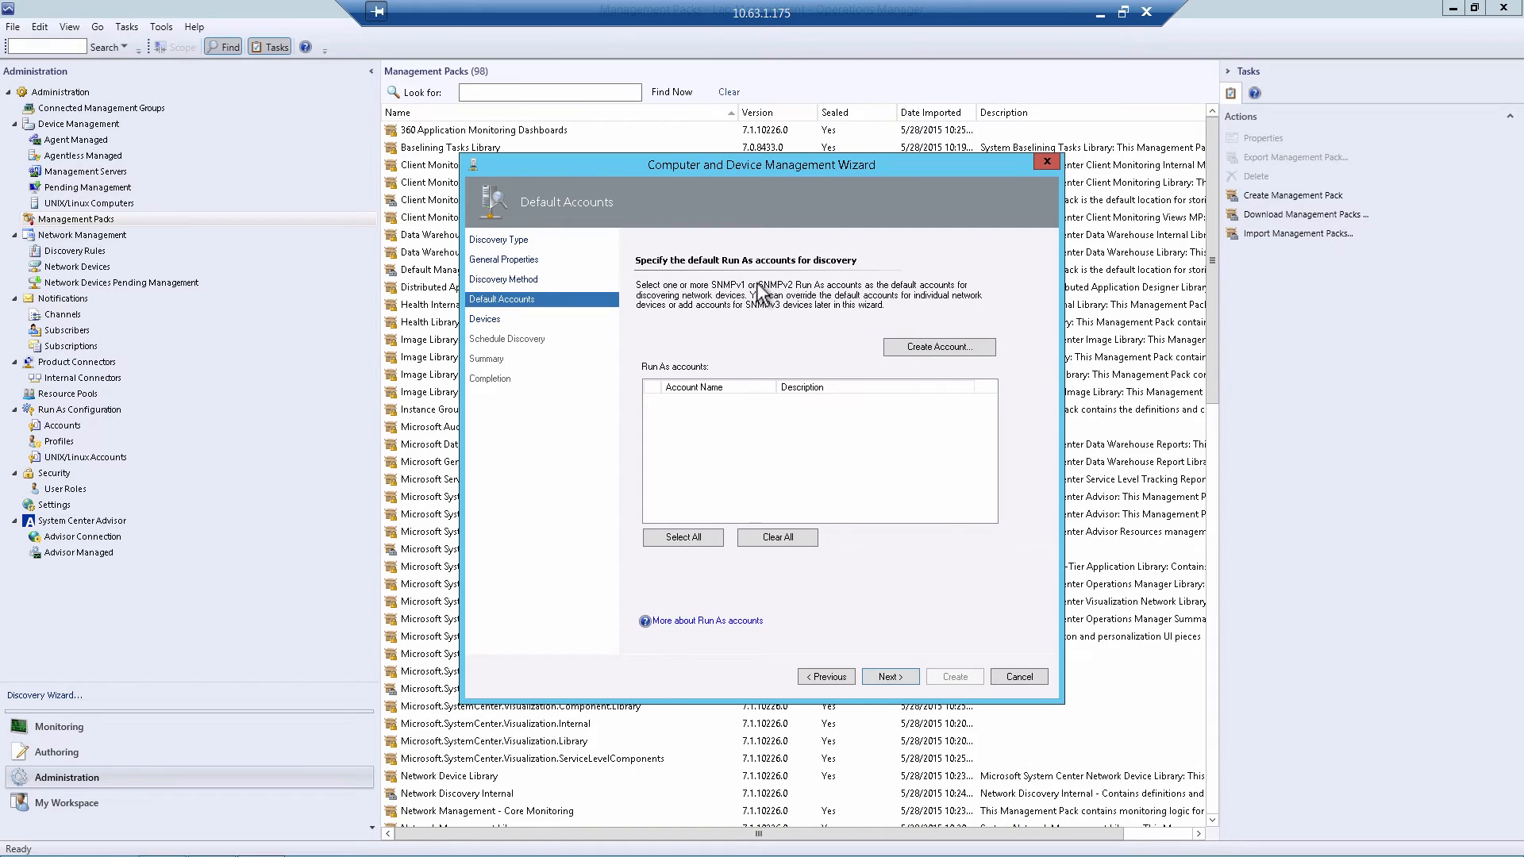
mouse_move(781, 325)
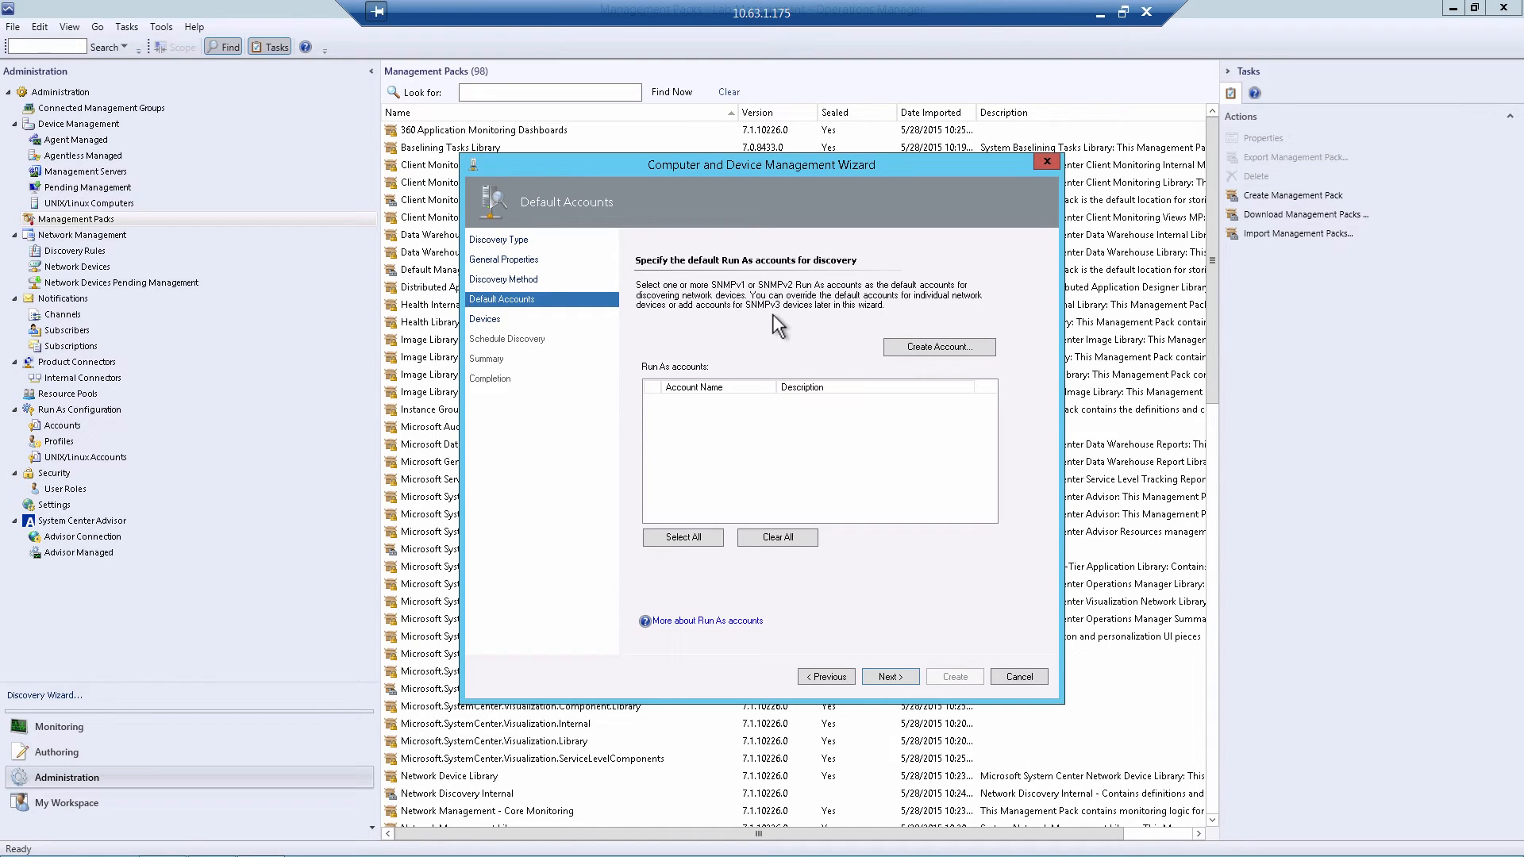
mouse_move(808, 508)
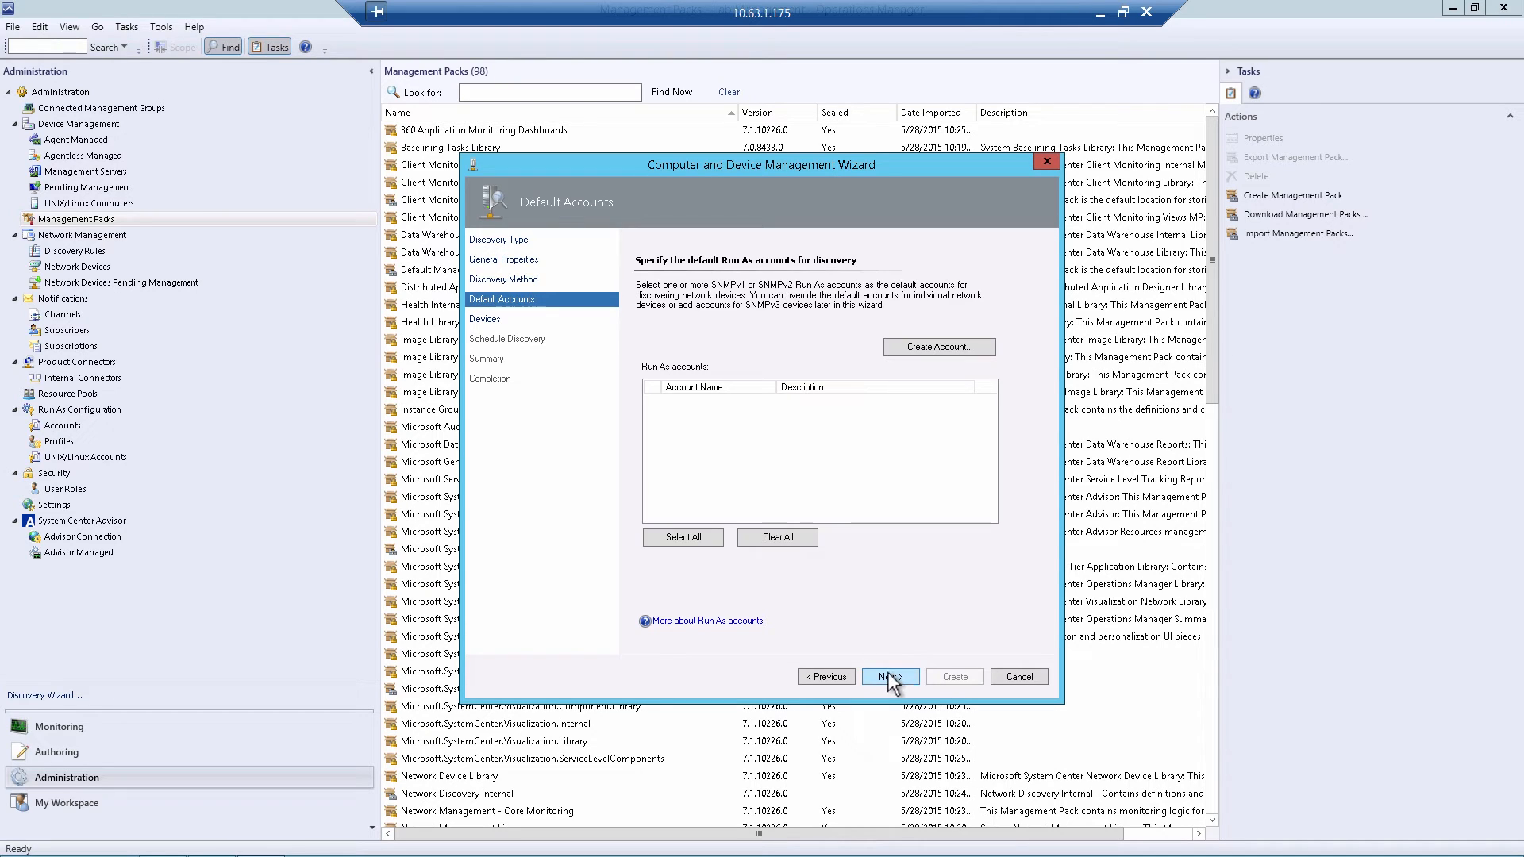
click(886, 676)
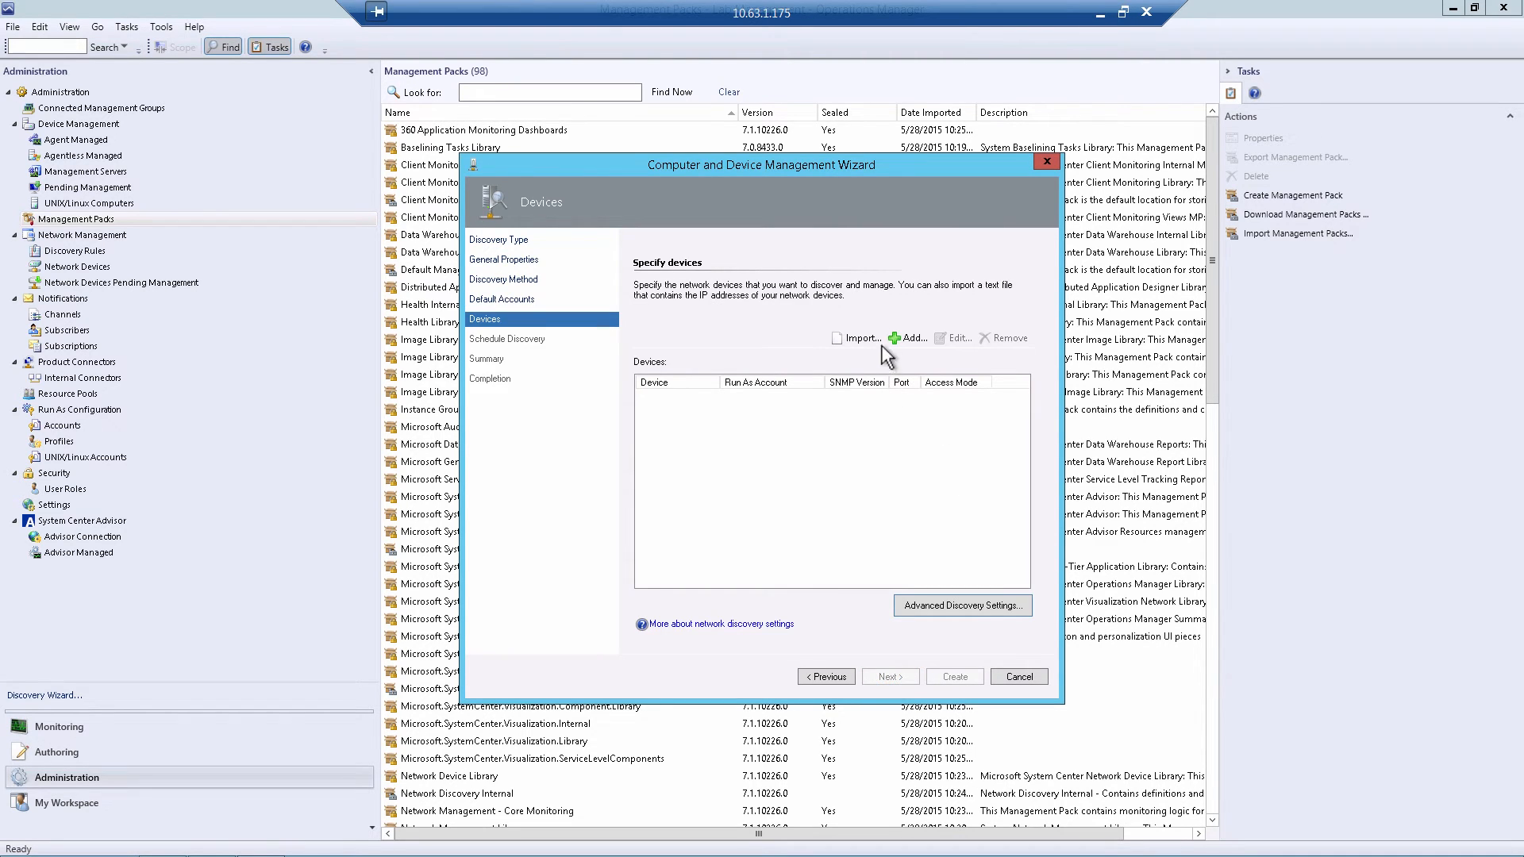
Add device 10.63.4.204 with SNMP version v3 and begin a new SNMPv3 Run As account.
click(909, 336)
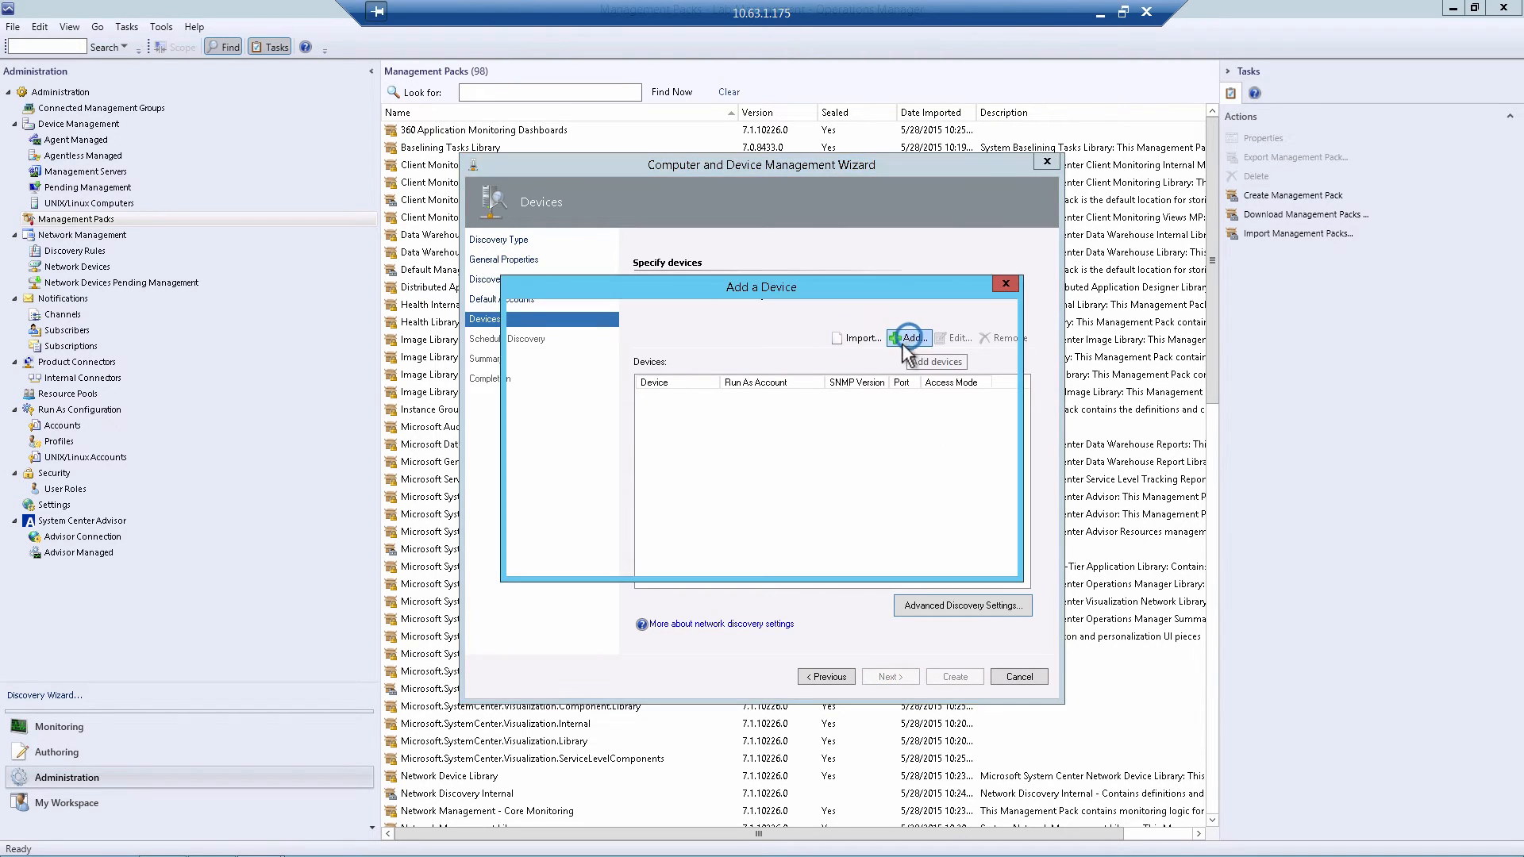
click(909, 337)
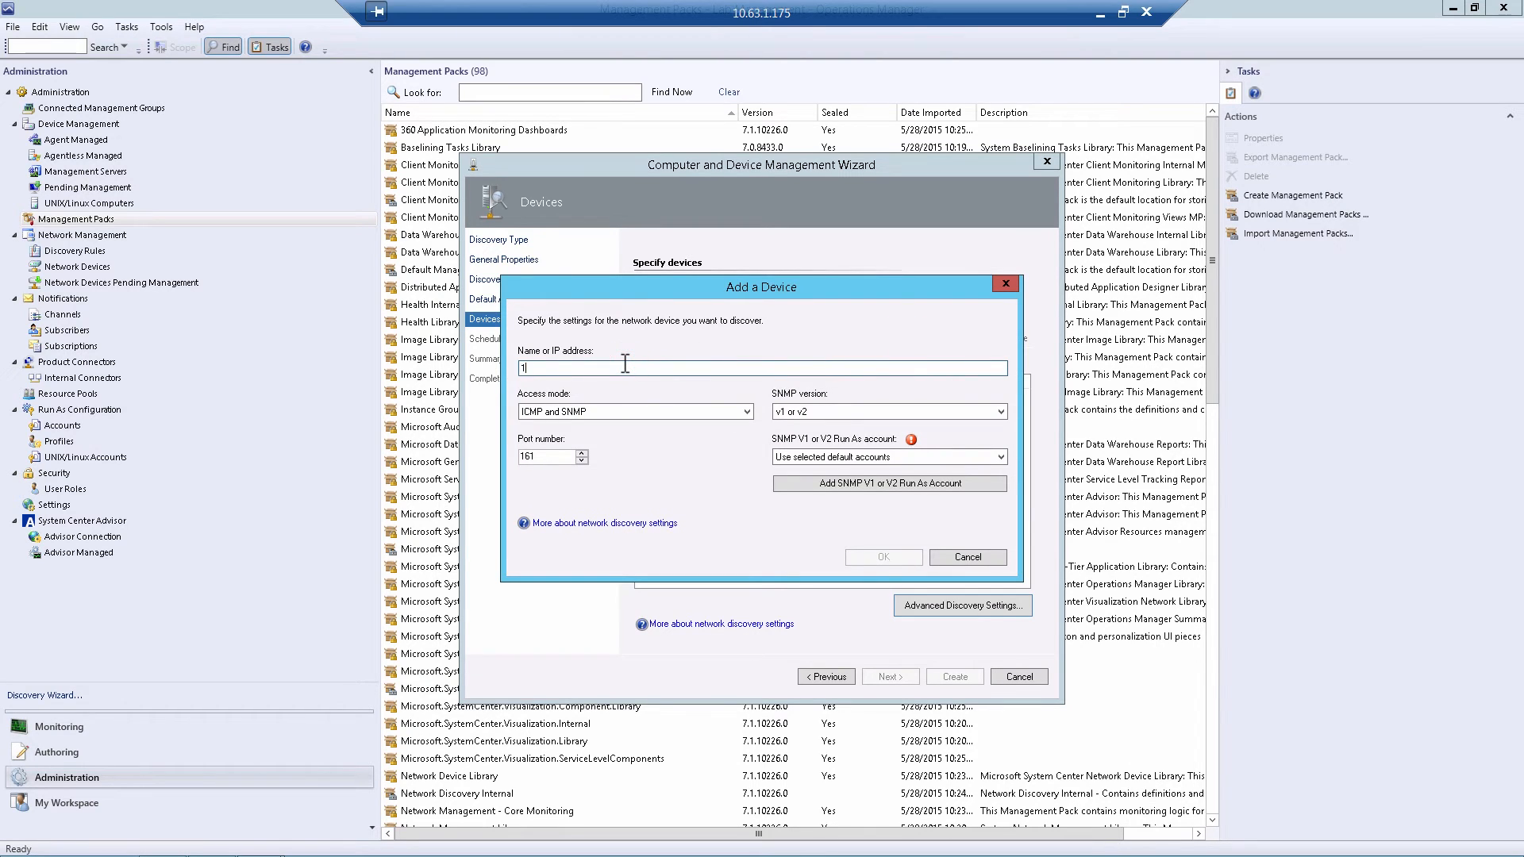
text(0.63.4.204)
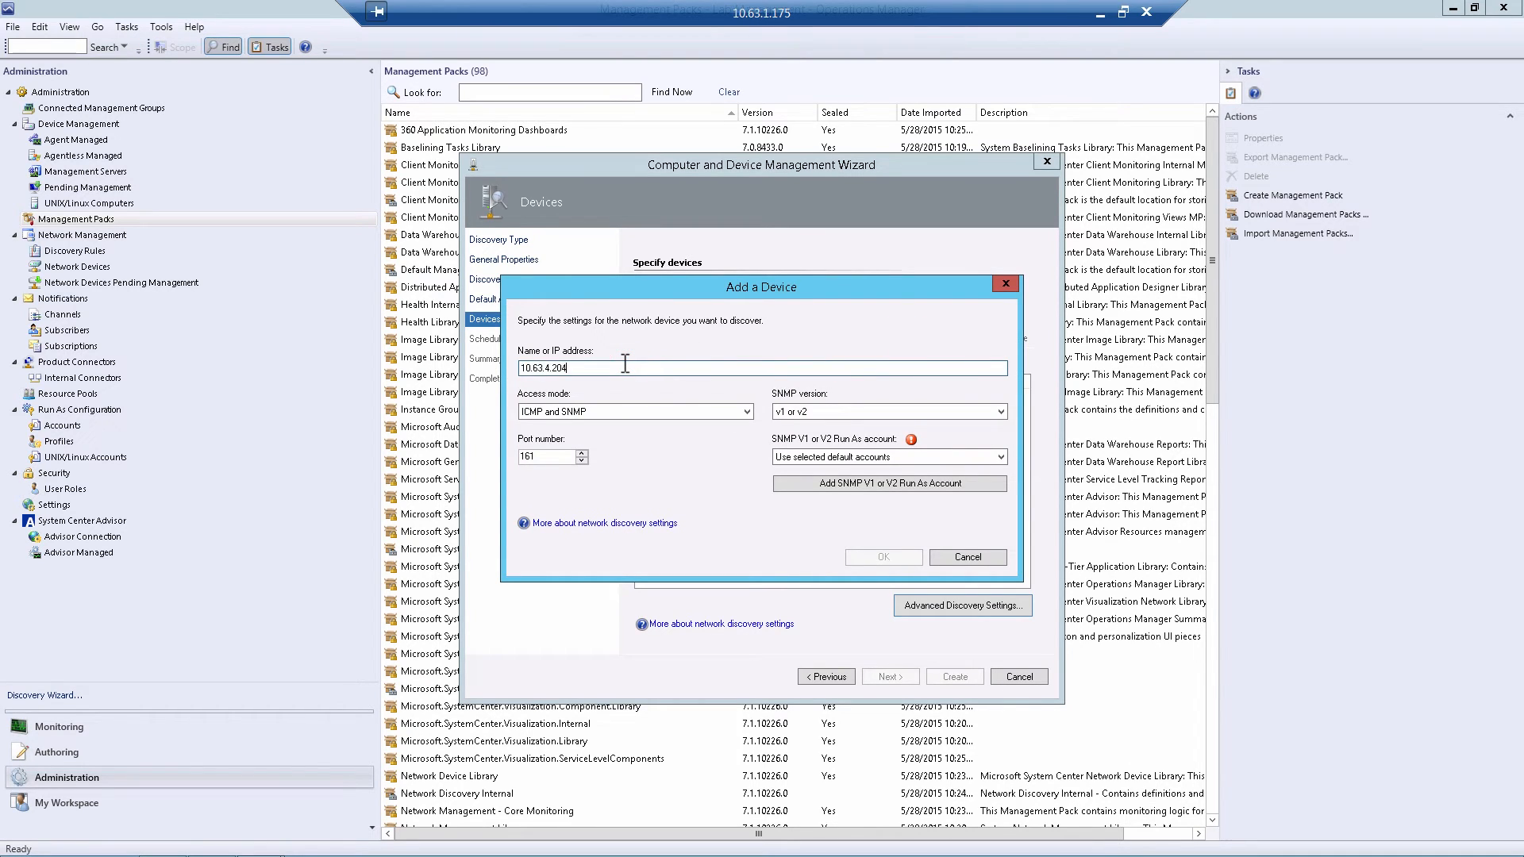
click(997, 411)
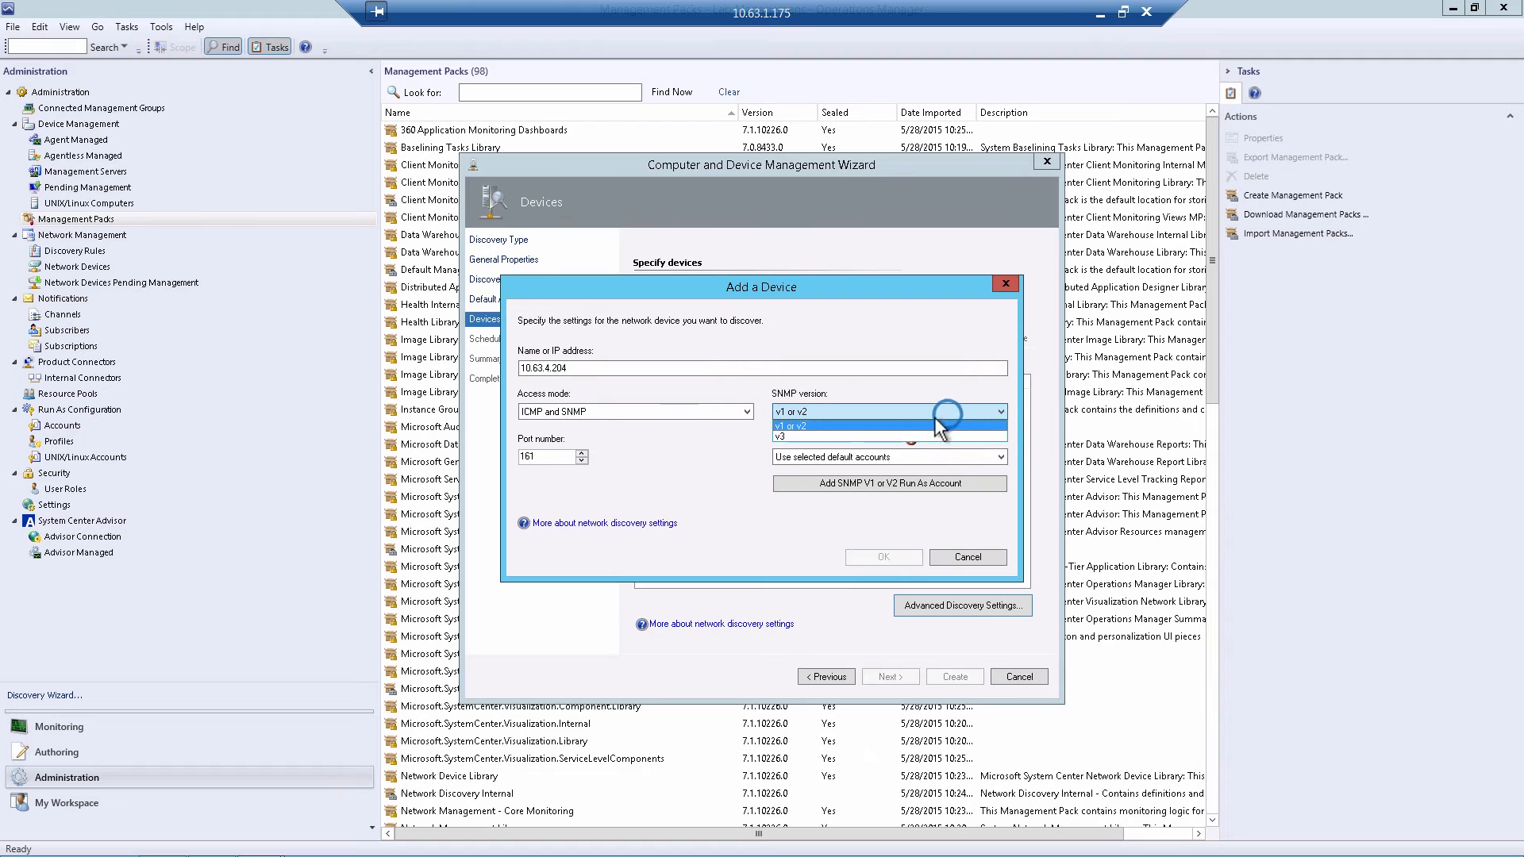
click(781, 436)
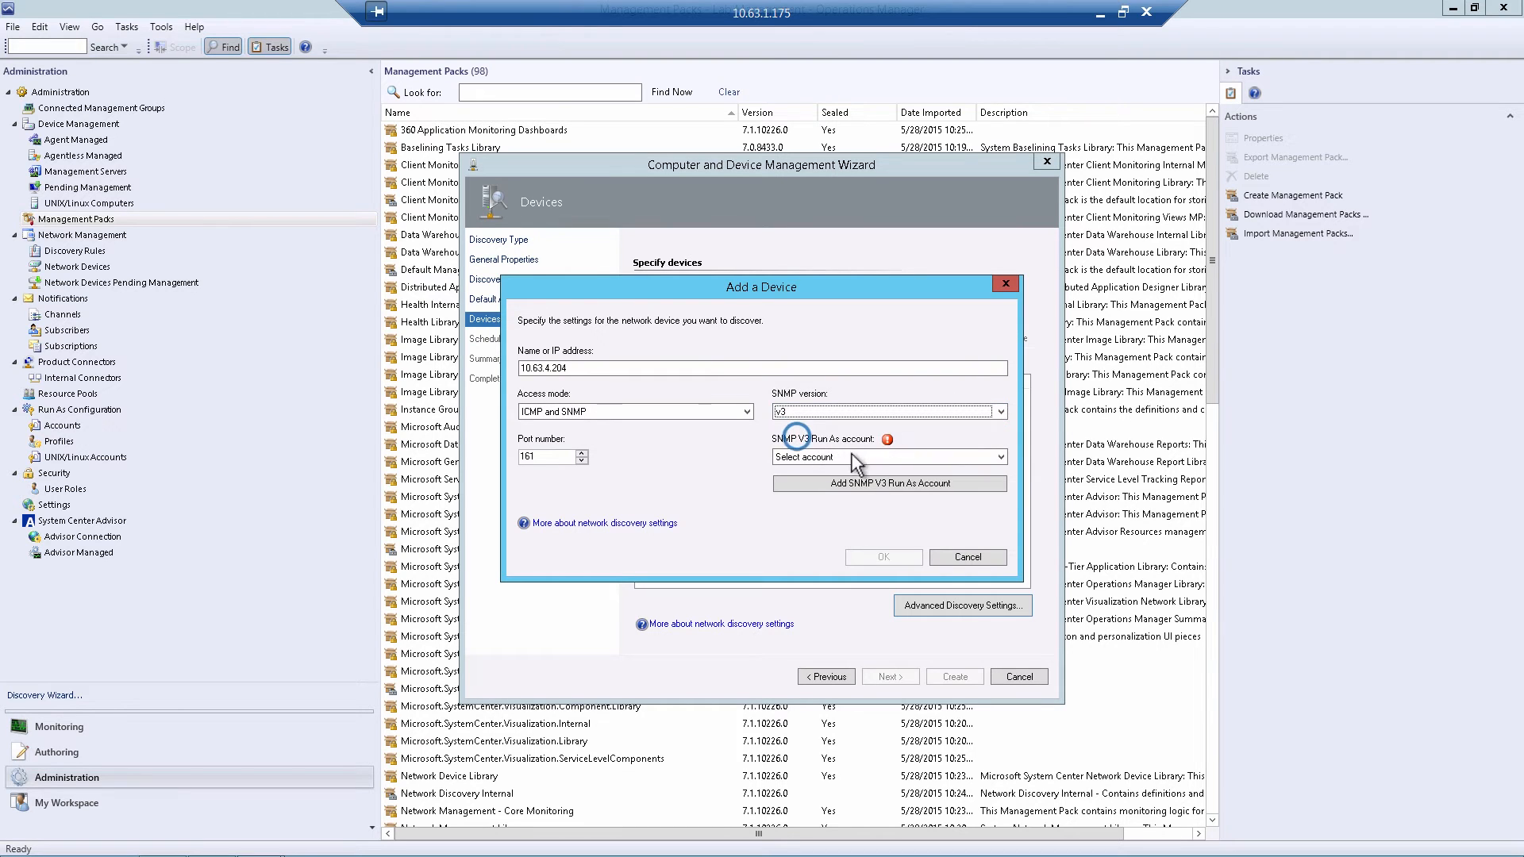
click(887, 482)
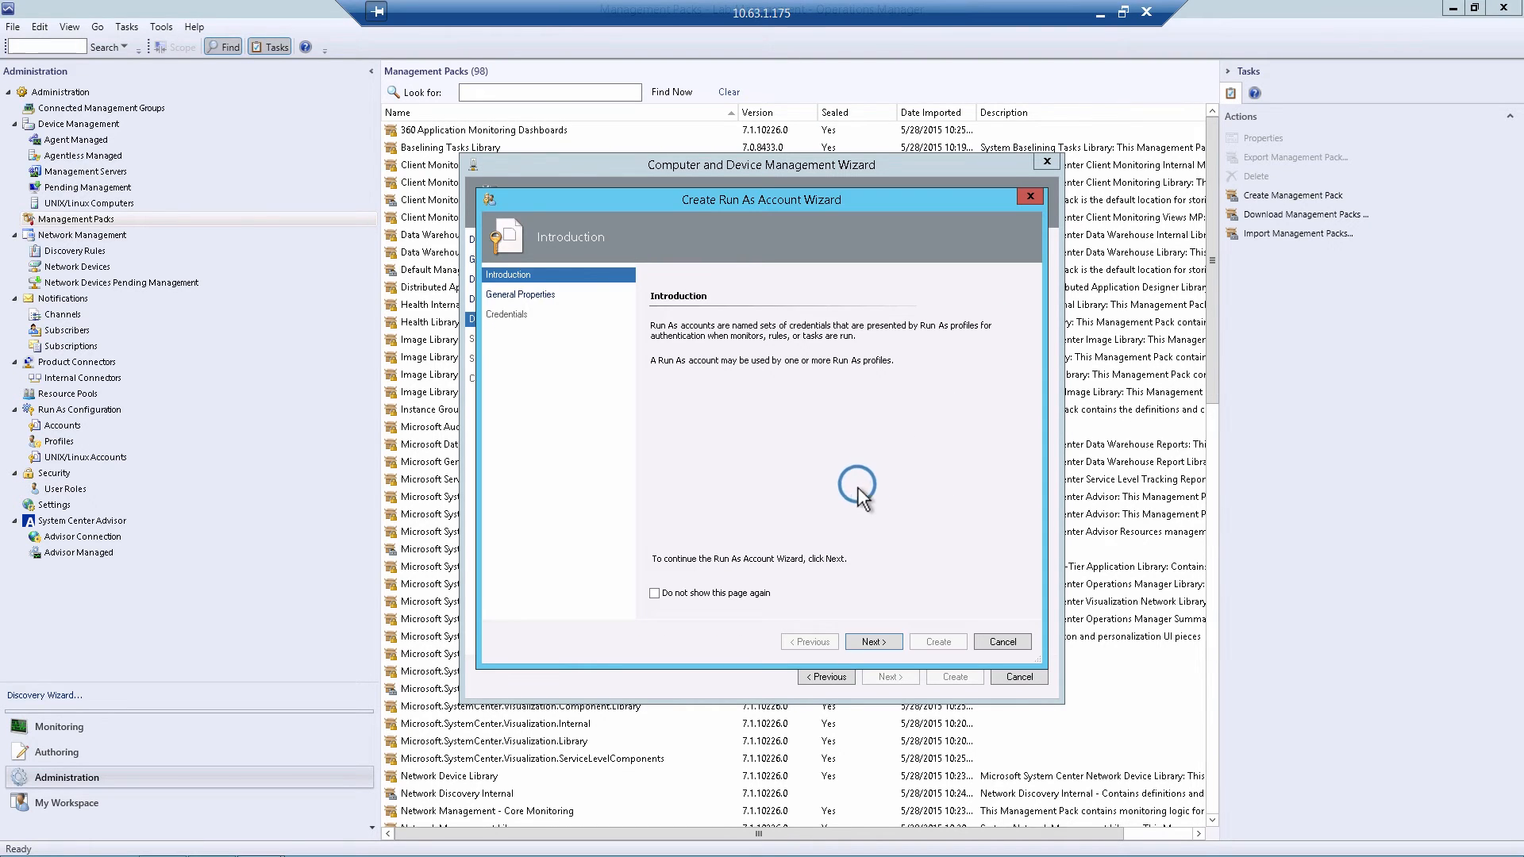
Name the Run As account SNMP User with user name snmpuser.
click(871, 641)
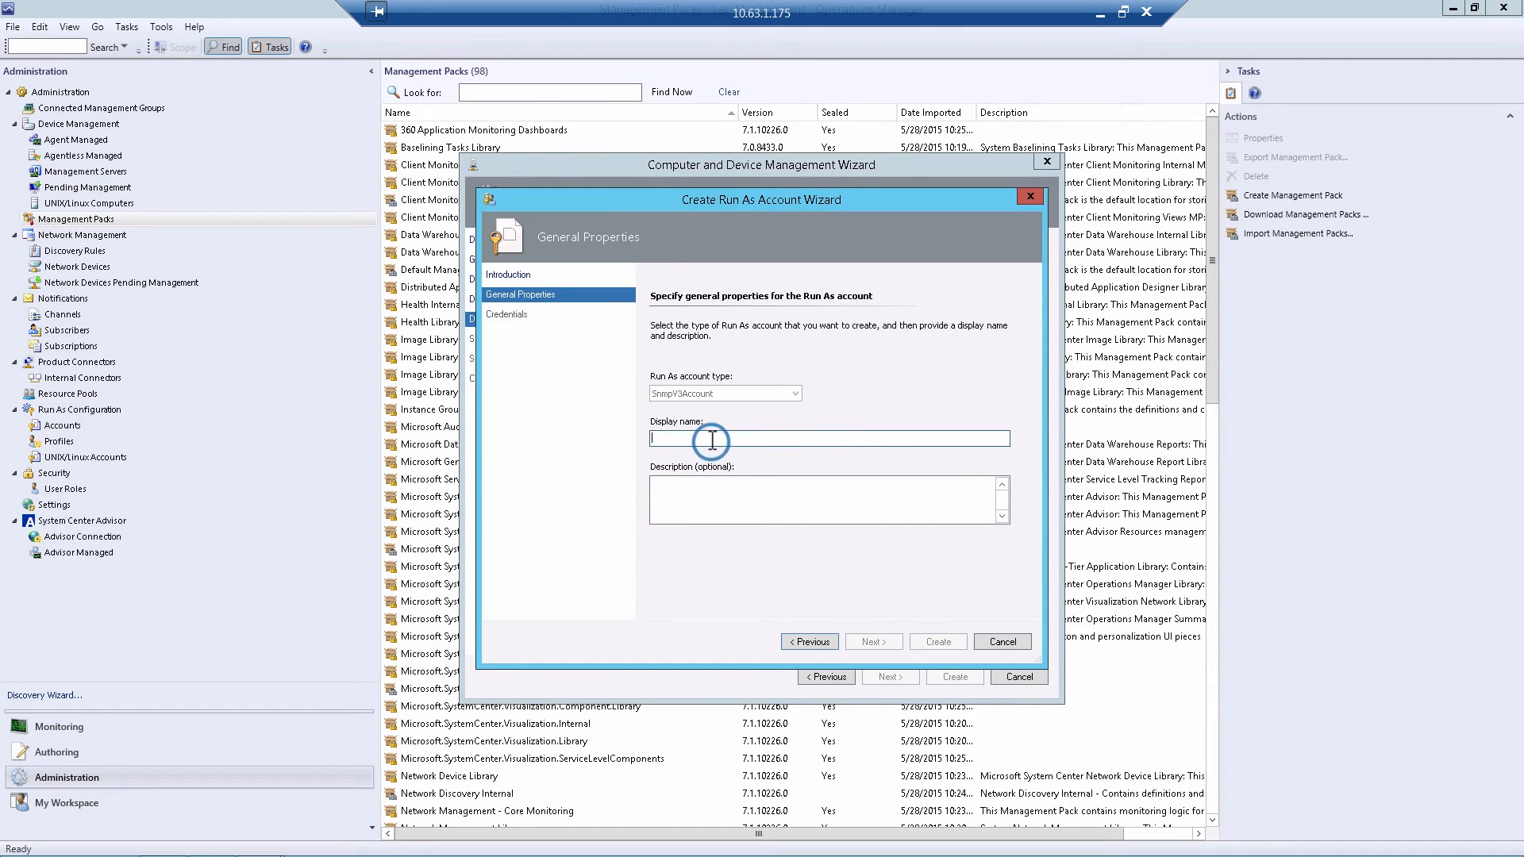
text(SNMP U)
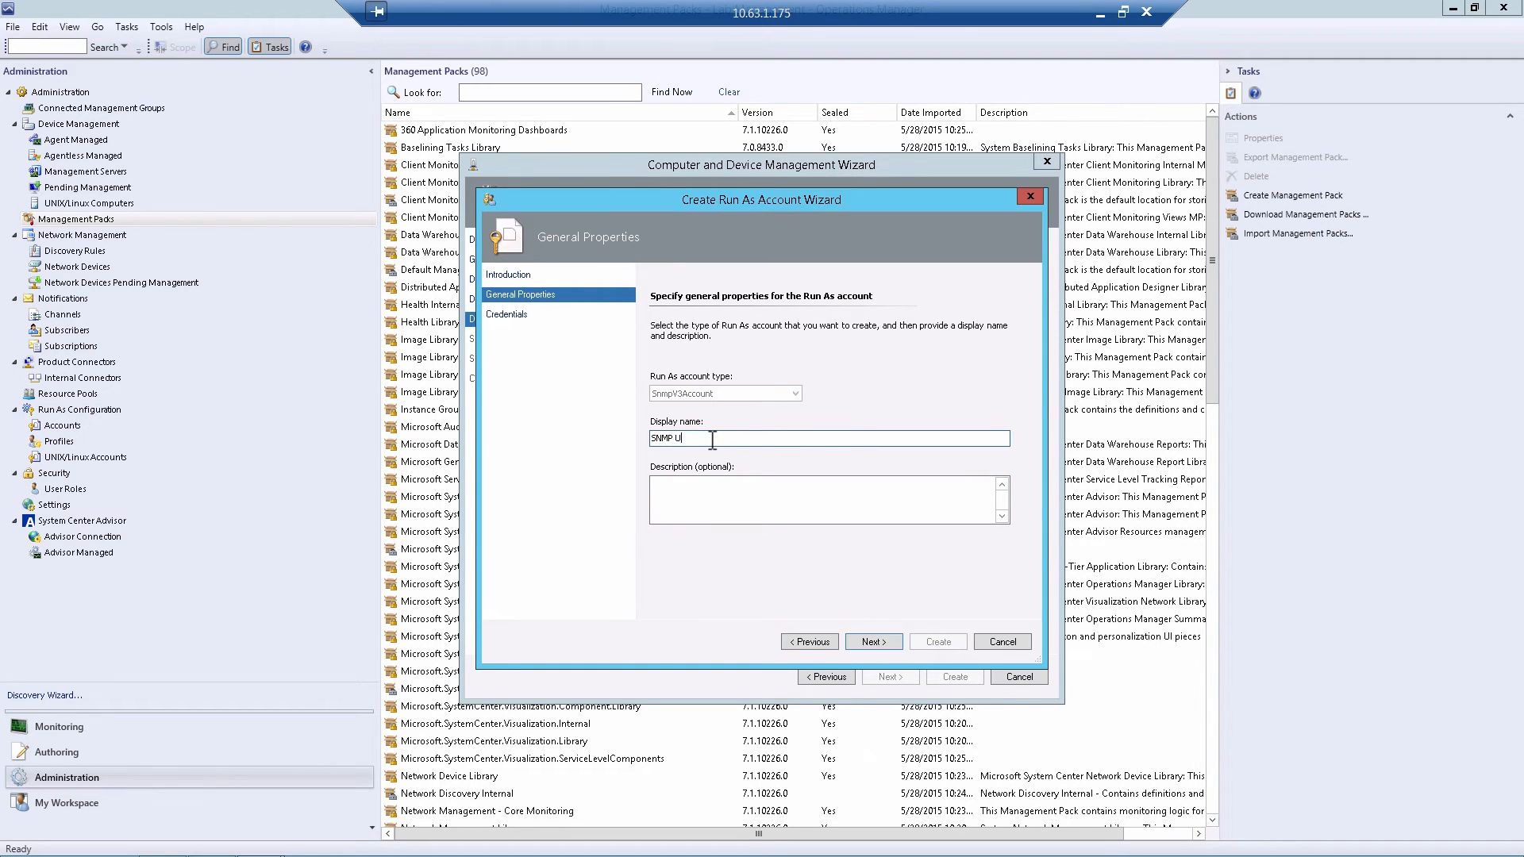
click(871, 641)
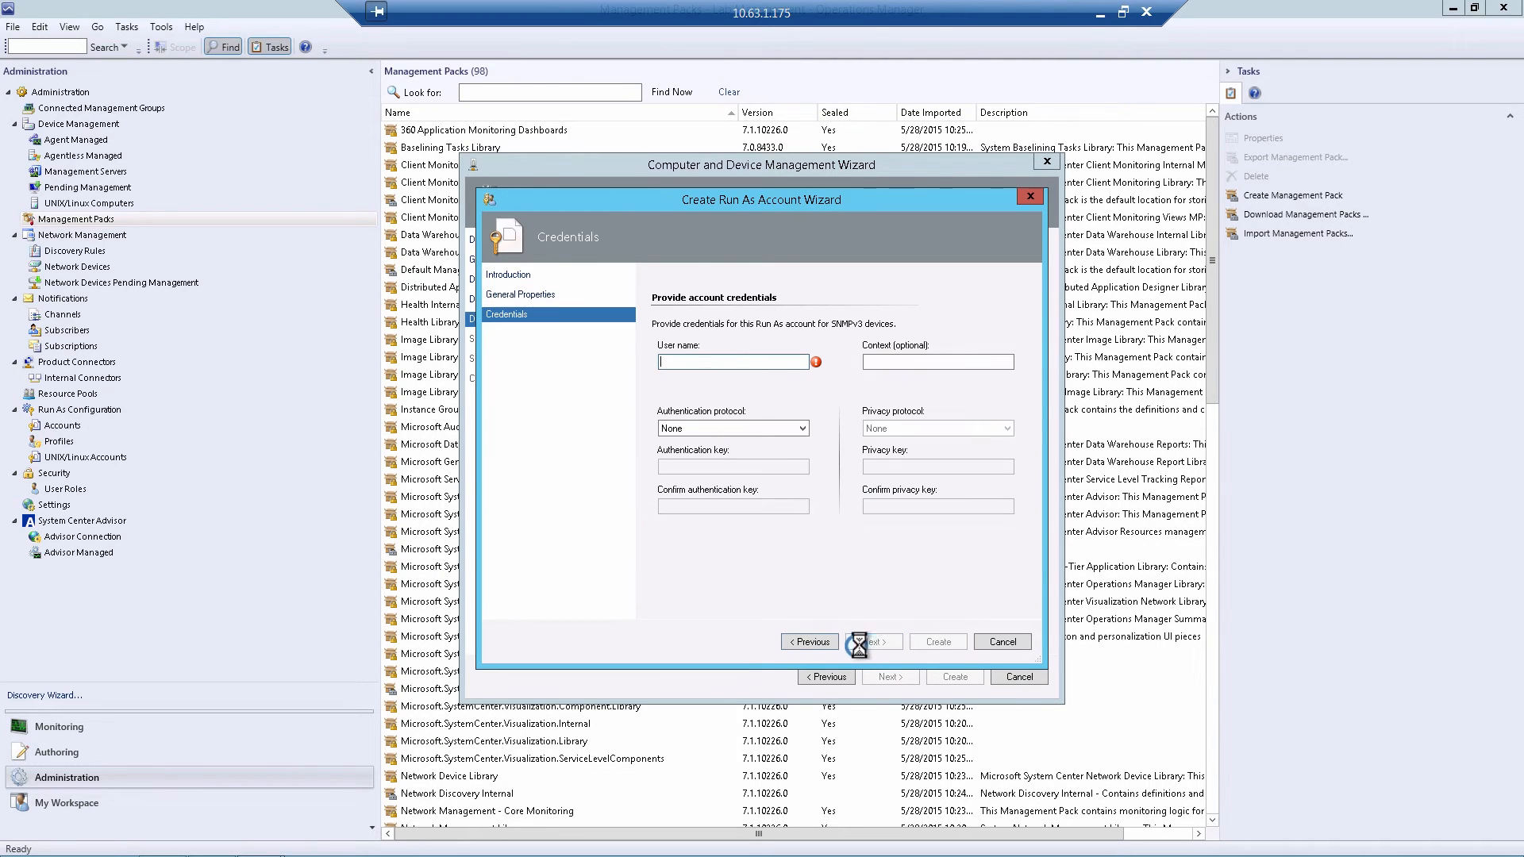
mouse_move(733, 362)
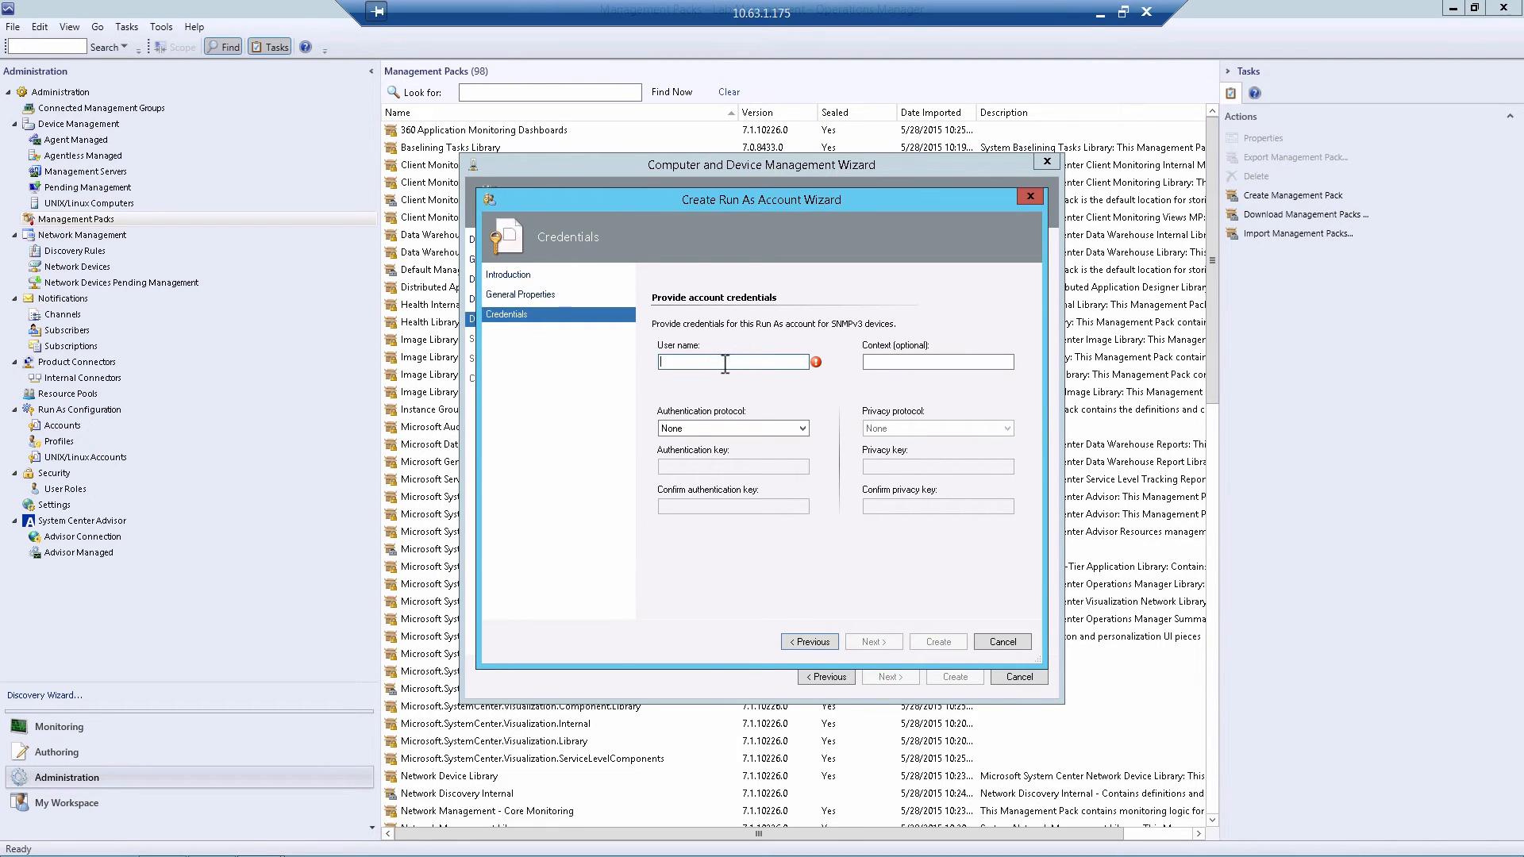
text(snmpuser)
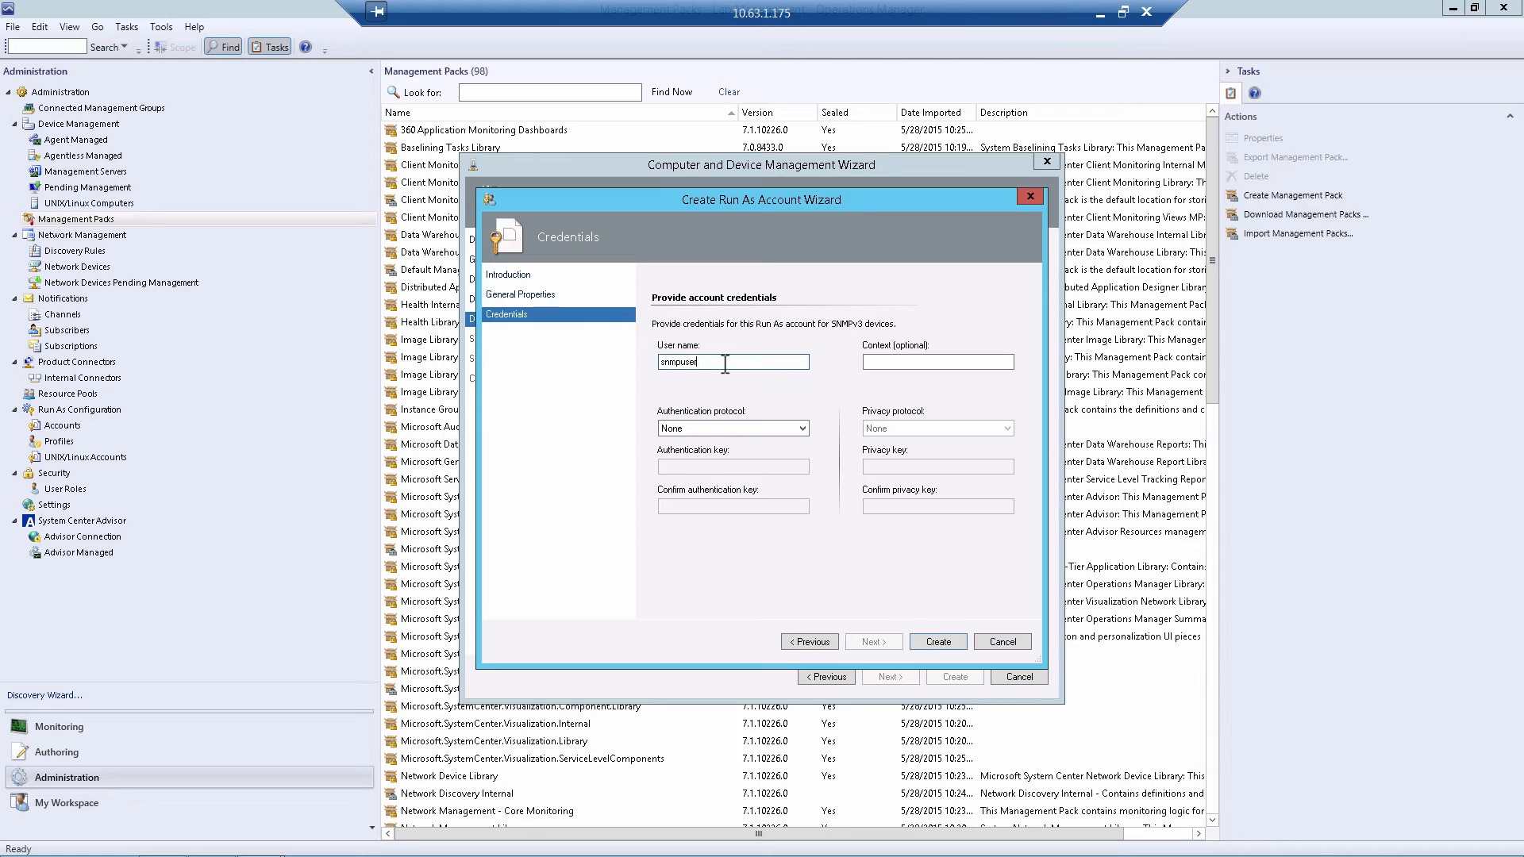
click(732, 427)
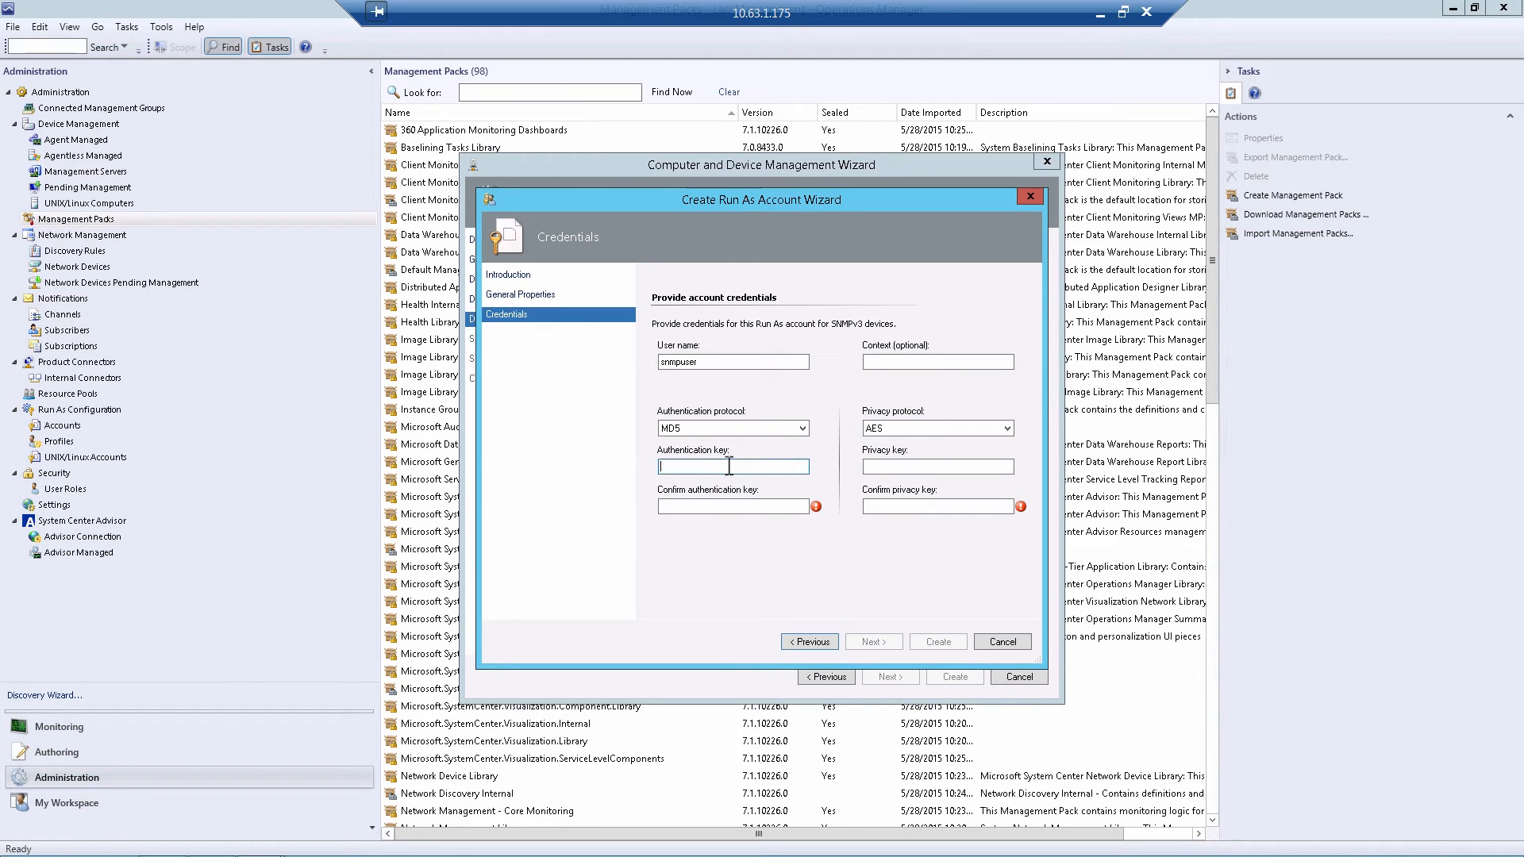
Enter the authentication and privacy keys and create the SNMPv3 Run As account.
text(•)
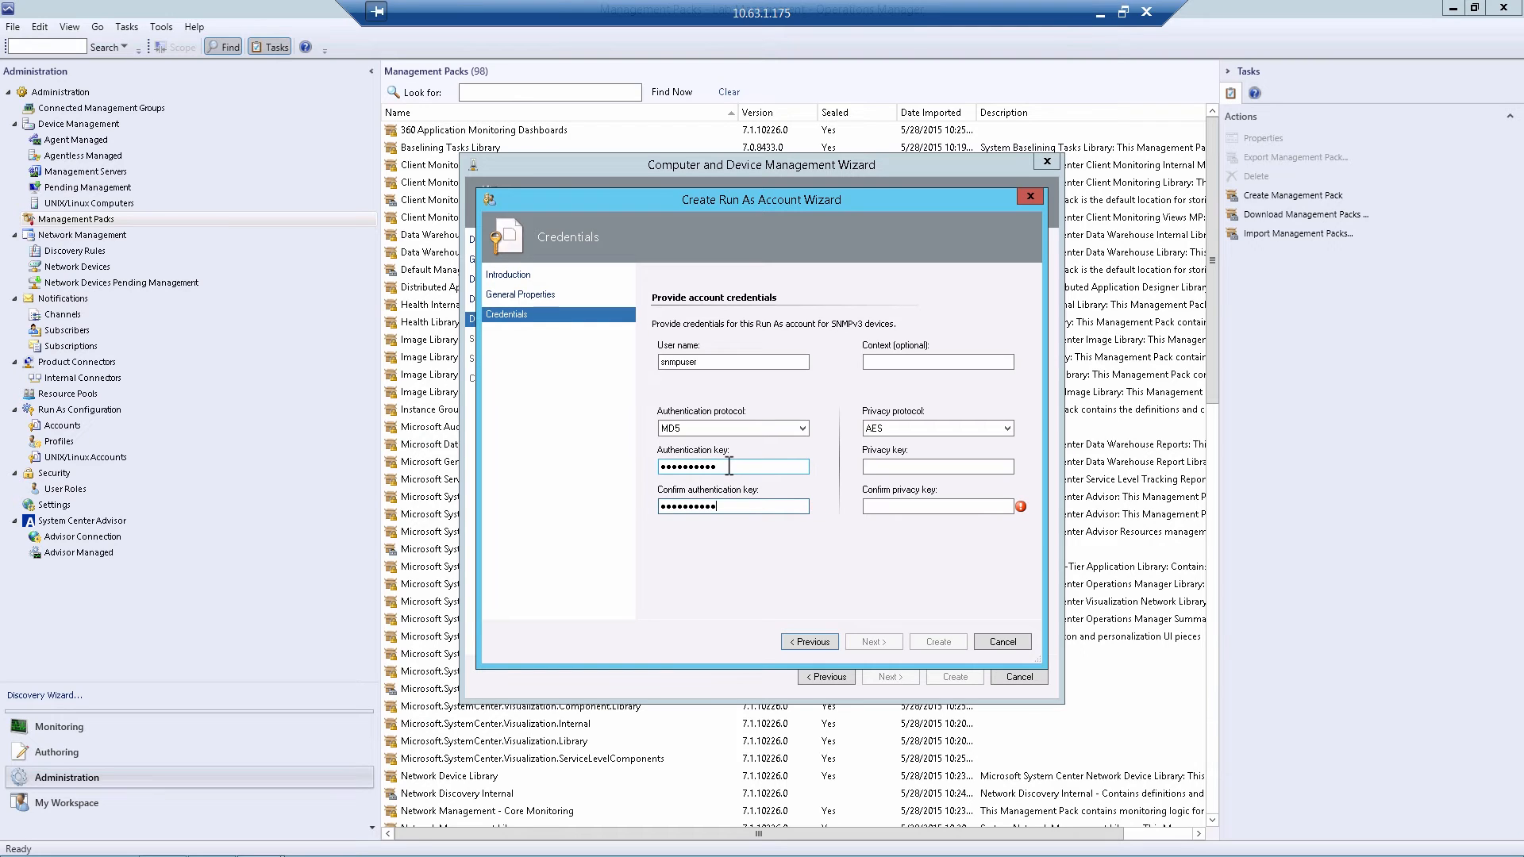
click(937, 465)
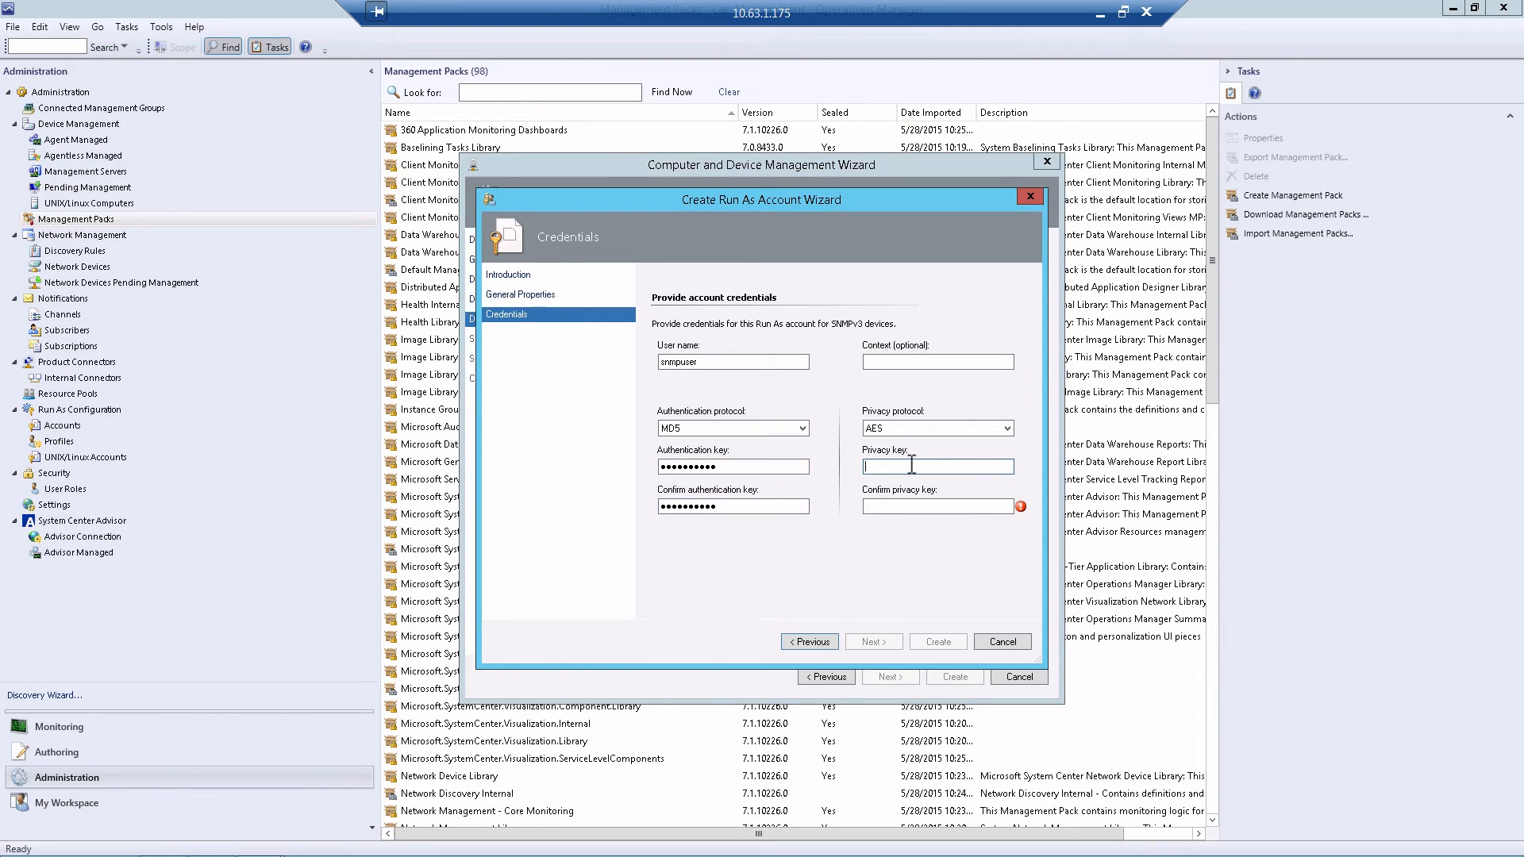
text(••••••••)
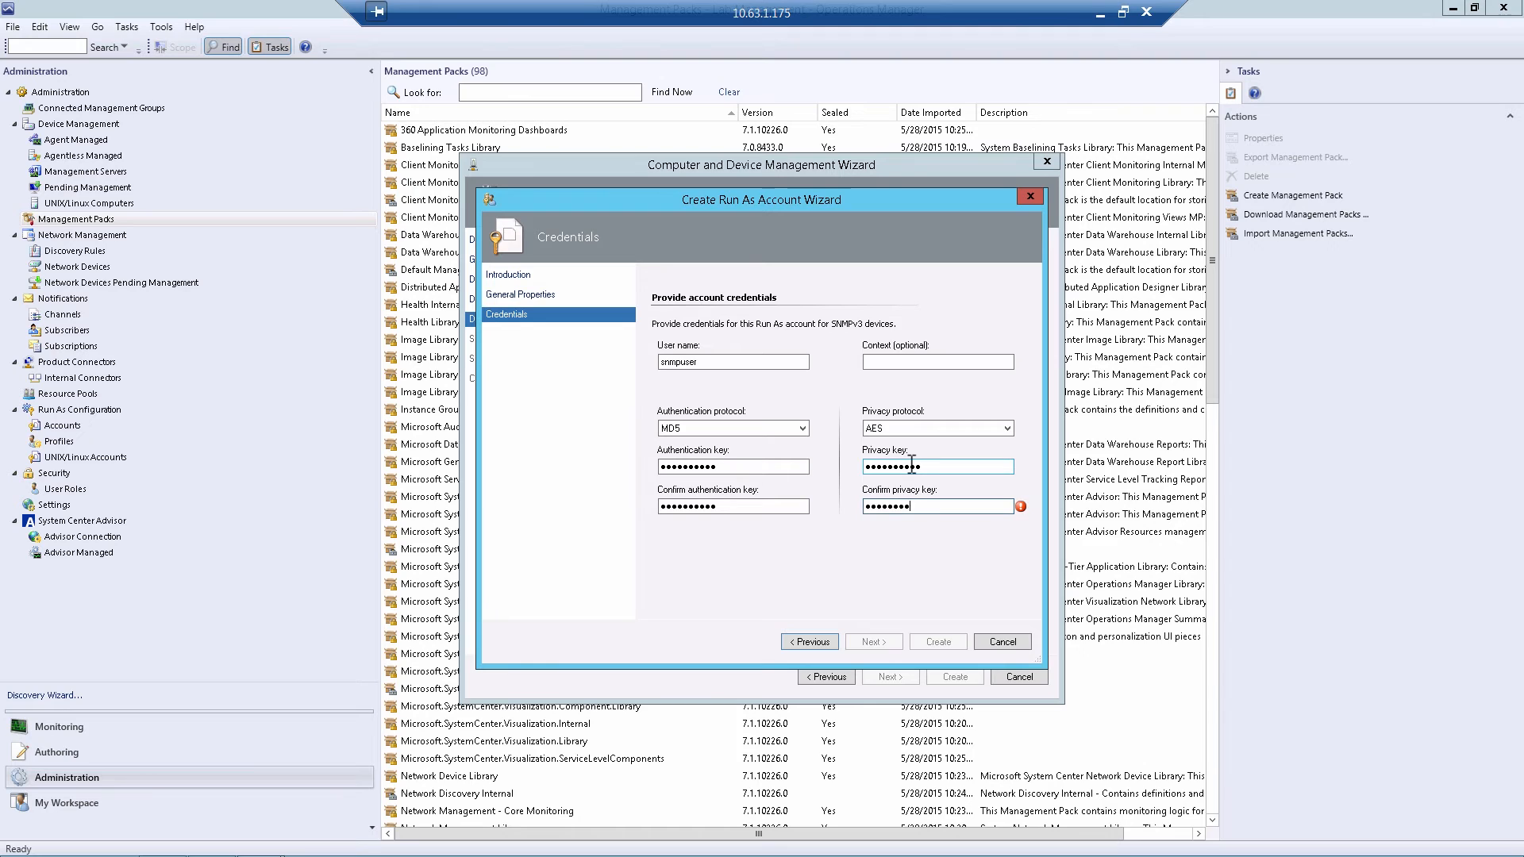
click(937, 642)
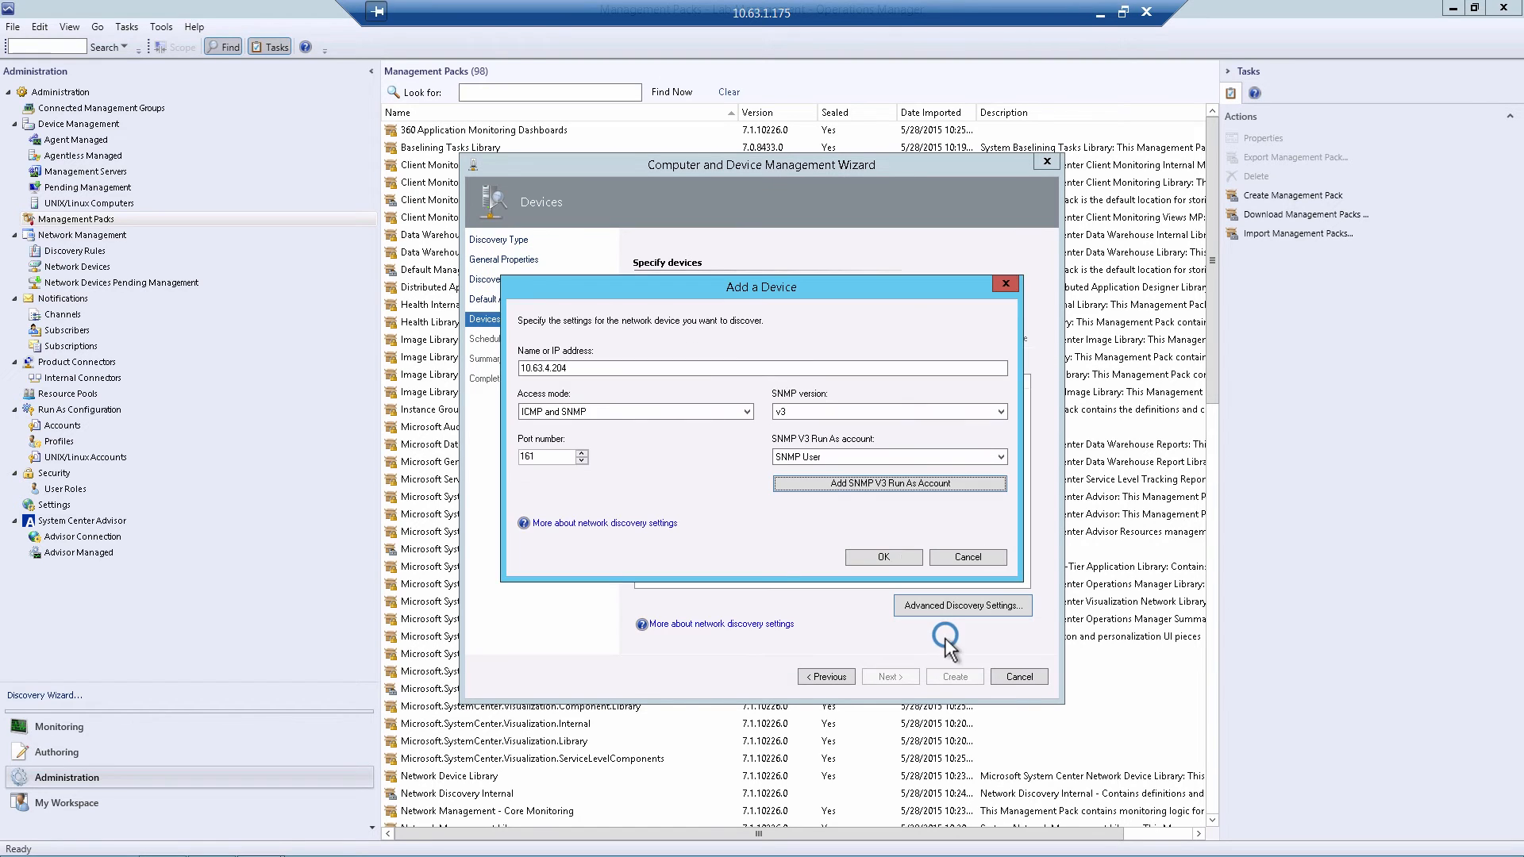
Confirm the device and create the manually run Nutanix Cluster discovery rule, distributing the SNMP User account.
click(881, 557)
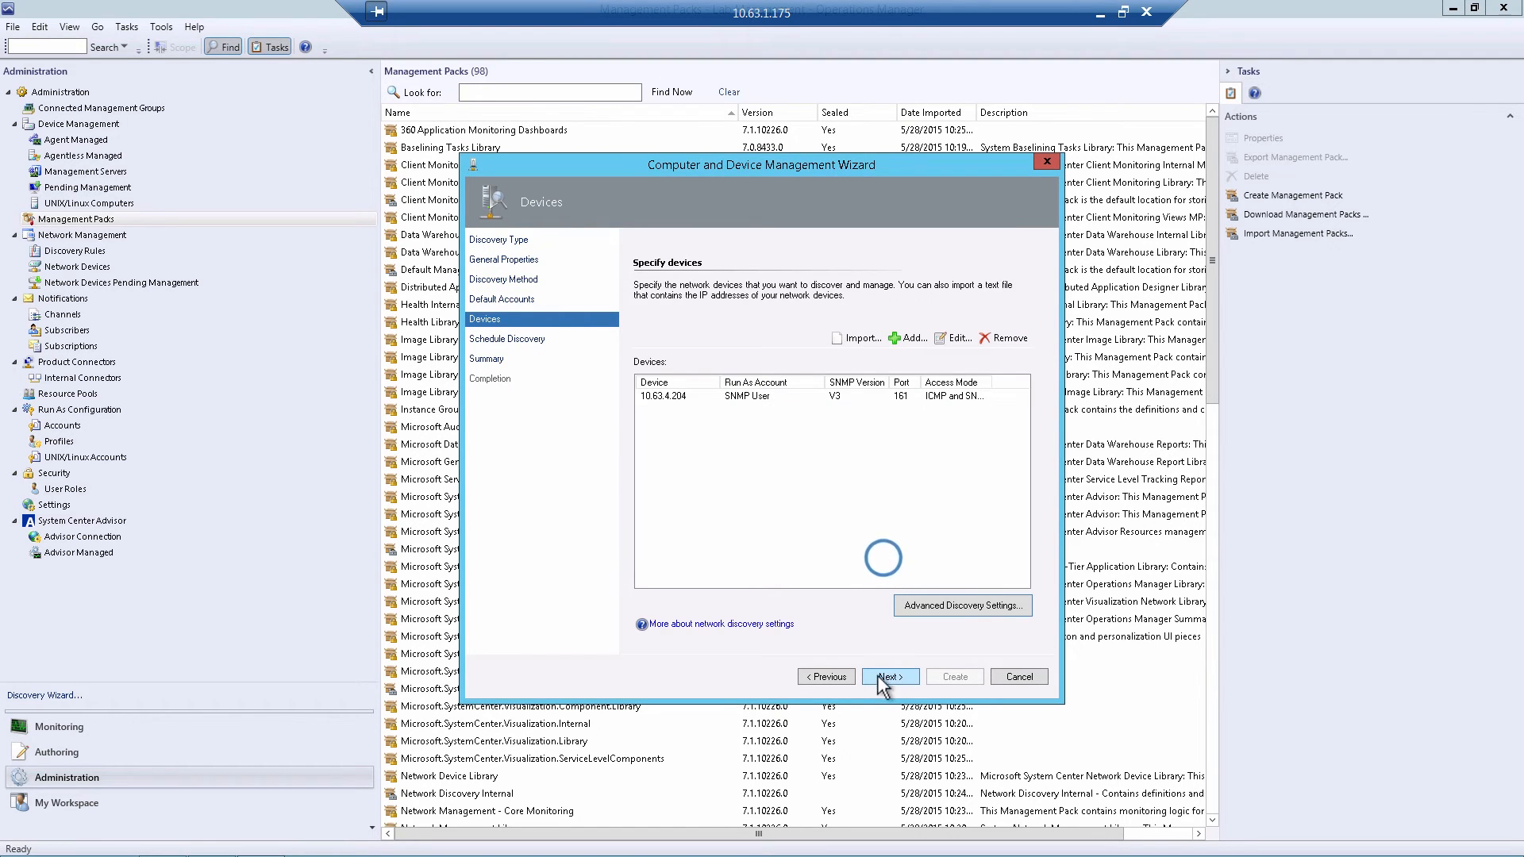
click(887, 677)
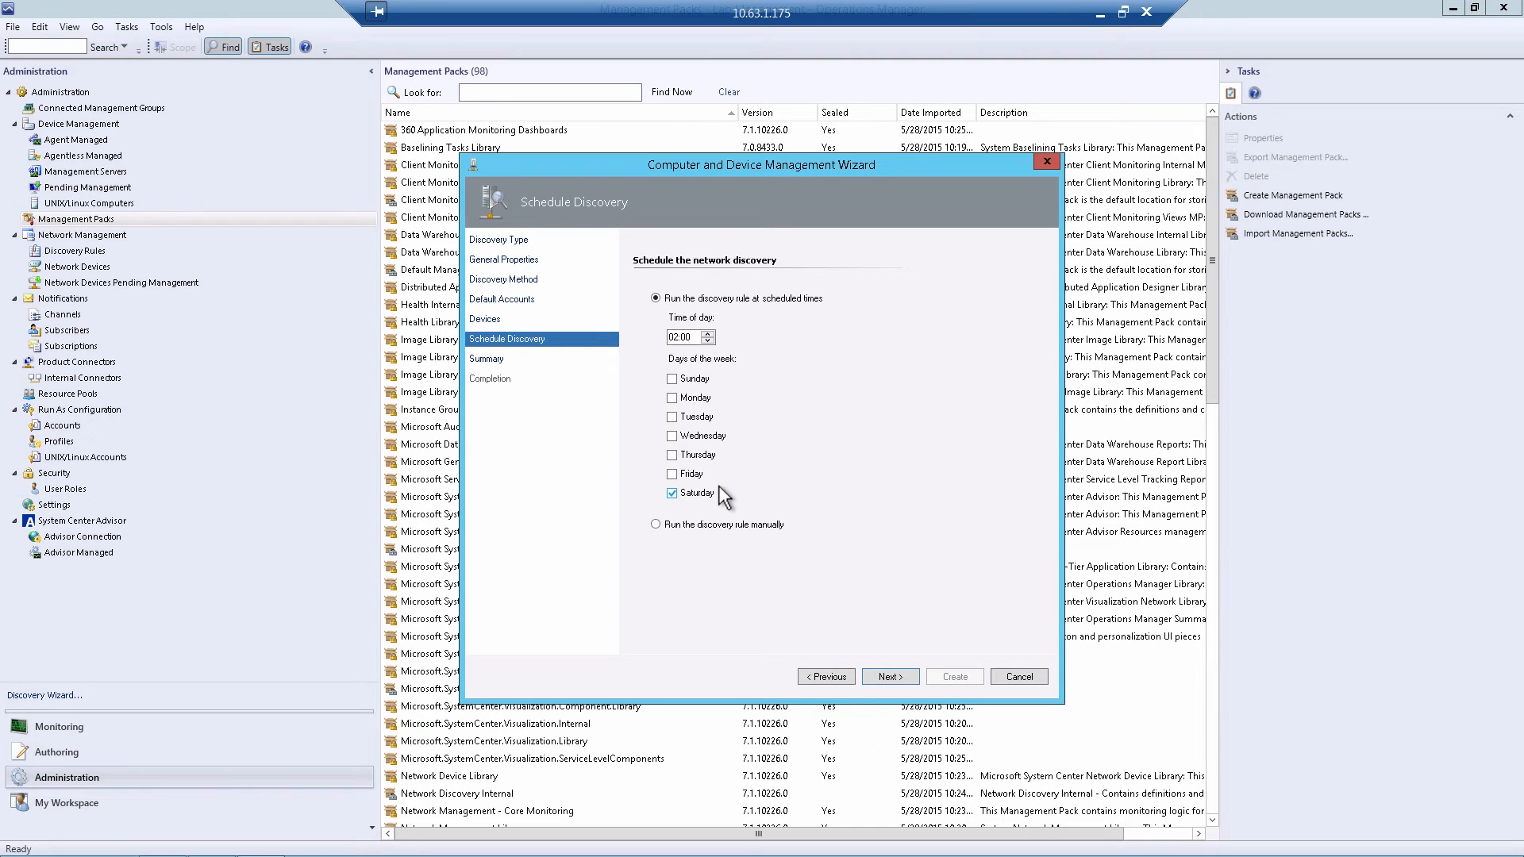
mouse_move(724, 503)
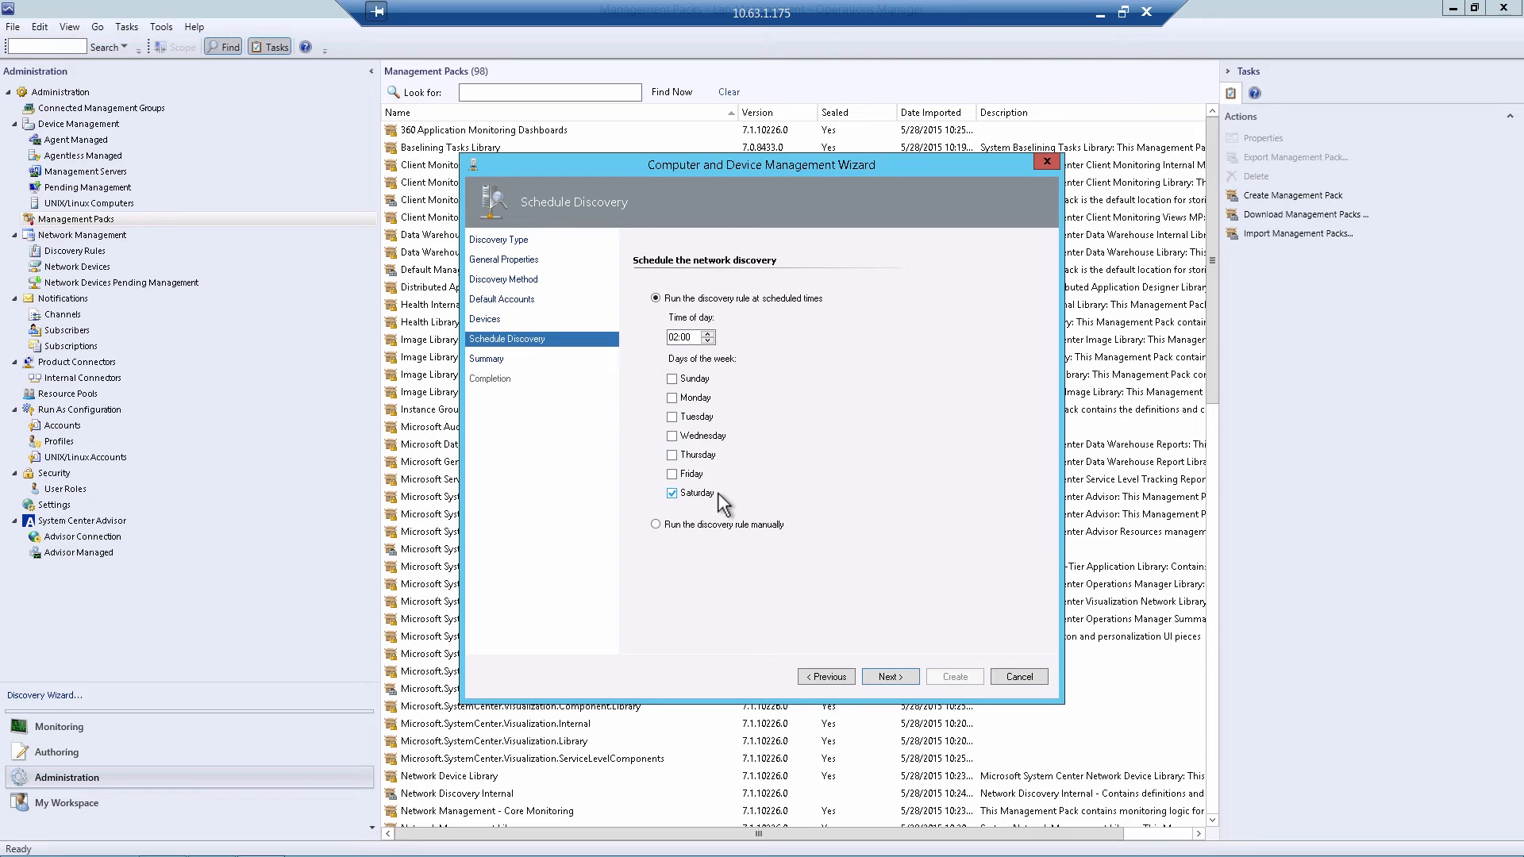
mouse_move(687, 542)
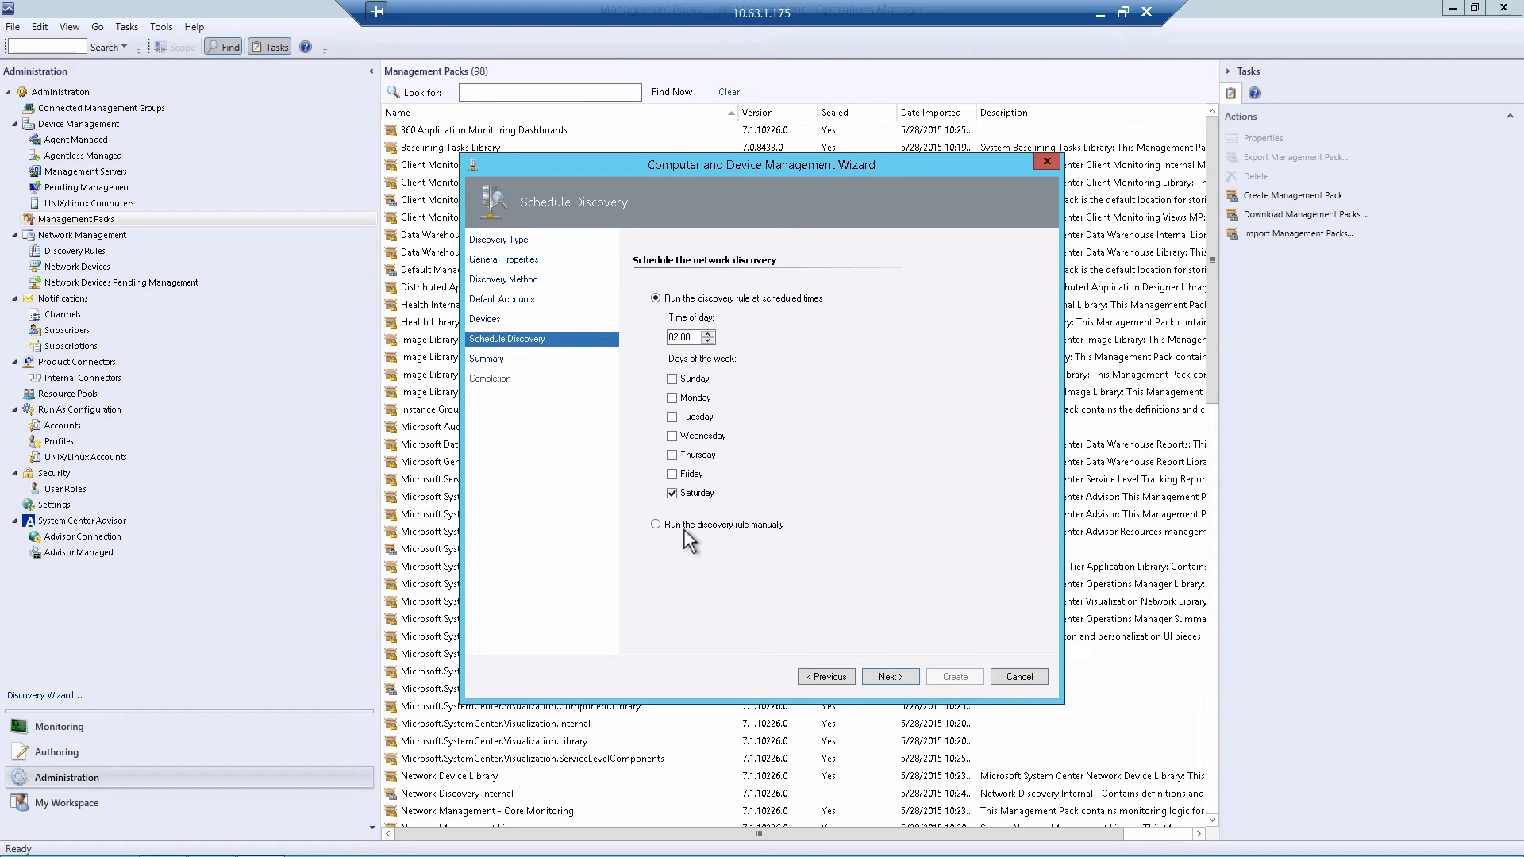
click(657, 526)
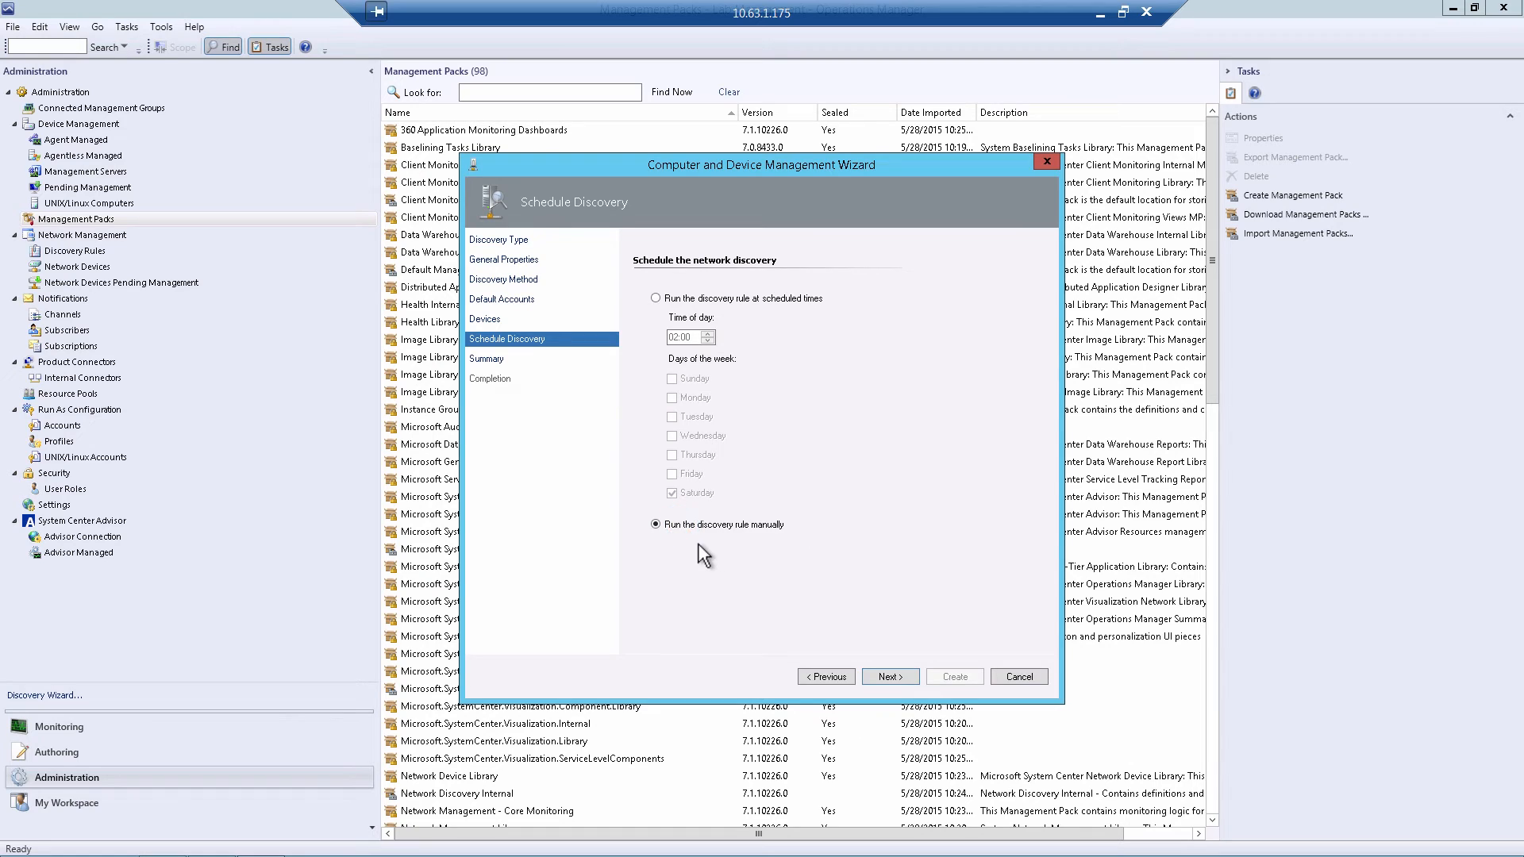
click(889, 676)
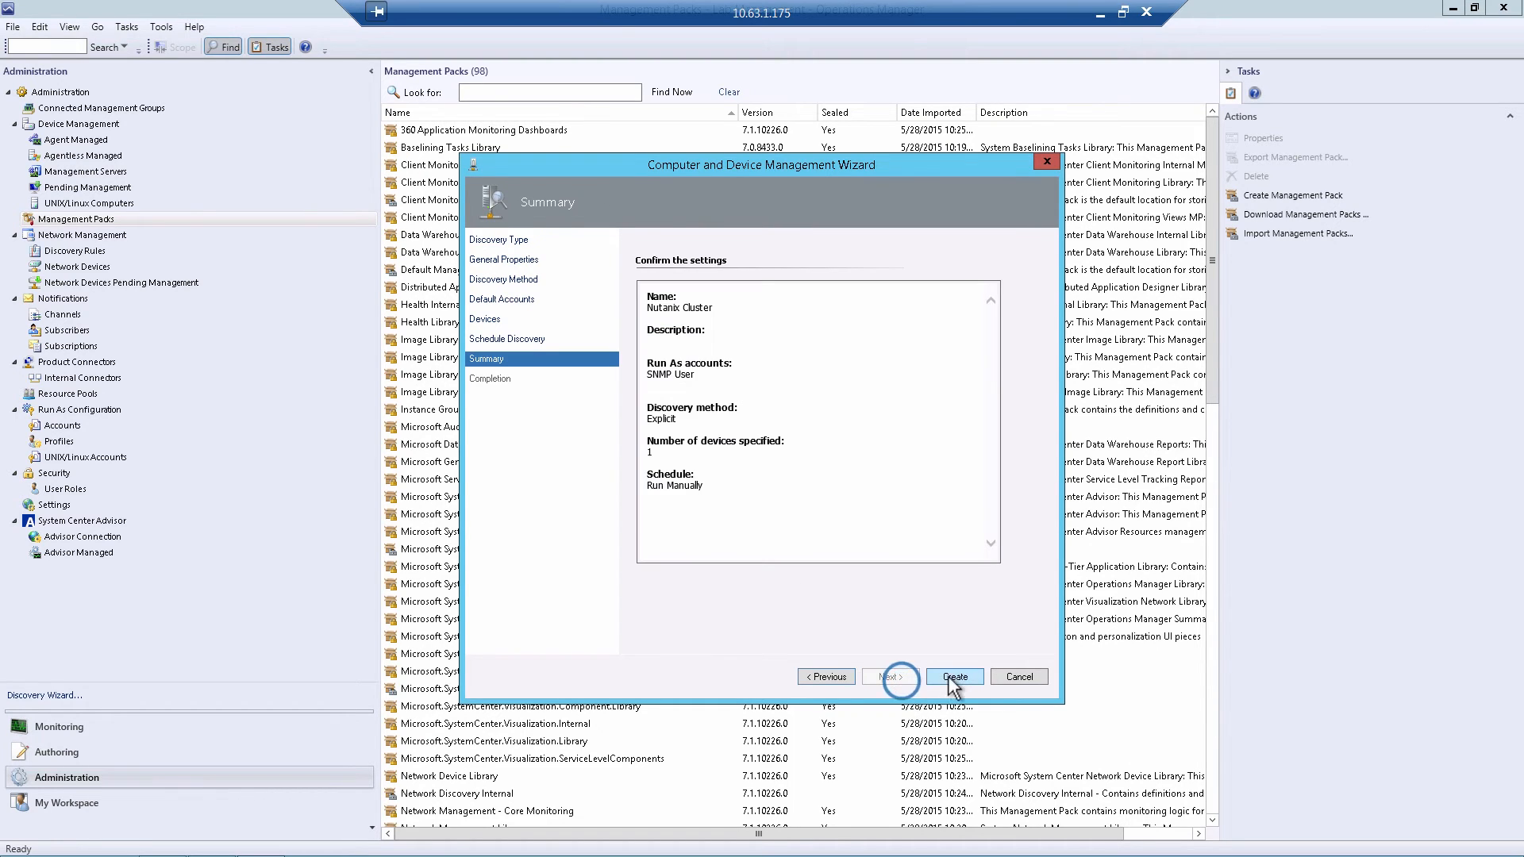
click(953, 676)
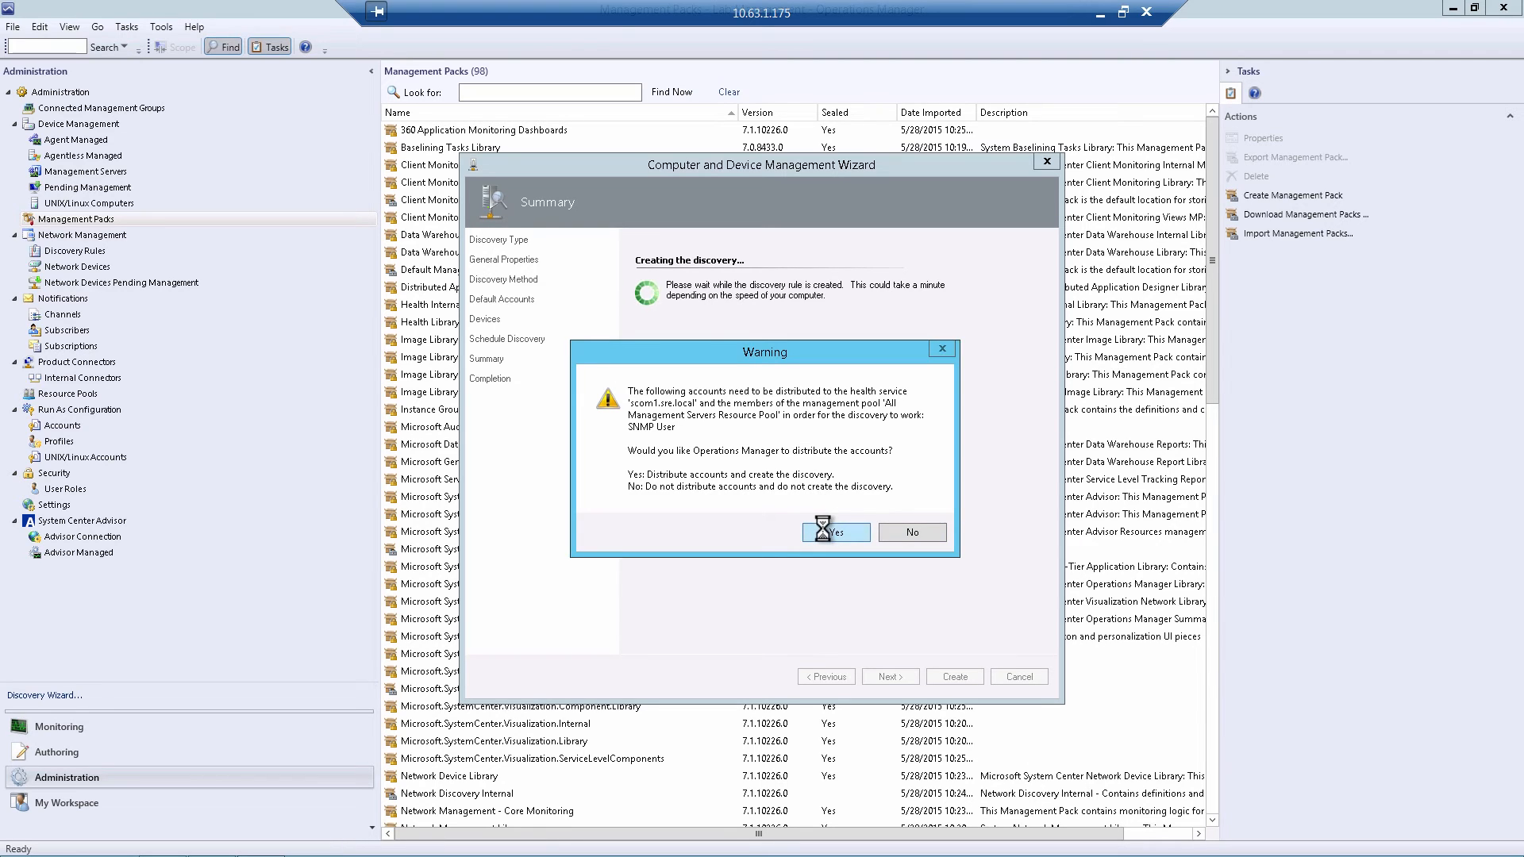
click(833, 532)
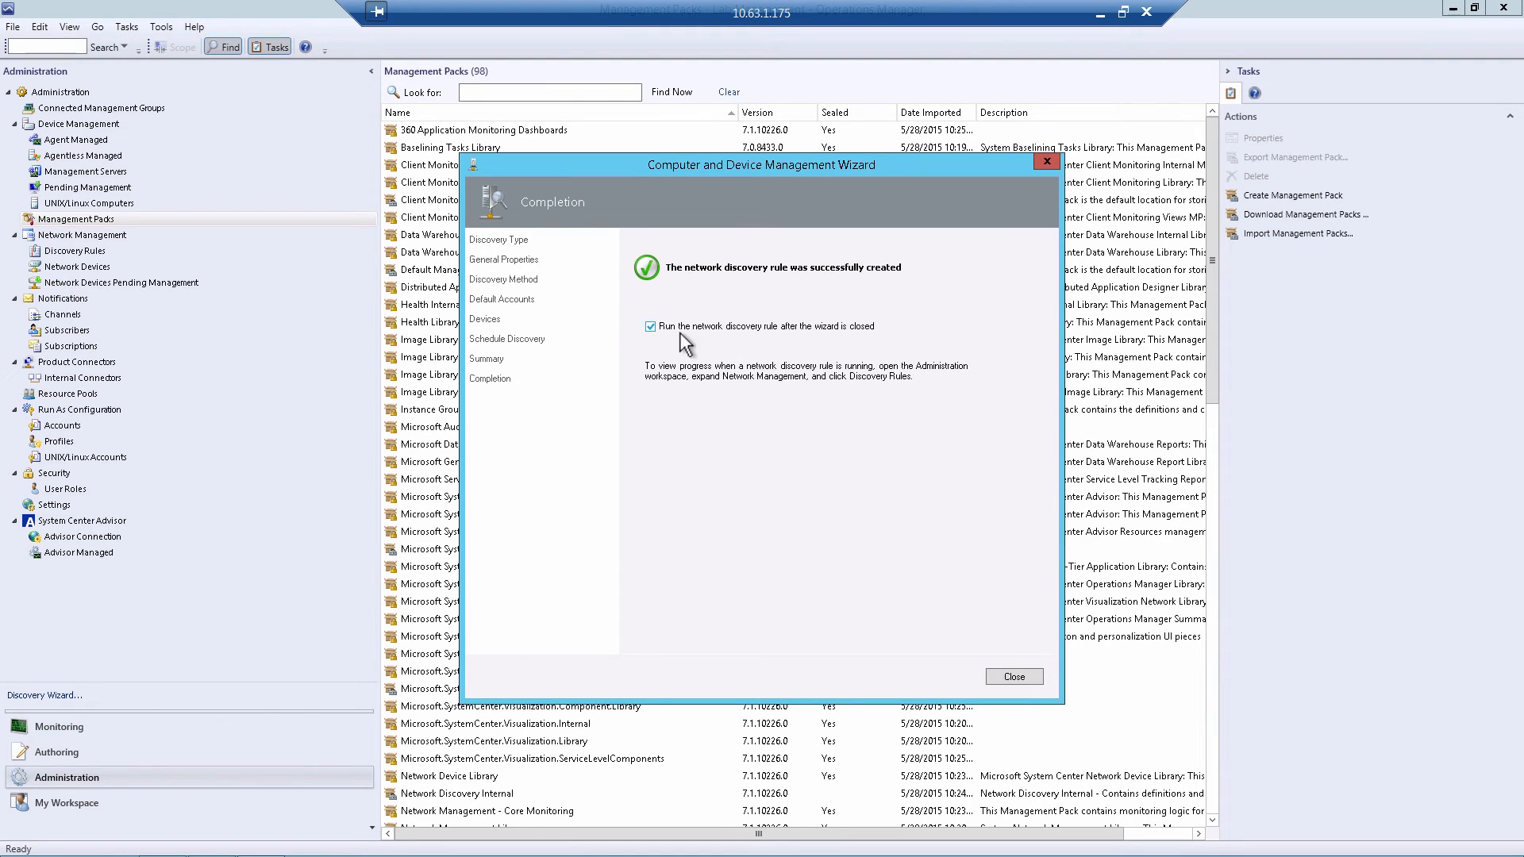
mouse_move(892, 479)
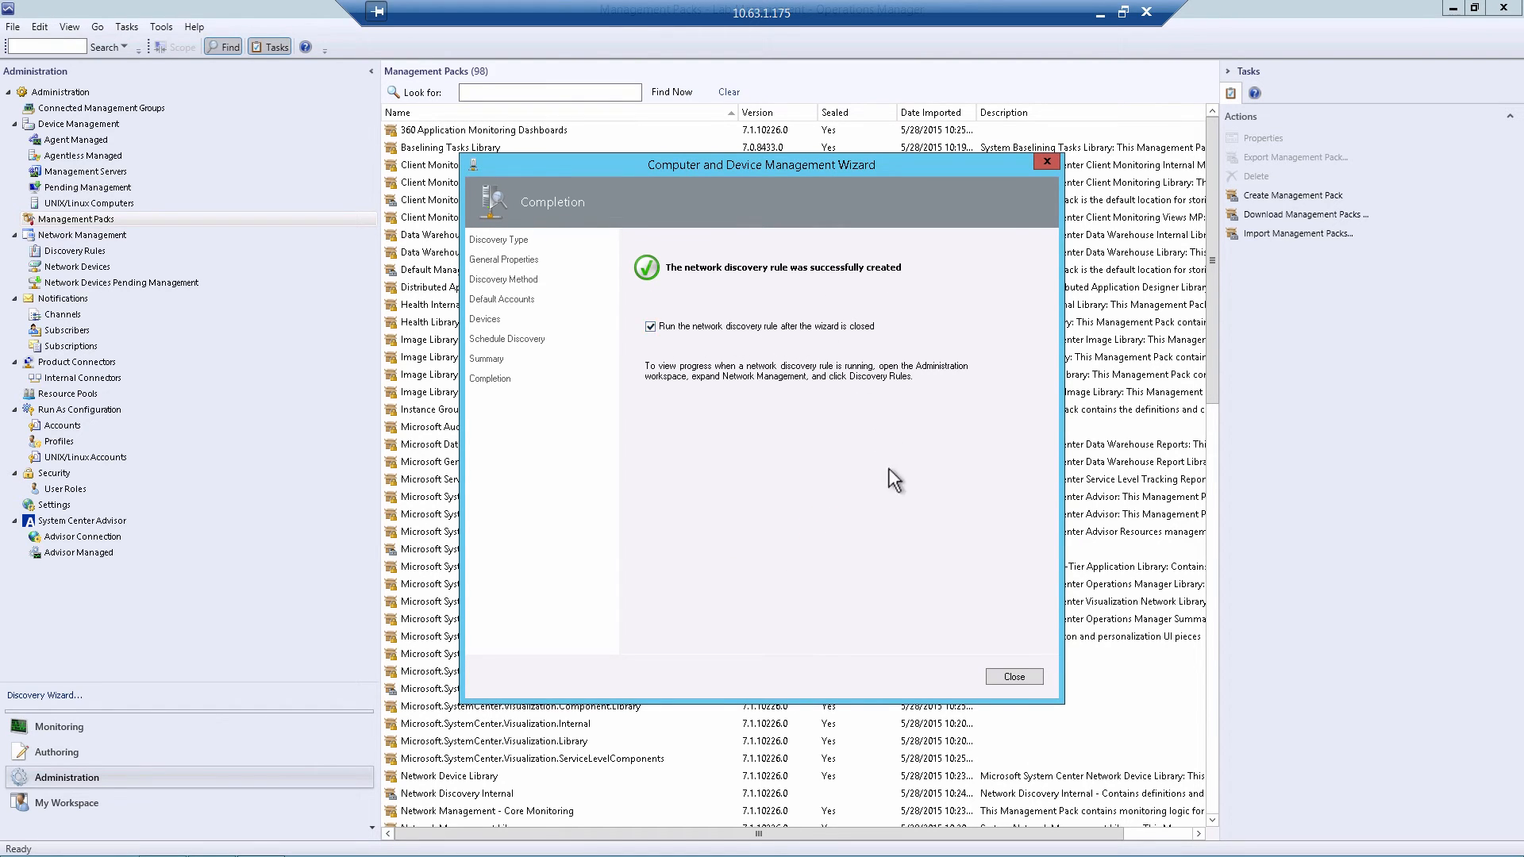
mouse_move(1015, 676)
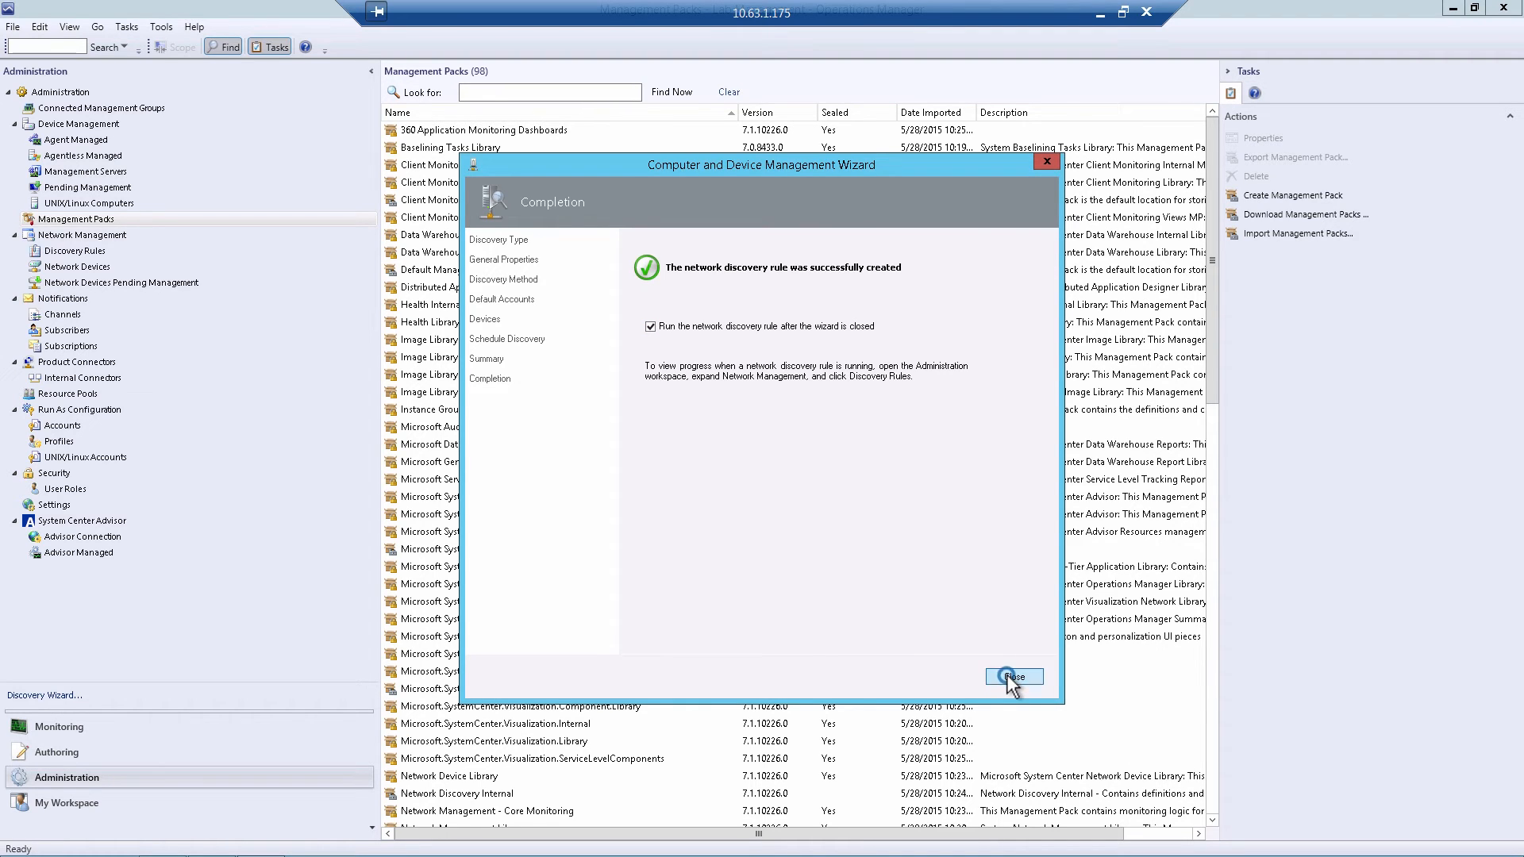
Run the Nutanix Cluster rule from the Network Management Discovery Rules list.
click(1012, 676)
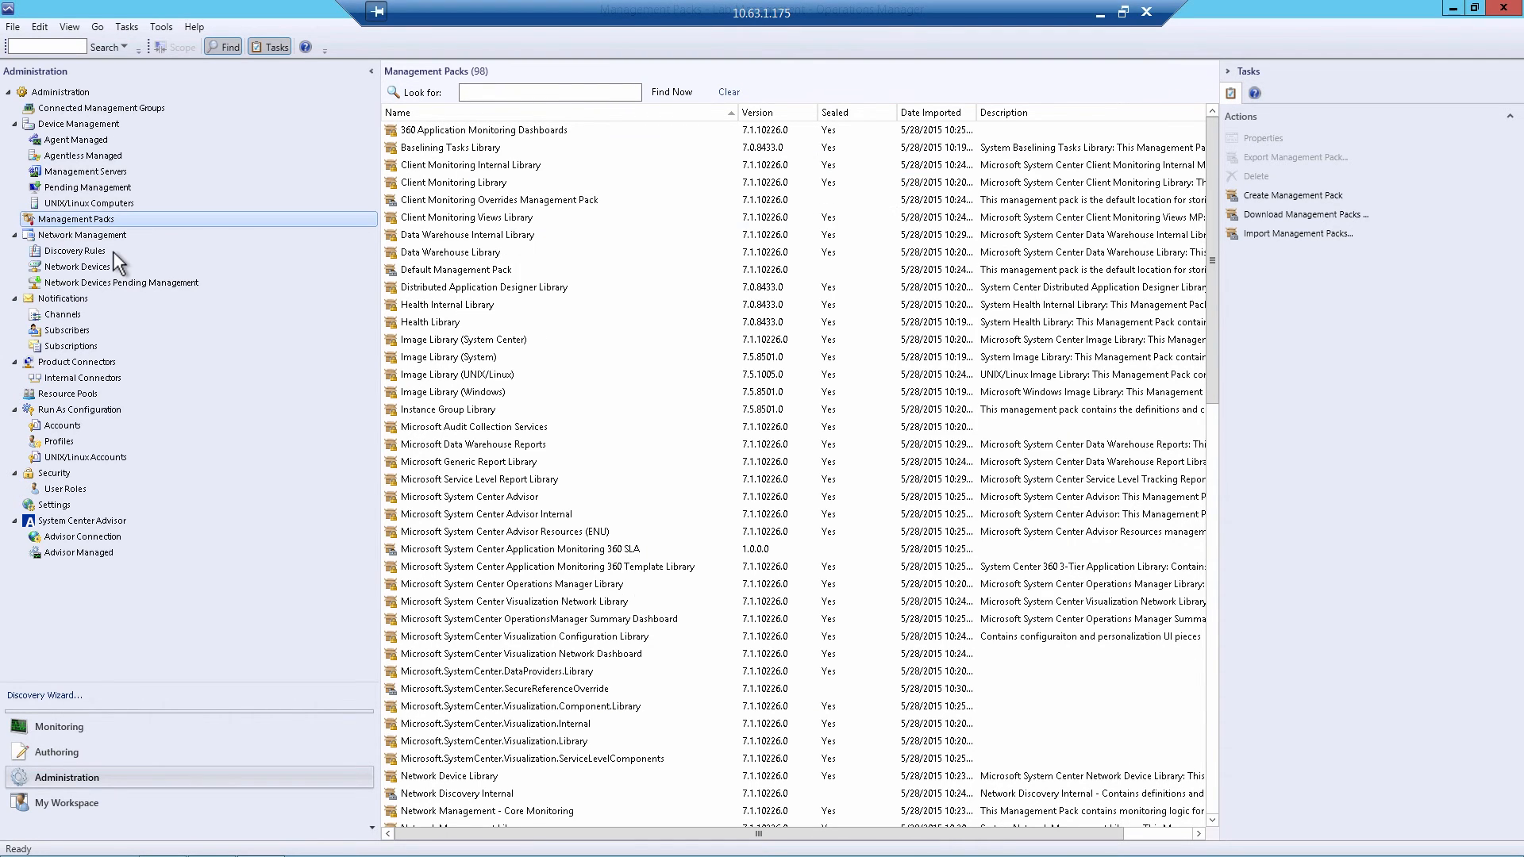
mouse_move(83, 254)
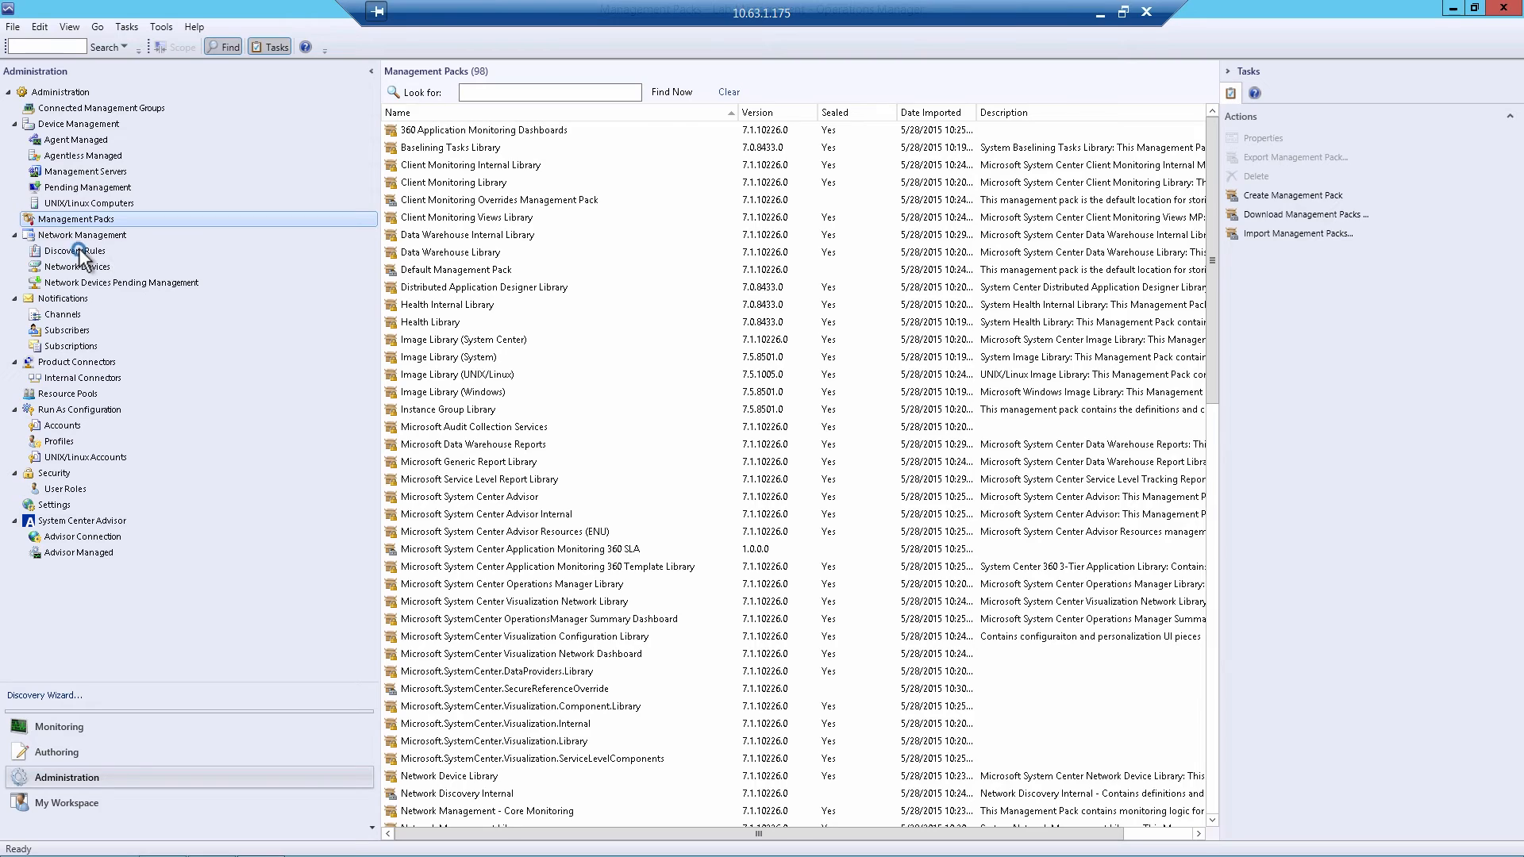
click(73, 250)
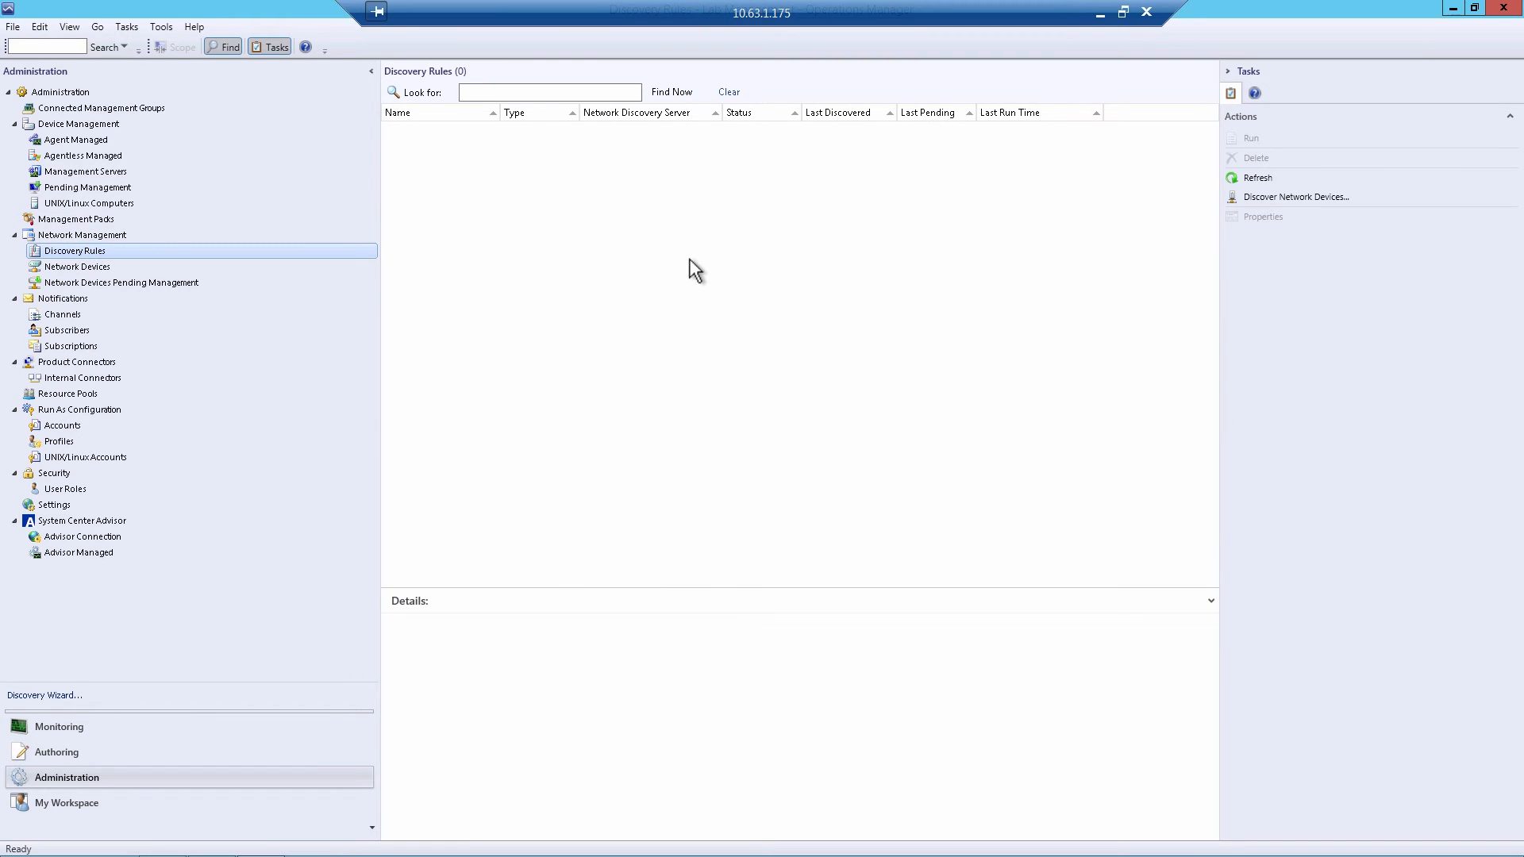
click(1257, 177)
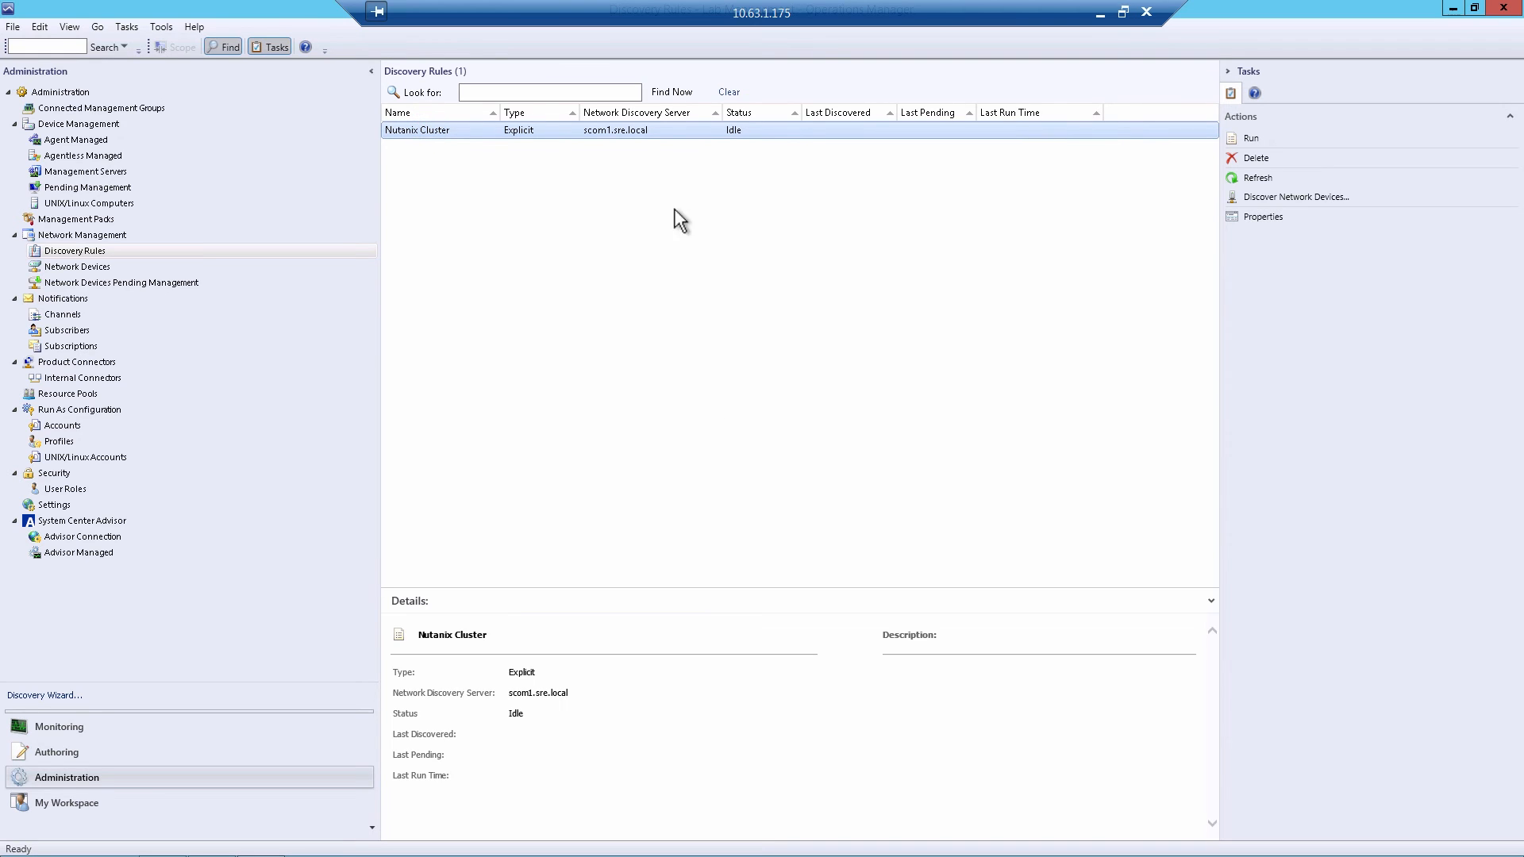
right_click(417, 128)
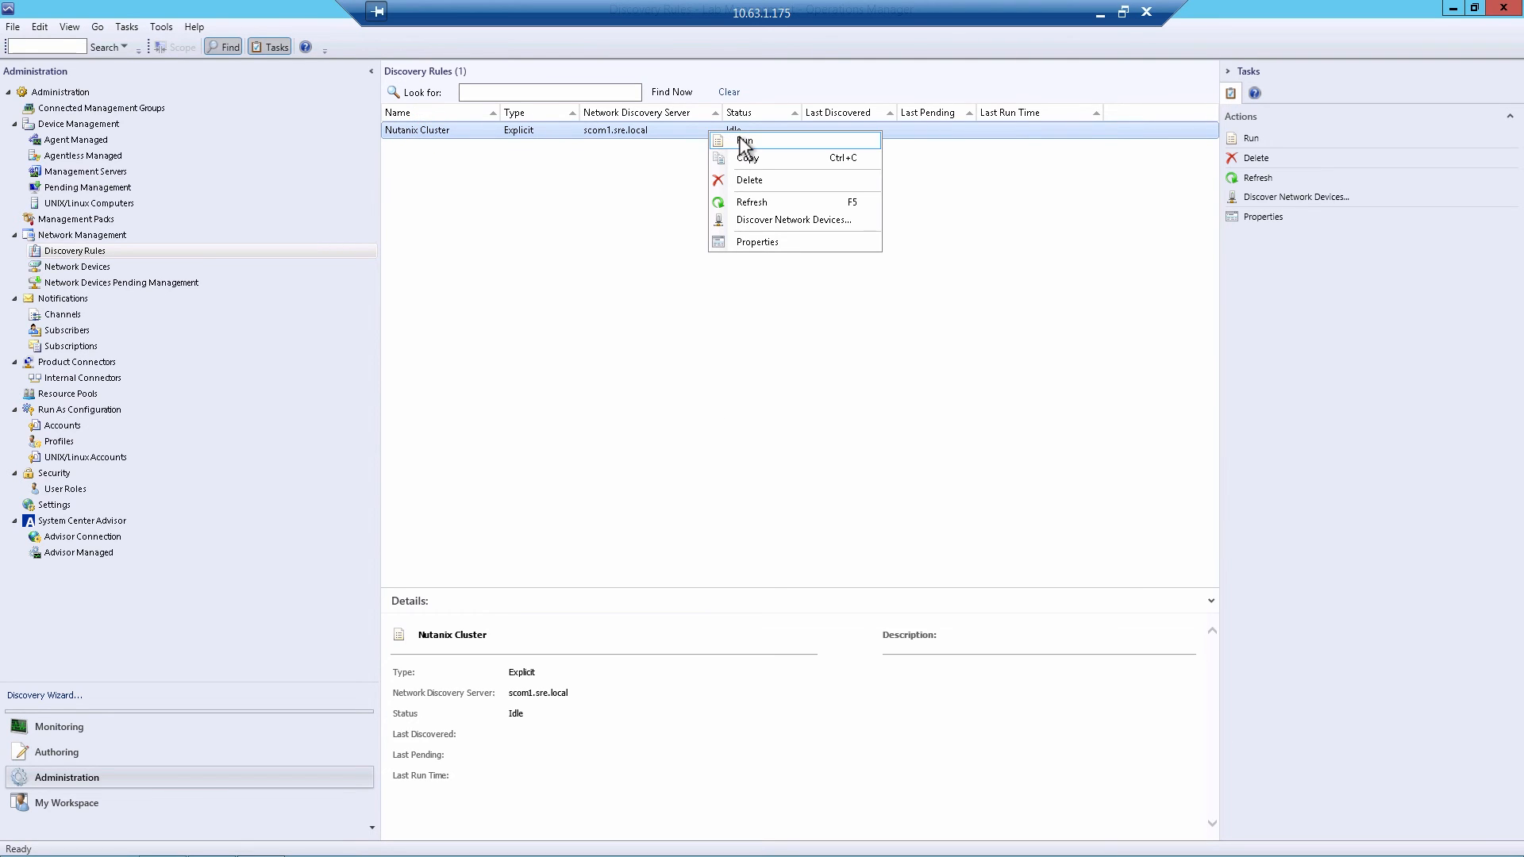
click(744, 140)
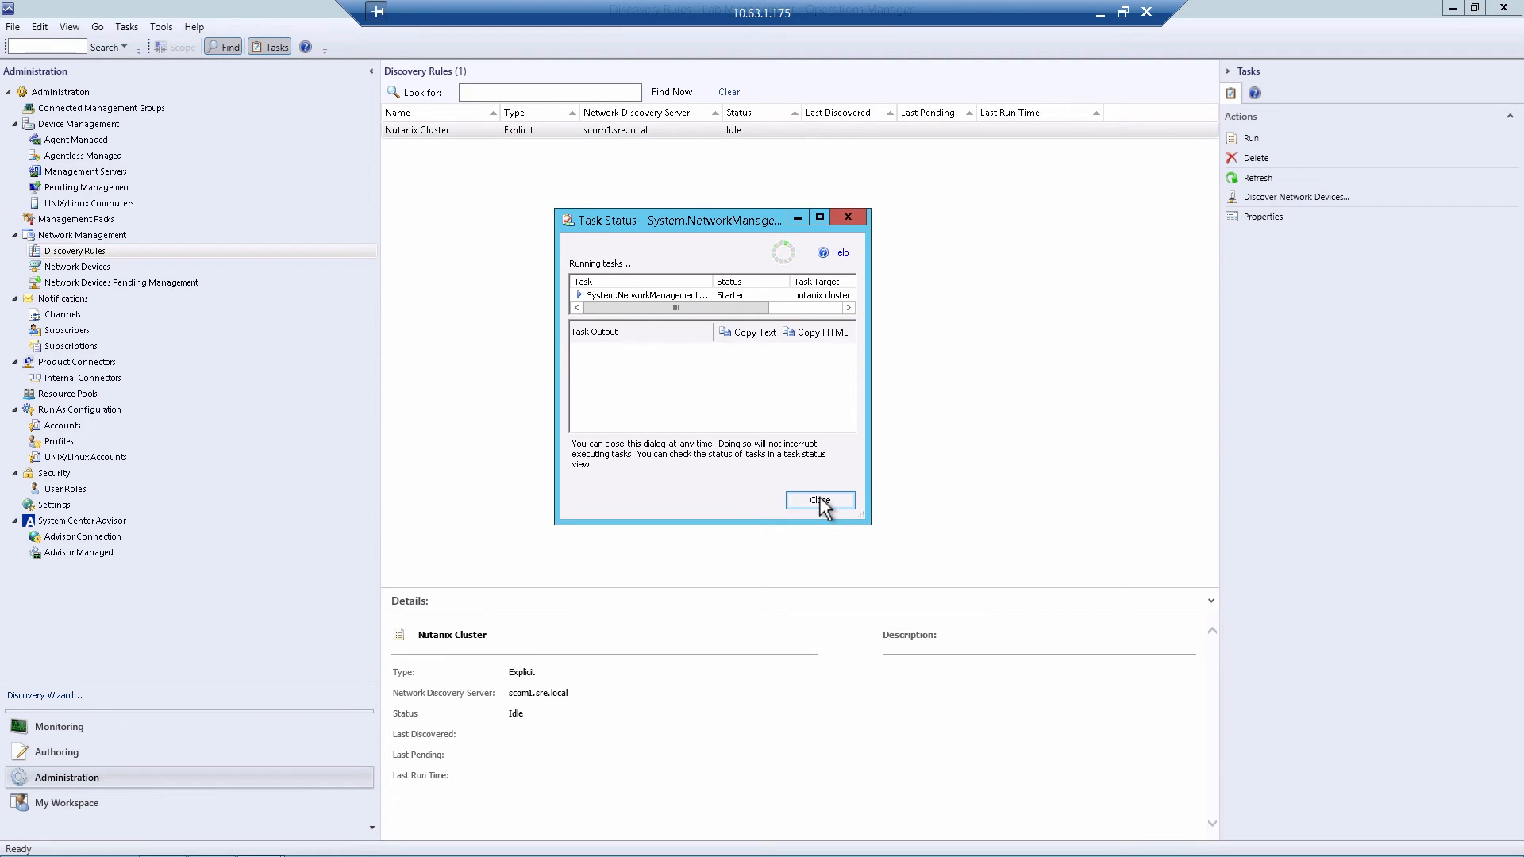
View the Healthy cluster9150 containers, storage pools and IOPS/latency performance views.
click(819, 500)
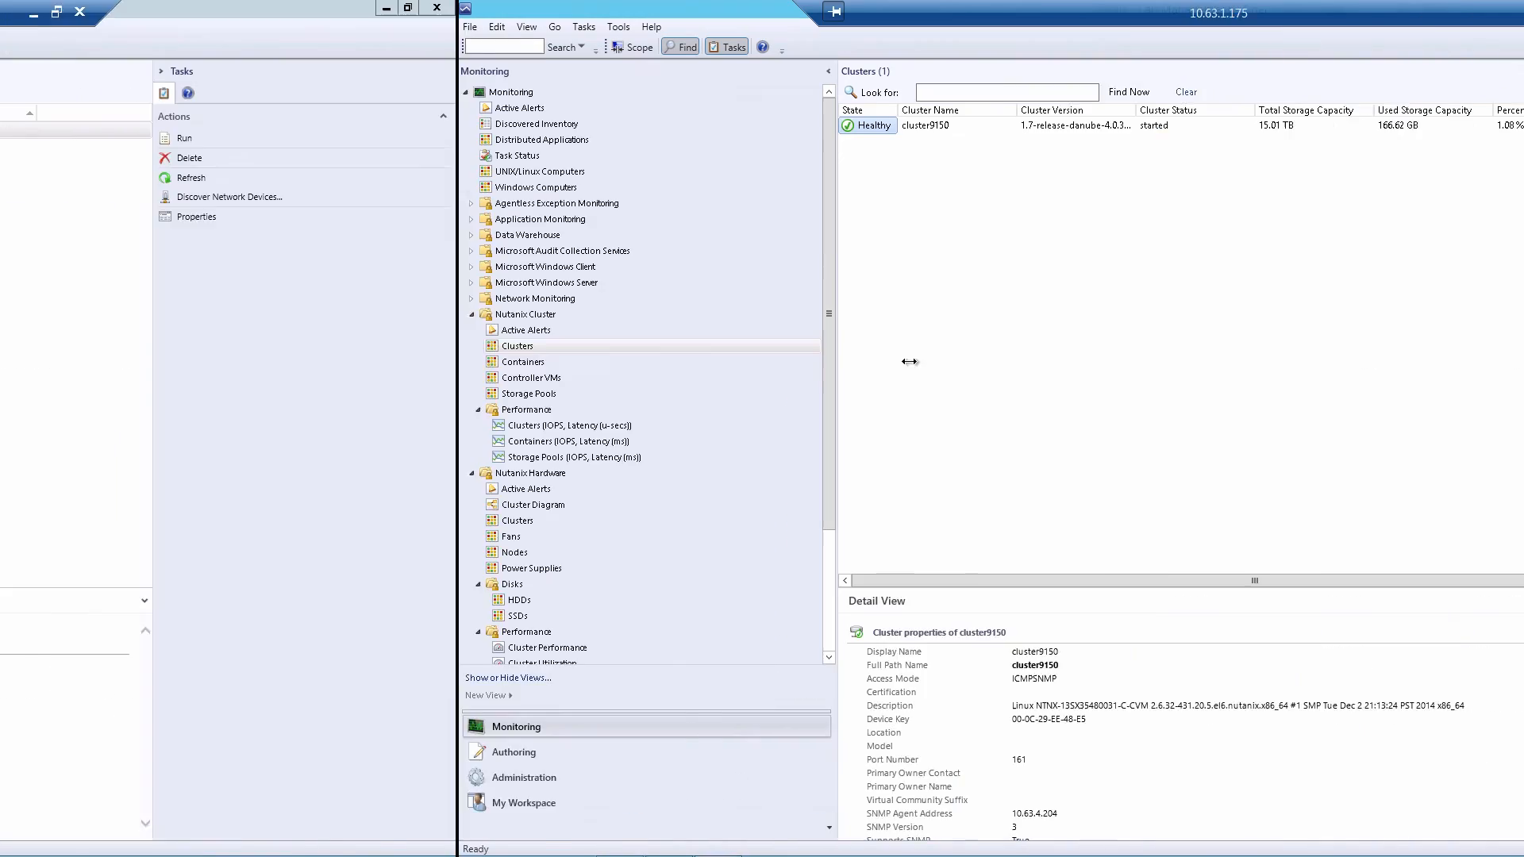
click(1122, 11)
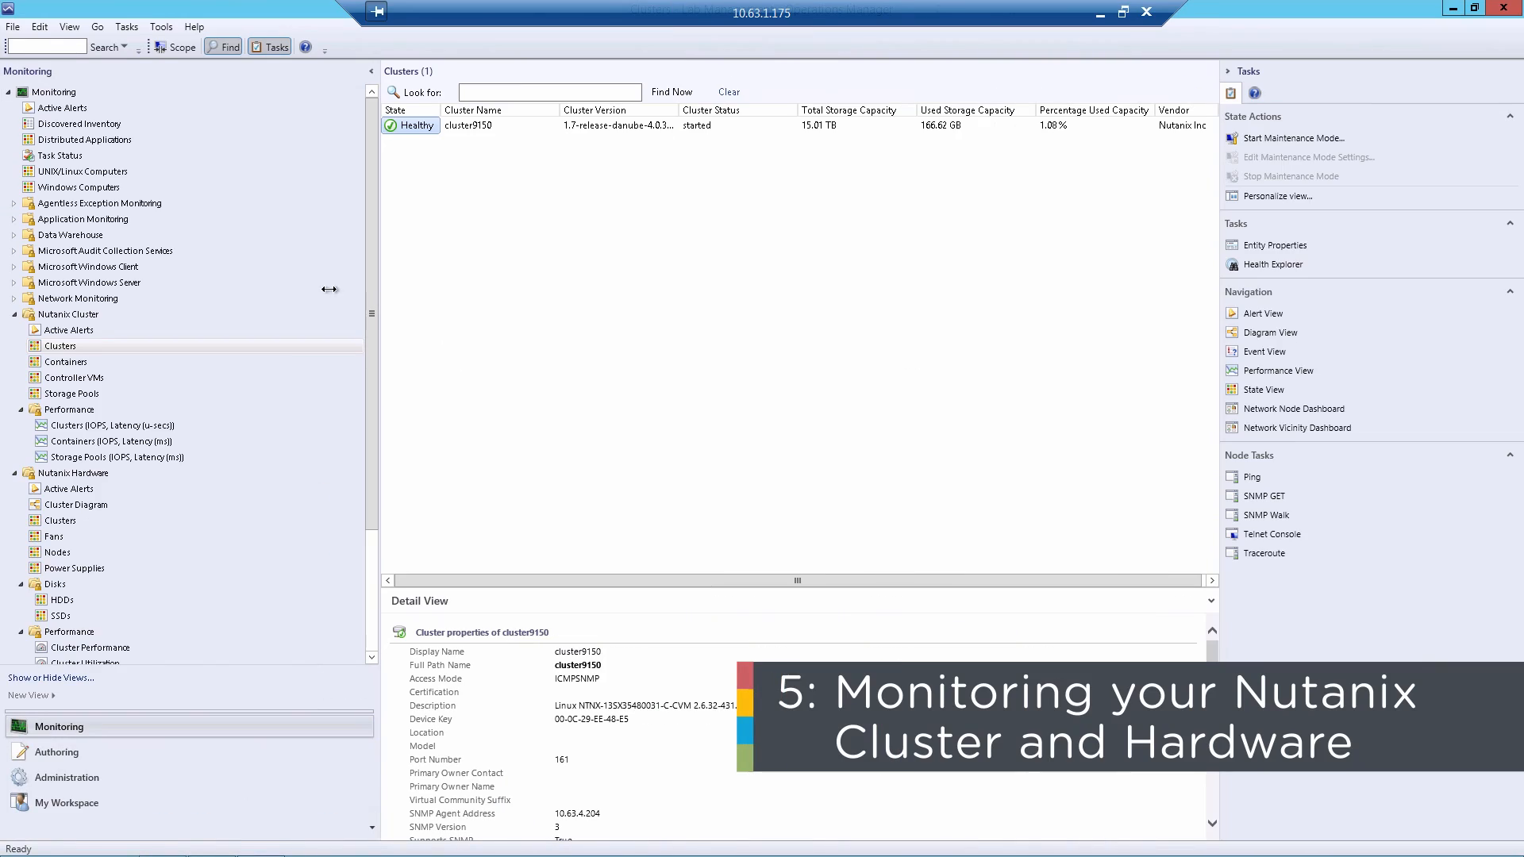
mouse_move(627, 405)
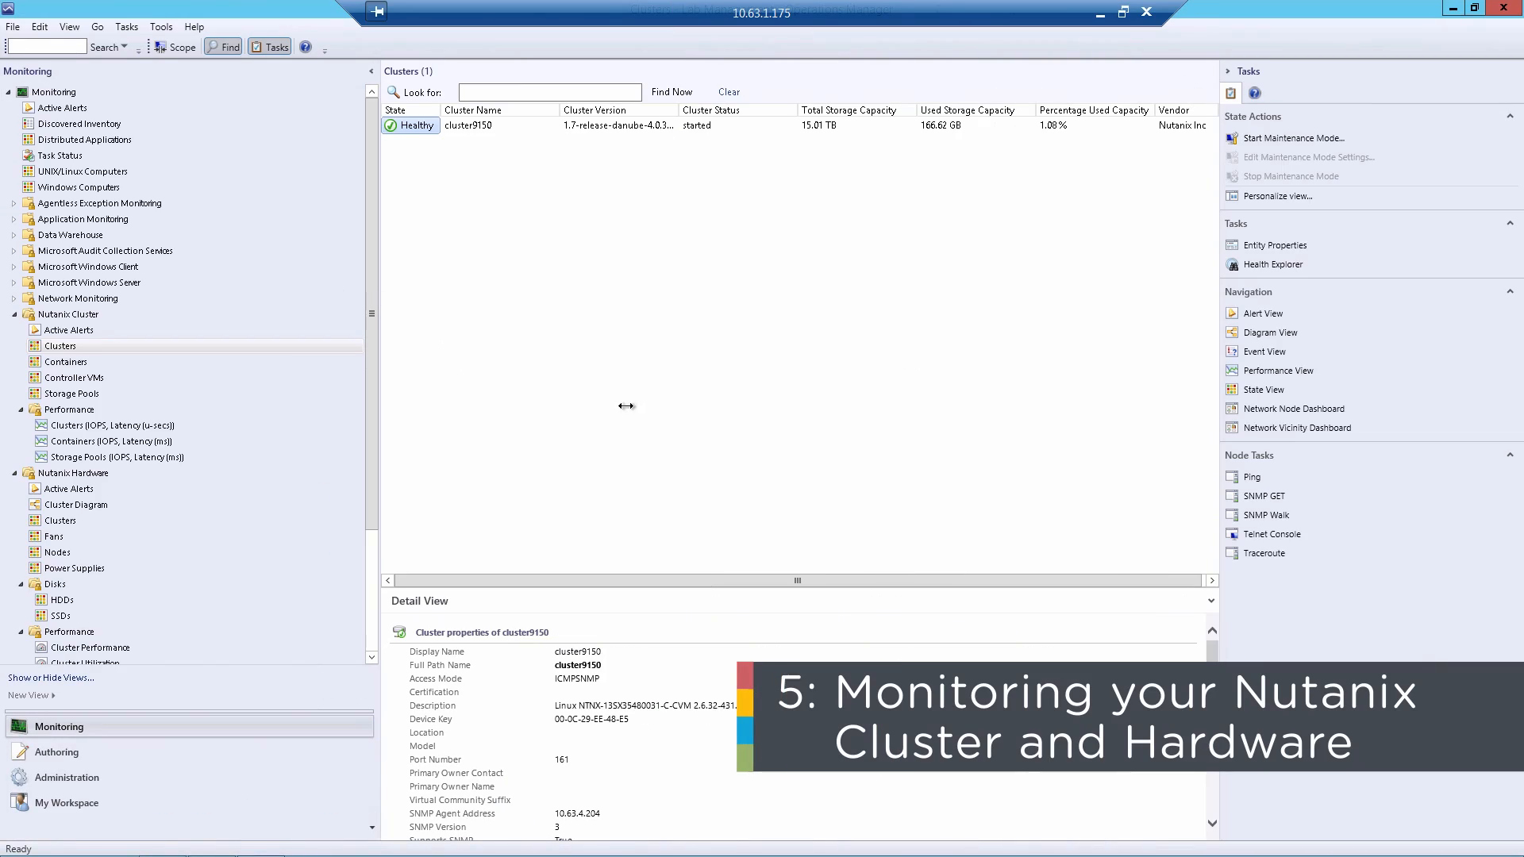
mouse_move(272, 346)
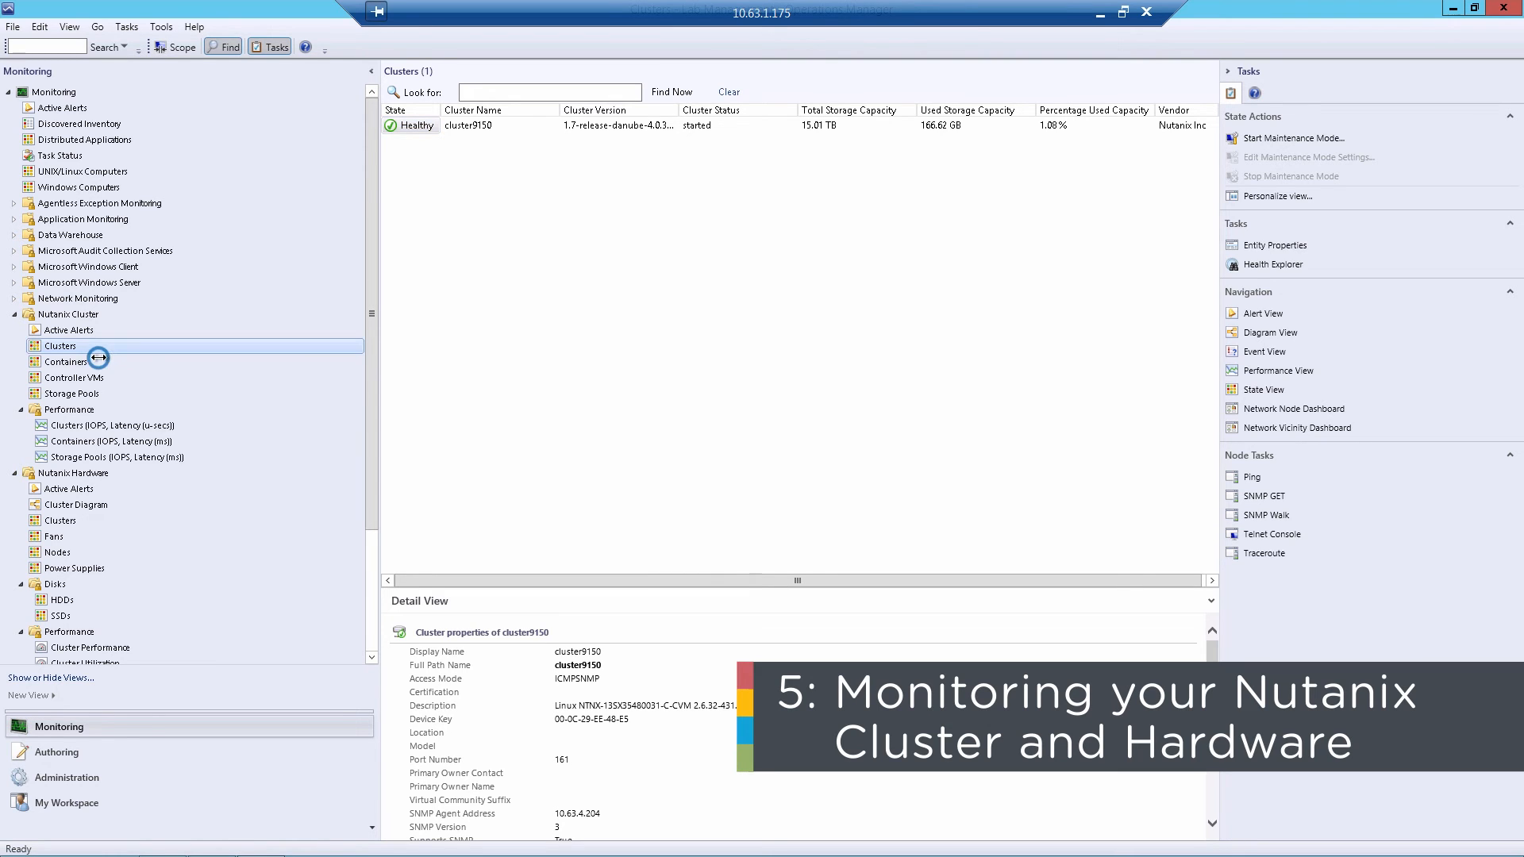
click(65, 362)
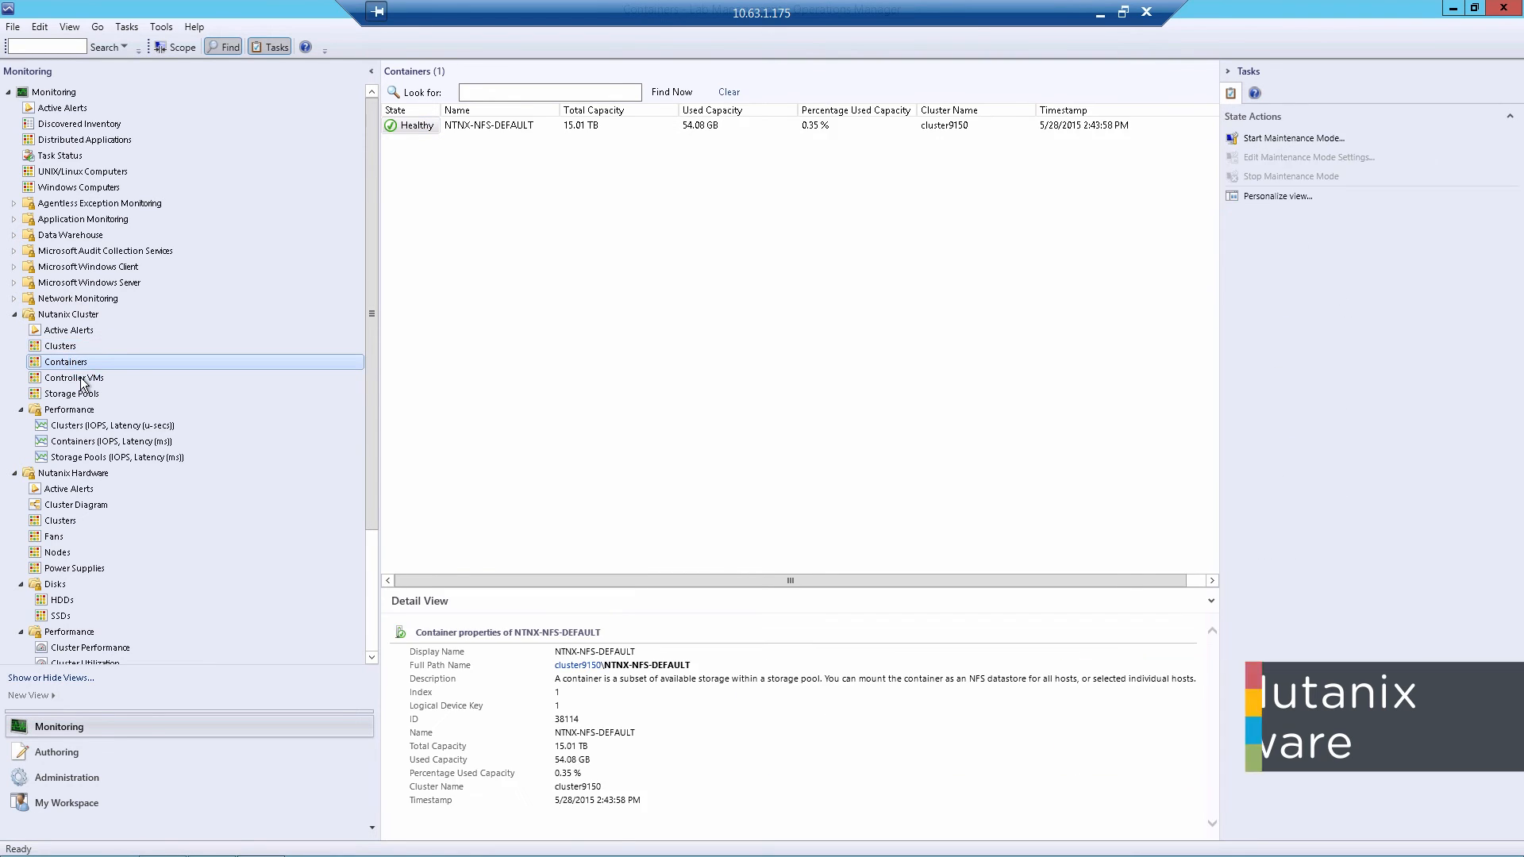
click(71, 392)
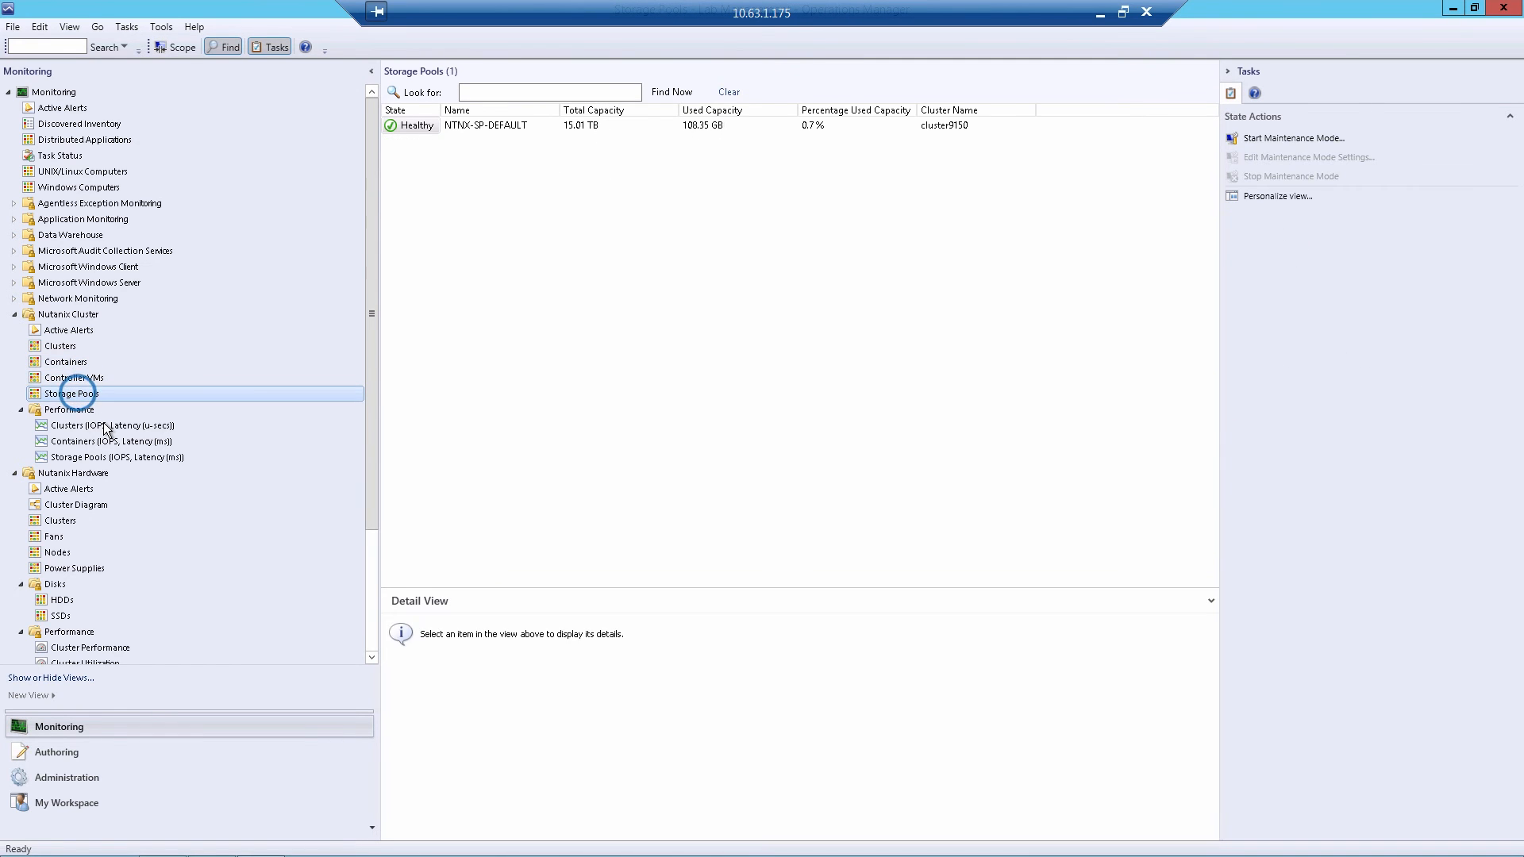
click(486, 124)
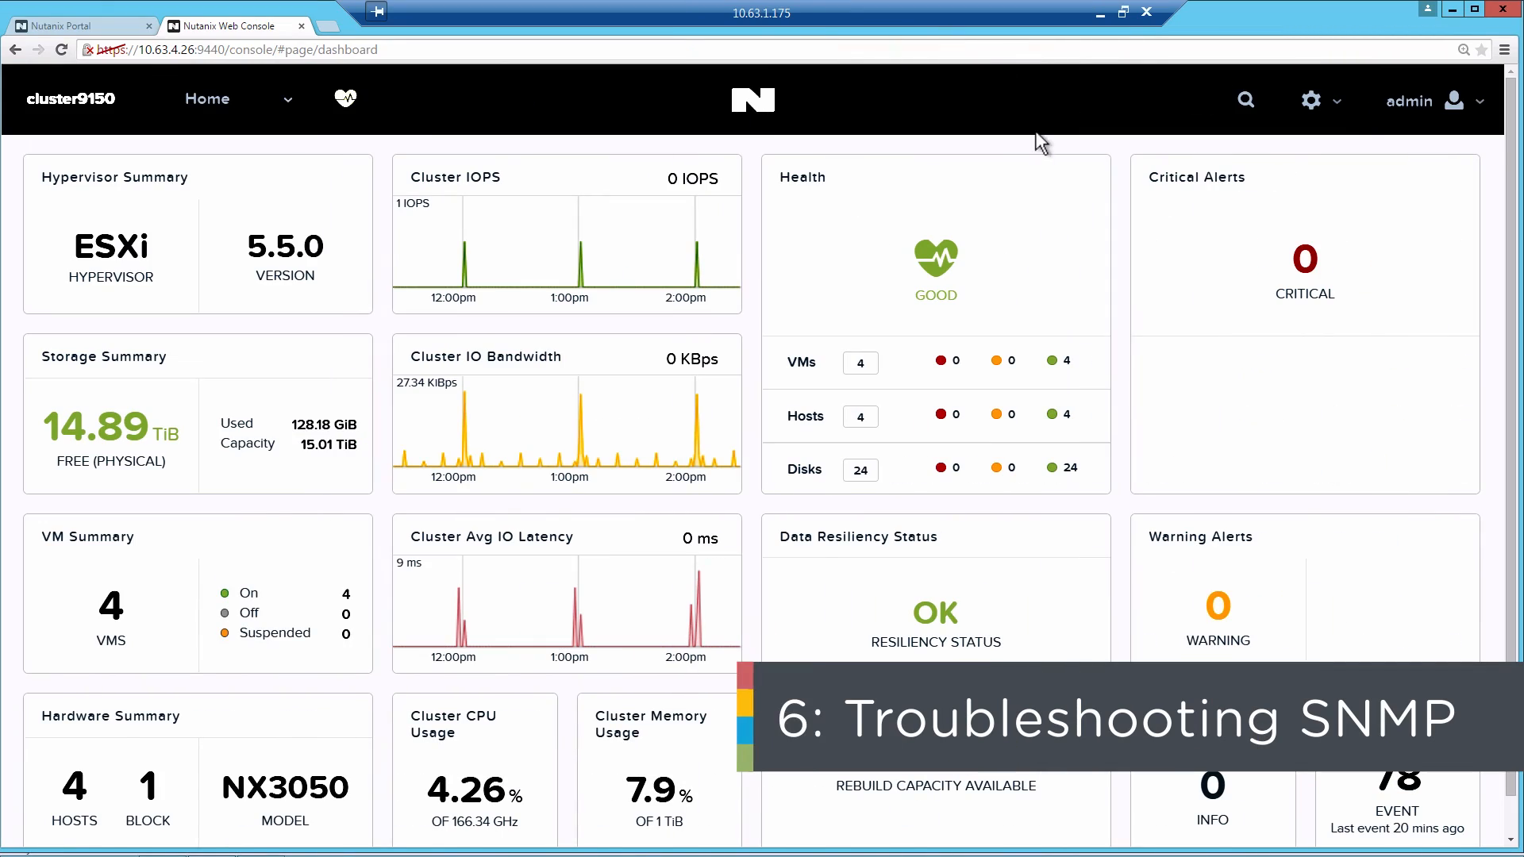
mouse_move(1344, 110)
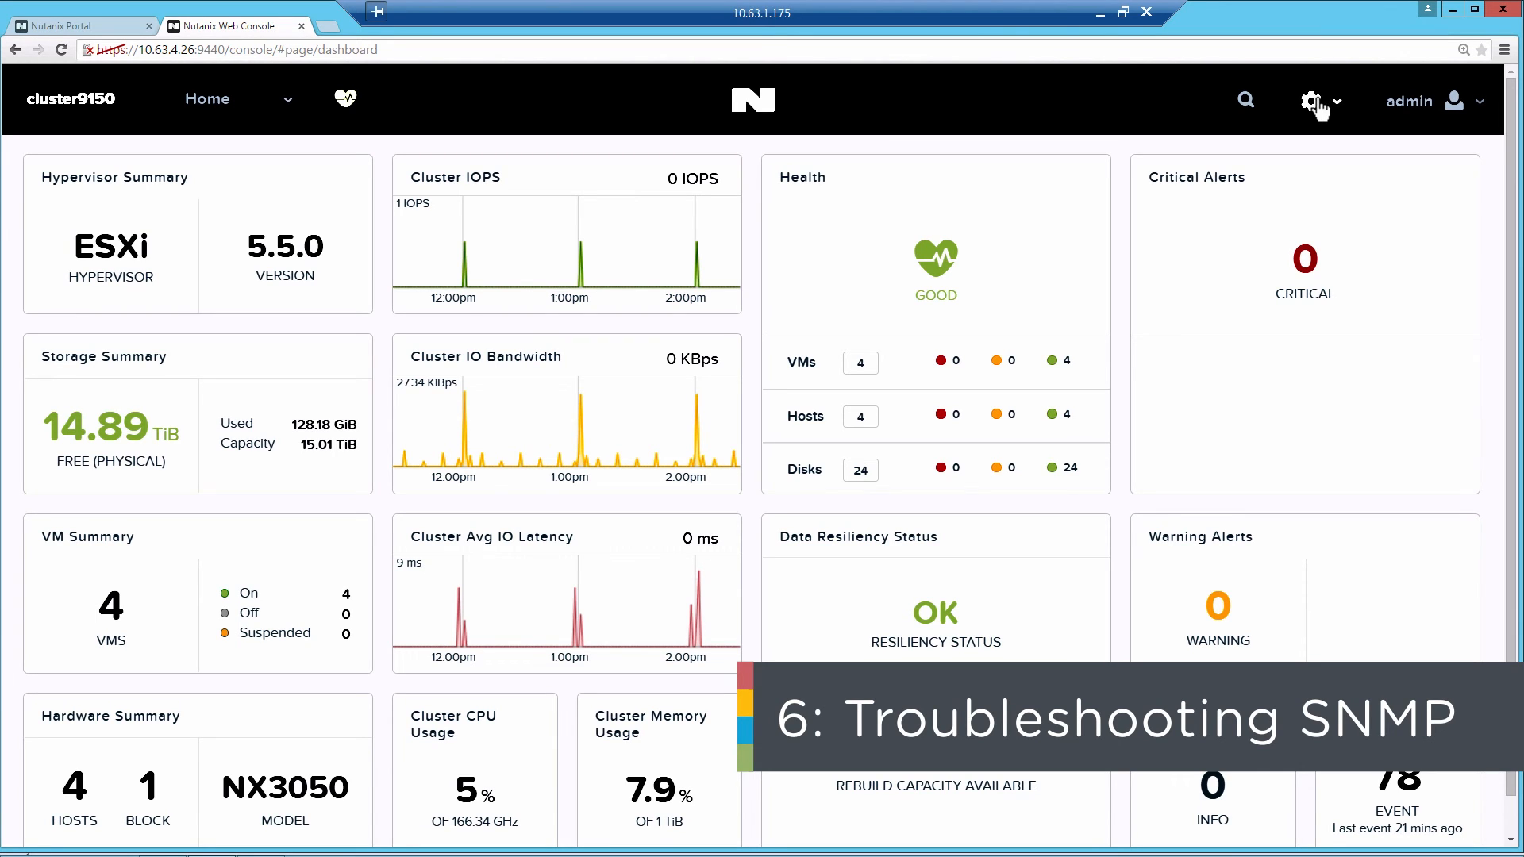
Download the NUTANIX-MIB file from the cluster's SNMP configuration in the gear menu.
click(1311, 100)
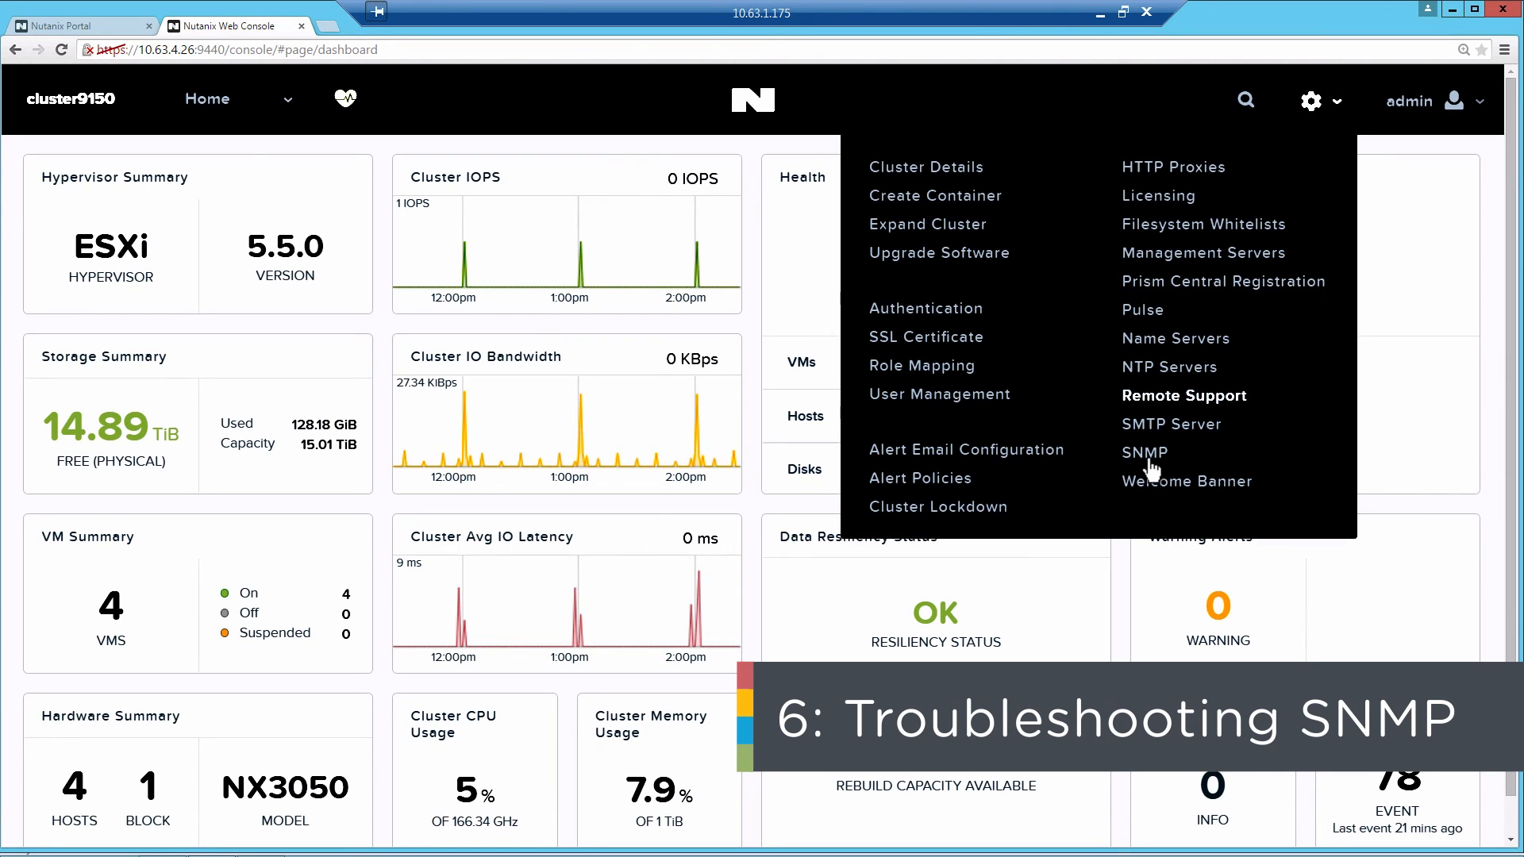
click(1144, 453)
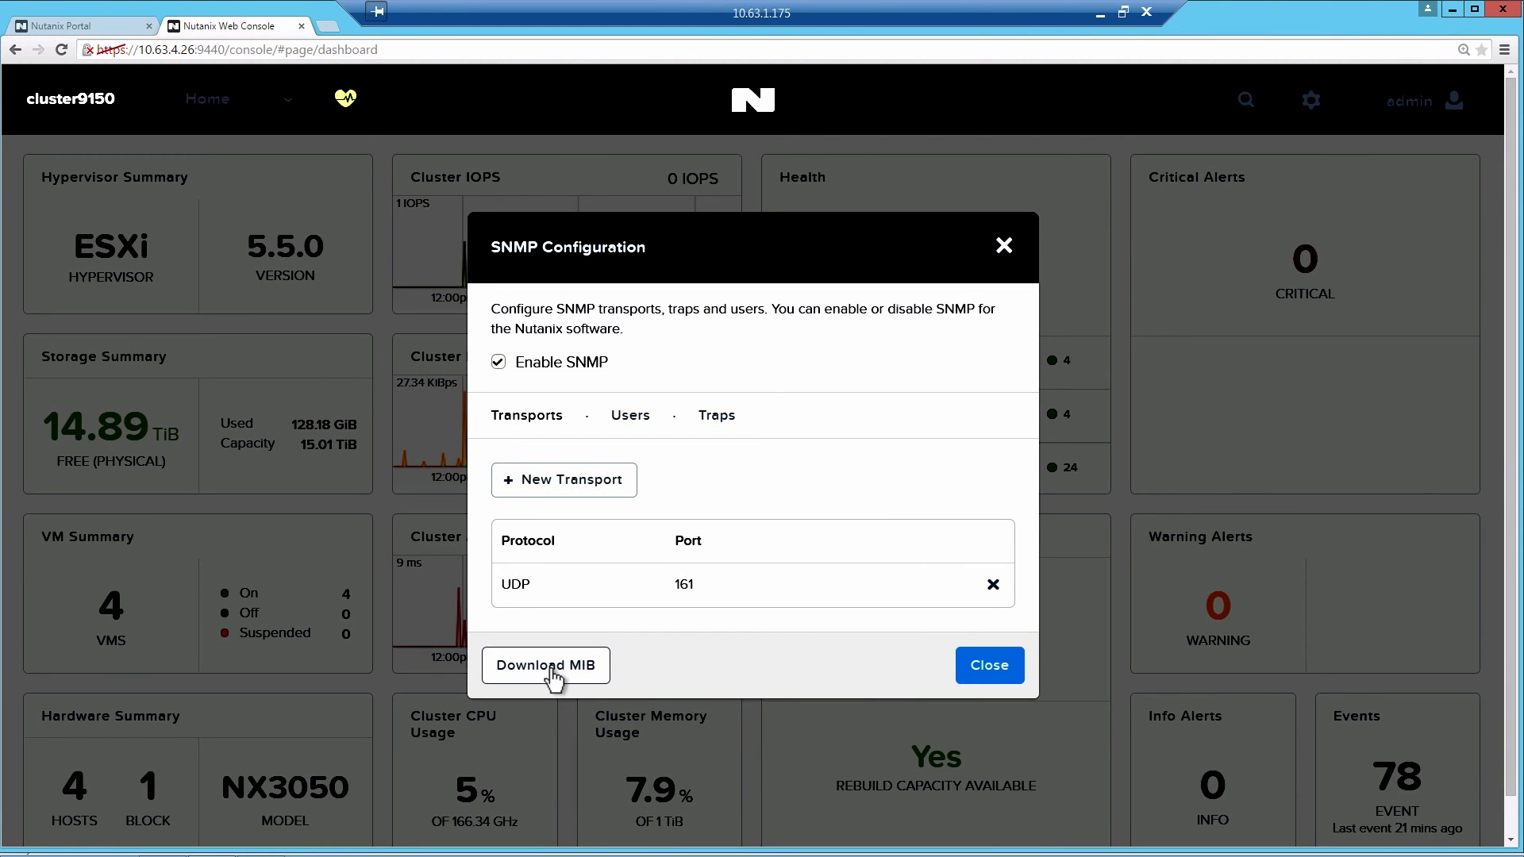
click(545, 665)
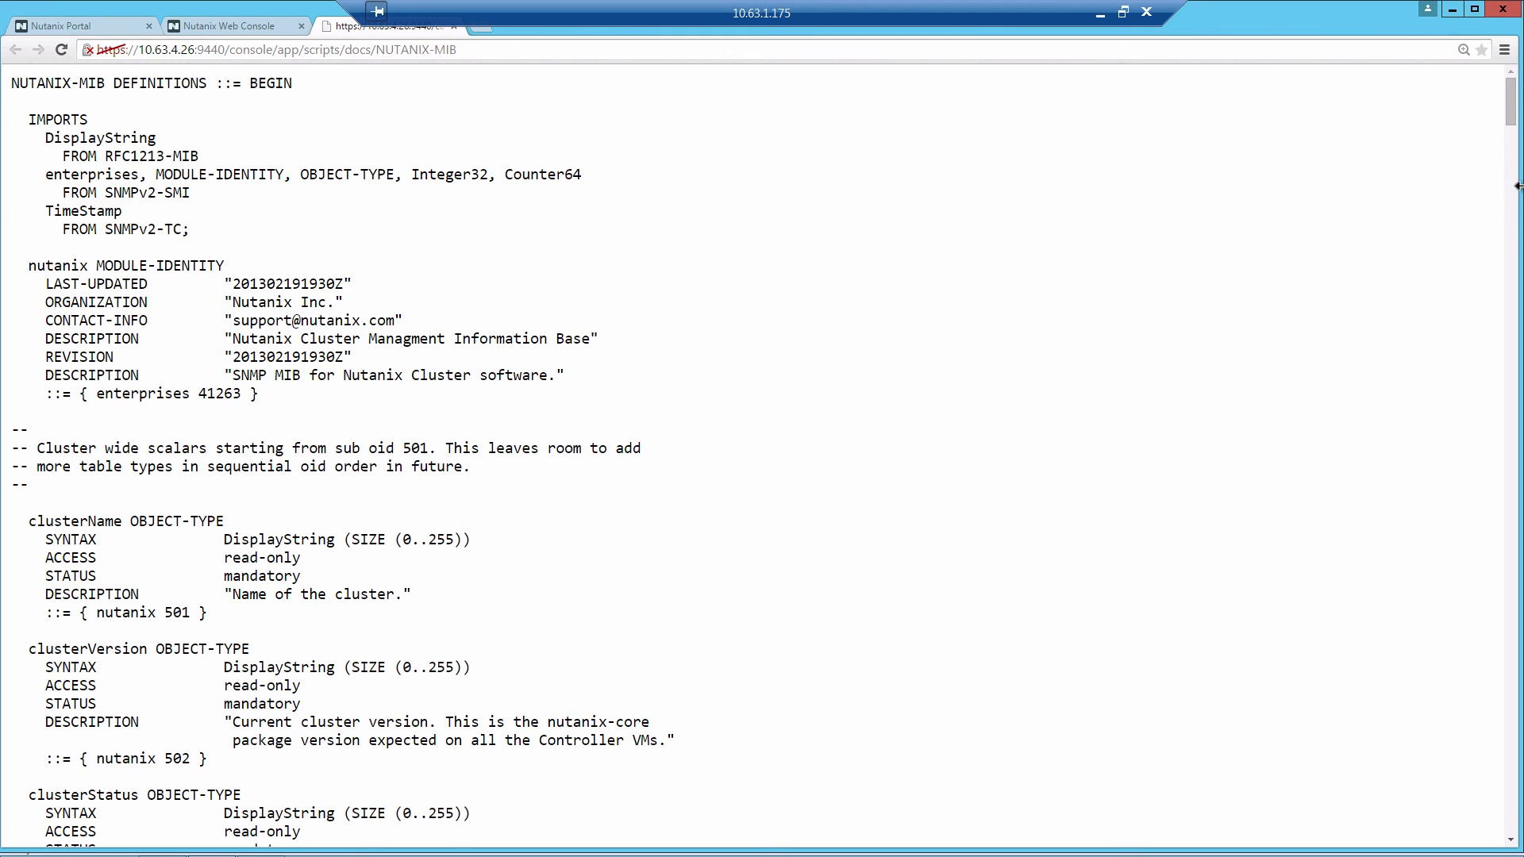
Save the NUTANIX-MIB page from Chrome to the desktop as NUTANIX.mib using the All Files type.
click(1500, 49)
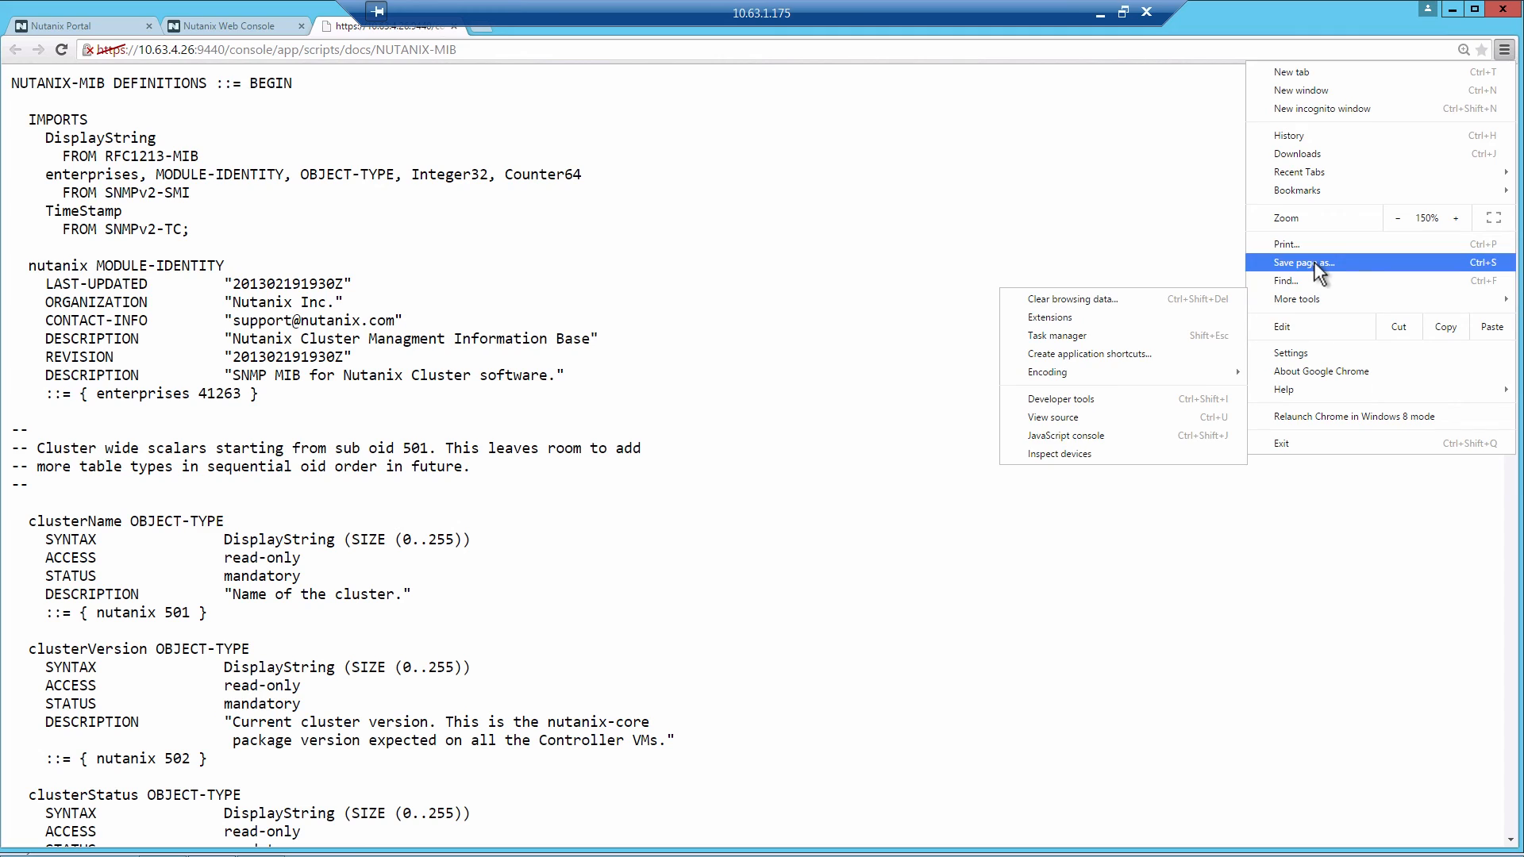
click(1303, 262)
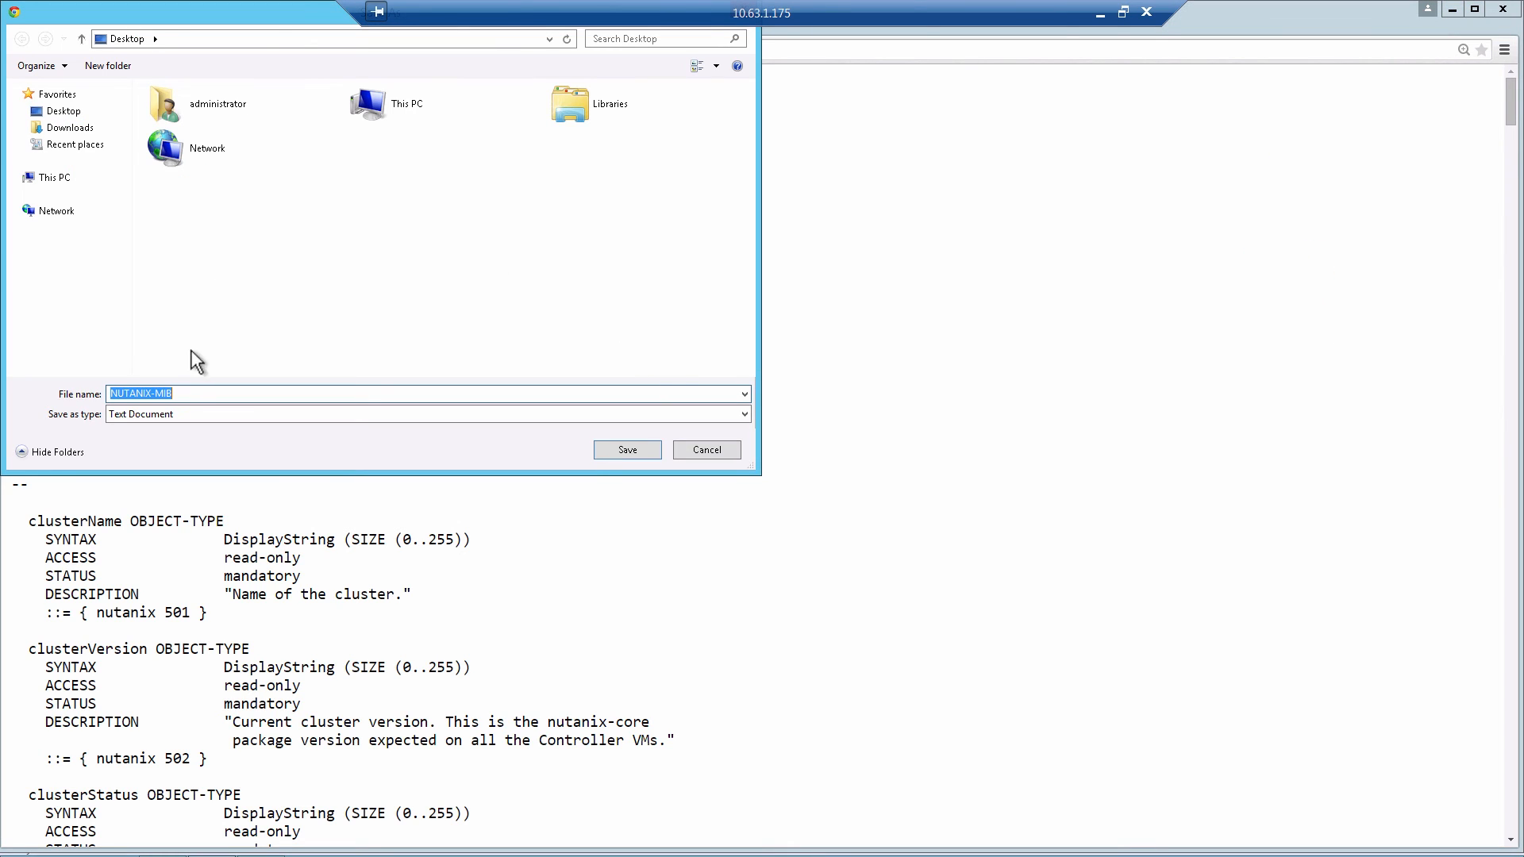
click(741, 413)
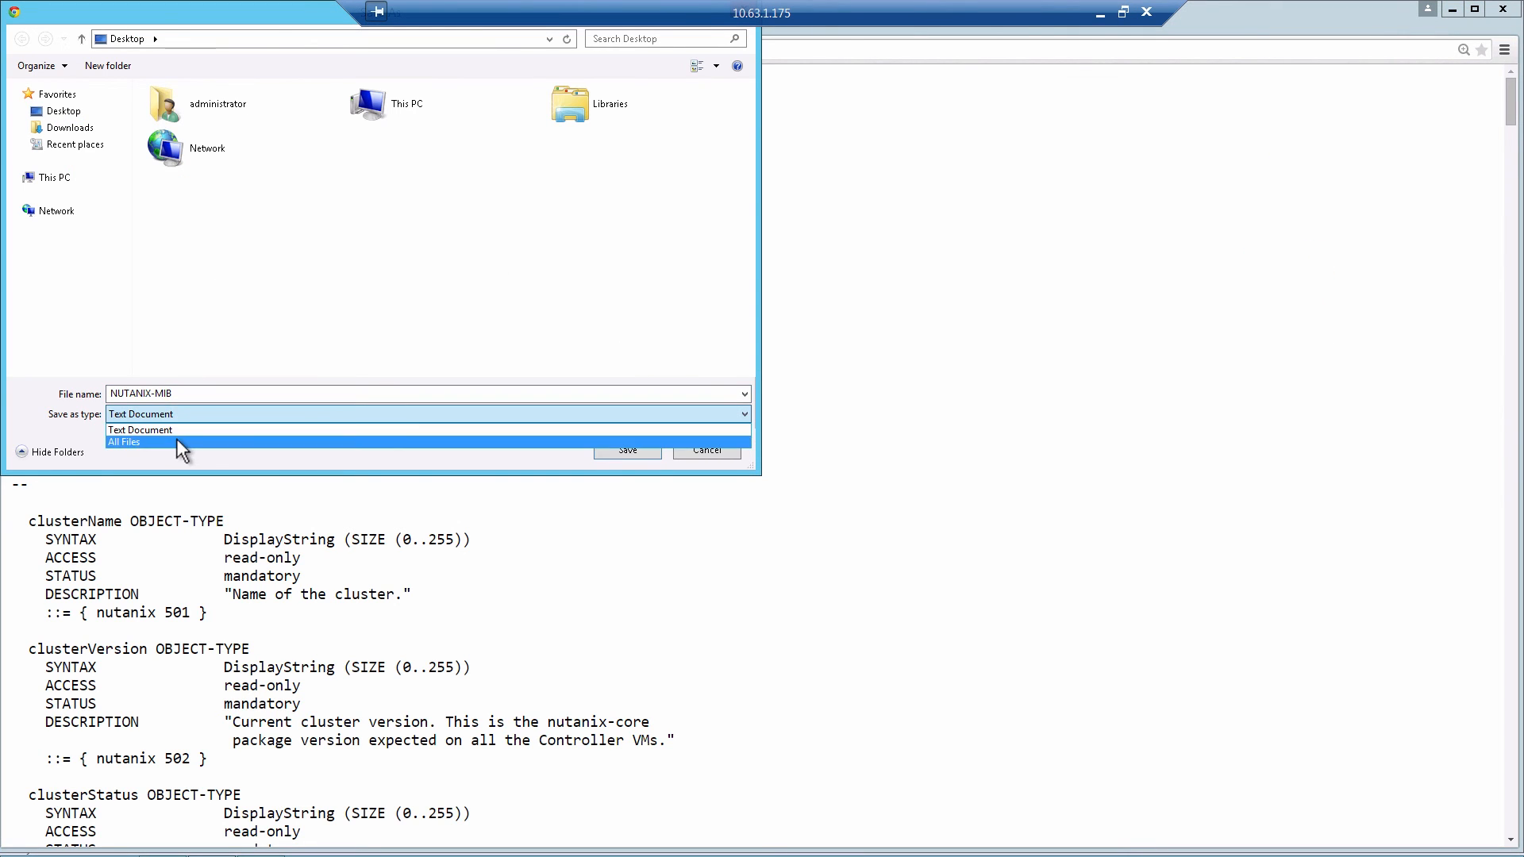
click(124, 442)
text(.mib)
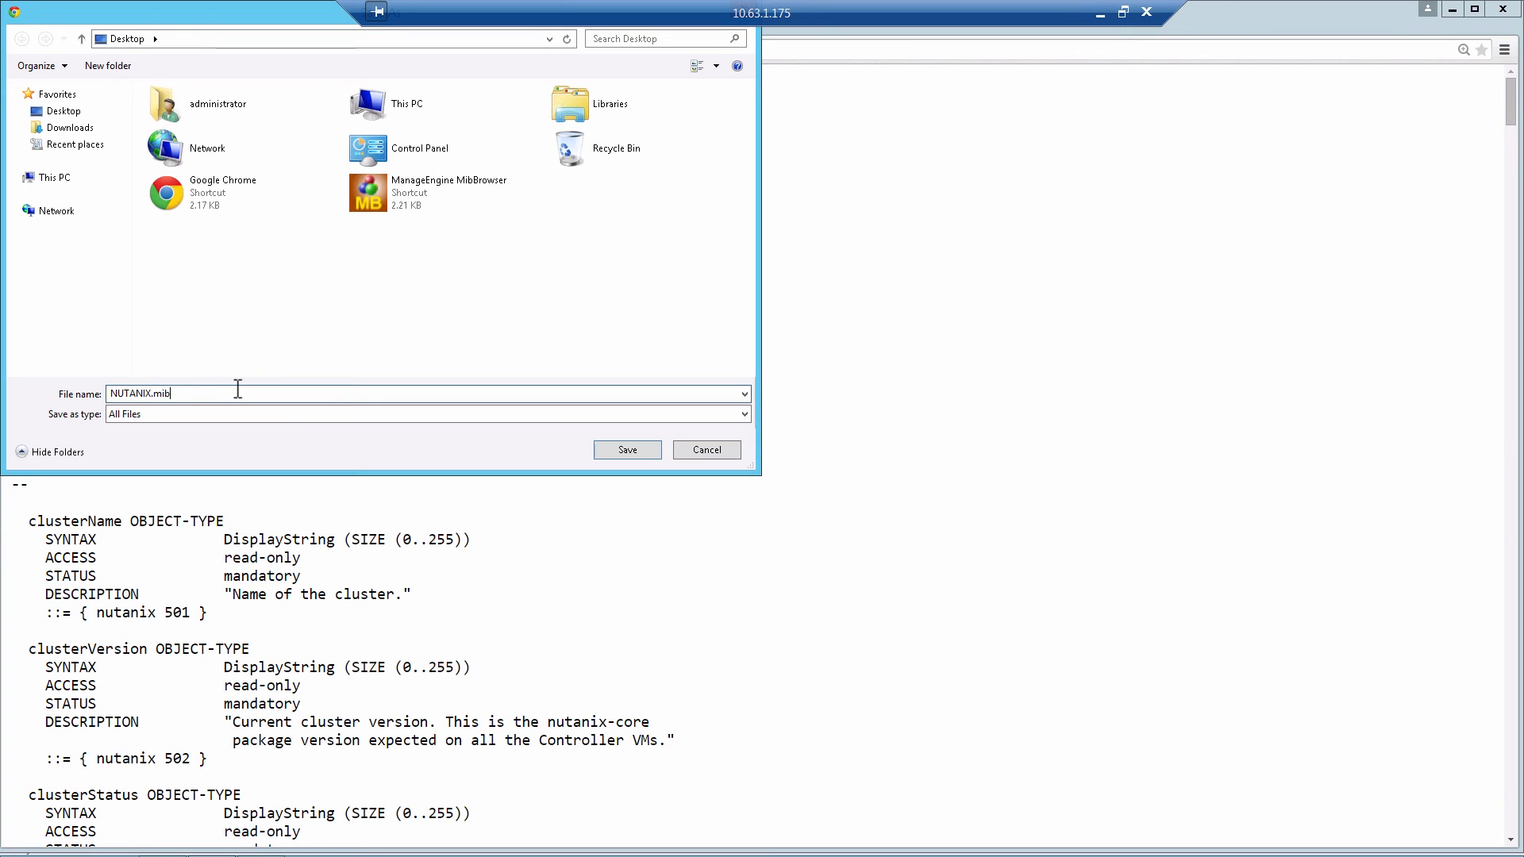
click(626, 449)
text(mib)
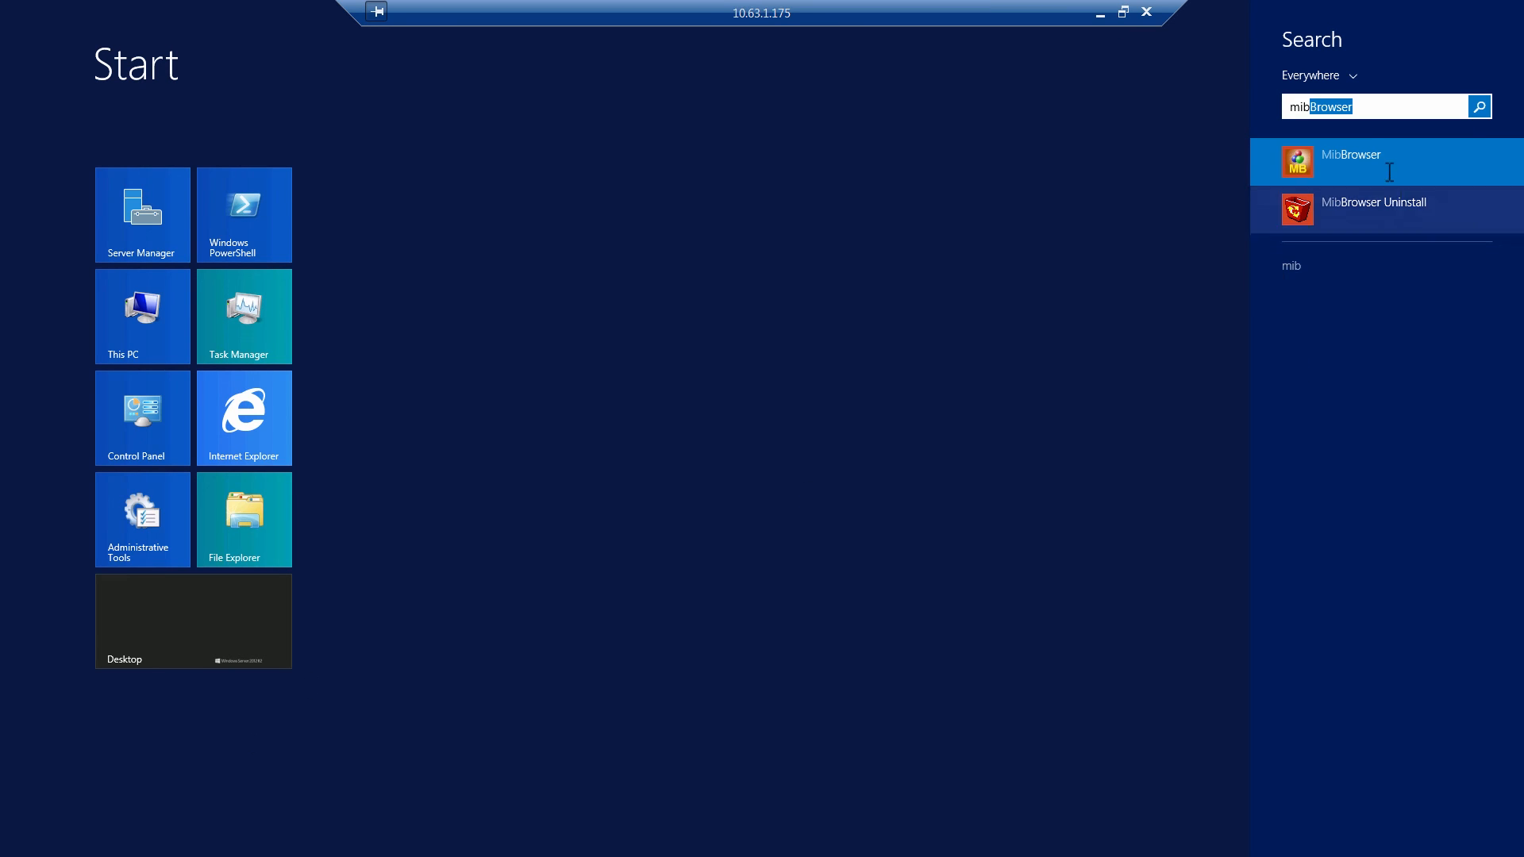
Launch MibBrowser from Start search and unload all the default MIBs.
click(1349, 162)
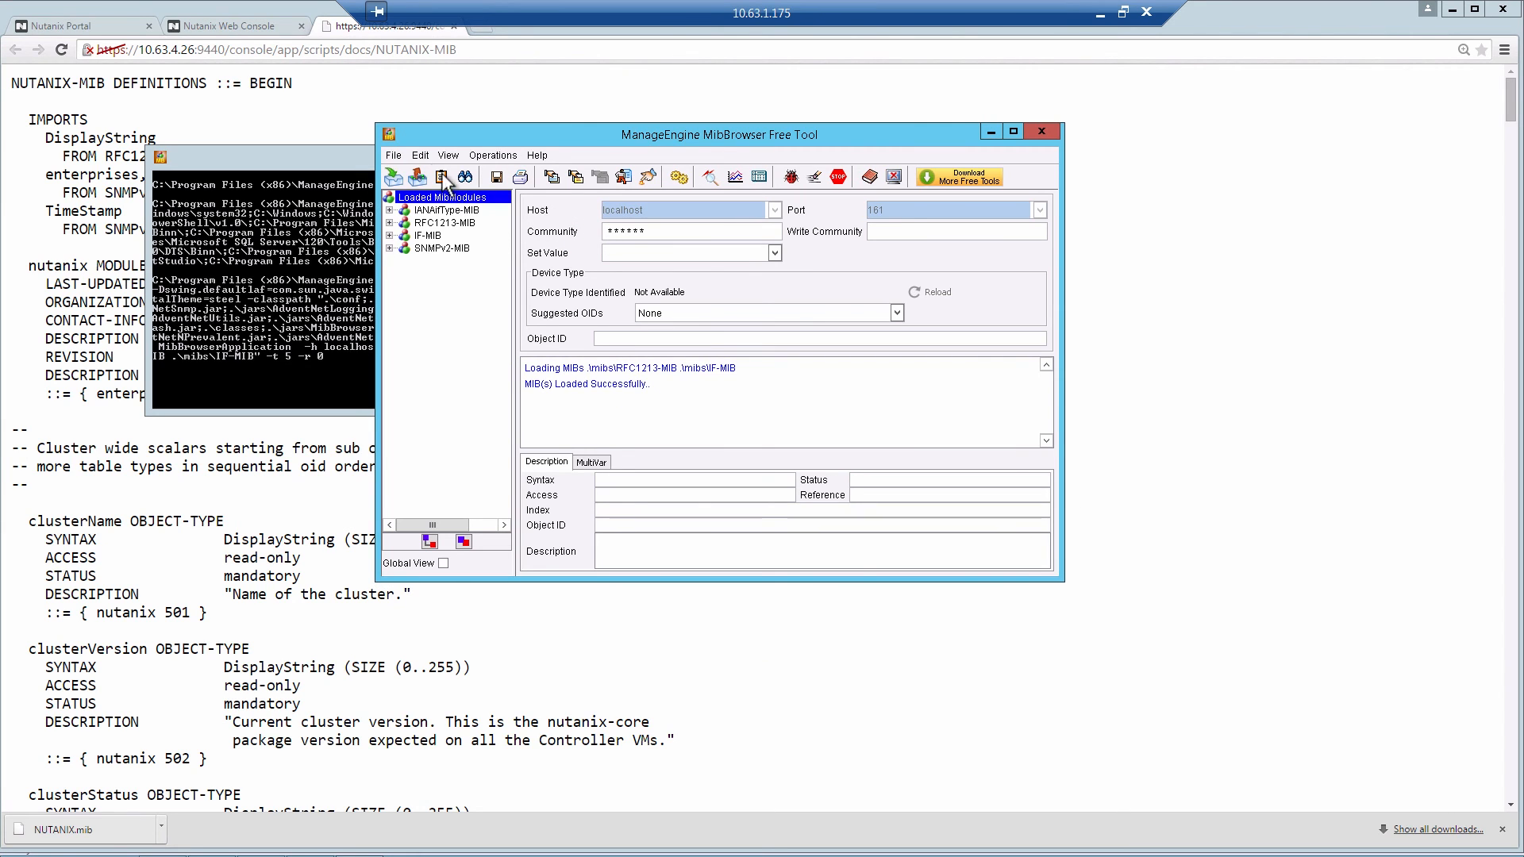
click(392, 154)
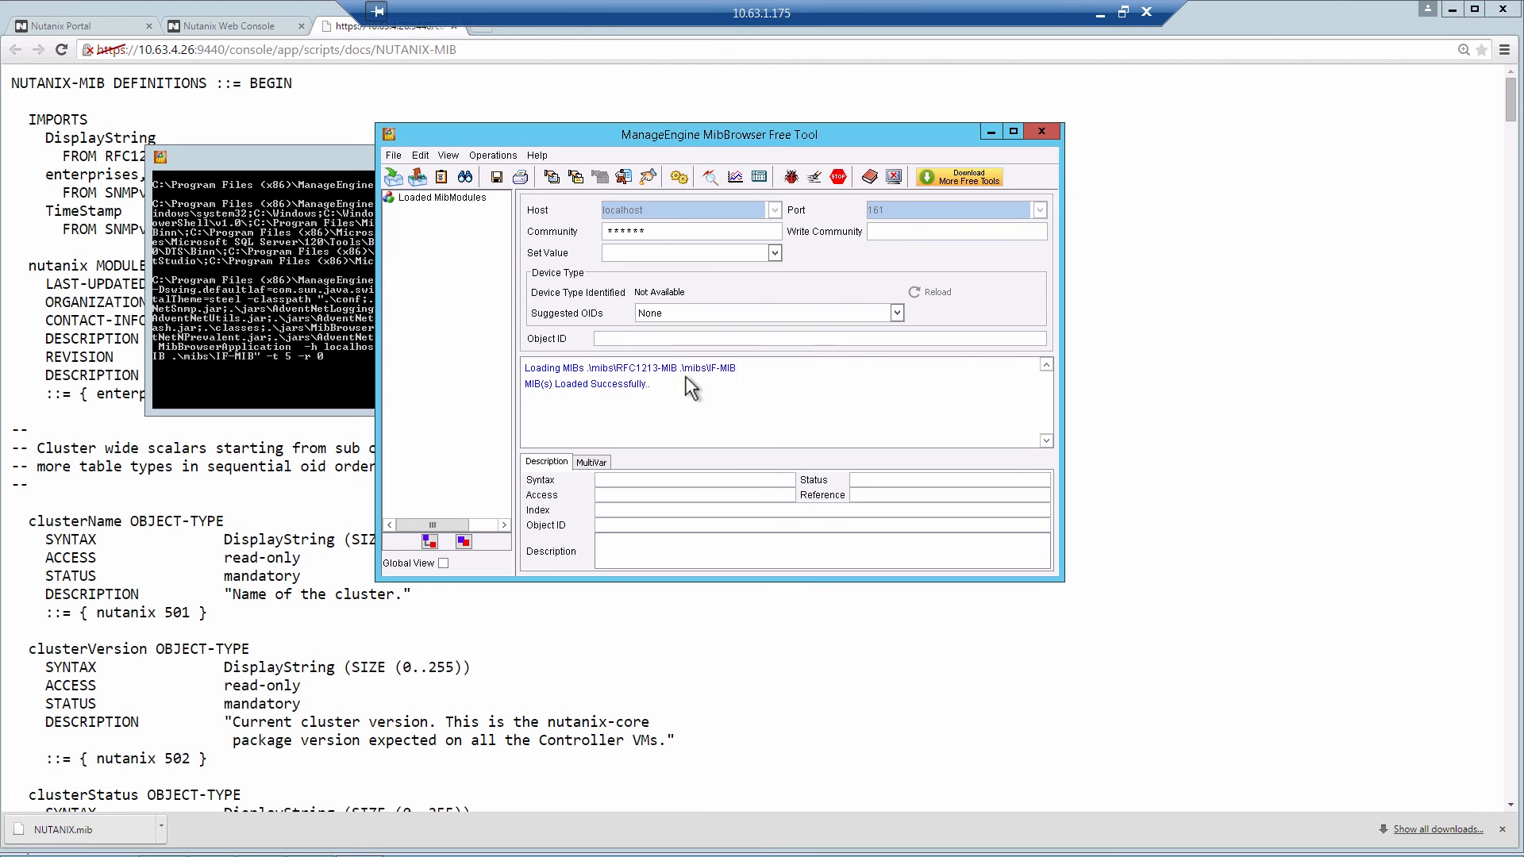
click(392, 154)
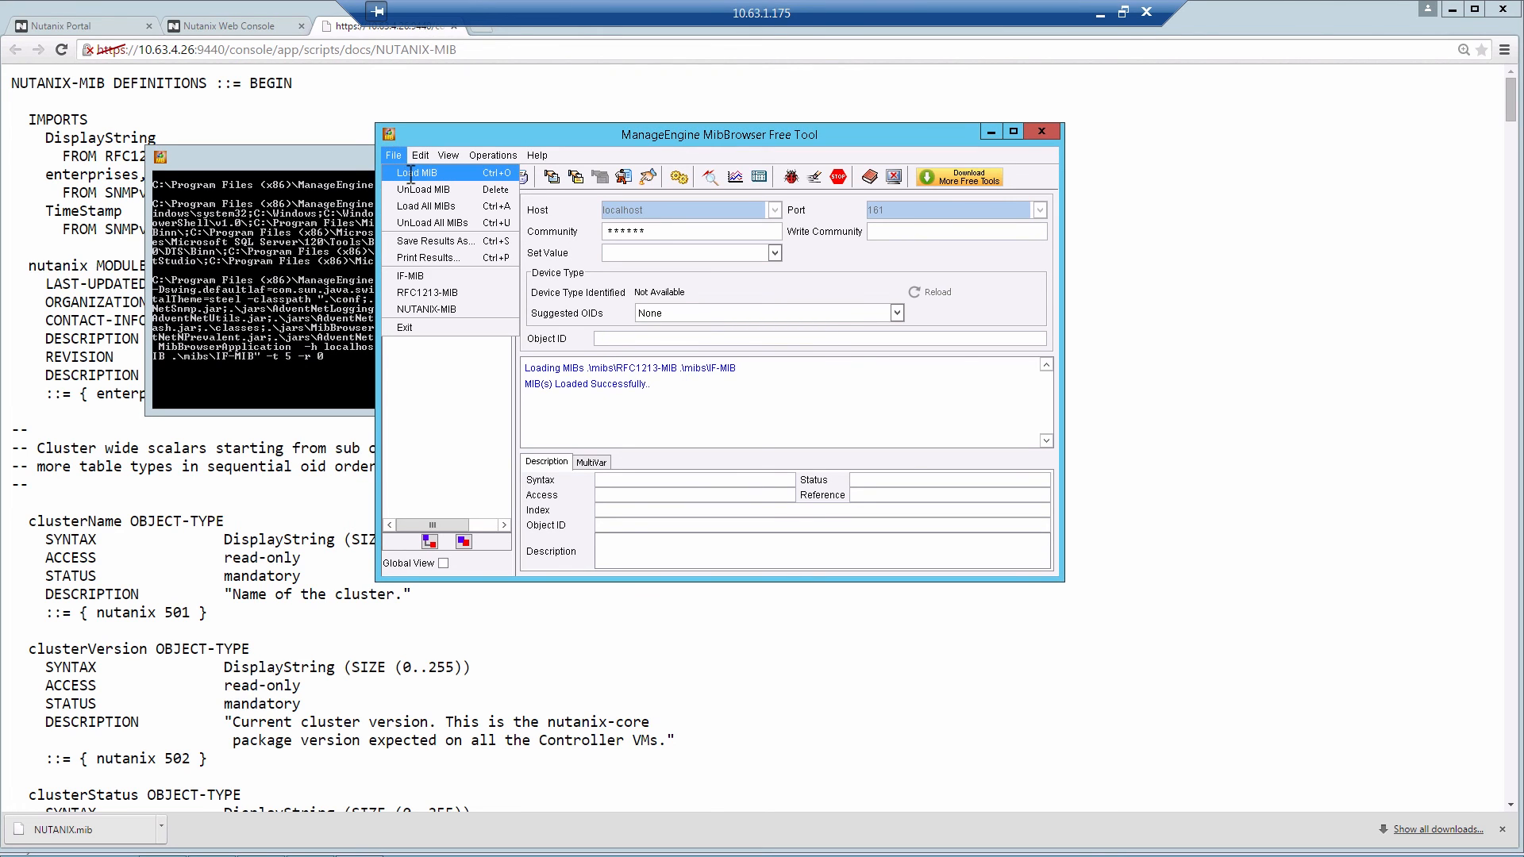
Load NUTANIX.mib from the desktop via File > Load MIB.
click(415, 172)
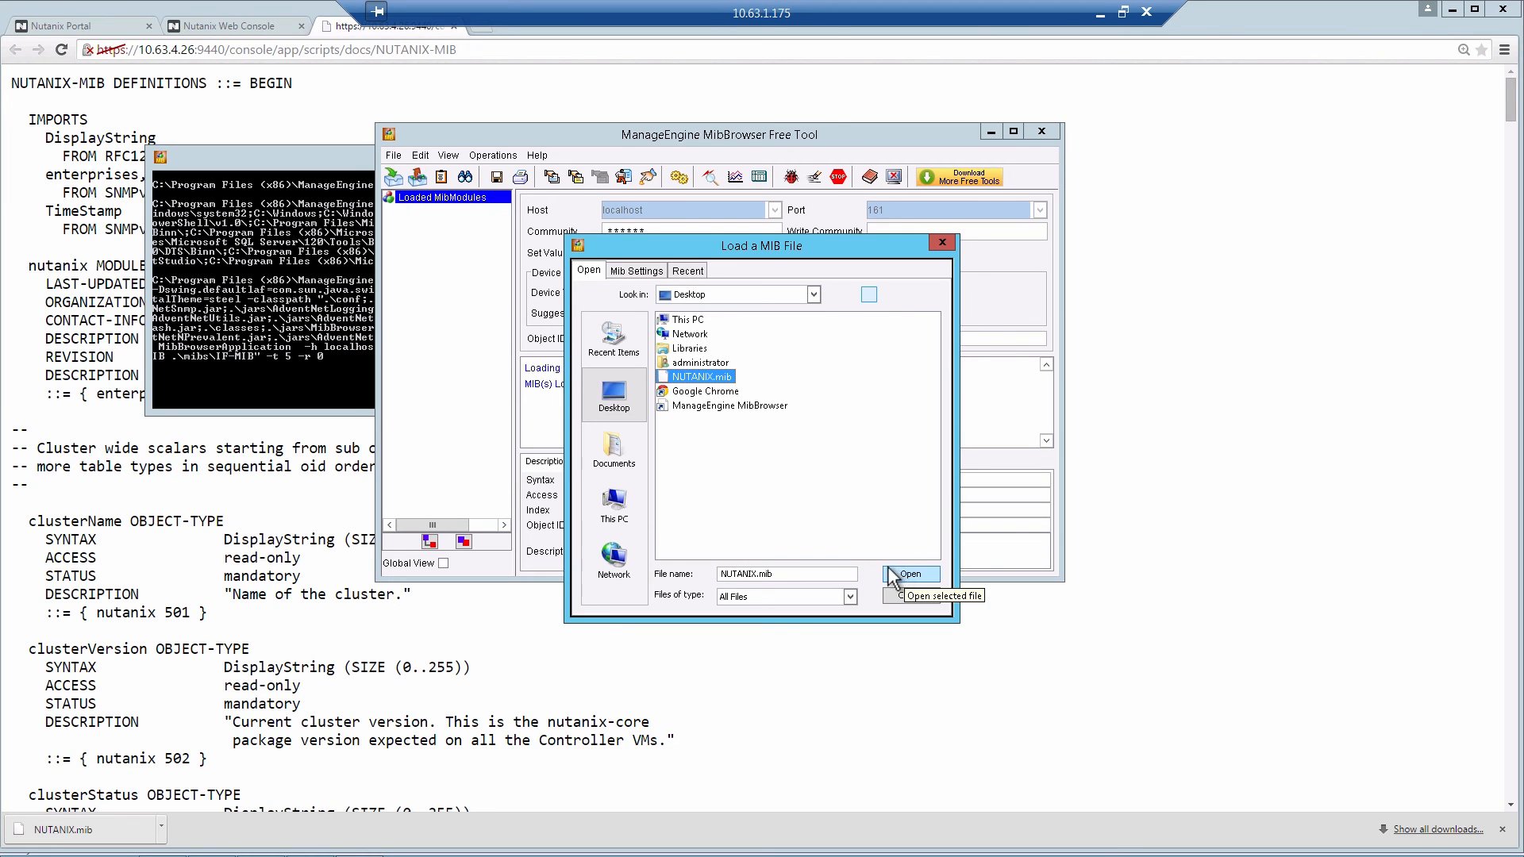
click(908, 573)
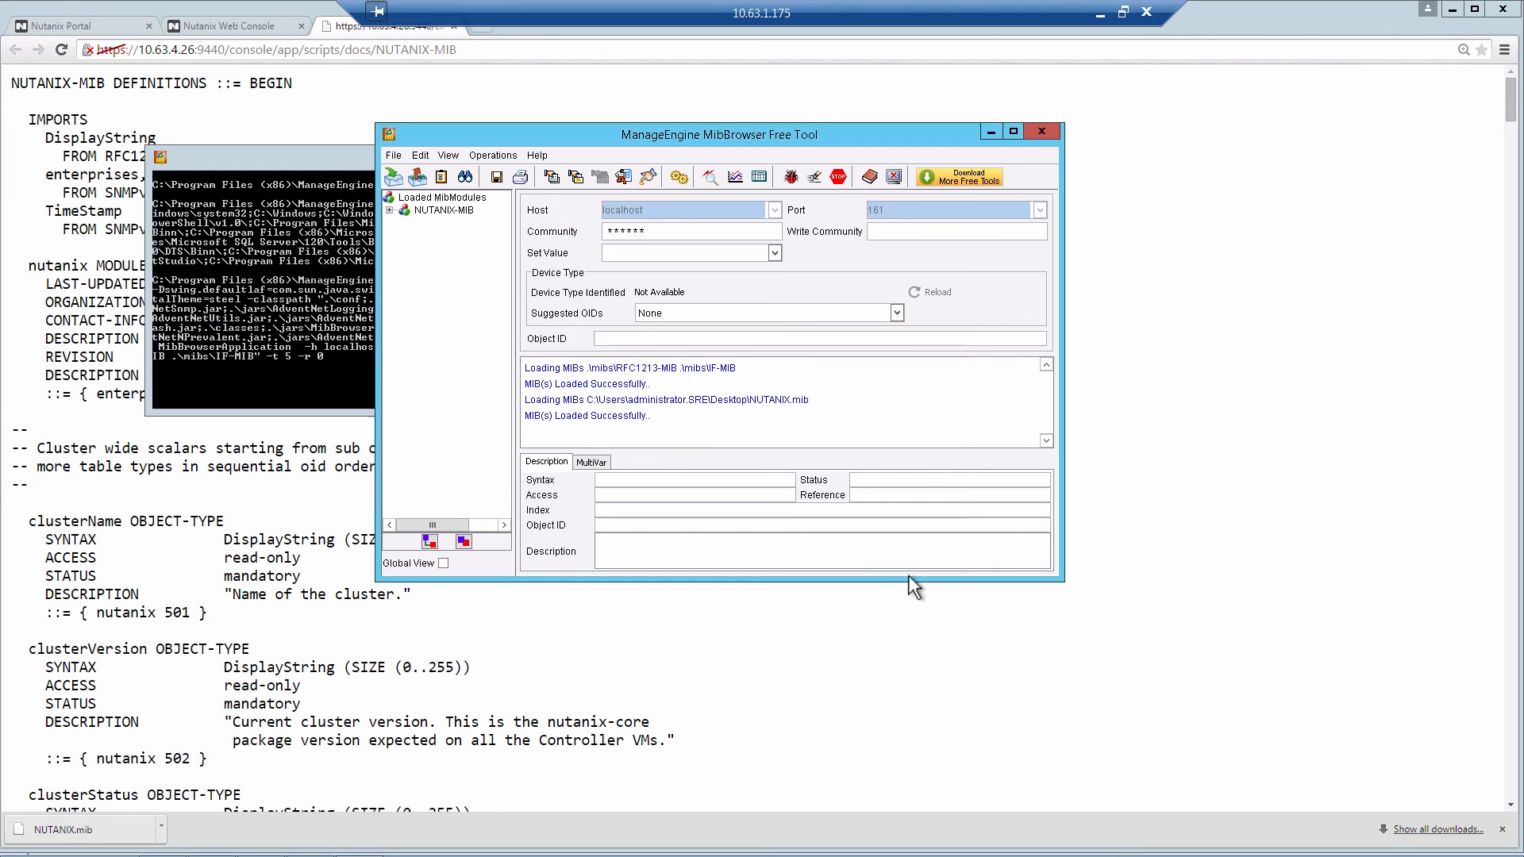
click(443, 209)
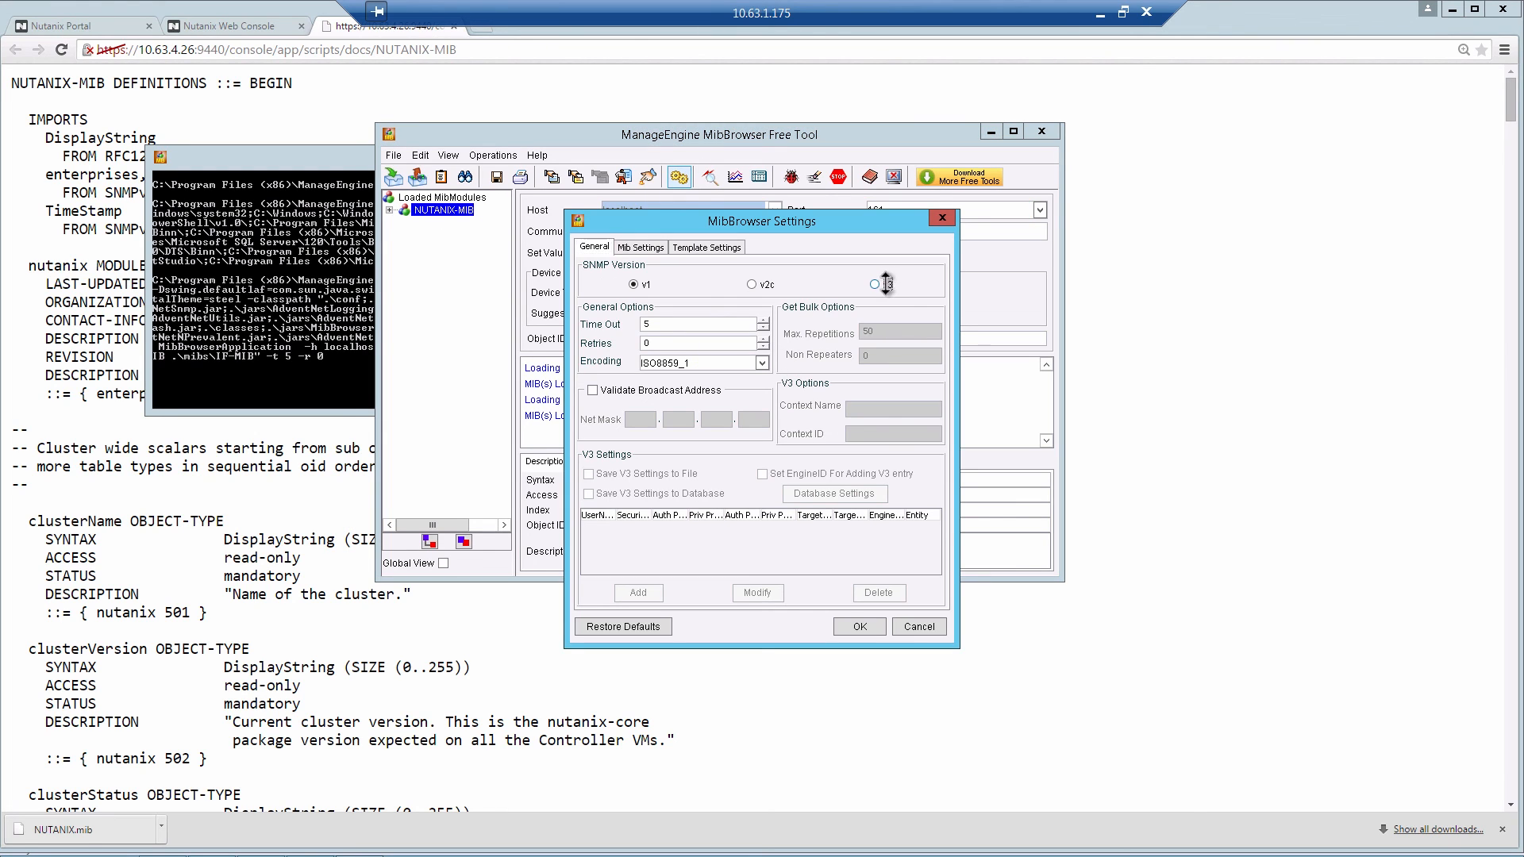
Switch to SNMPv3 and add a user entry for host 10.63.4.204 named snmpuser.
click(873, 284)
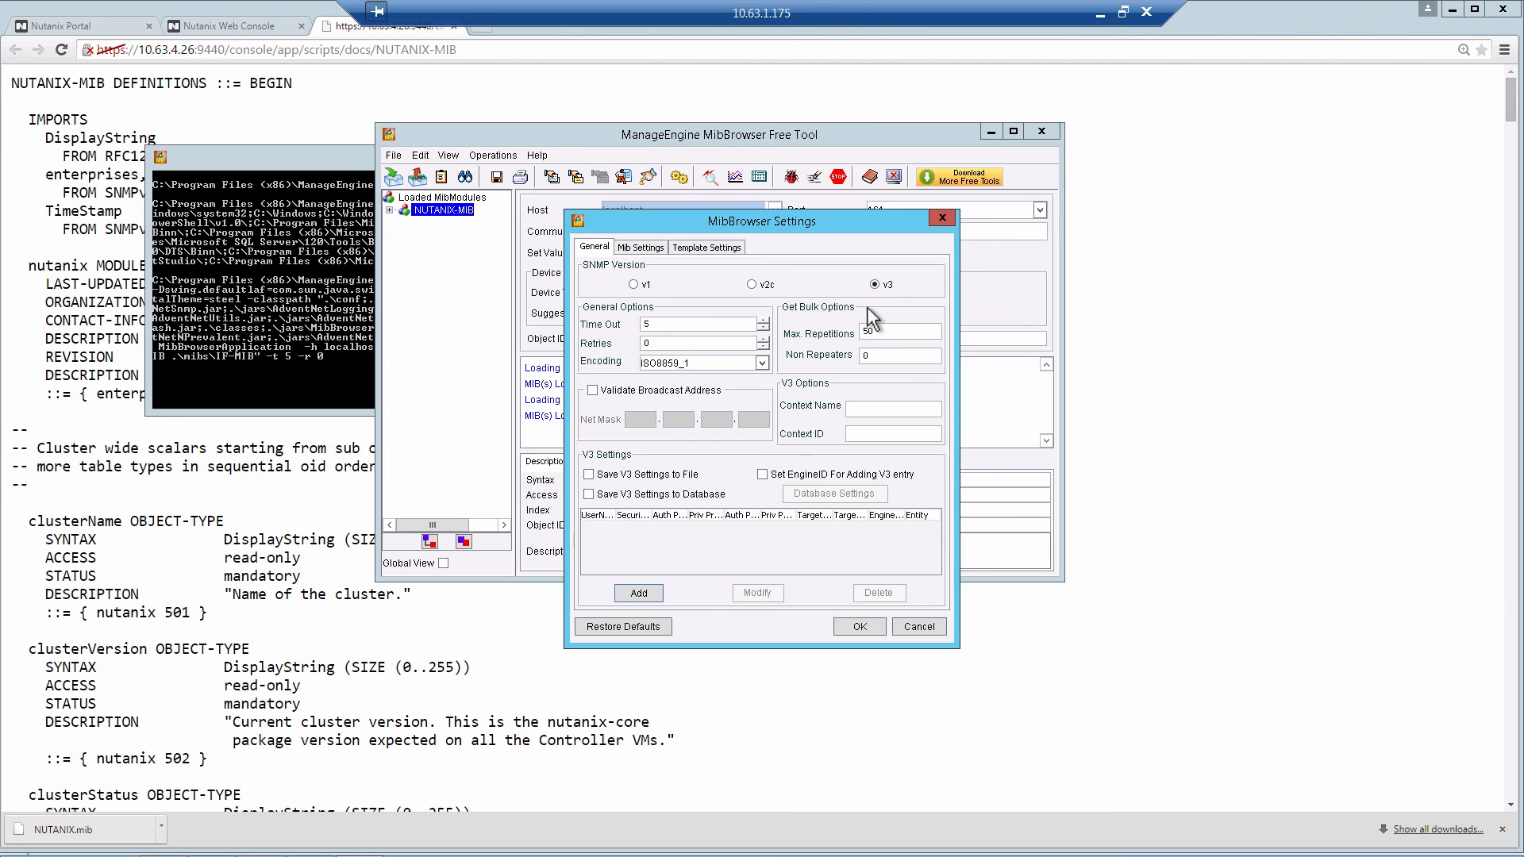
click(638, 592)
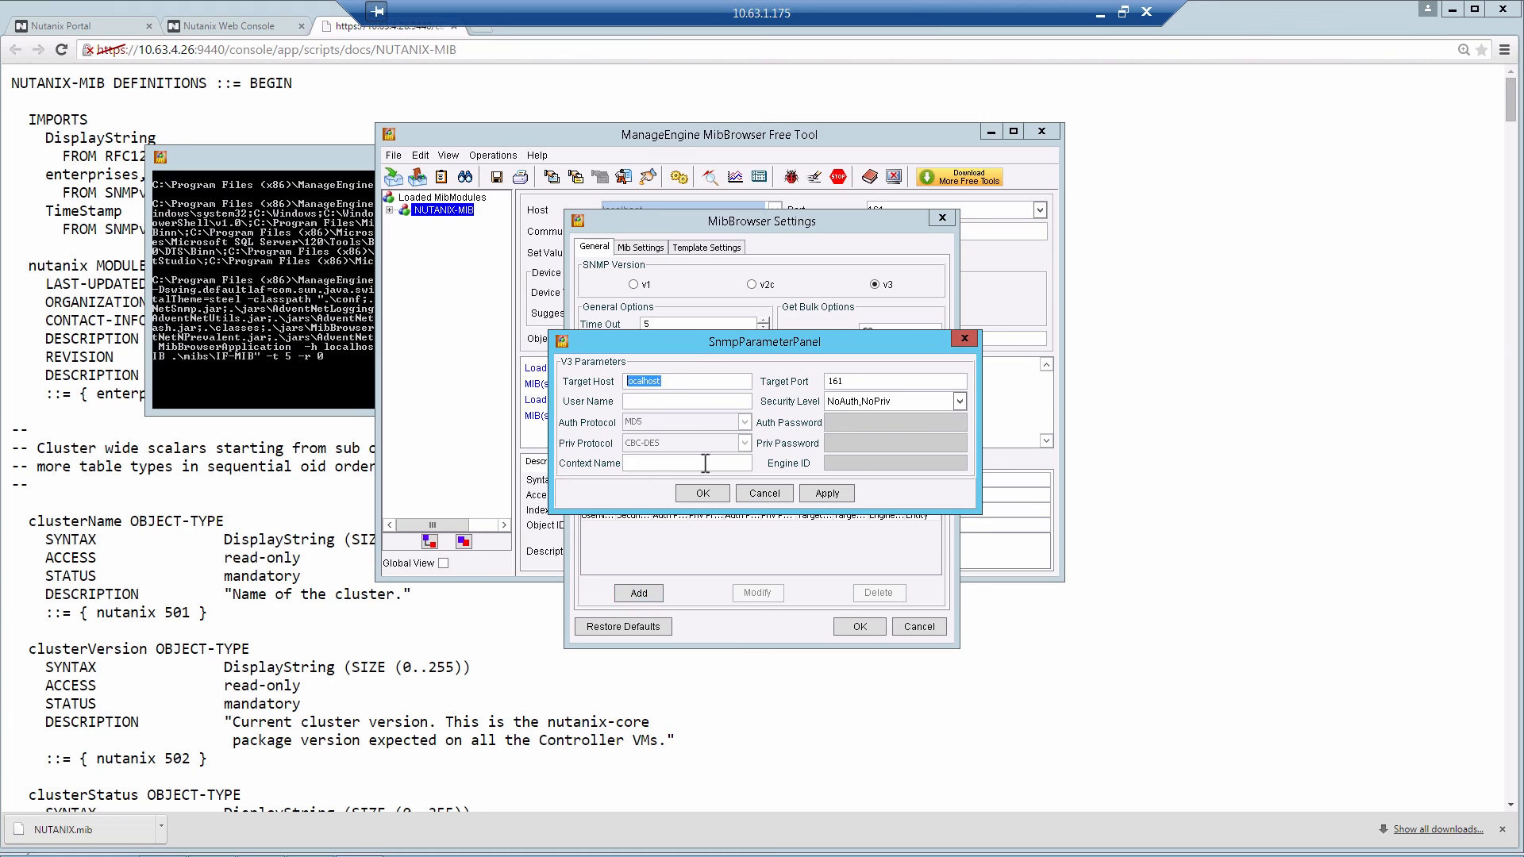
text(10.63.4.20)
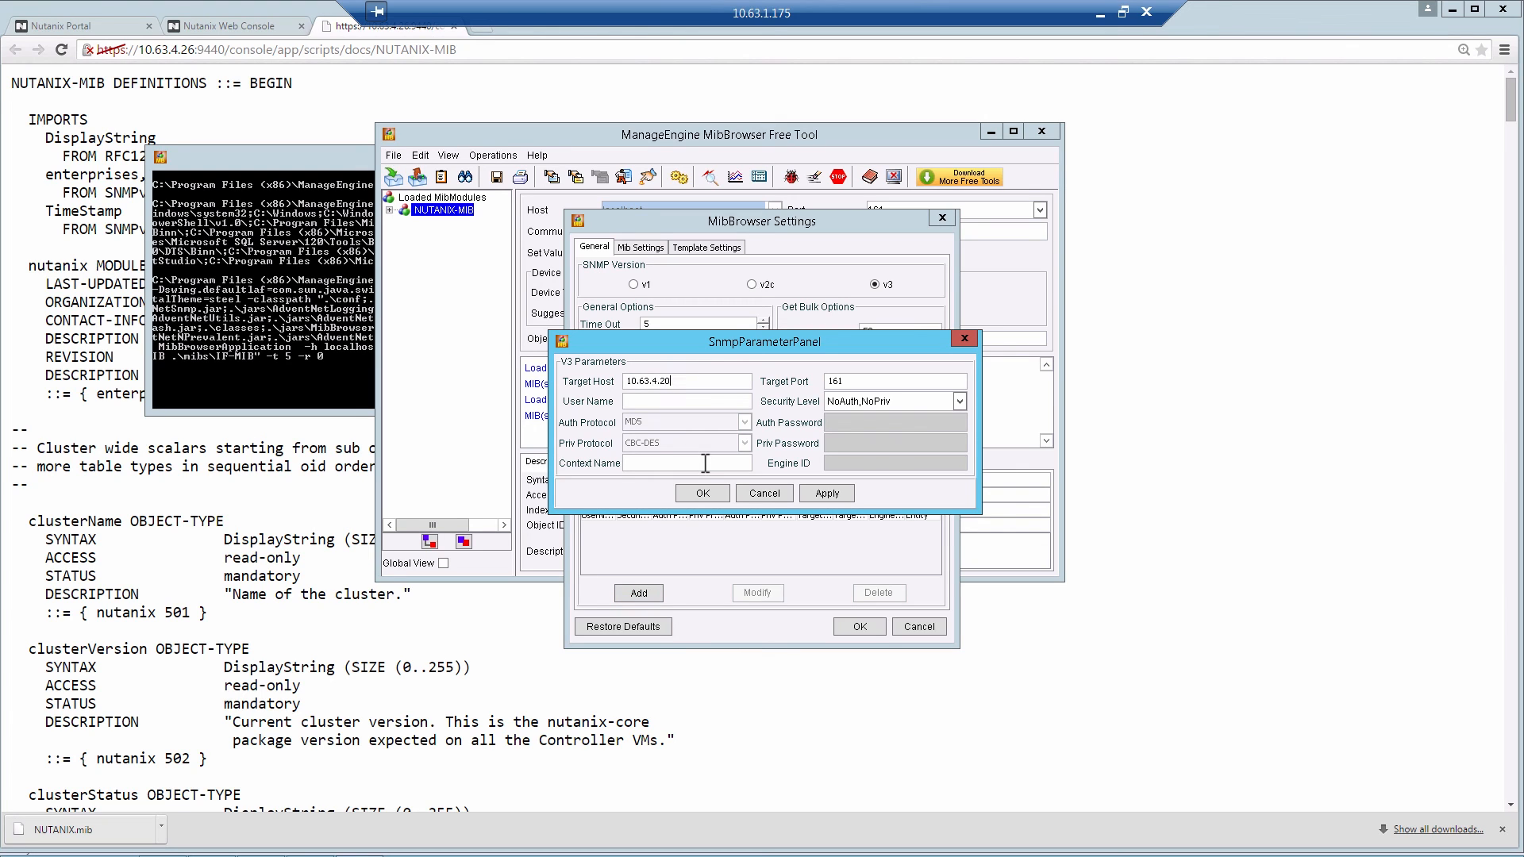
text(4)
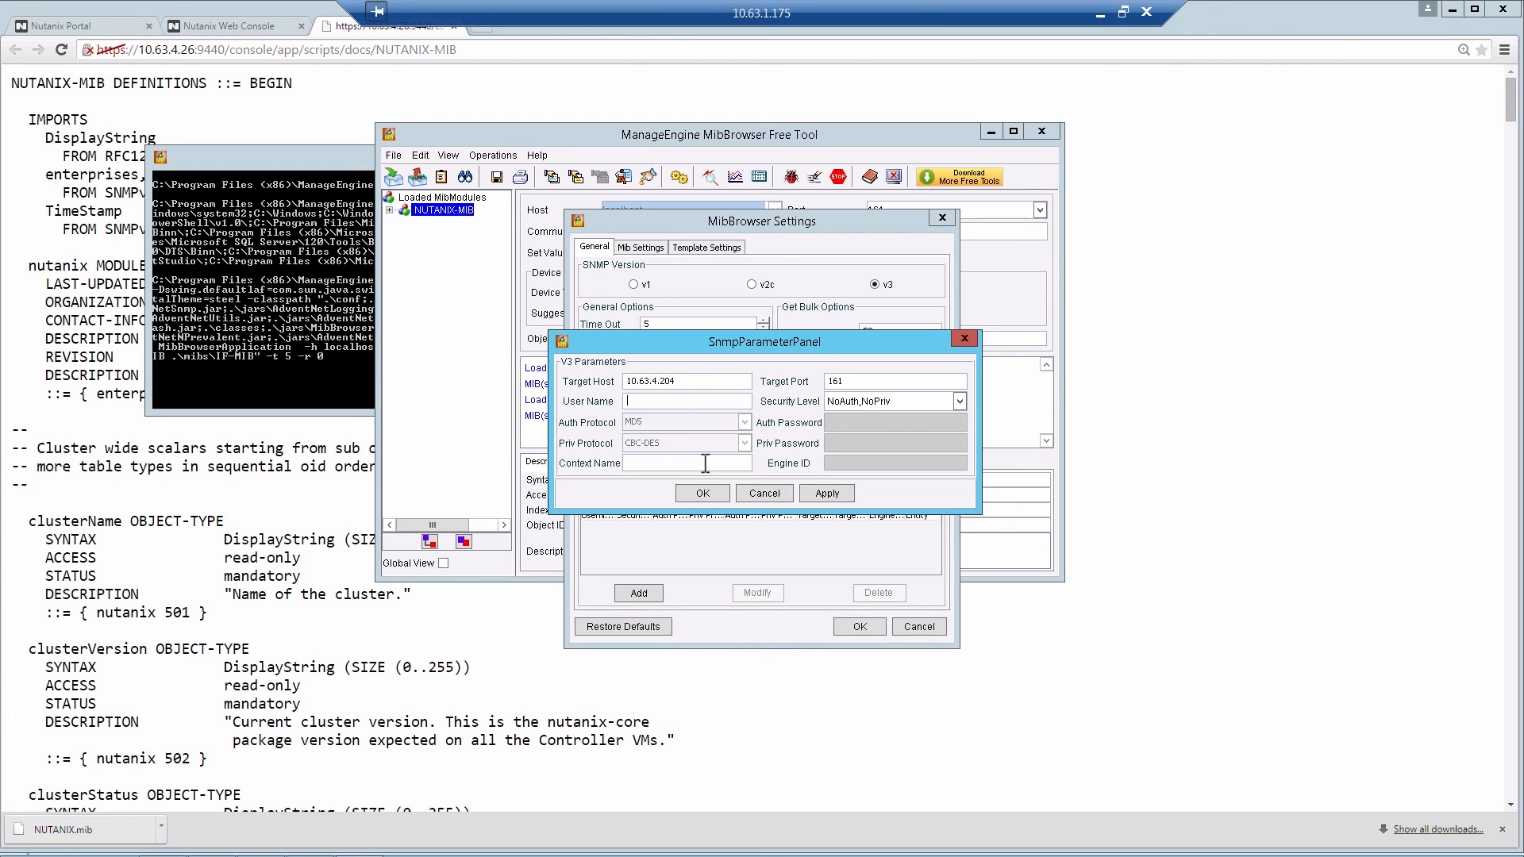
text(snmpuser)
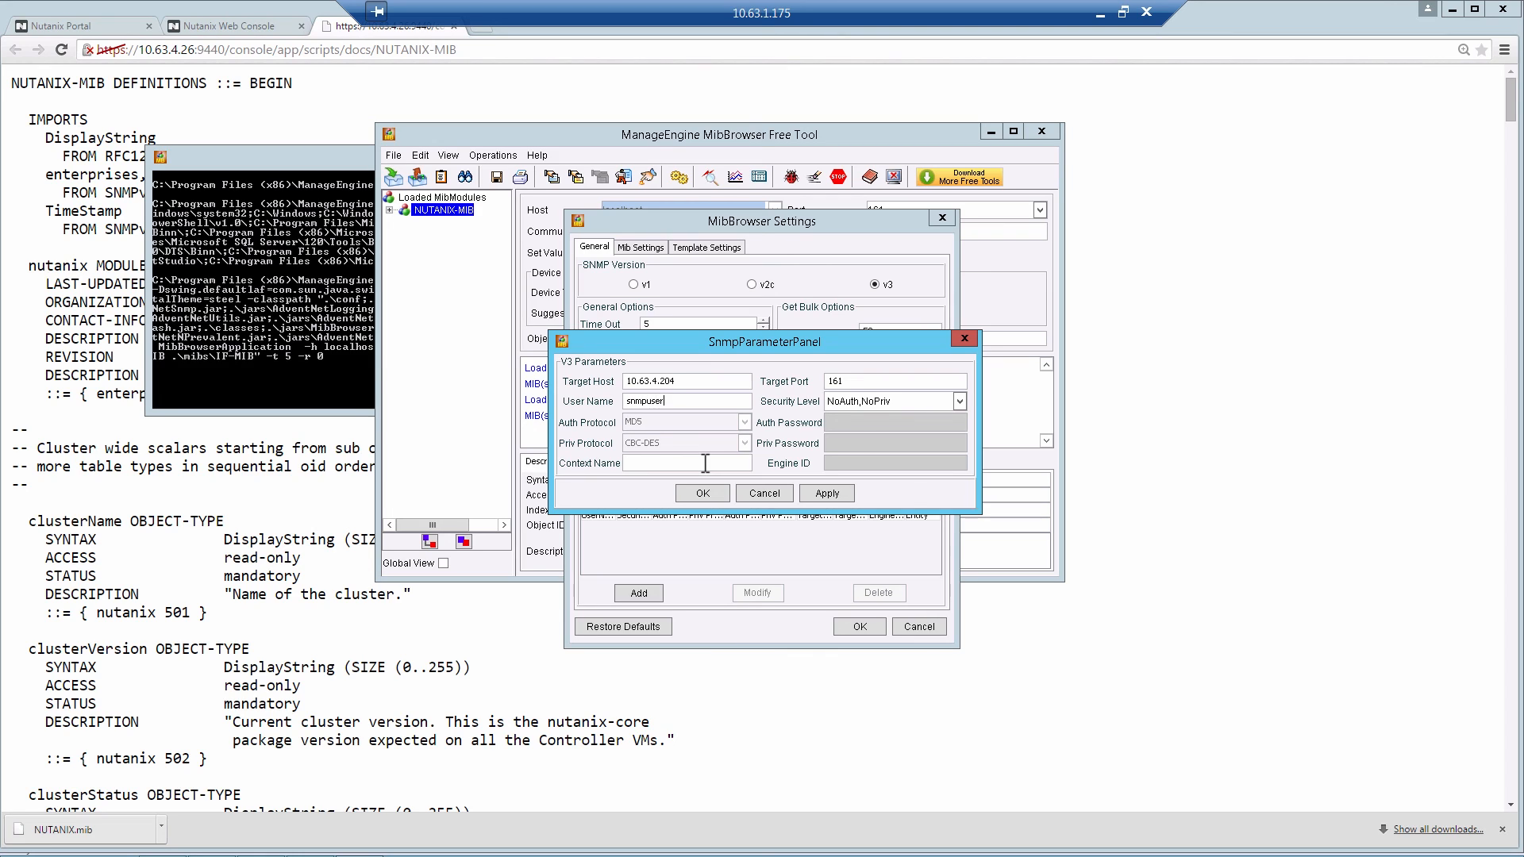
mouse_move(763, 429)
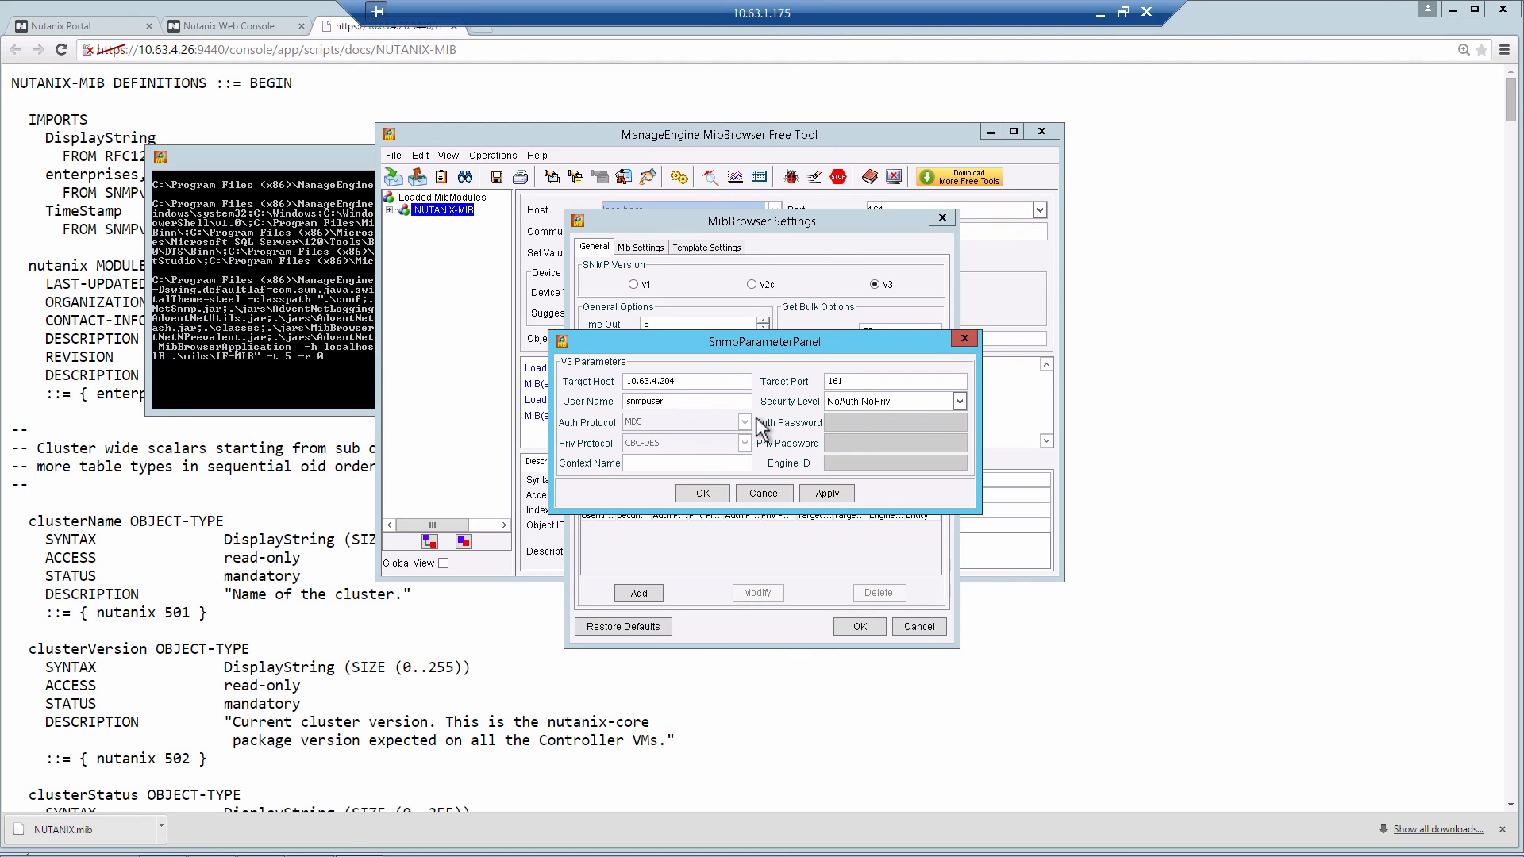
Set security level Auth,Priv with MD5 and CFB-AES-128 privacy, then confirm the v3 user.
click(957, 400)
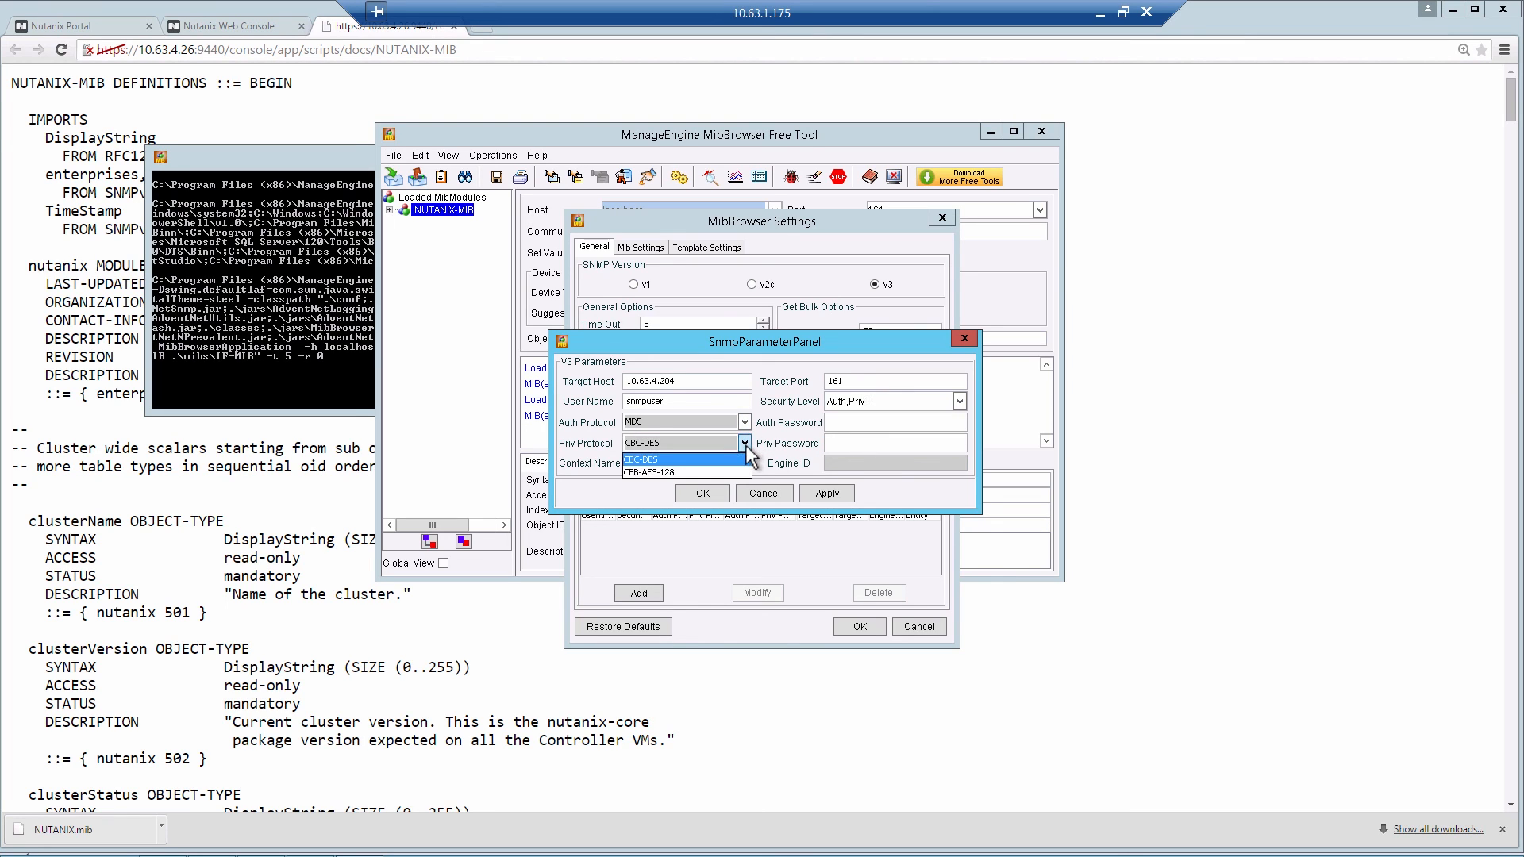
click(660, 472)
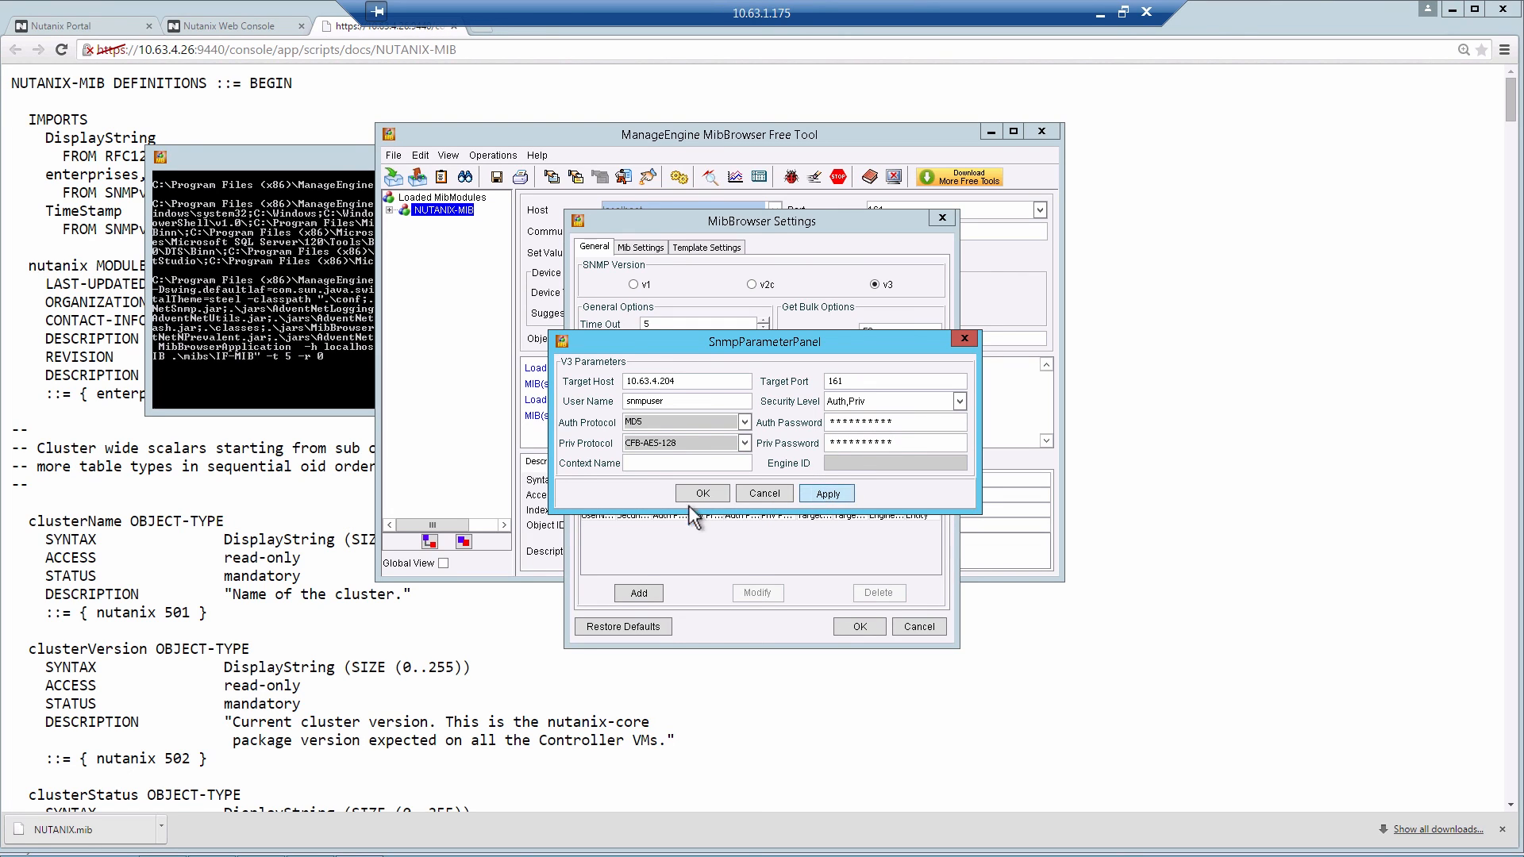
click(700, 492)
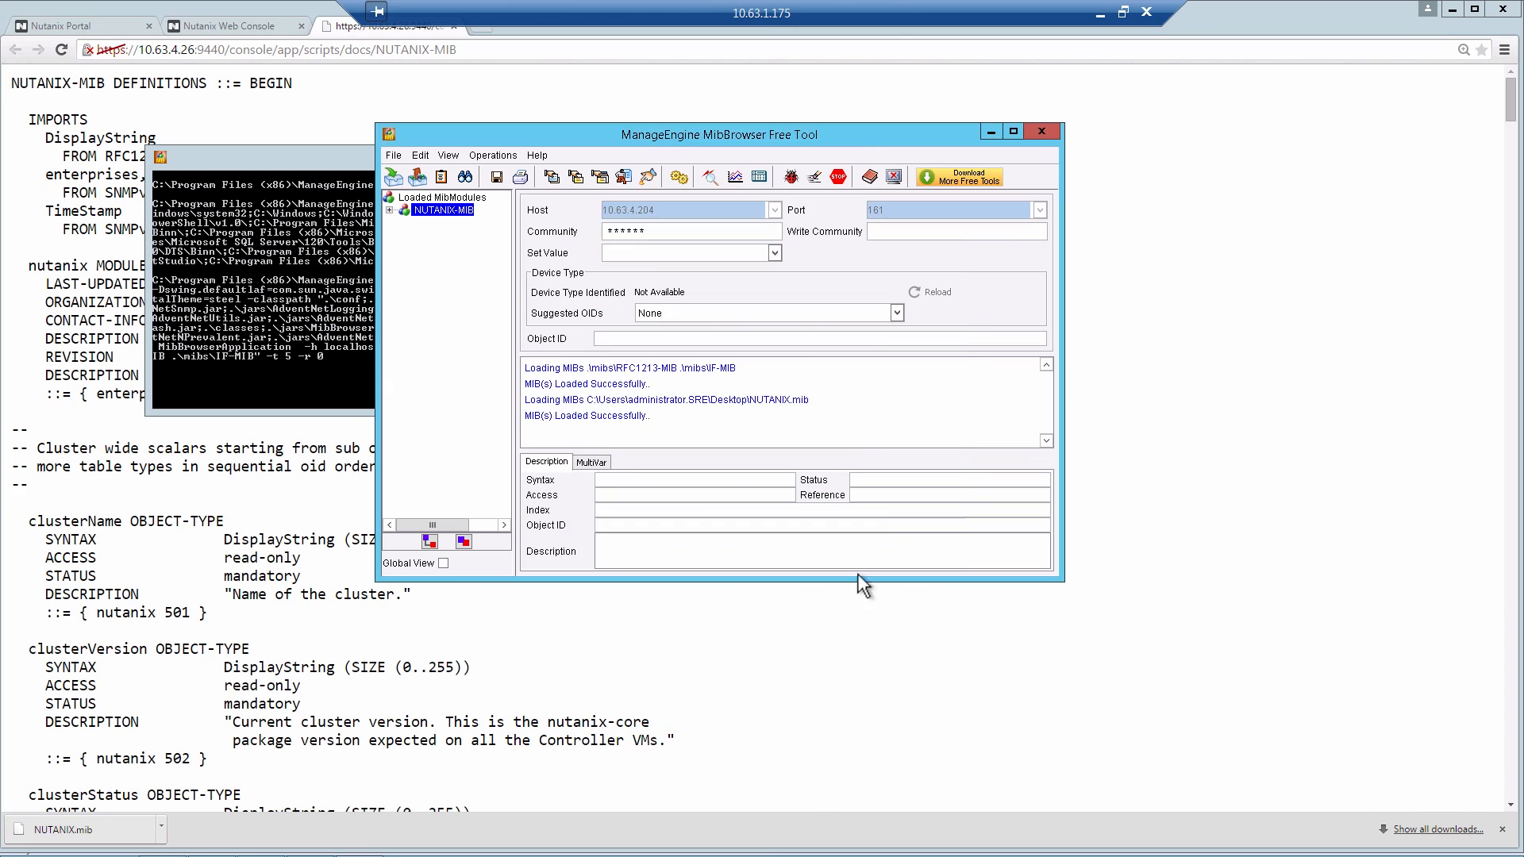
Expand NUTANIX-MIB > enterprises > nutanix to list its tables in a maximized window.
click(388, 209)
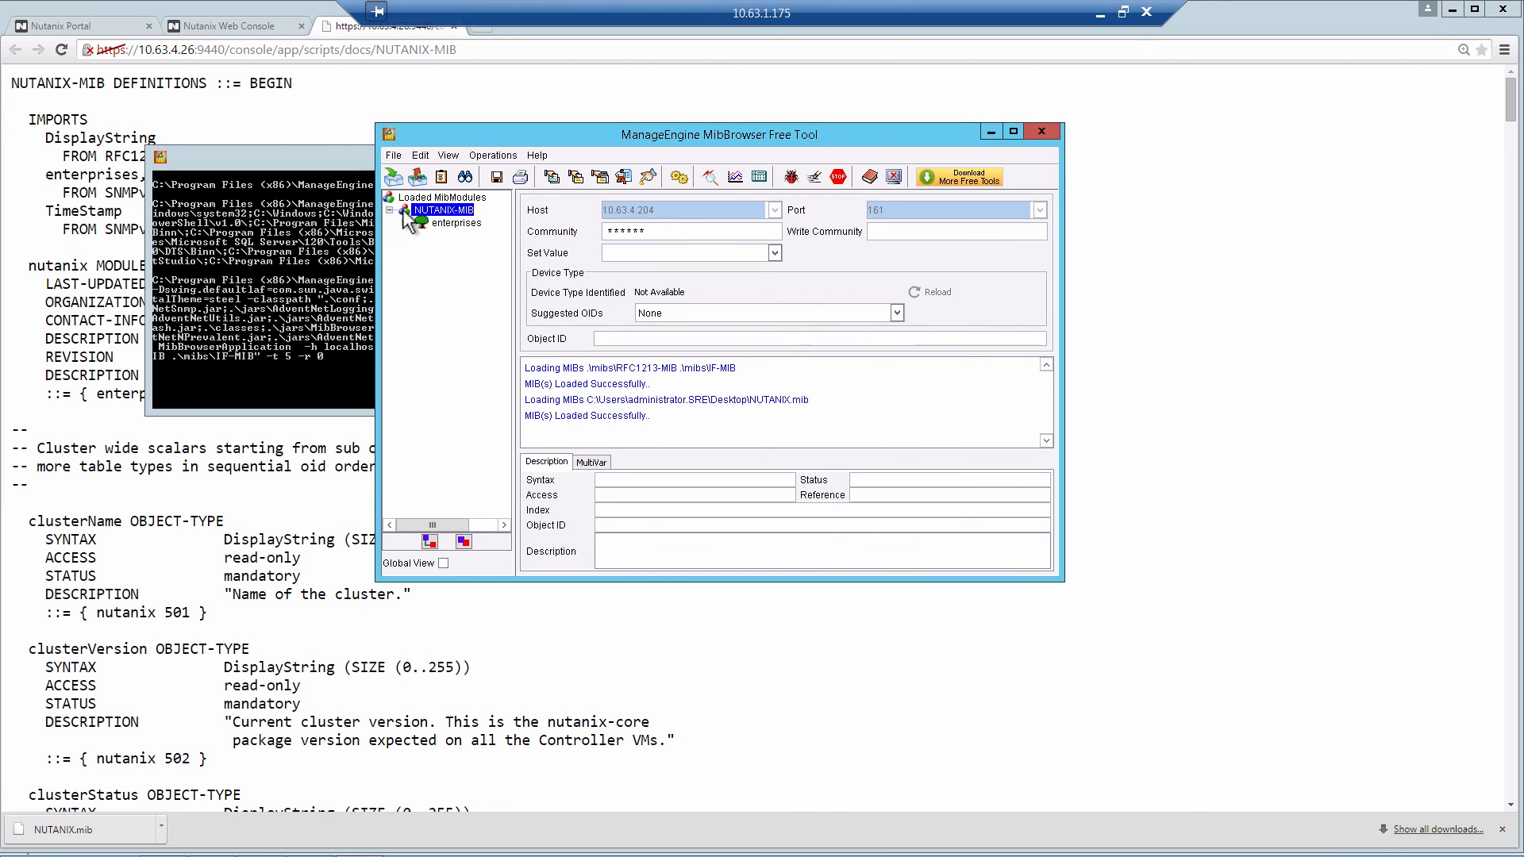
click(406, 222)
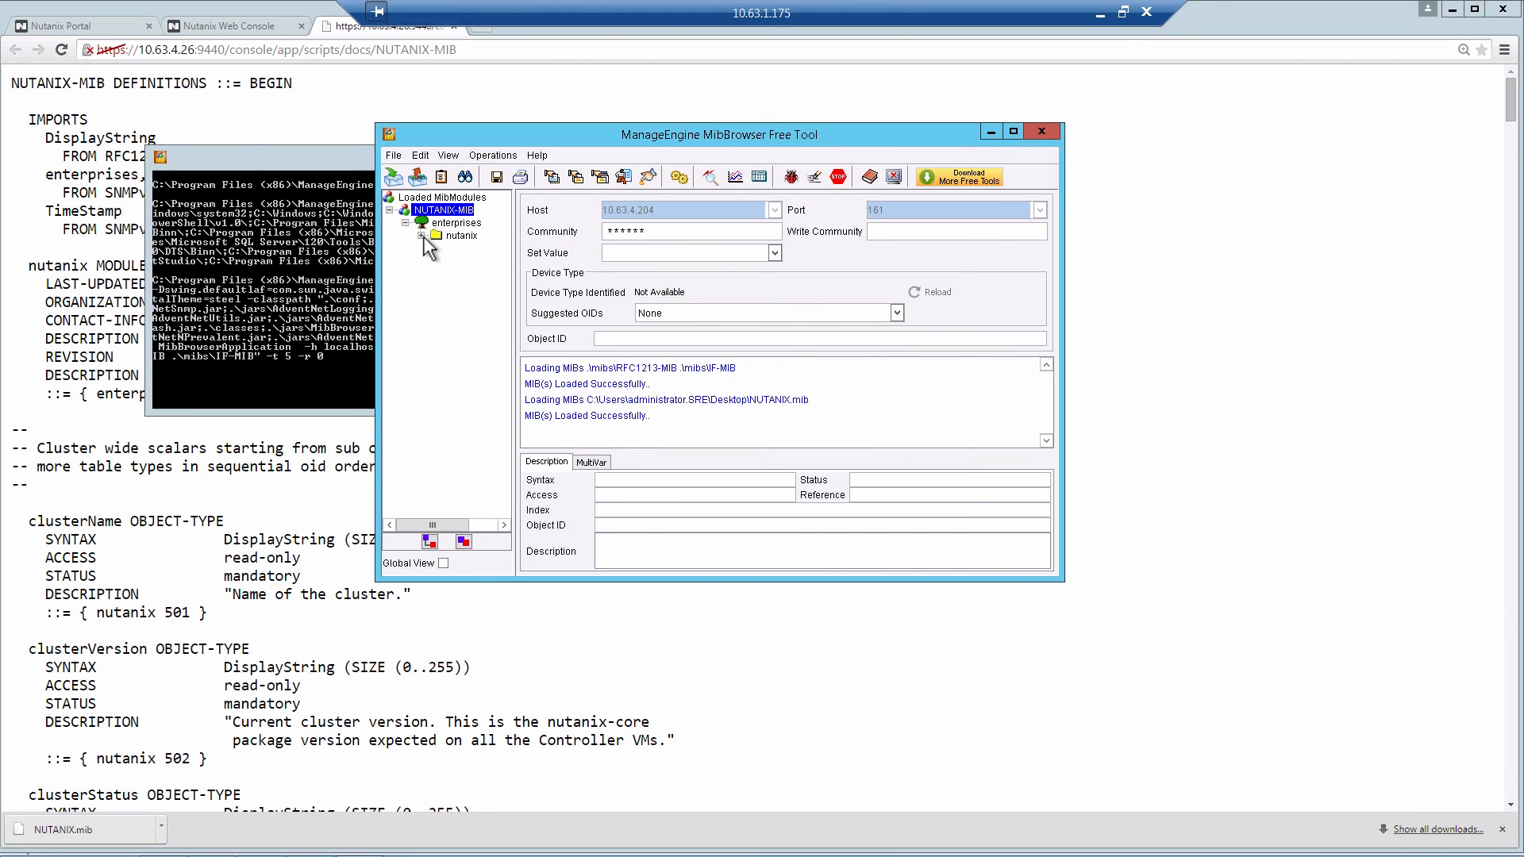
click(438, 235)
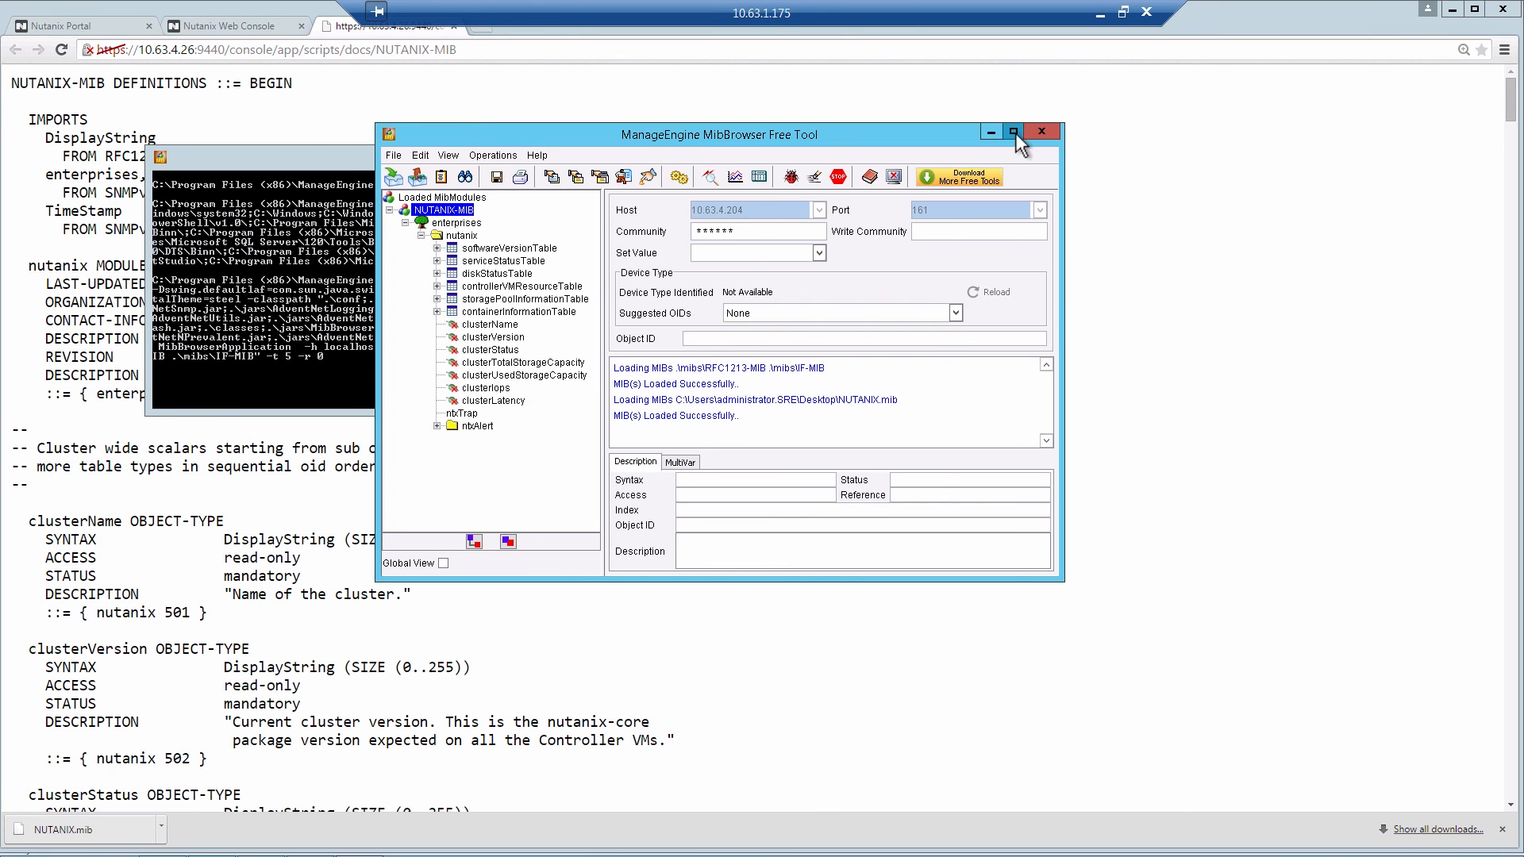
click(1014, 132)
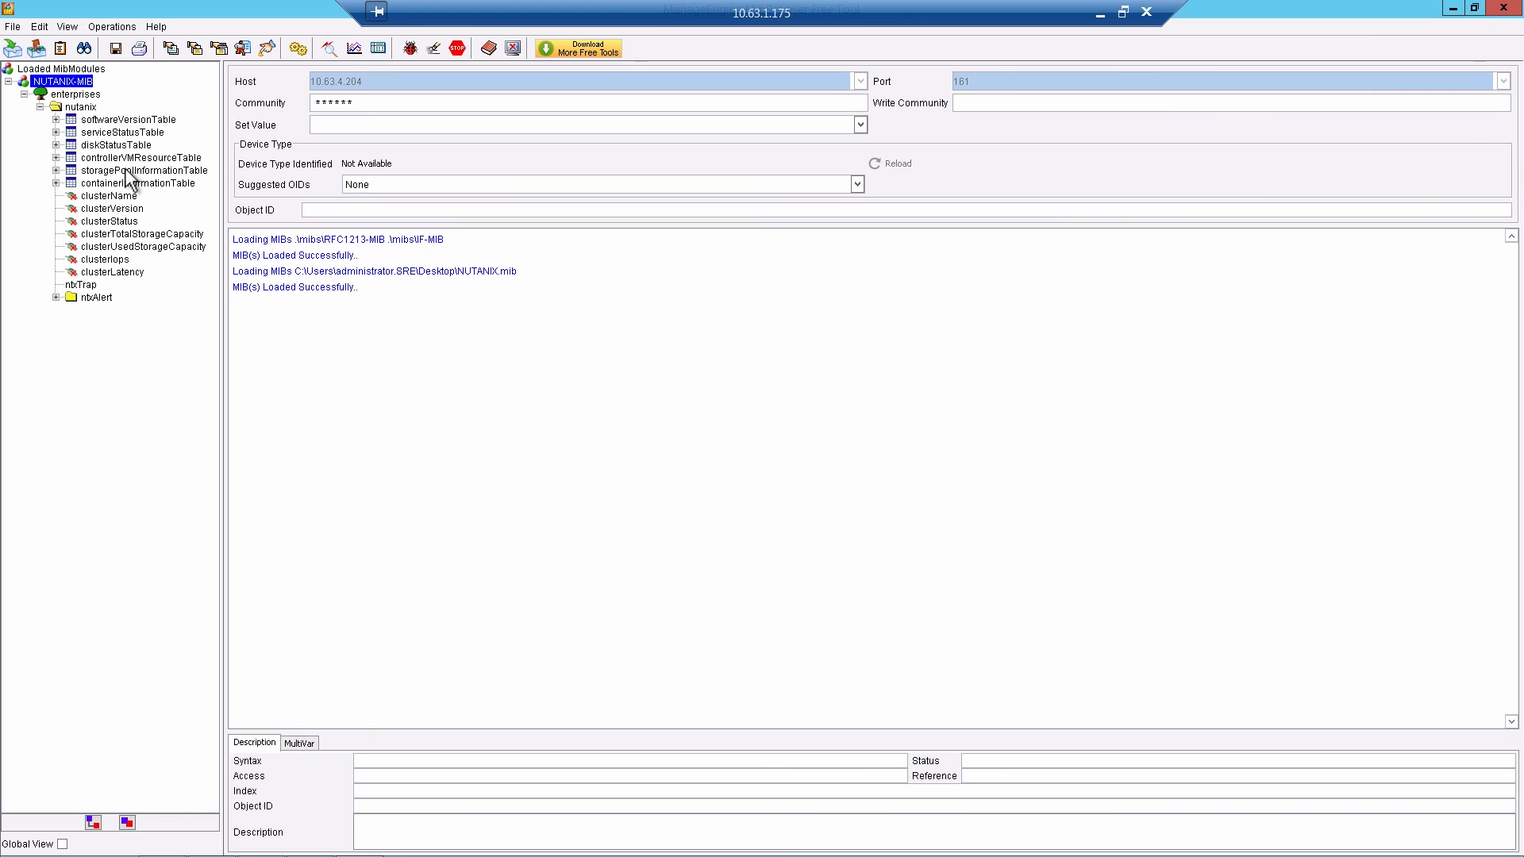
Run a GETBULK request on serviceStatusTable to retrieve per-service status values.
click(123, 132)
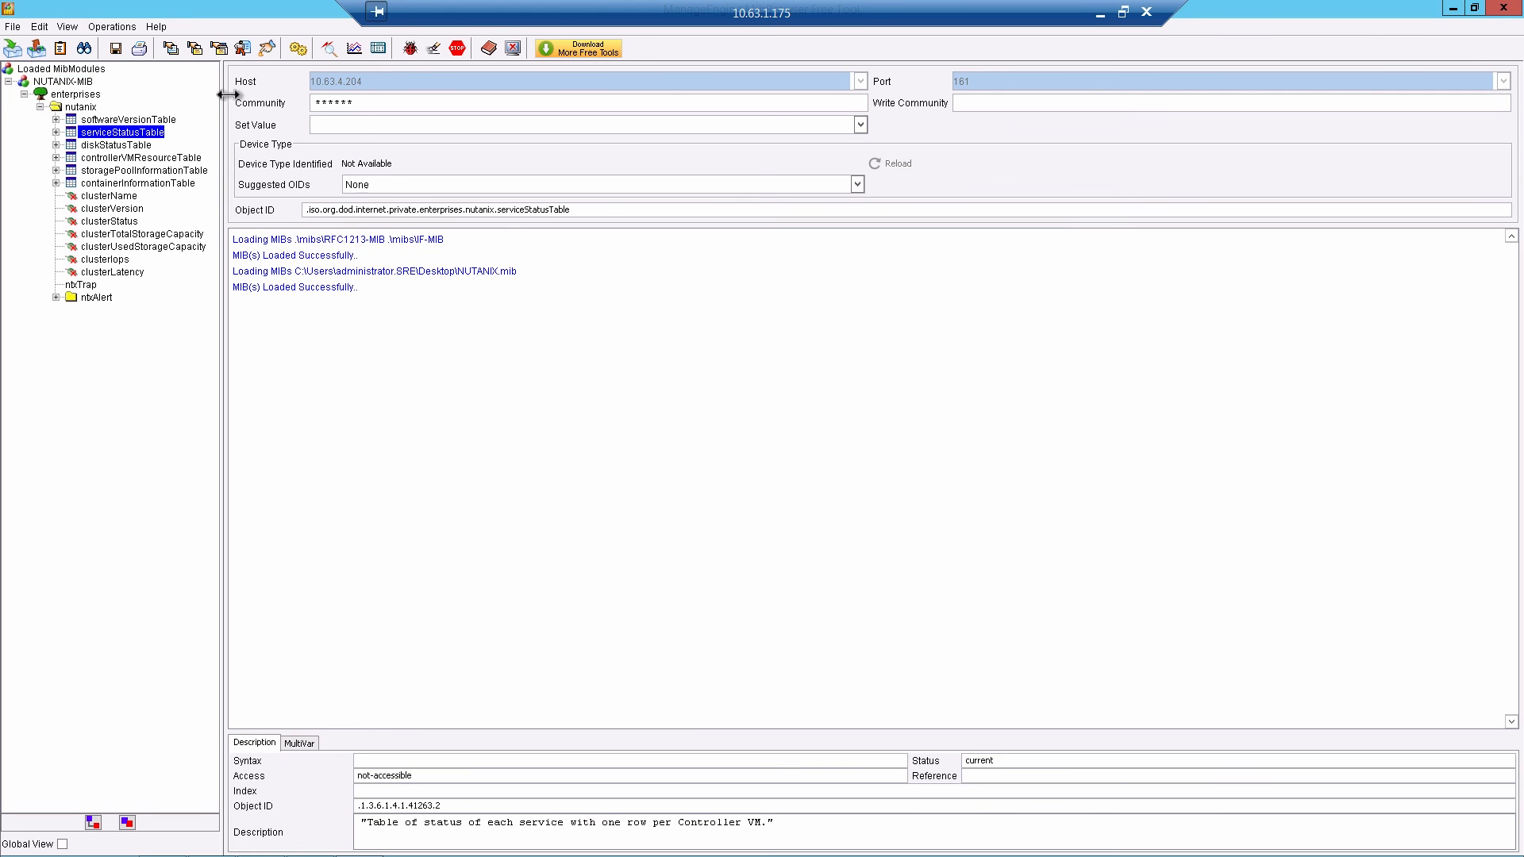
click(111, 27)
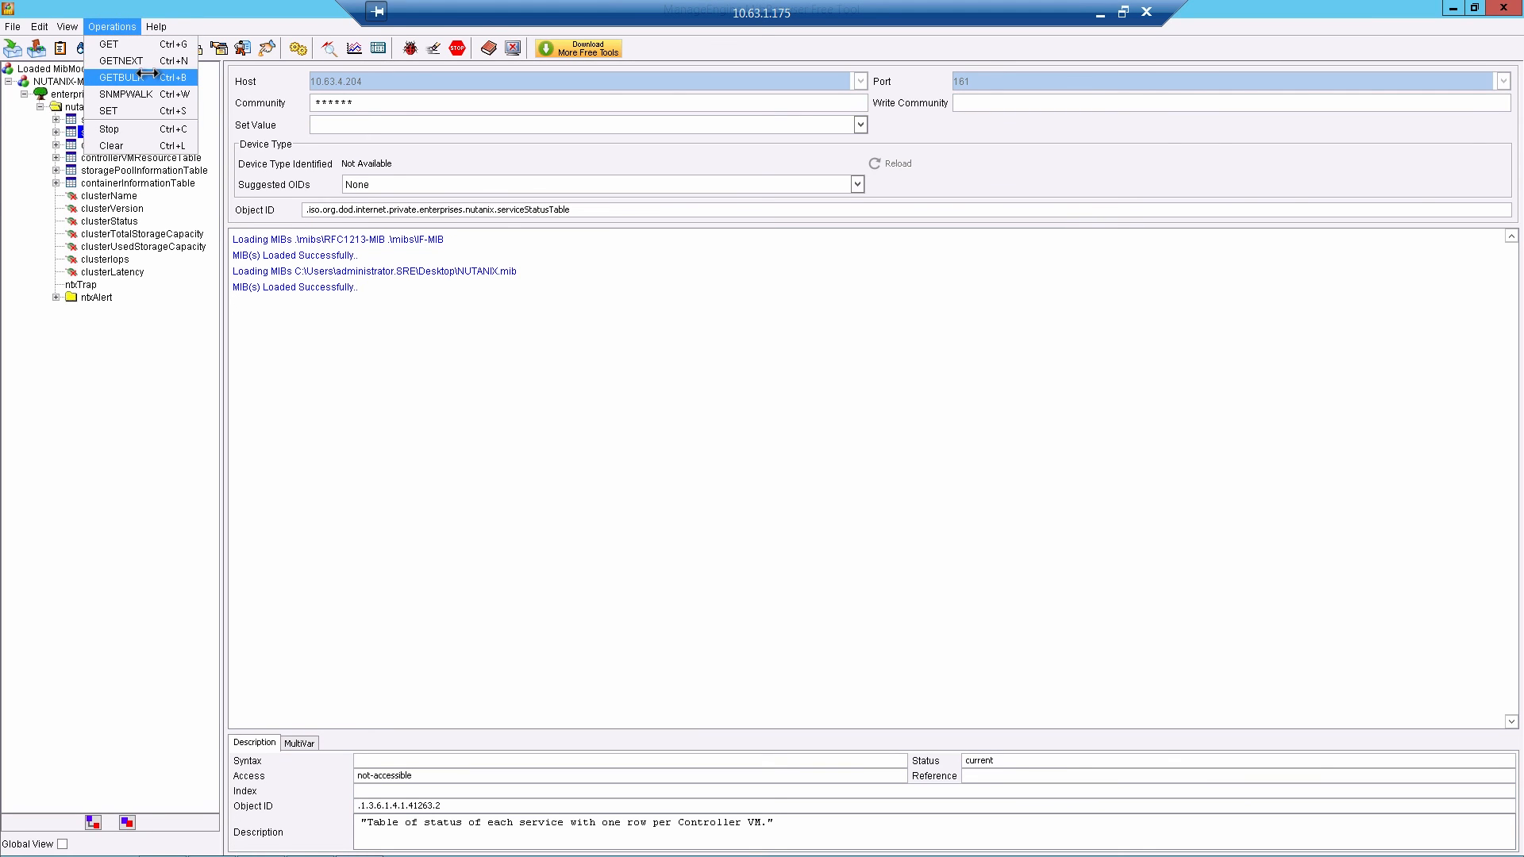
click(122, 76)
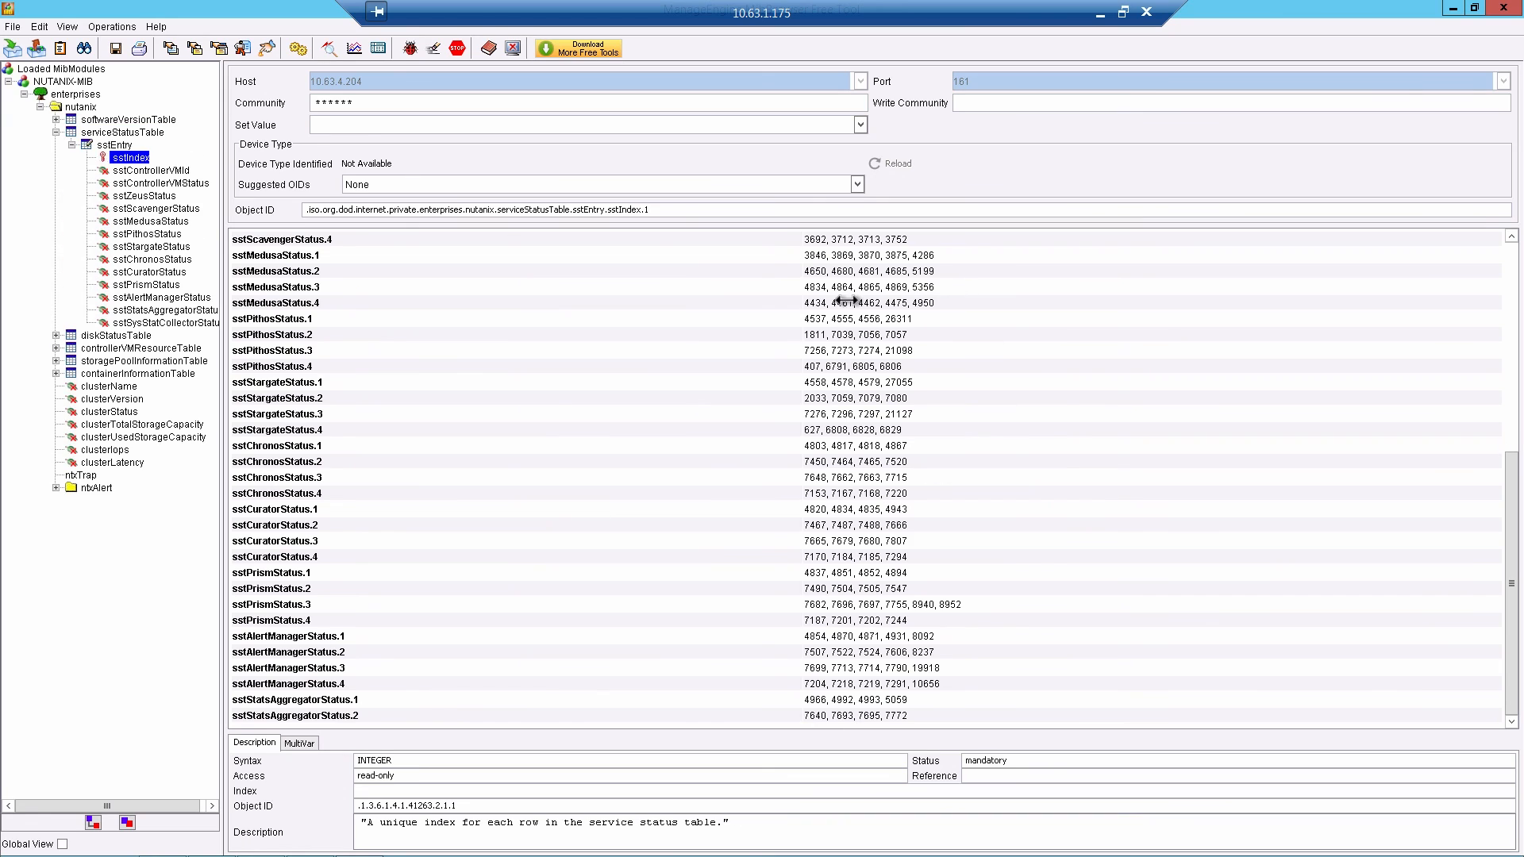